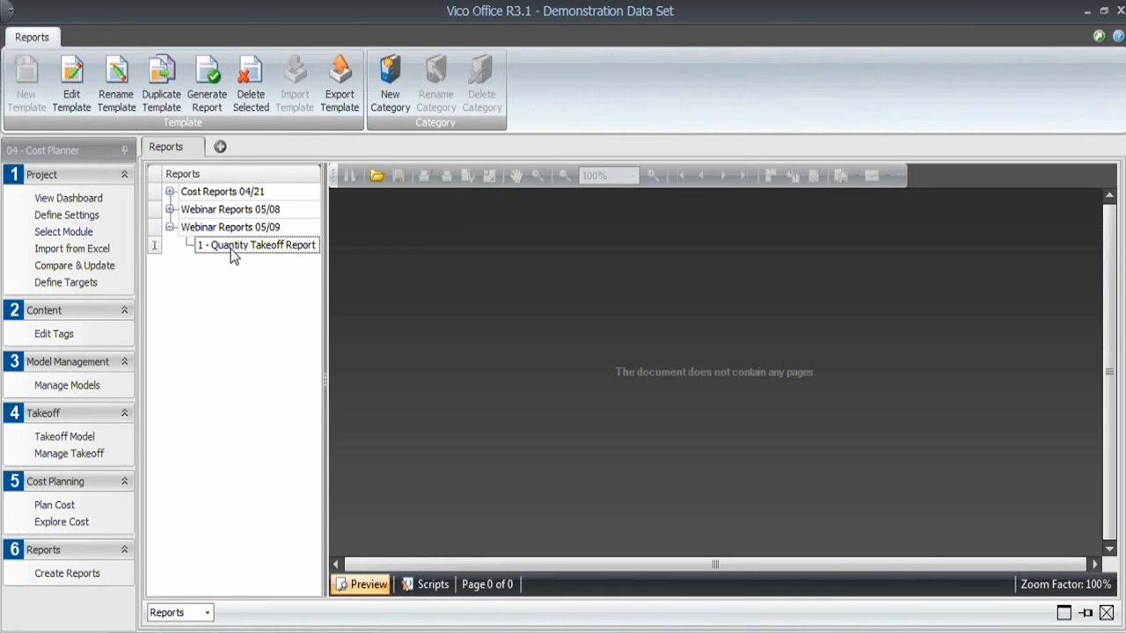
# - Create a new 'Cost Plan Report' template under the Webinar Reports 05/09 category
pyautogui.rightClick(230, 227)
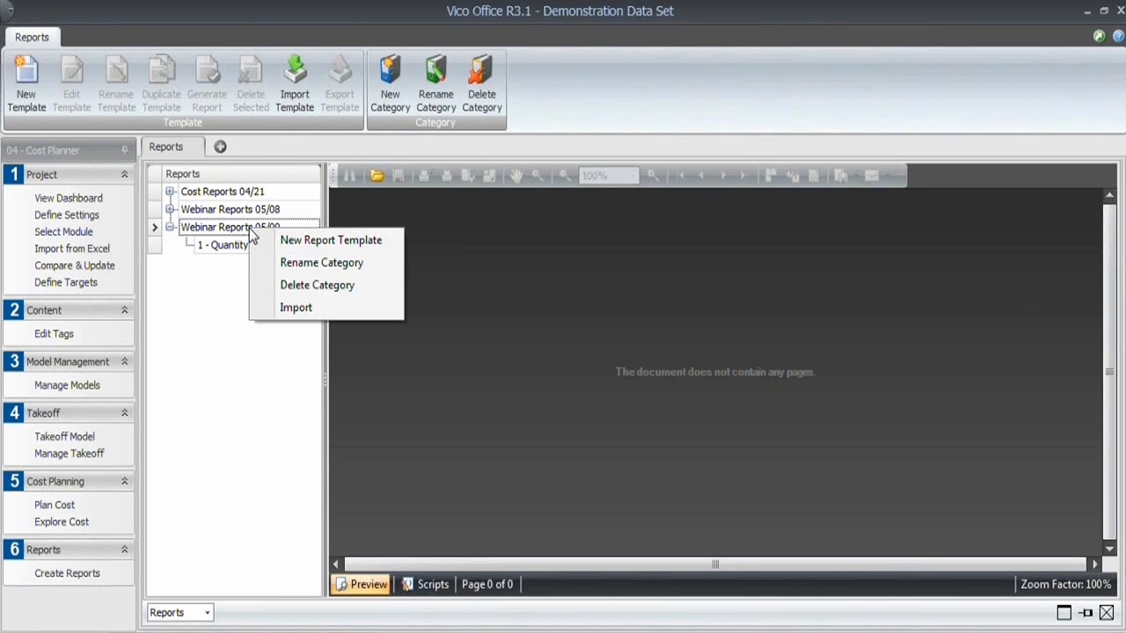
pyautogui.click(330, 239)
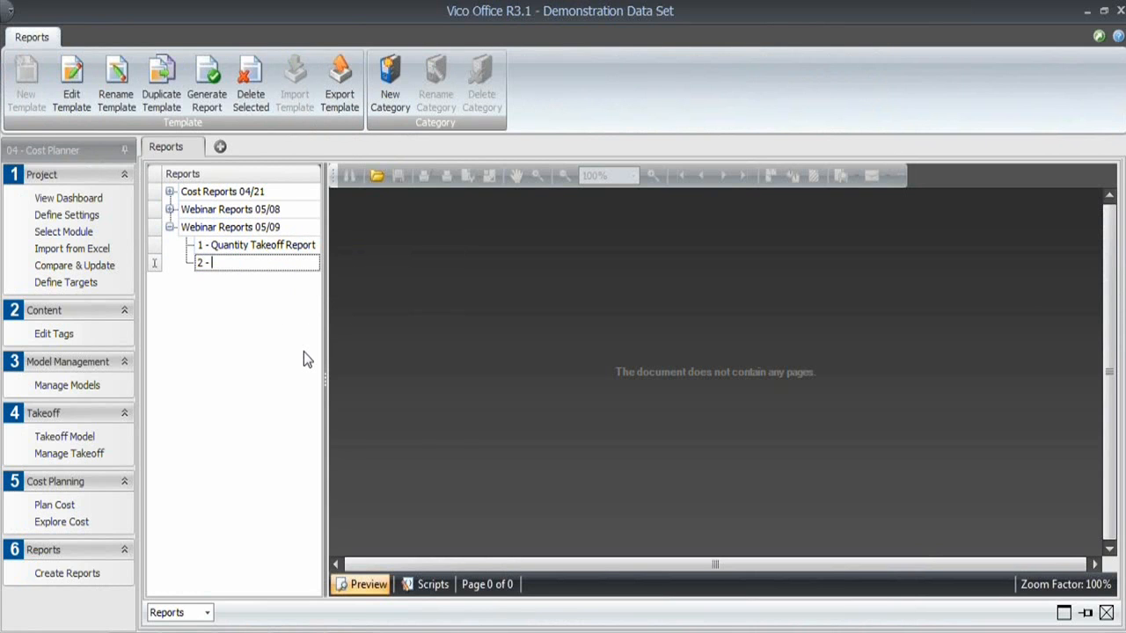
pyautogui.write('Cost P')
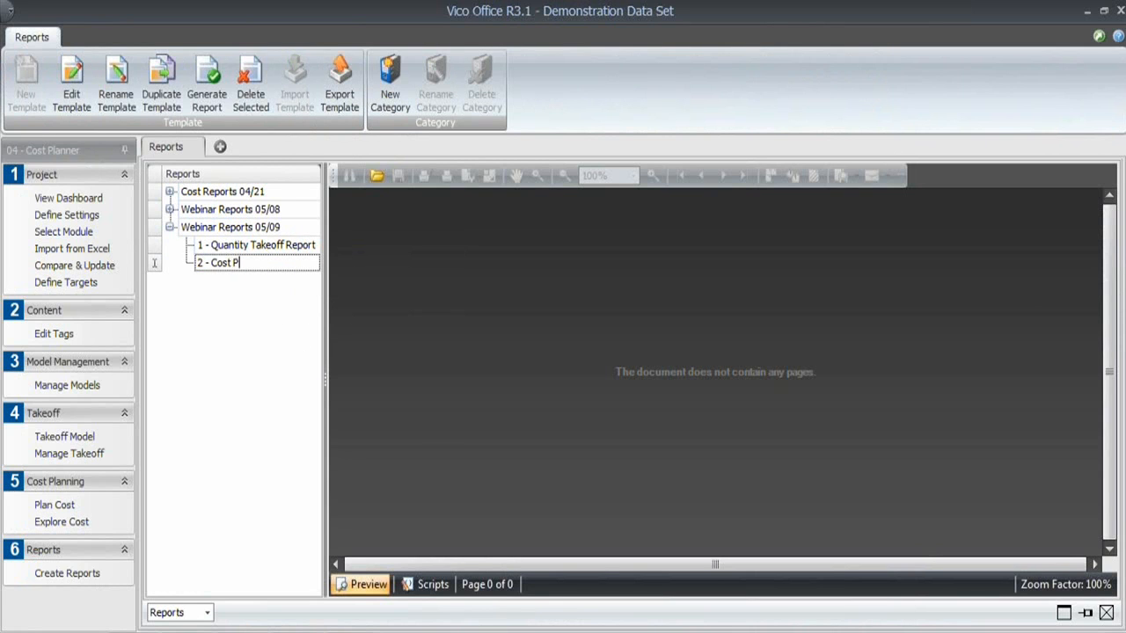
pyautogui.write('an Report -')
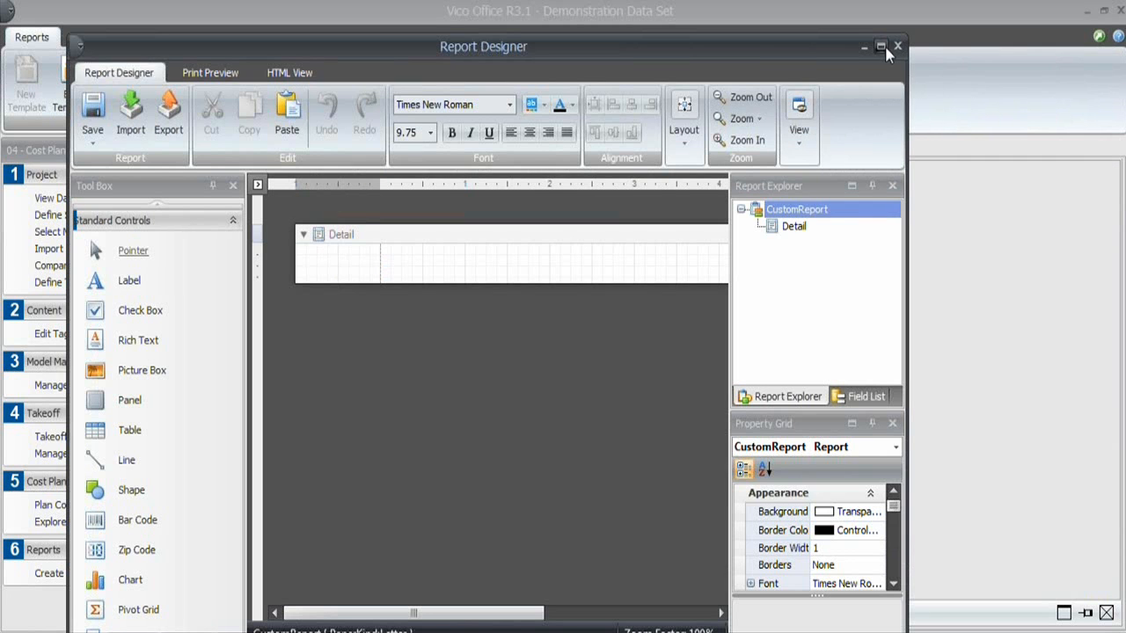
# - Maximize Report Designer and add report header, page header, page footer bands plus a Components detail report
pyautogui.click(880, 45)
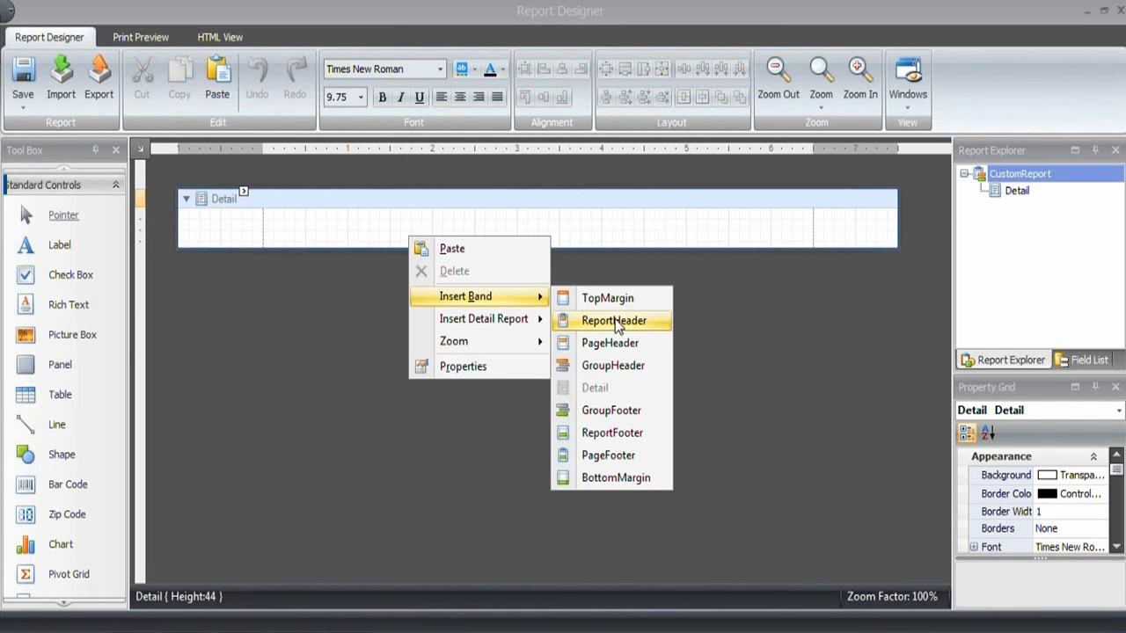
pyautogui.click(613, 320)
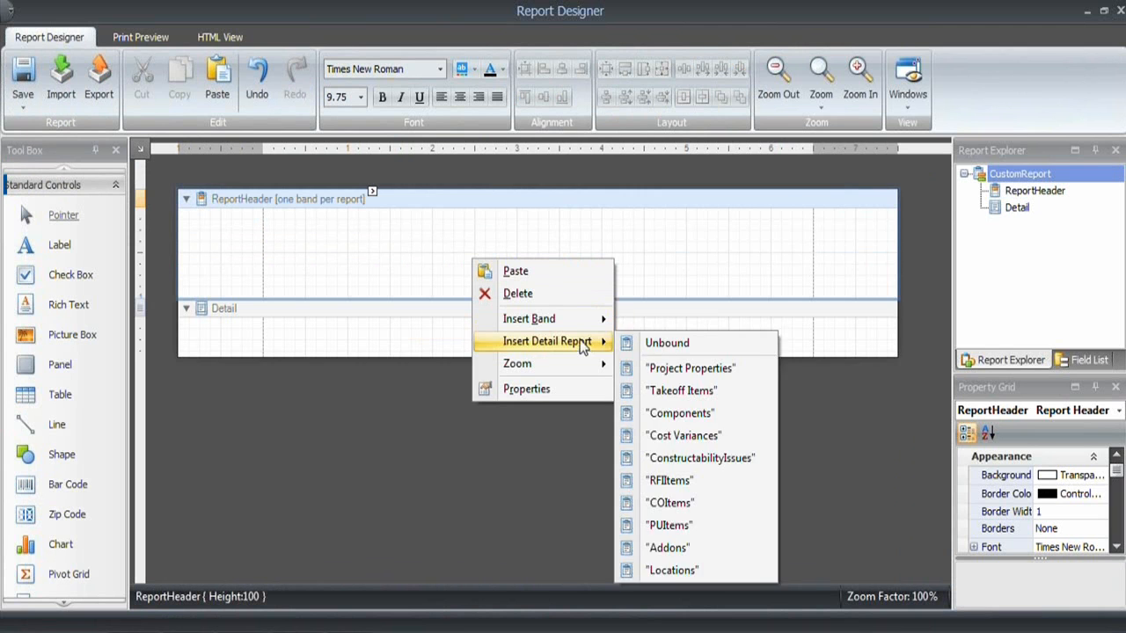
pyautogui.click(529, 319)
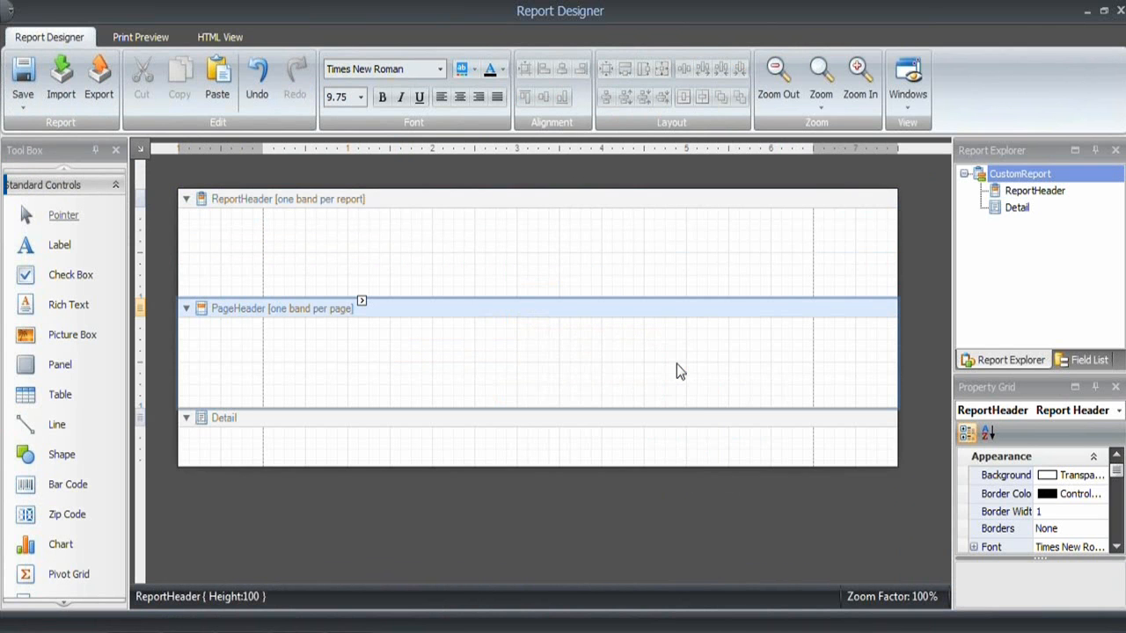
pyautogui.rightClick(677, 369)
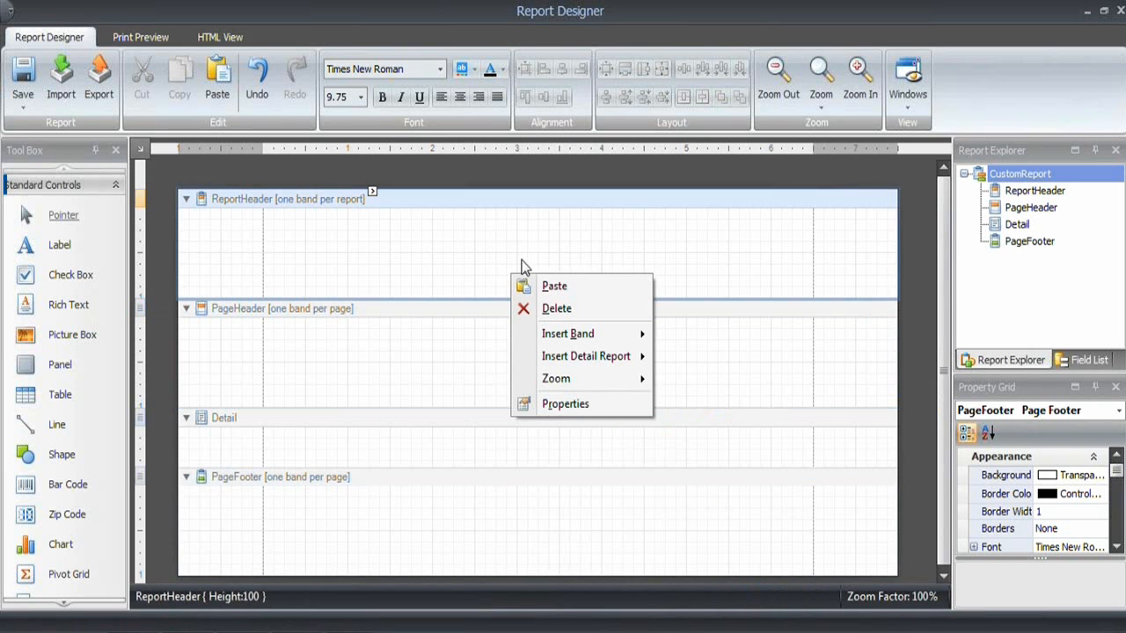
pyautogui.moveTo(567, 334)
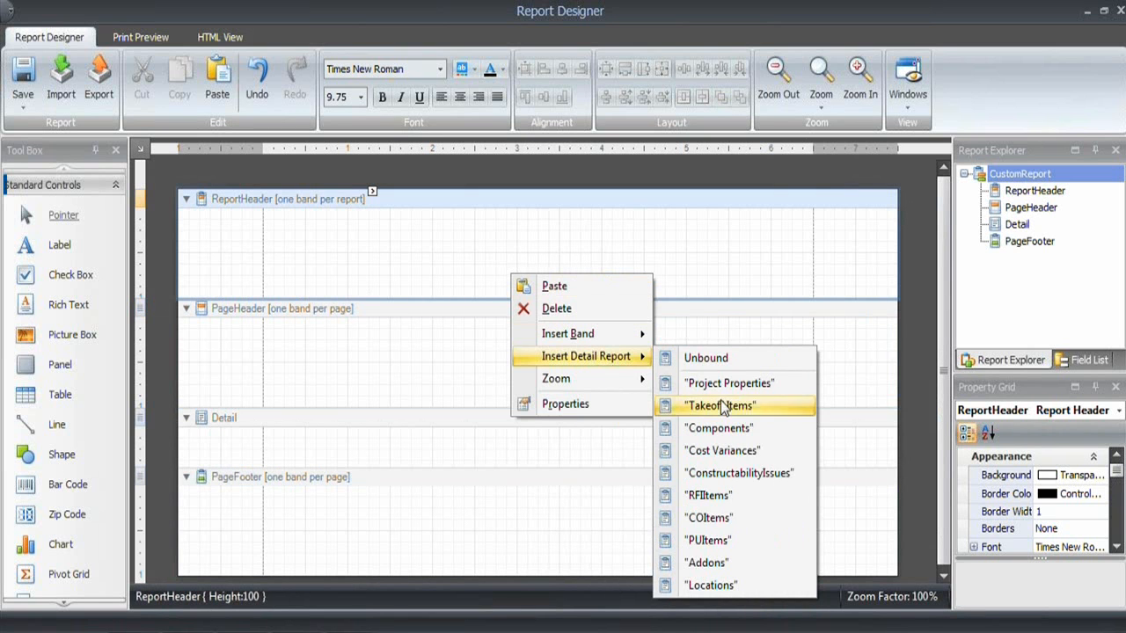
pyautogui.click(719, 427)
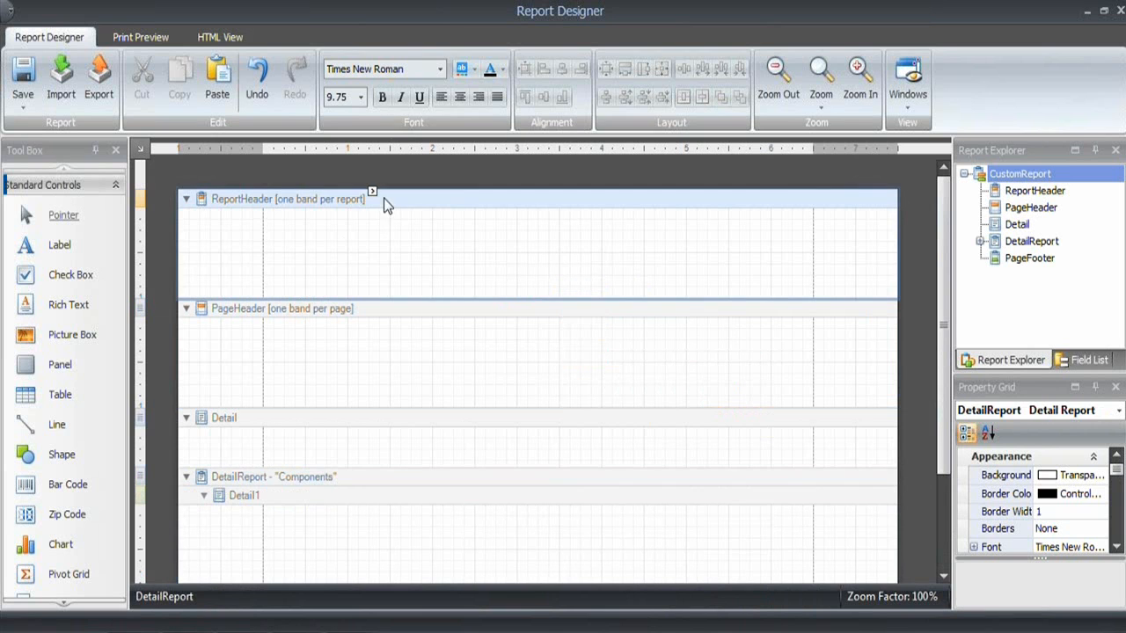
# - Set the report header to Arial 22 blue and add a bold italic 'Cost Plan Report' label
pyautogui.click(438, 68)
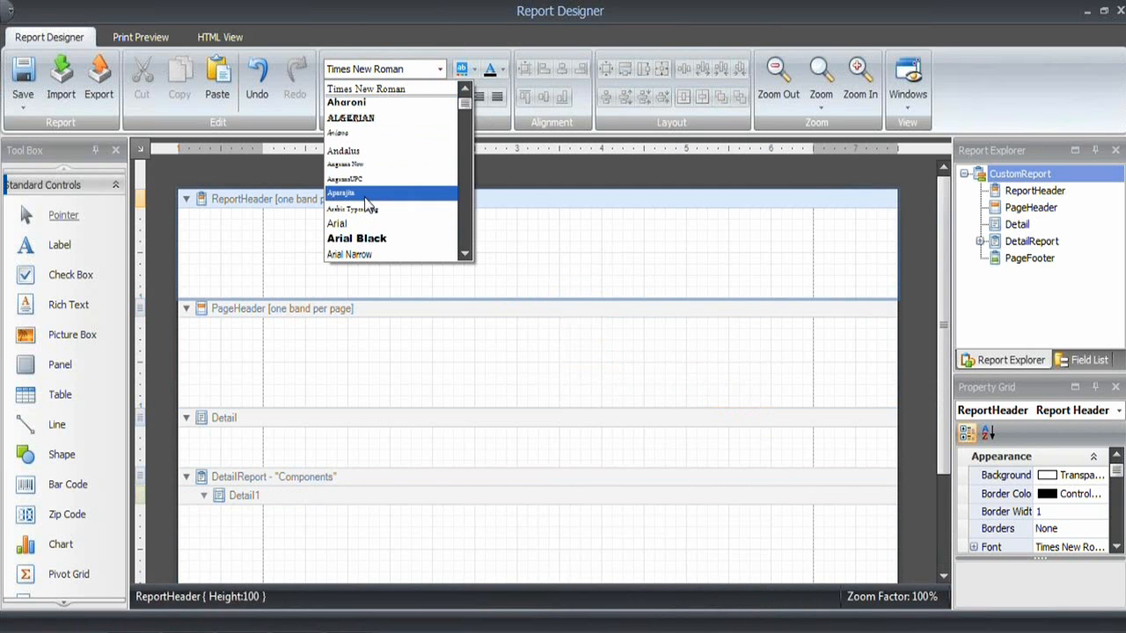
pyautogui.click(336, 224)
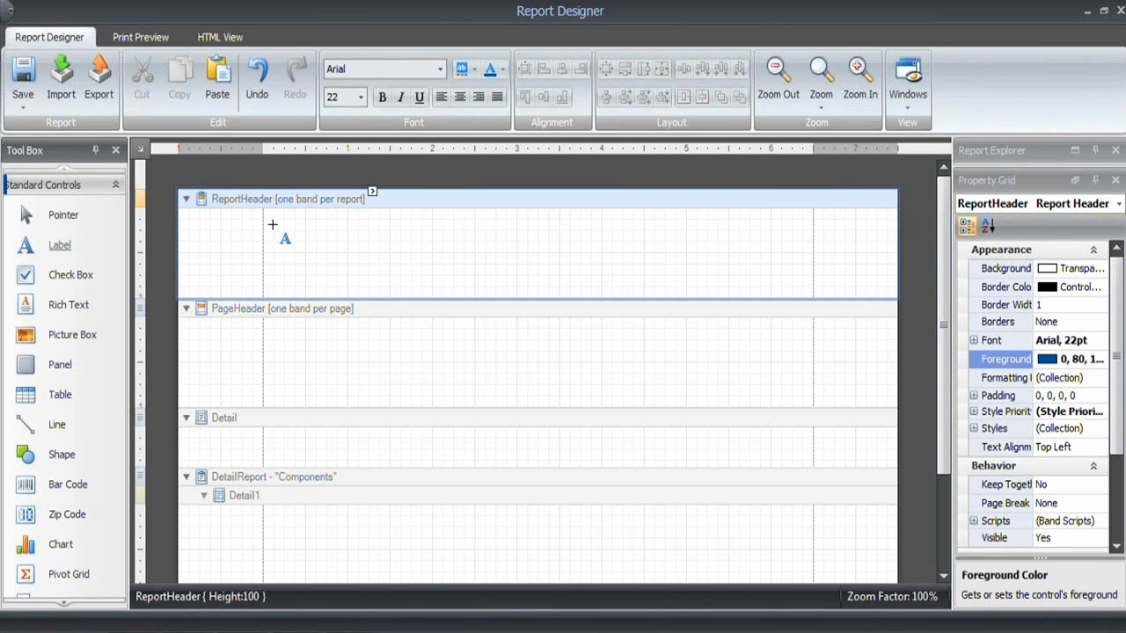
pyautogui.moveTo(272, 225); pyautogui.dragTo(578, 268)
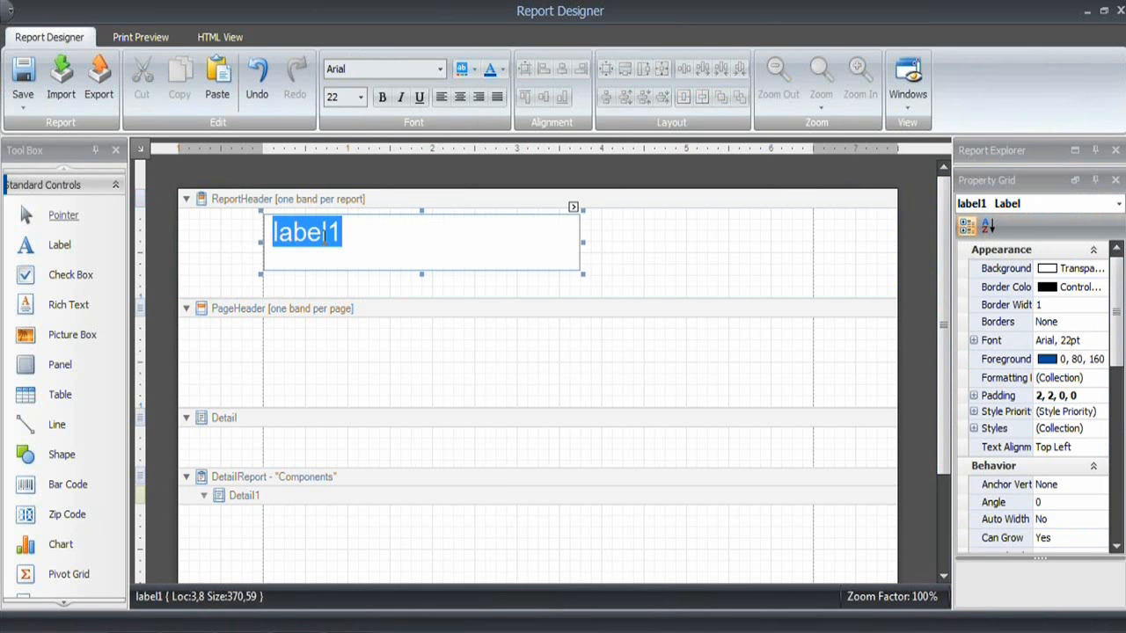
pyautogui.write('C')
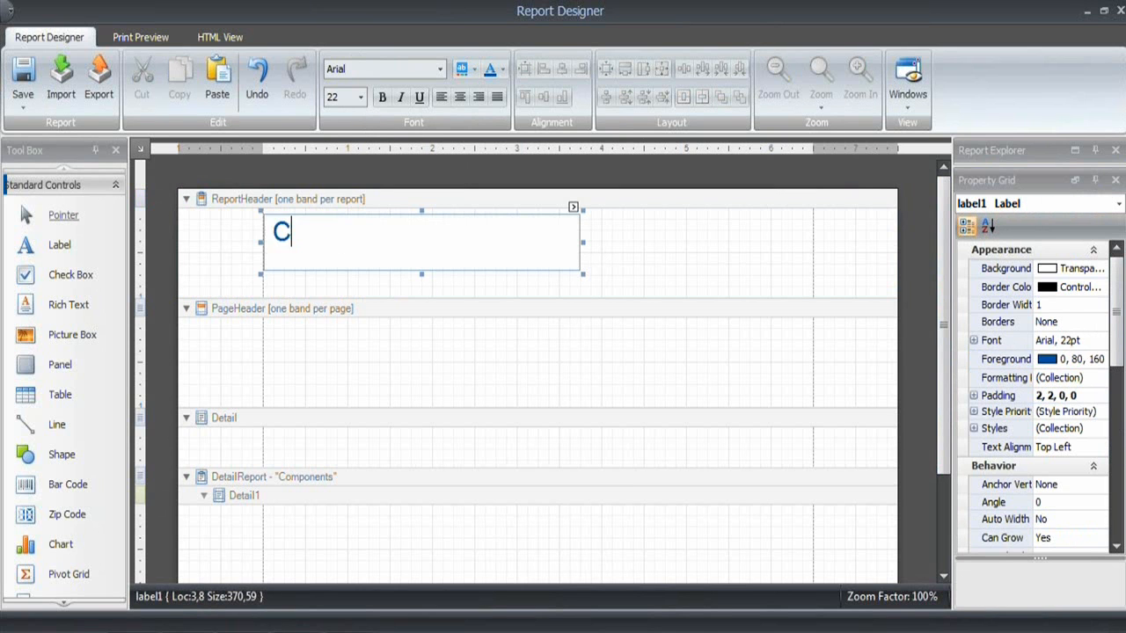
pyautogui.write('ost Plan Report')
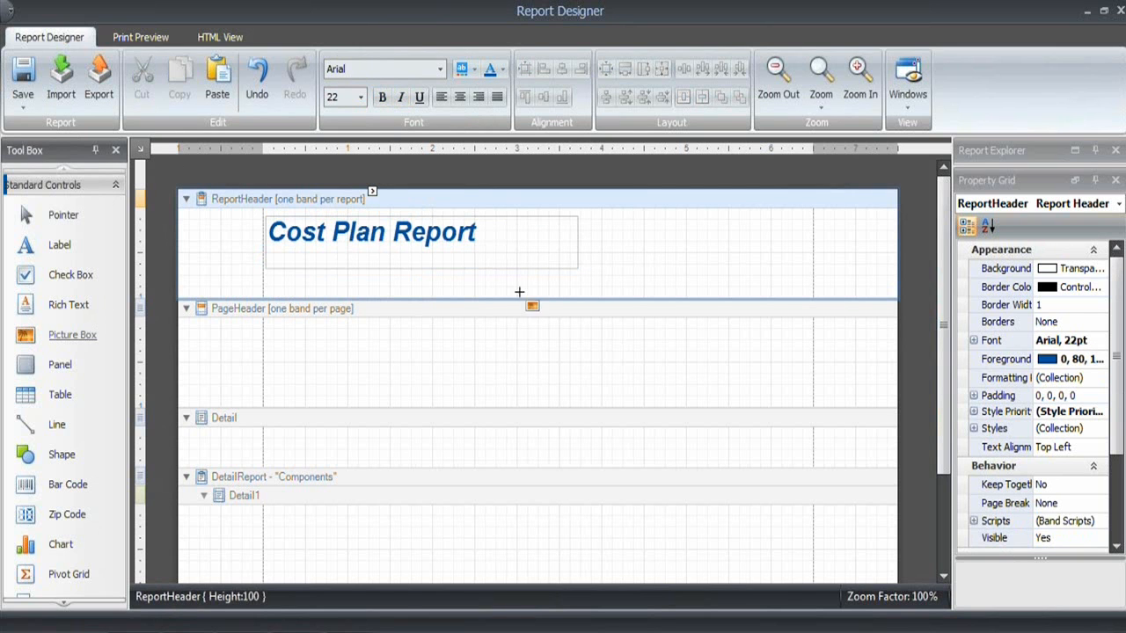
# - Add a picture box right of the title that loads the VICO Software logo image
pyautogui.moveTo(519, 291); pyautogui.dragTo(730, 280)
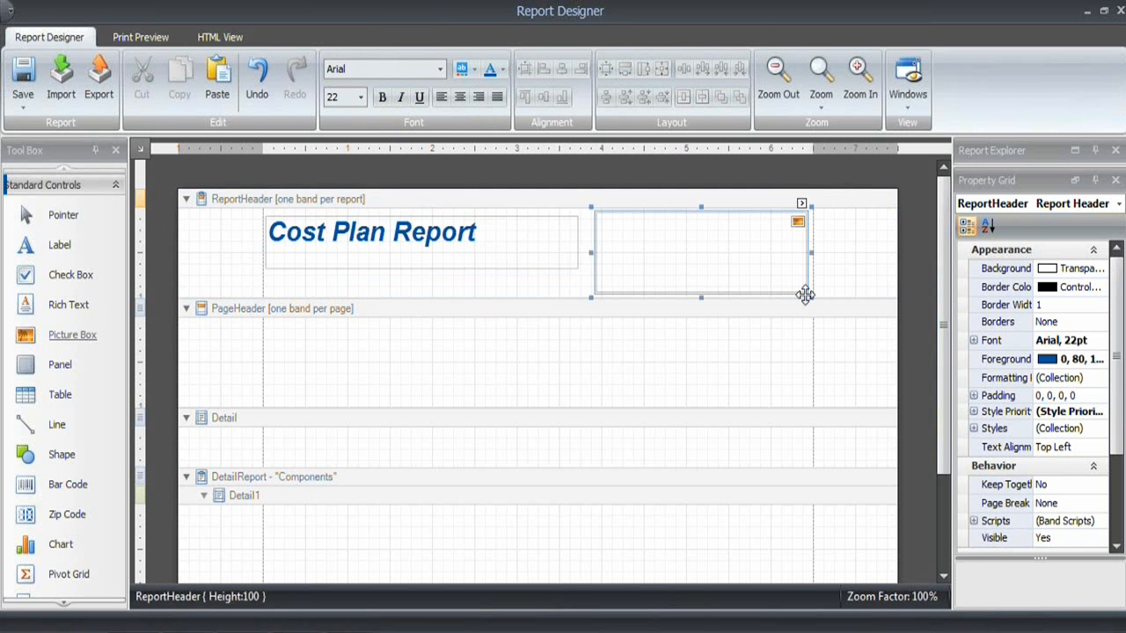
pyautogui.click(797, 221)
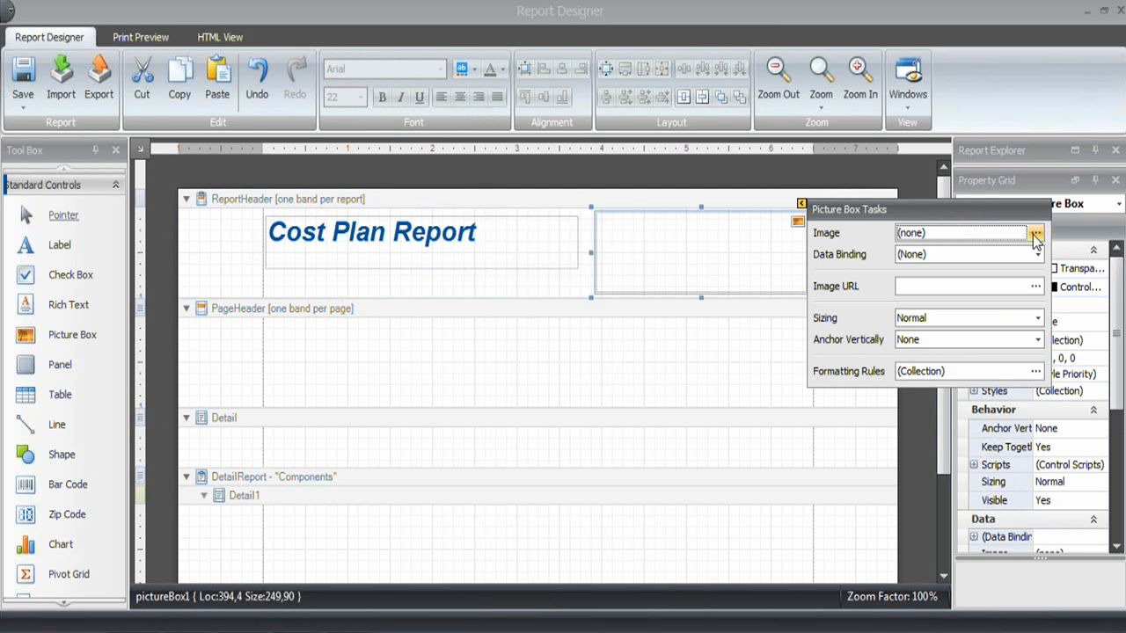
pyautogui.click(1035, 232)
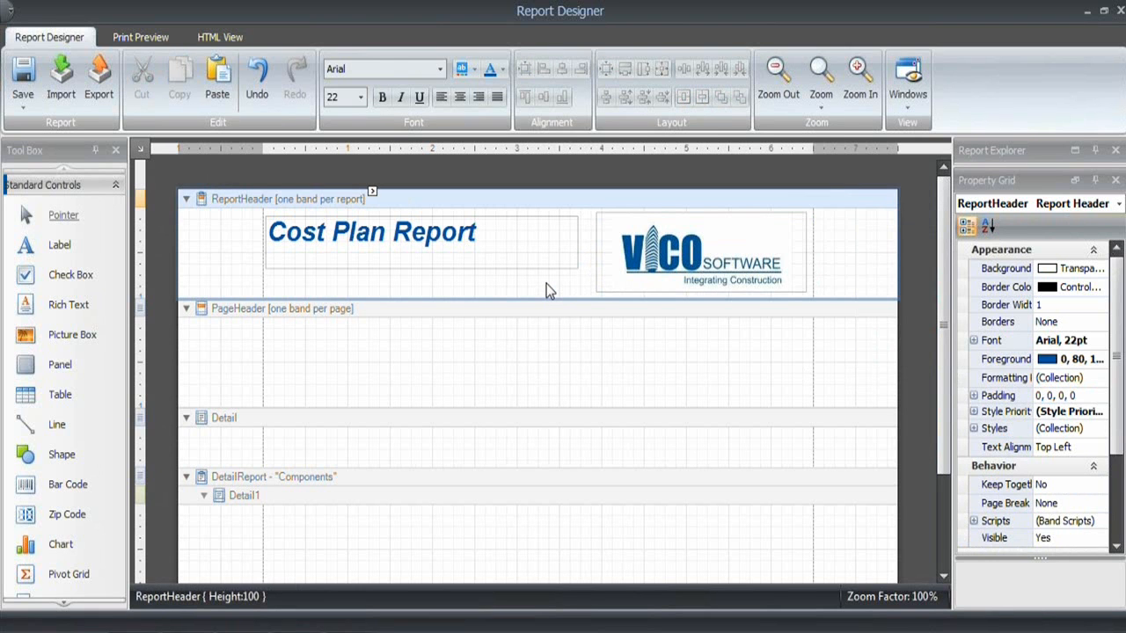
pyautogui.moveTo(527, 405)
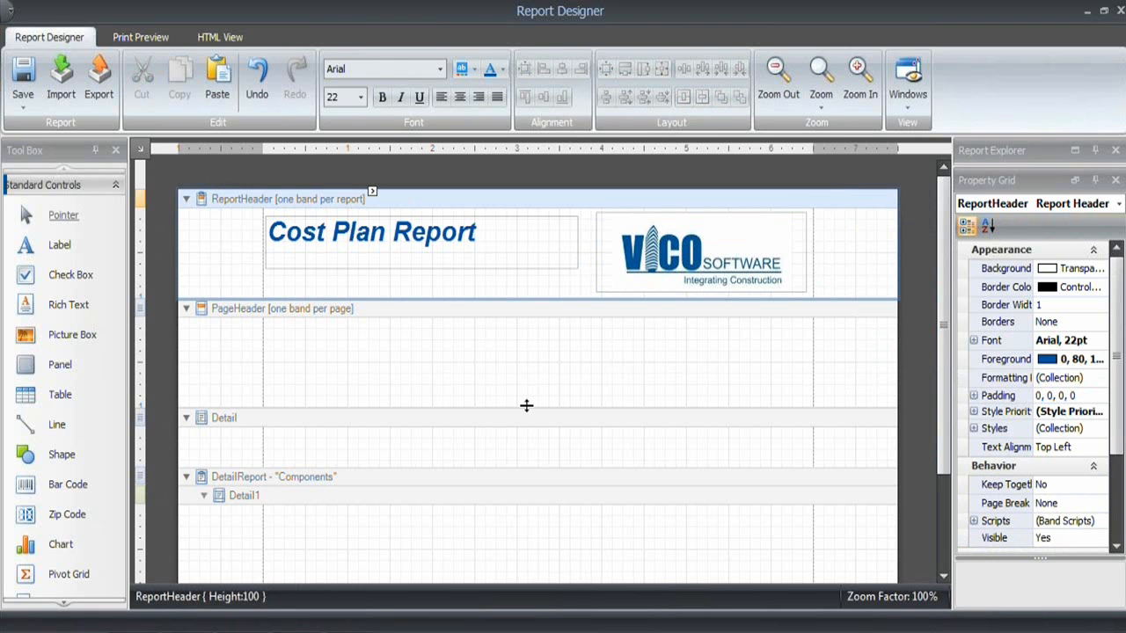
pyautogui.moveTo(440, 419)
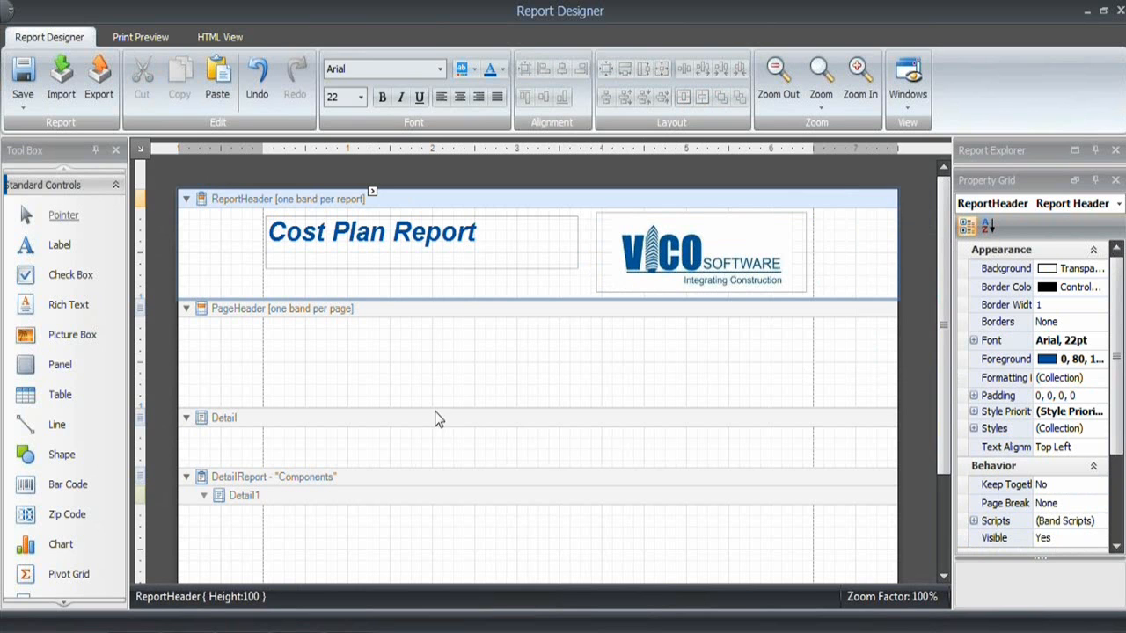
pyautogui.moveTo(451, 315)
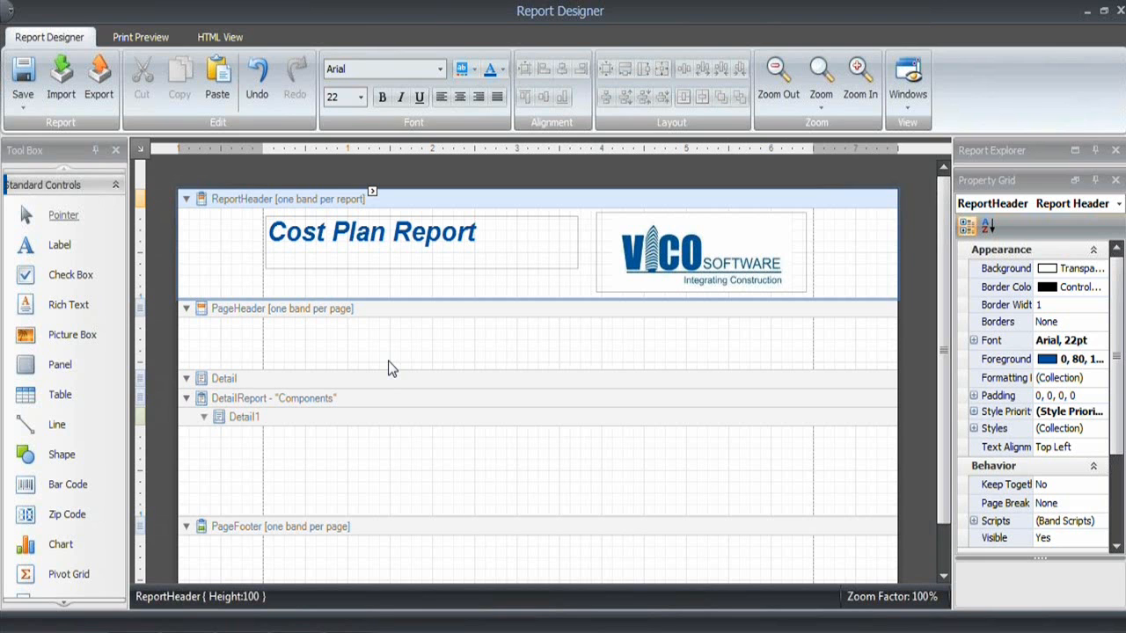
pyautogui.moveTo(374, 360)
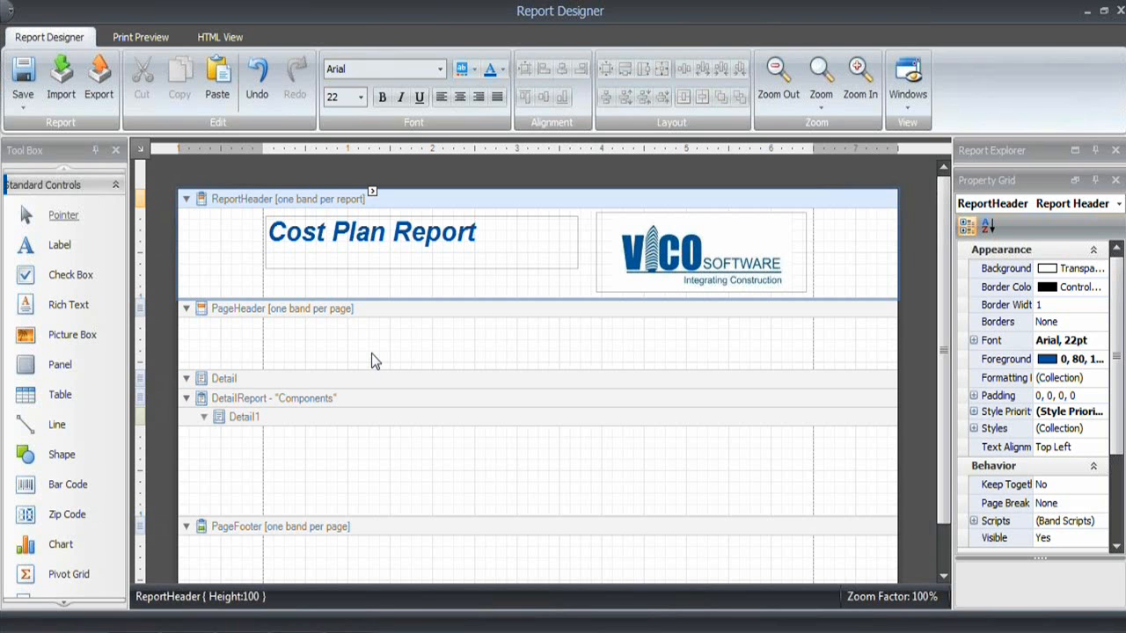
pyautogui.moveTo(394, 316)
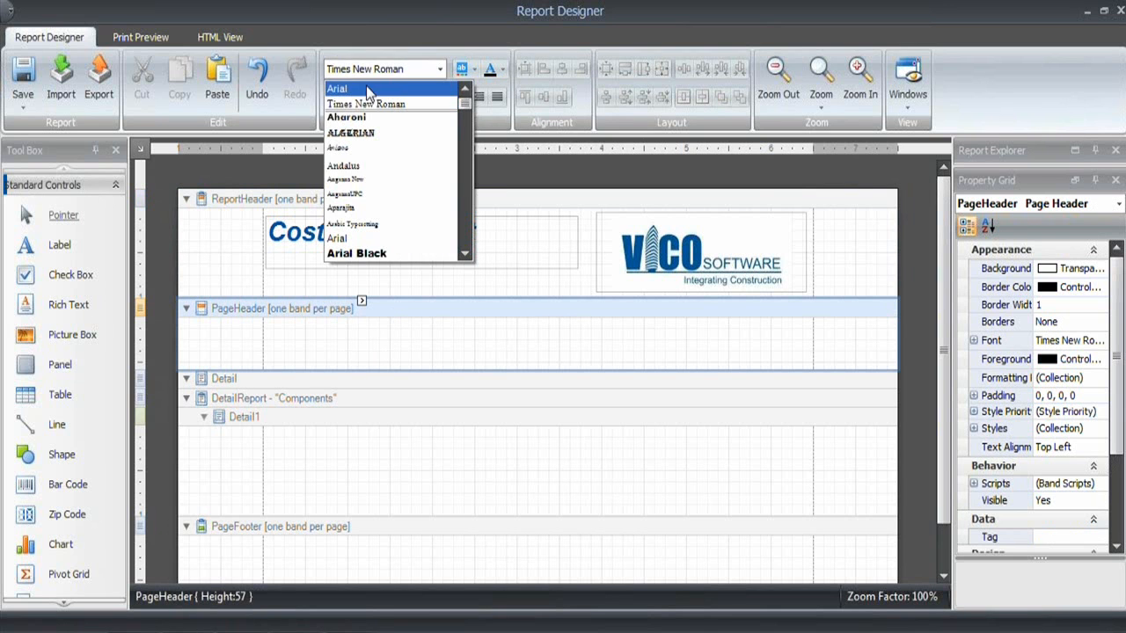
# - Add an Arial page header table headed Code, Description, Quantity, Unit, Unit Cost, Price
pyautogui.click(336, 87)
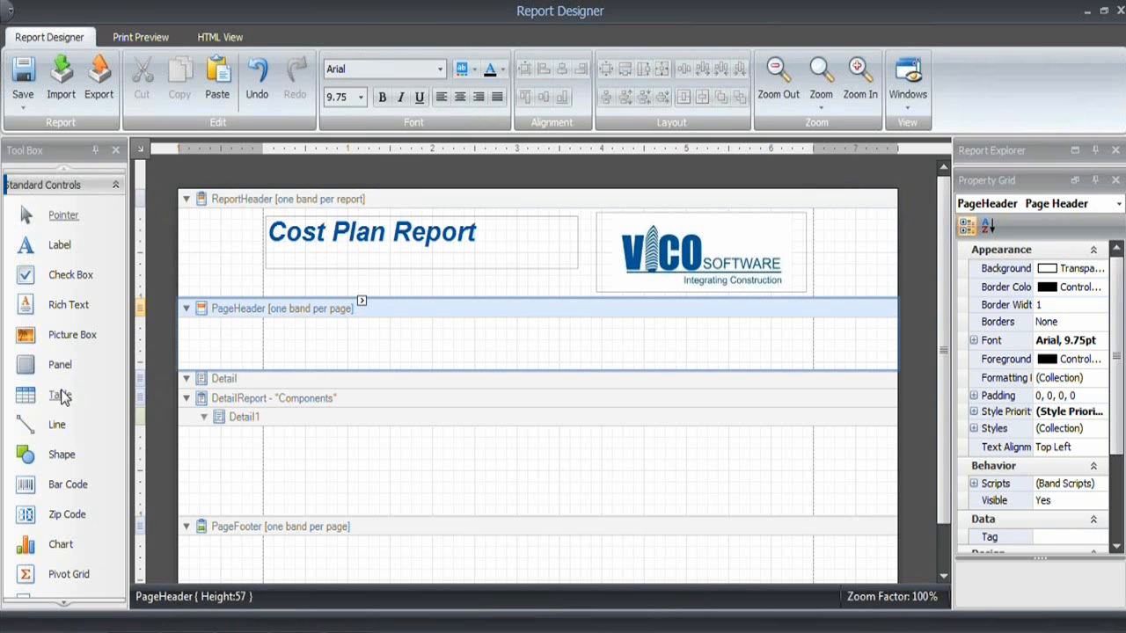
pyautogui.moveTo(273, 325); pyautogui.dragTo(792, 339)
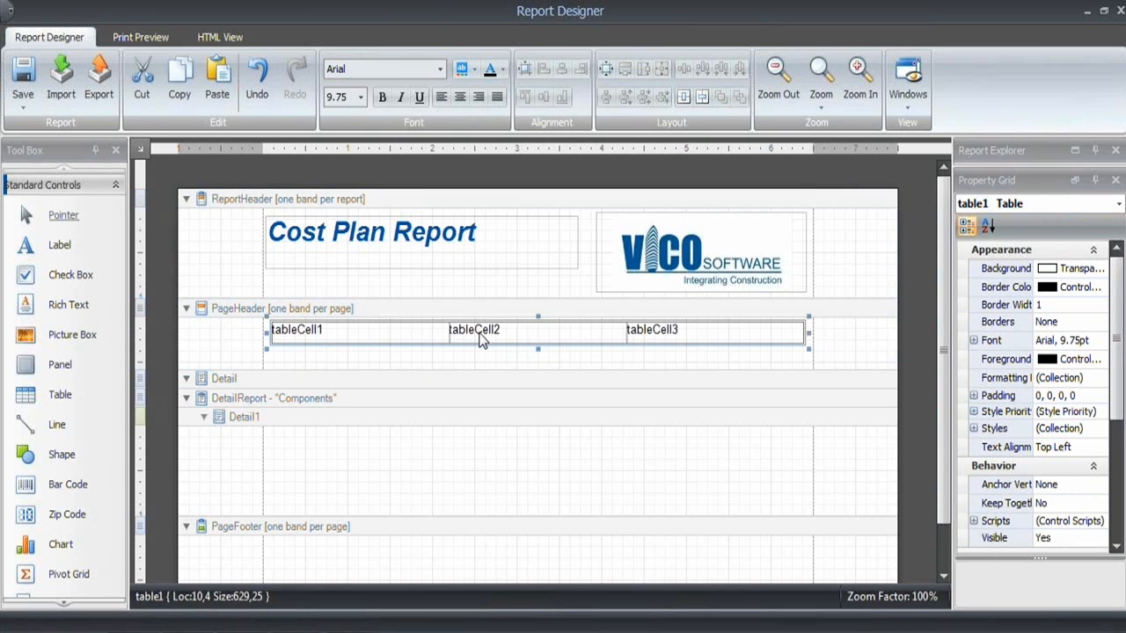
pyautogui.rightClick(475, 330)
pyautogui.write('Descript')
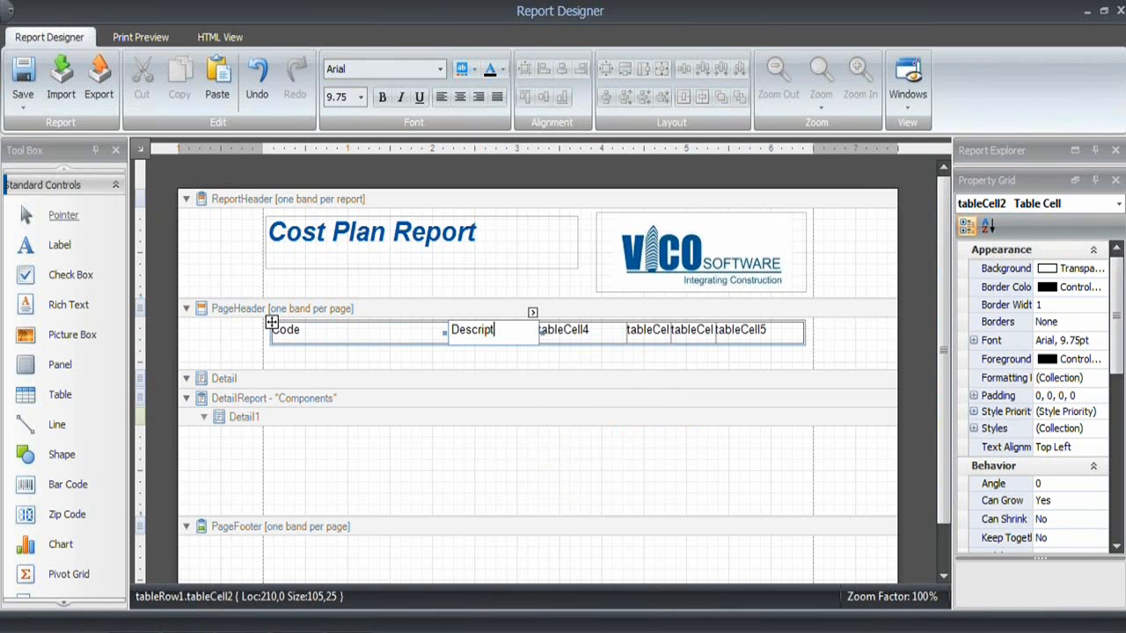
pyautogui.write('ion')
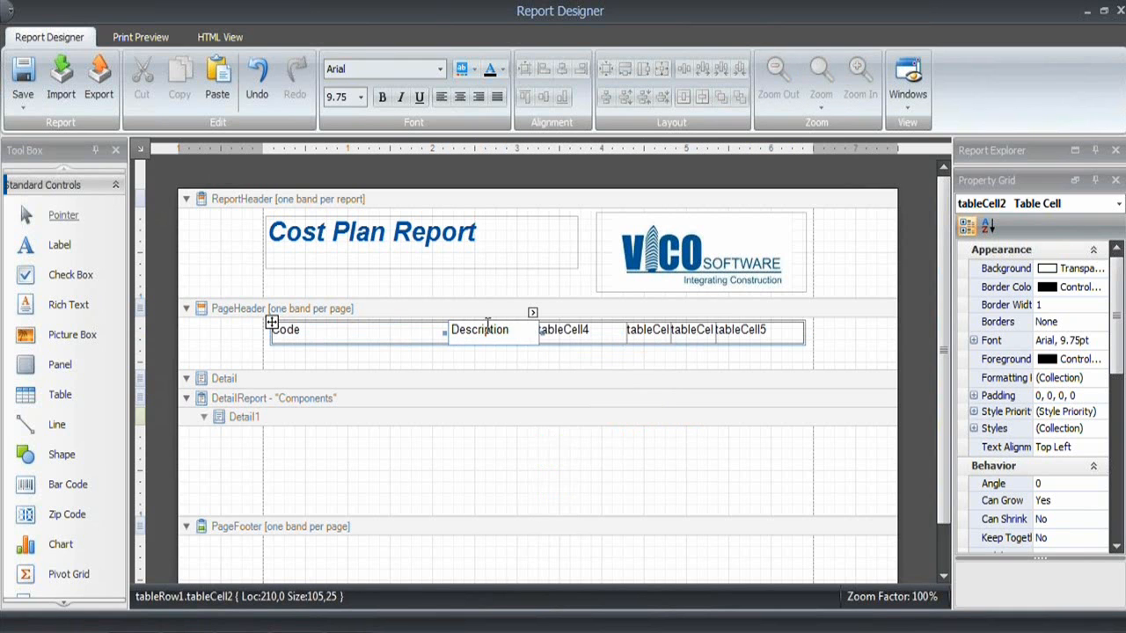
pyautogui.click(564, 329)
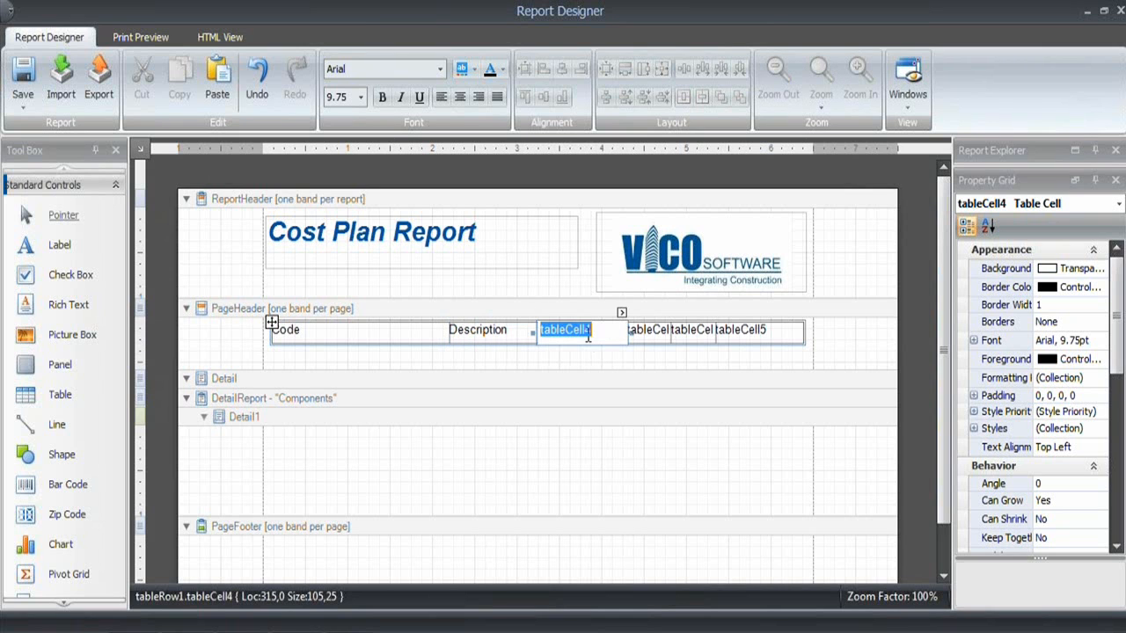
pyautogui.write('Quantity')
pyautogui.click(649, 330)
pyautogui.write('Unit')
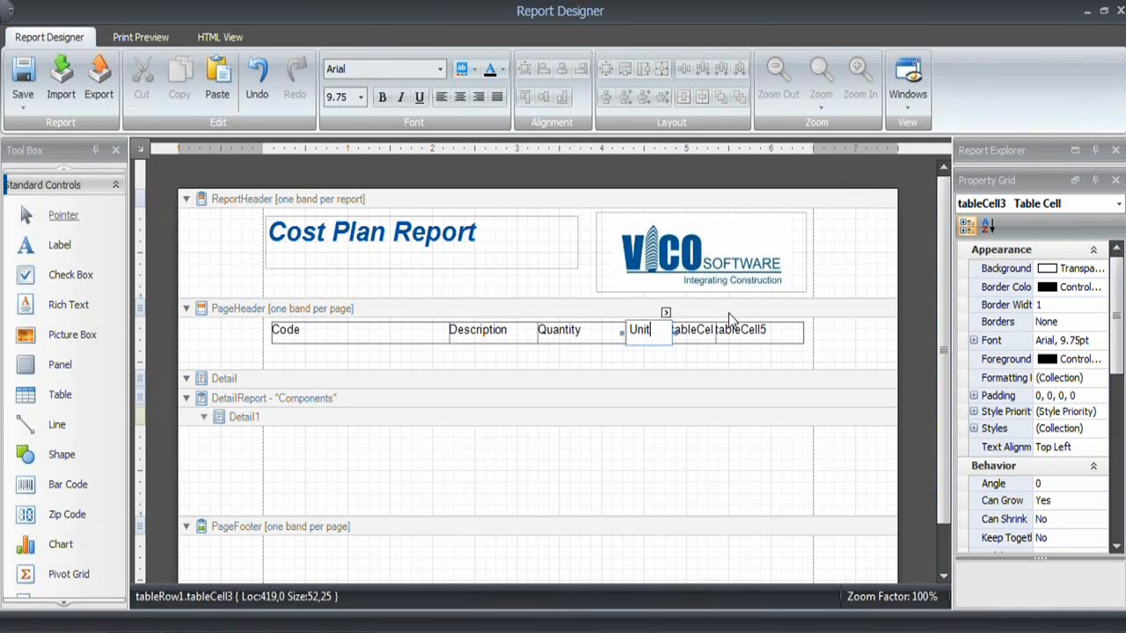
pyautogui.click(693, 329)
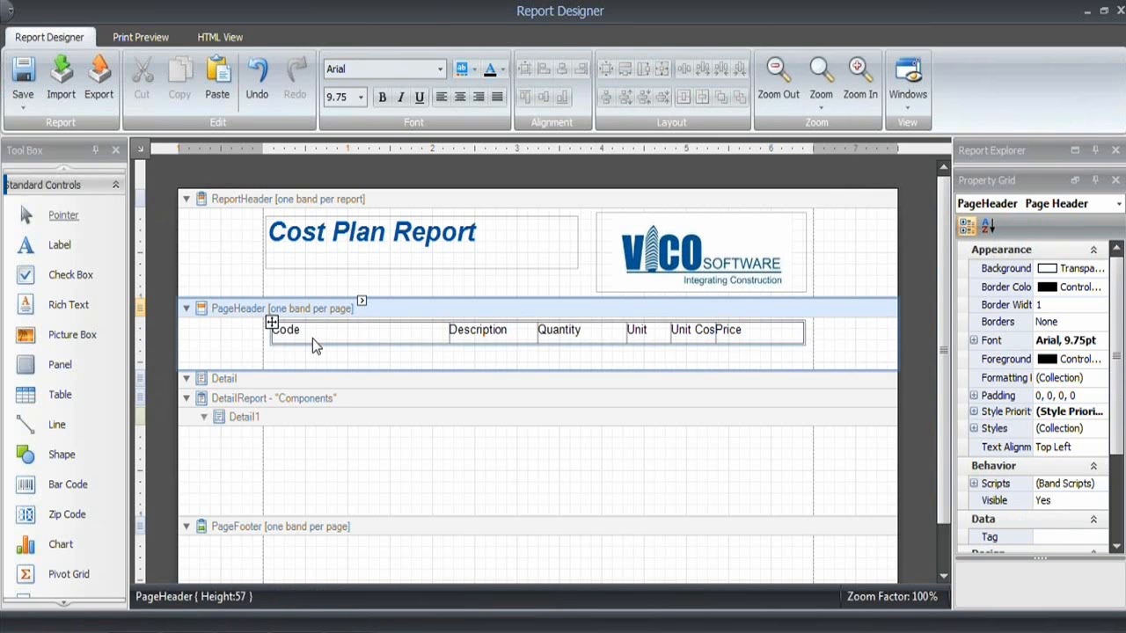
# - Resize the heading columns, narrowing Code and stretching Price to the page margin
pyautogui.click(316, 341)
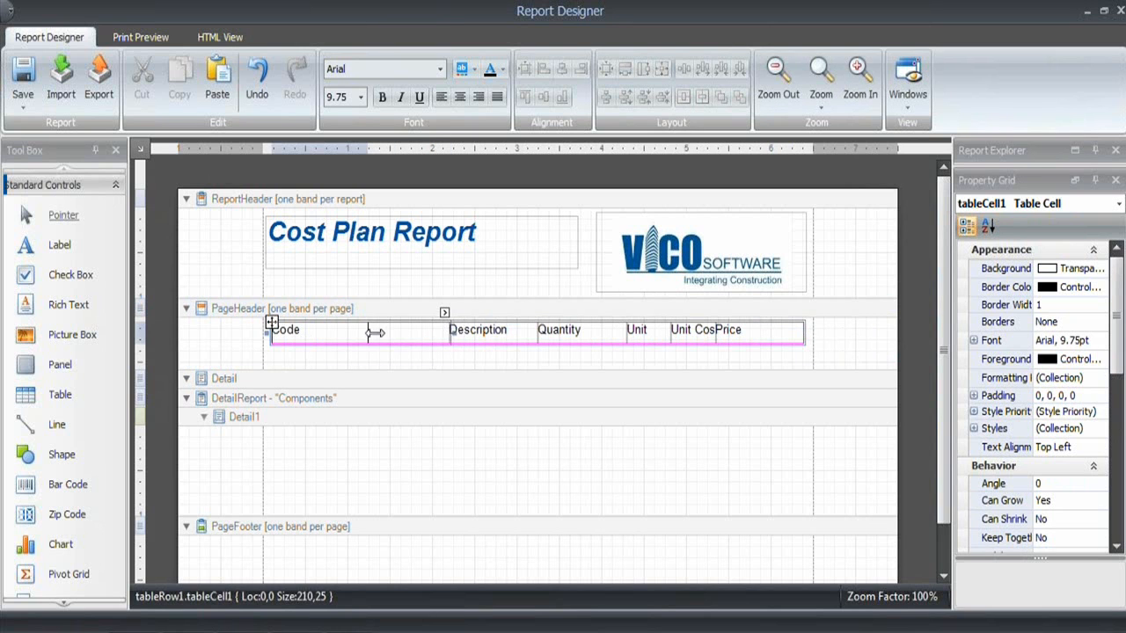
pyautogui.moveTo(444, 330); pyautogui.dragTo(339, 329)
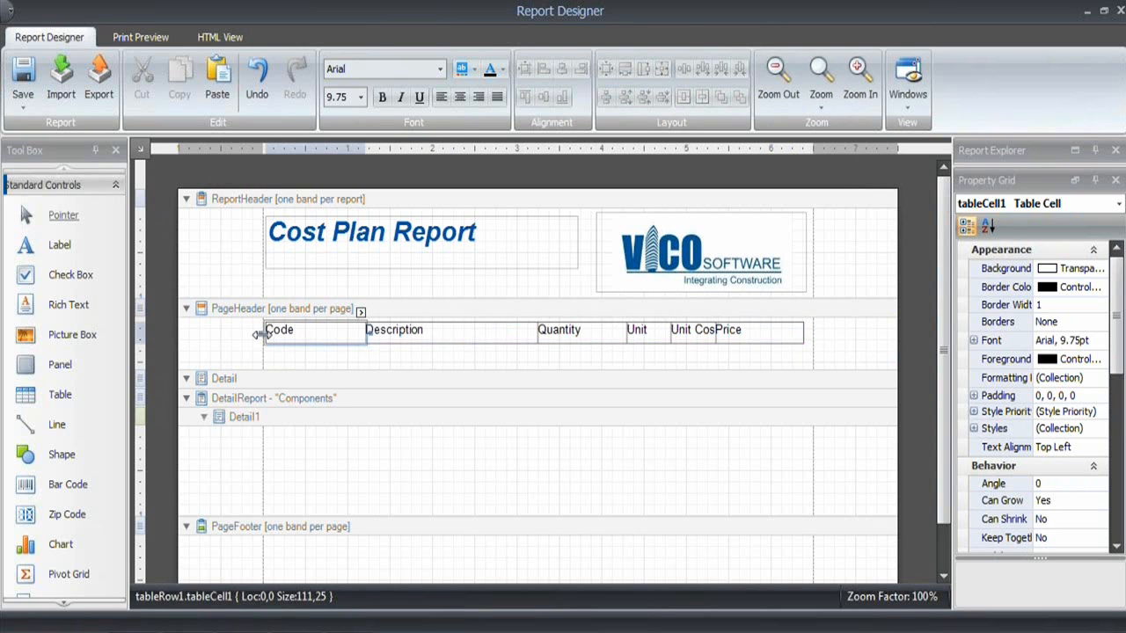
pyautogui.click(394, 330)
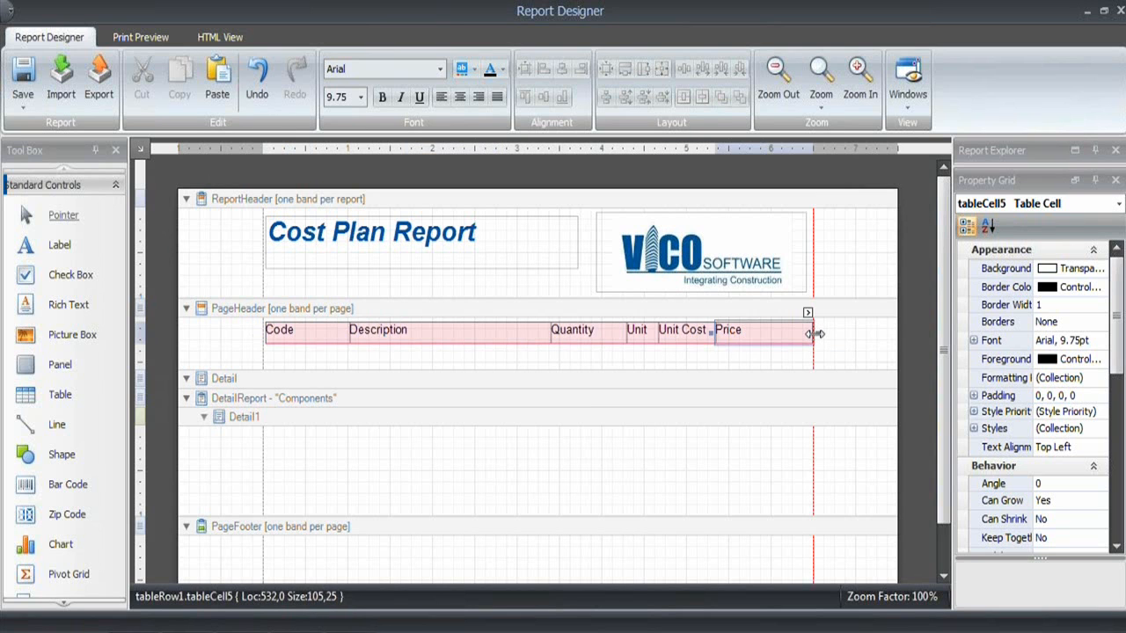
pyautogui.moveTo(800, 333); pyautogui.dragTo(809, 333)
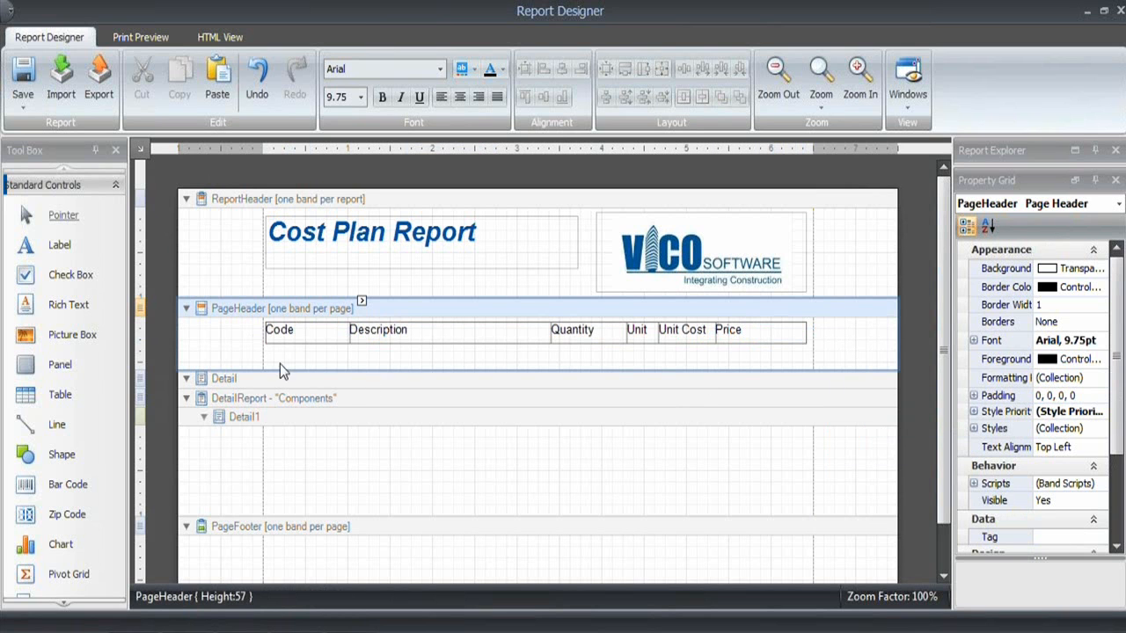
# - Make the whole page header table bold with a light grey background
pyautogui.click(279, 330)
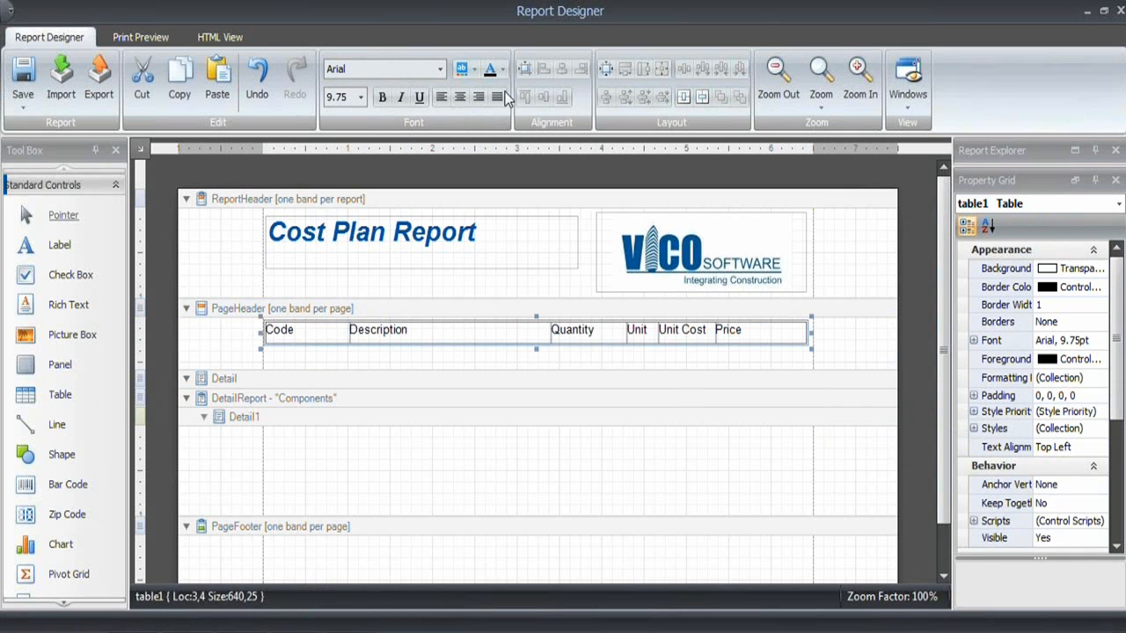
pyautogui.click(475, 69)
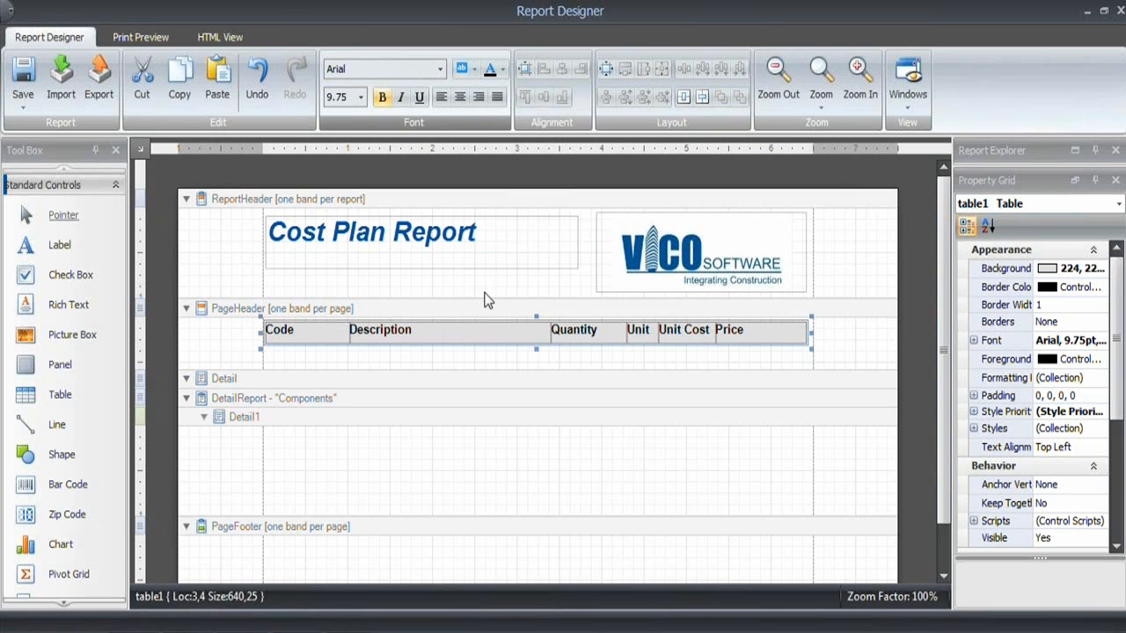
pyautogui.click(527, 308)
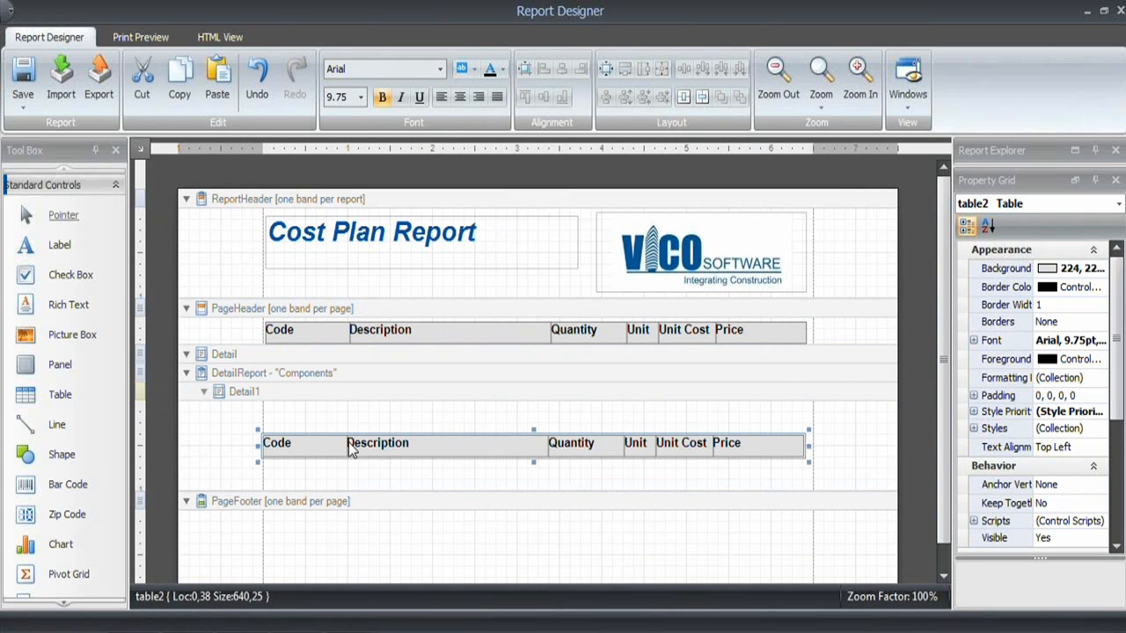
# - Select the copied heading table in the Detail1 band and remove its grey shading
pyautogui.click(277, 442)
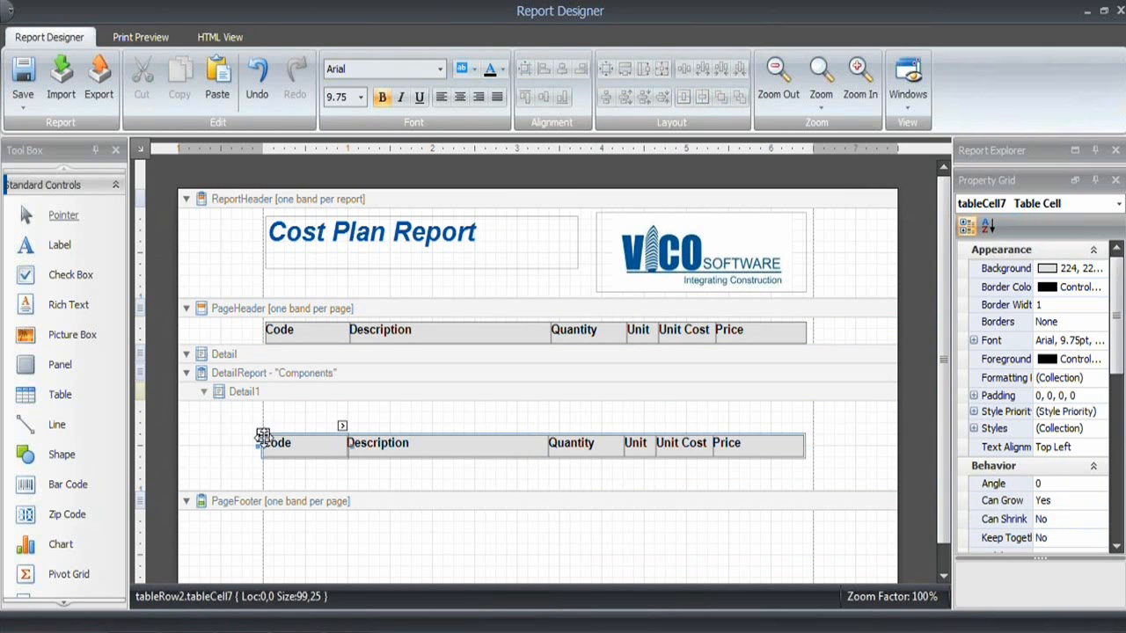
pyautogui.click(537, 412)
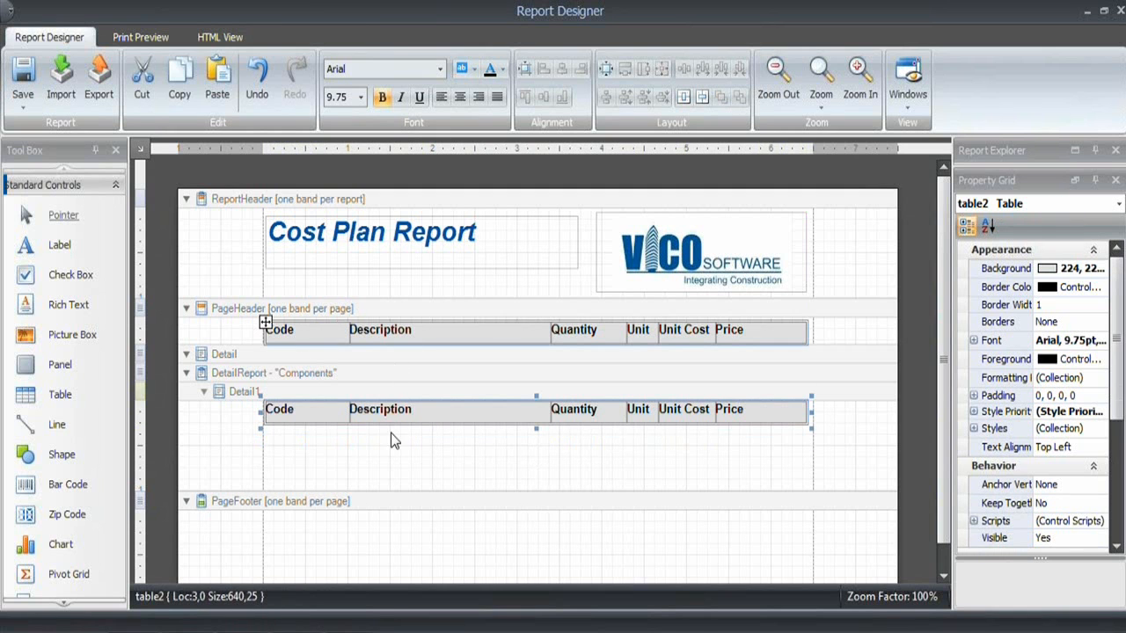
pyautogui.click(279, 409)
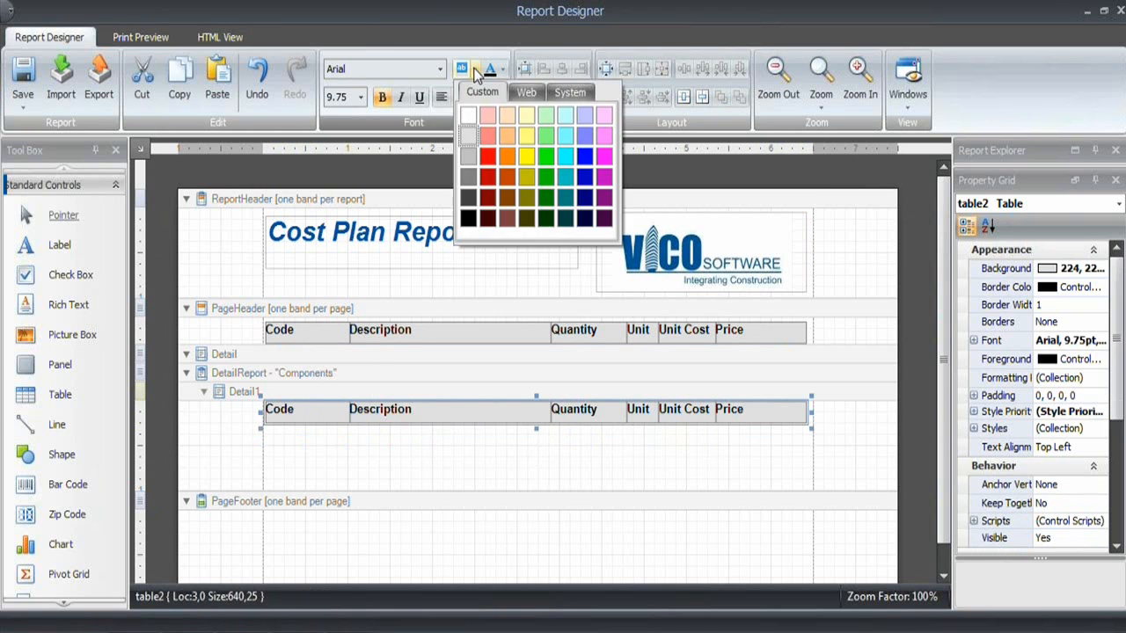
pyautogui.click(467, 115)
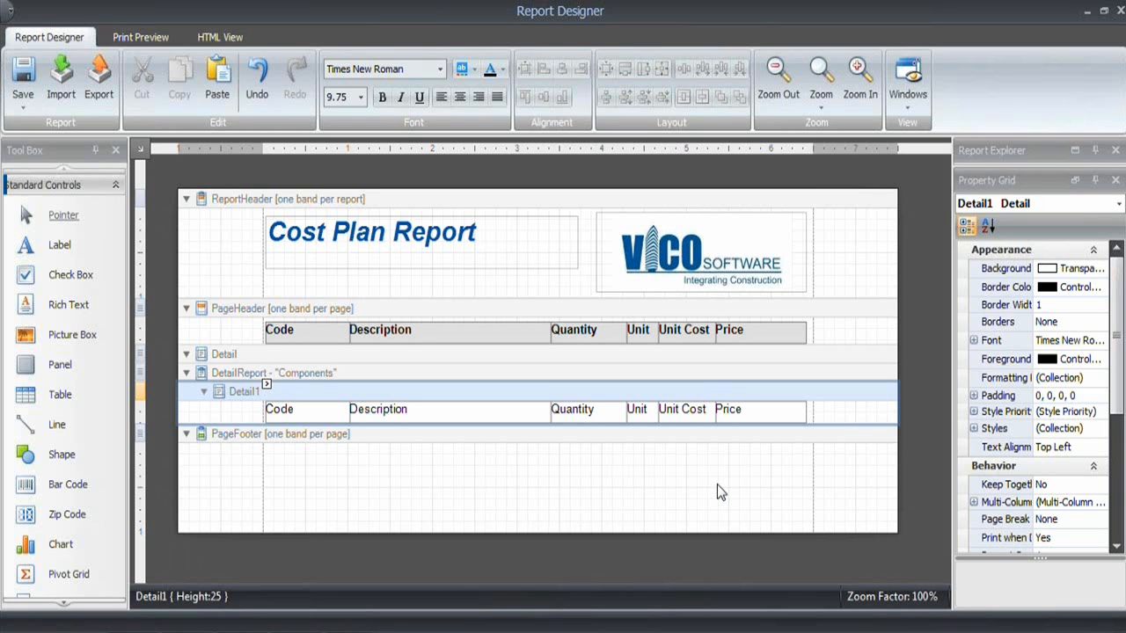
pyautogui.moveTo(492, 455)
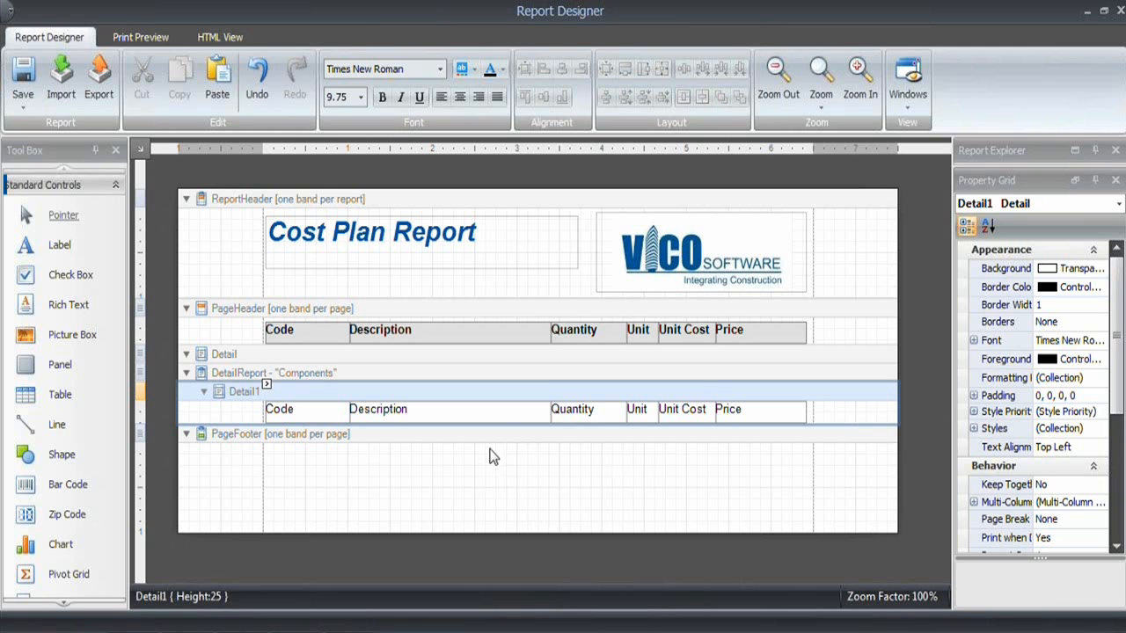
pyautogui.moveTo(513, 447)
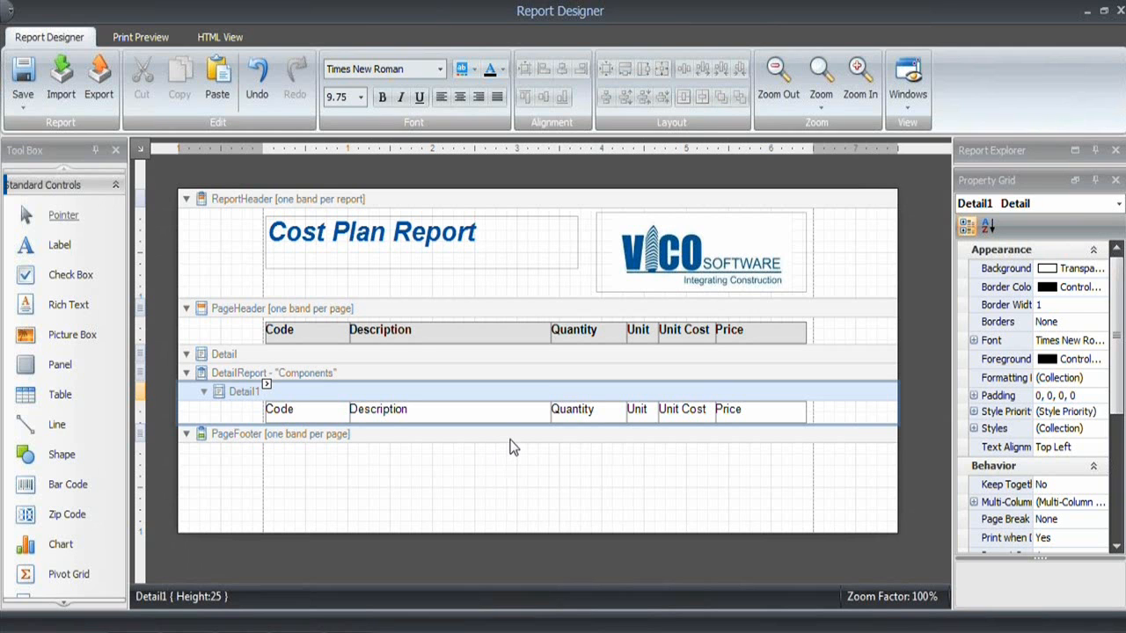
pyautogui.moveTo(506, 466)
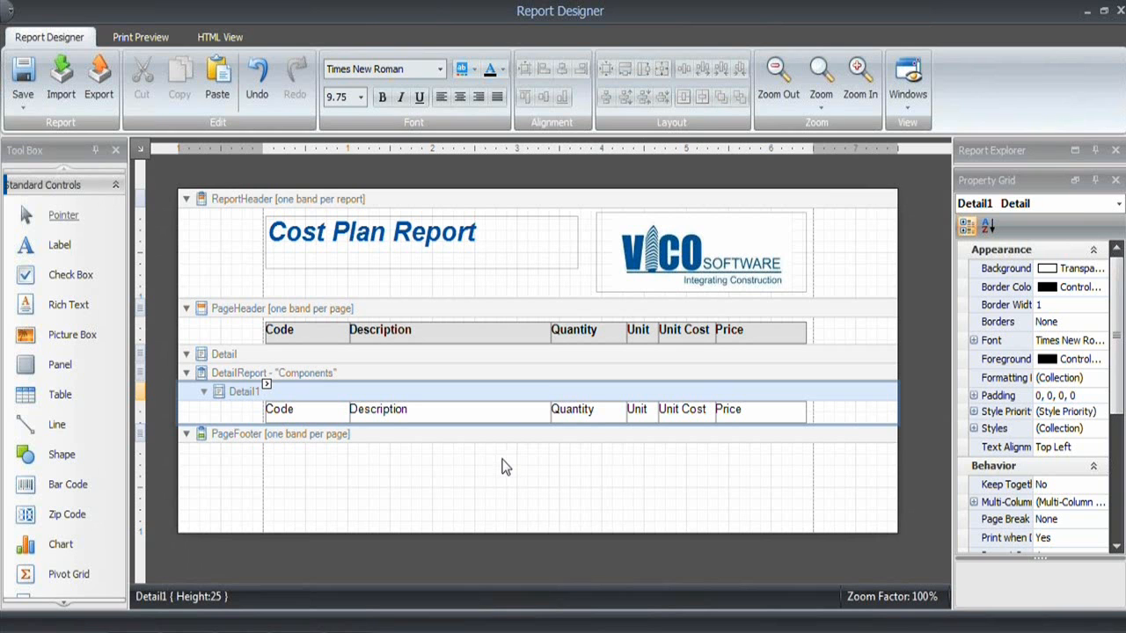
pyautogui.moveTo(270, 626)
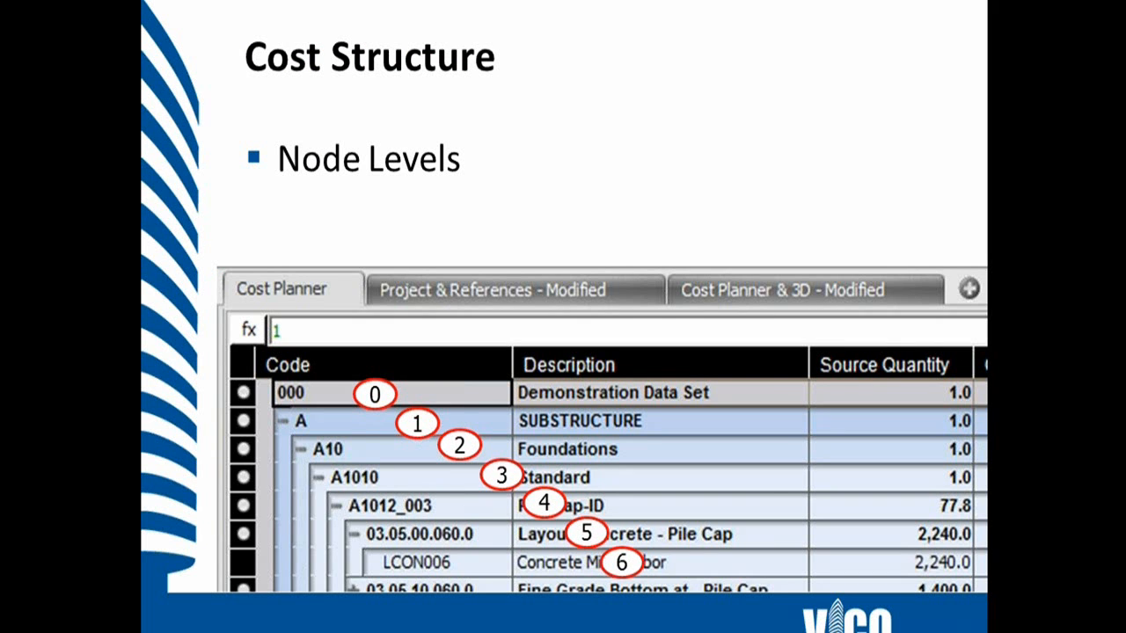
pyautogui.moveTo(558, 426)
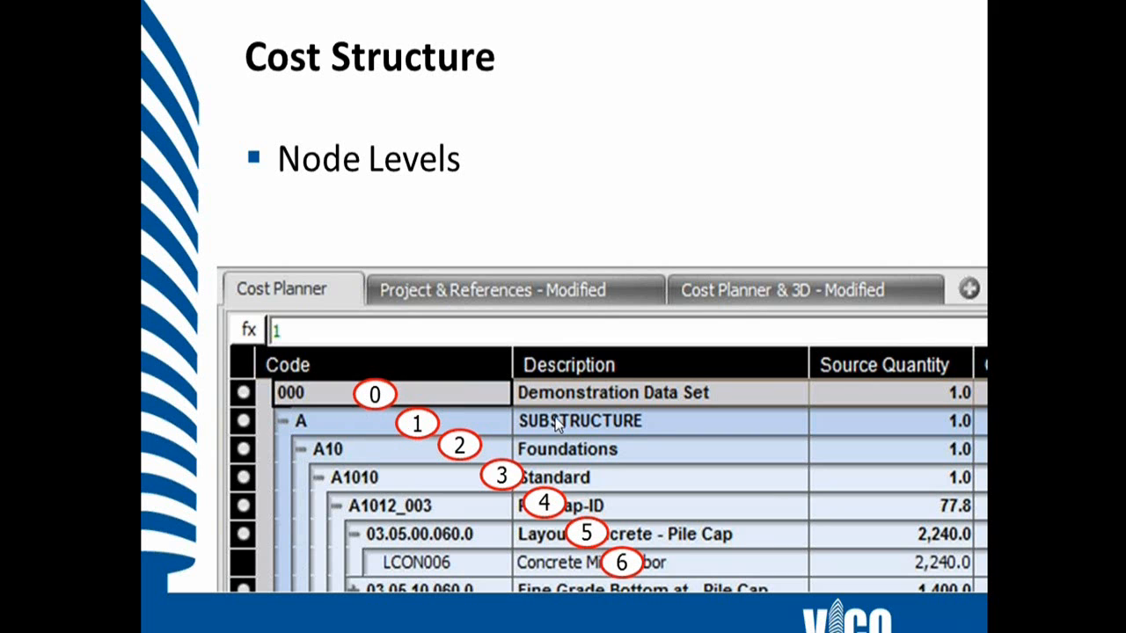
pyautogui.moveTo(352, 431)
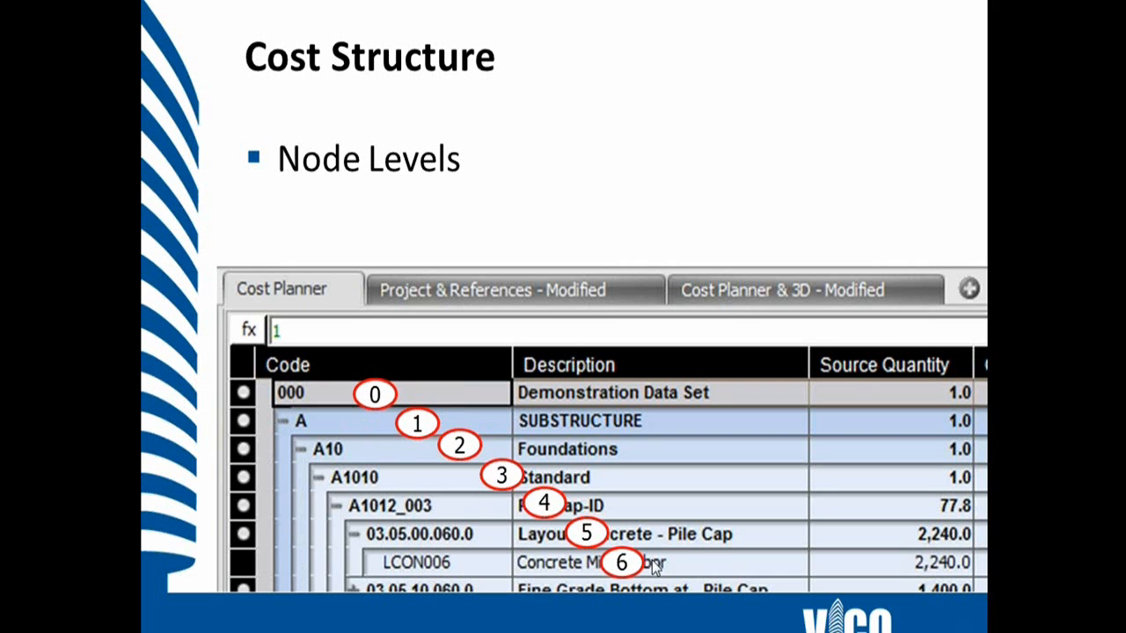
pyautogui.moveTo(695, 497)
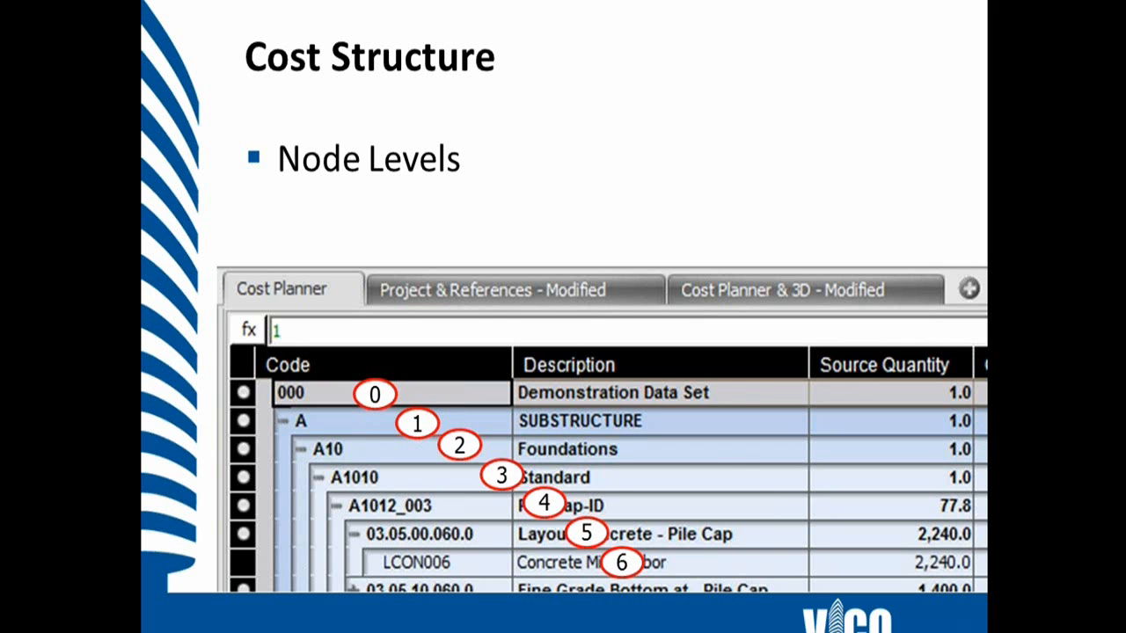
# - Advance past the Cost Structure node-levels slide to the Conditional Formatting slide
pyautogui.press('Right')
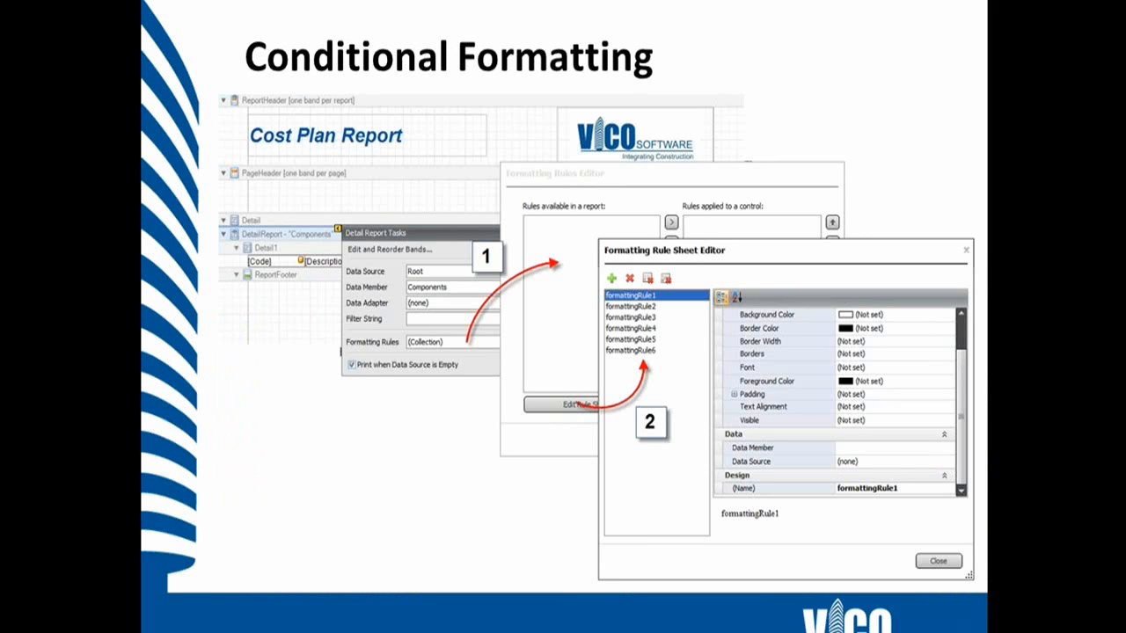
# - Advance through the Calculated Field slide to the Cost Plan Report – Structure slide
pyautogui.press('right')
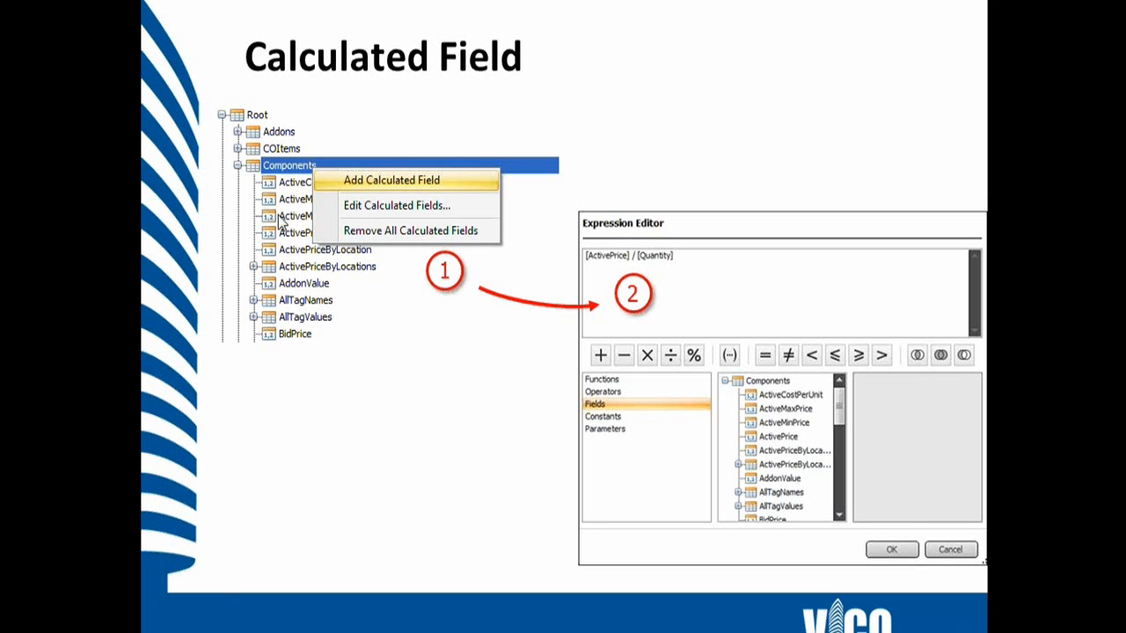
pyautogui.moveTo(291, 294)
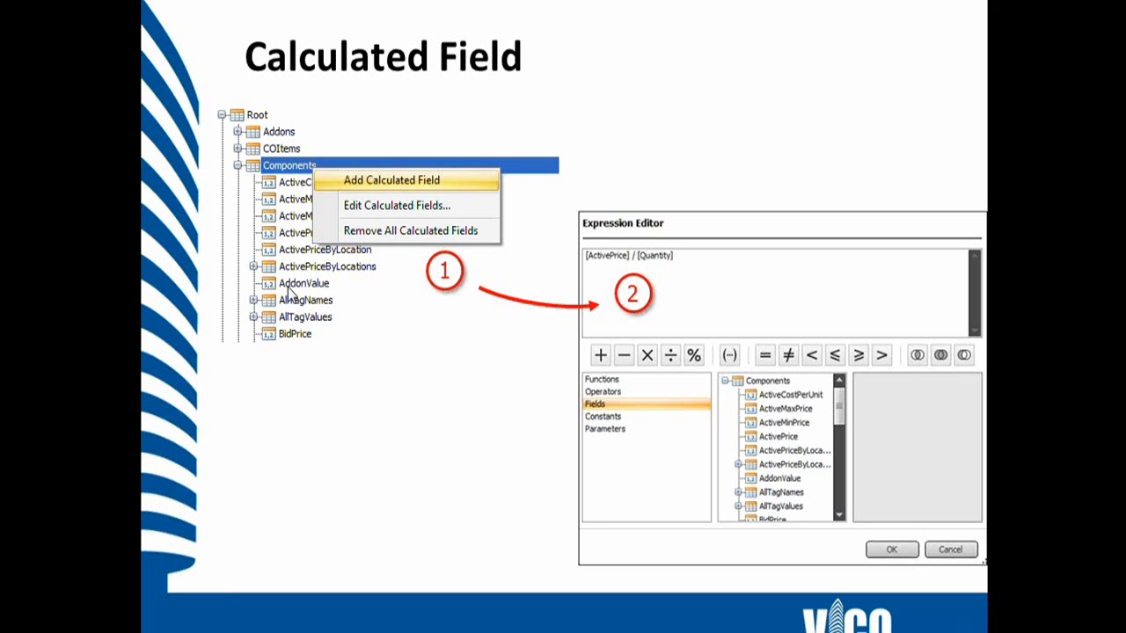
pyautogui.moveTo(570, 249)
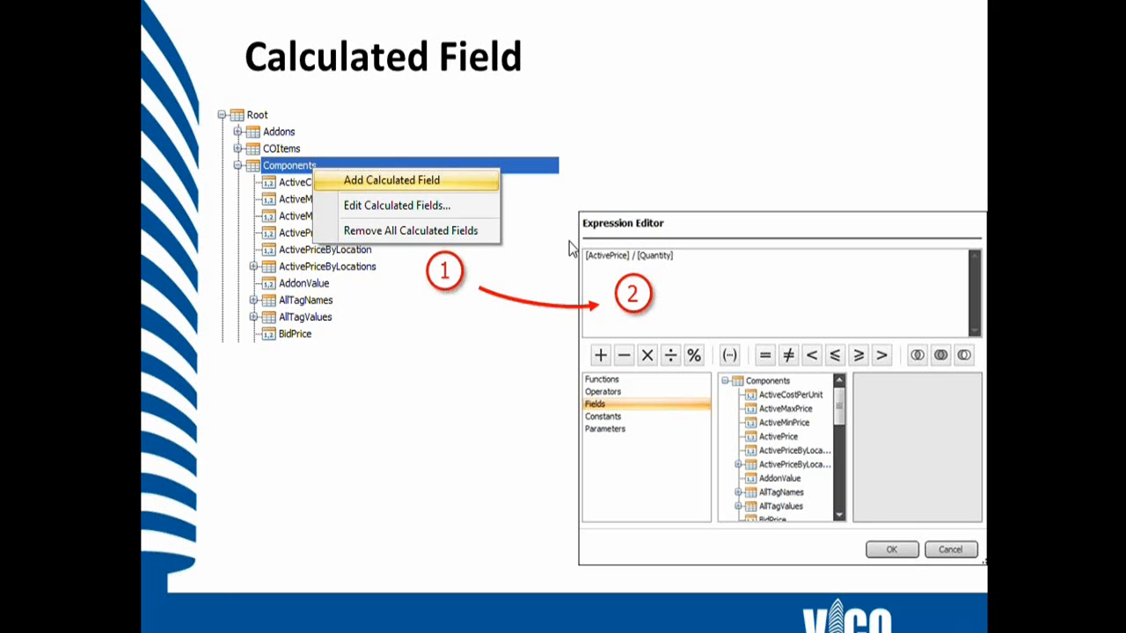
pyautogui.moveTo(609, 271)
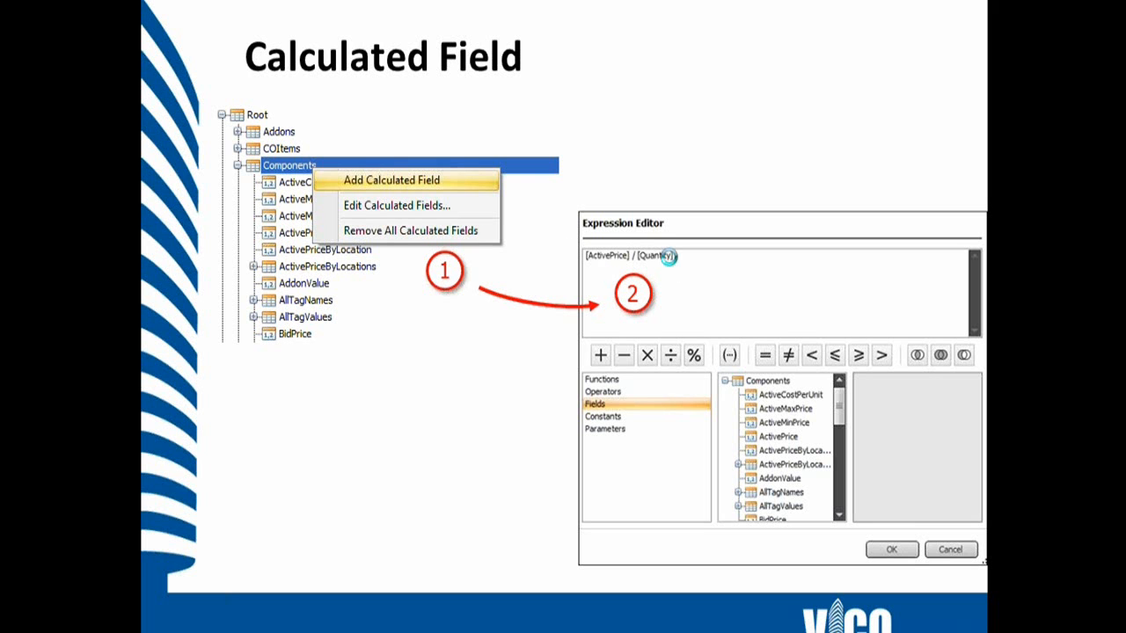
pyautogui.press('Right')
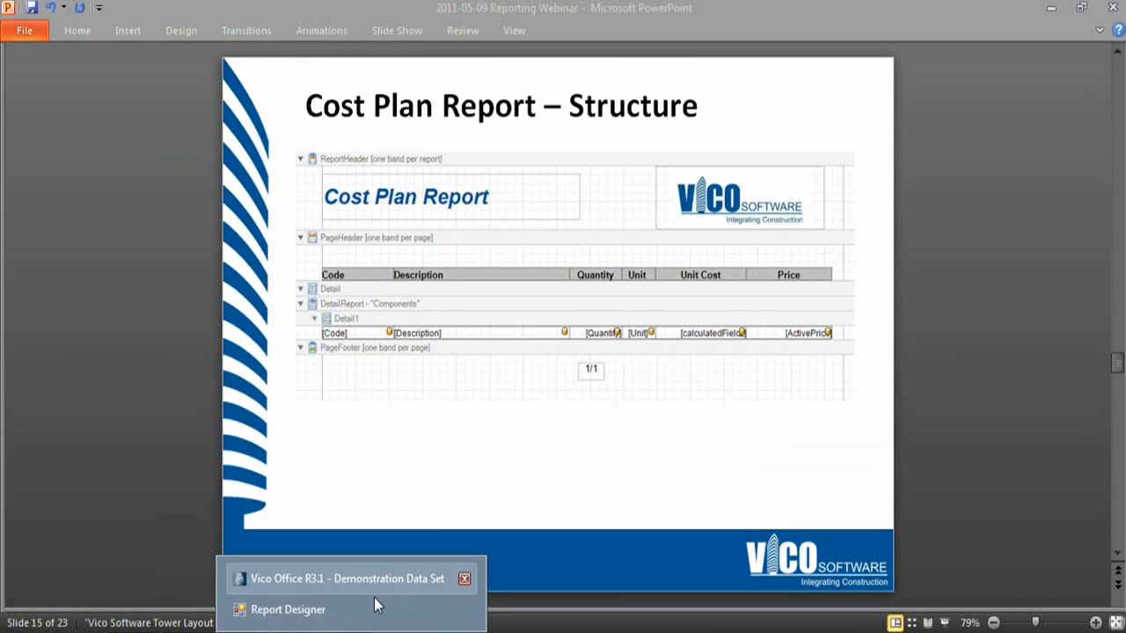
# - Bind the Detail1 cells to Components fields Code, Description, Quantity, Unit and ActivePrice
pyautogui.click(287, 608)
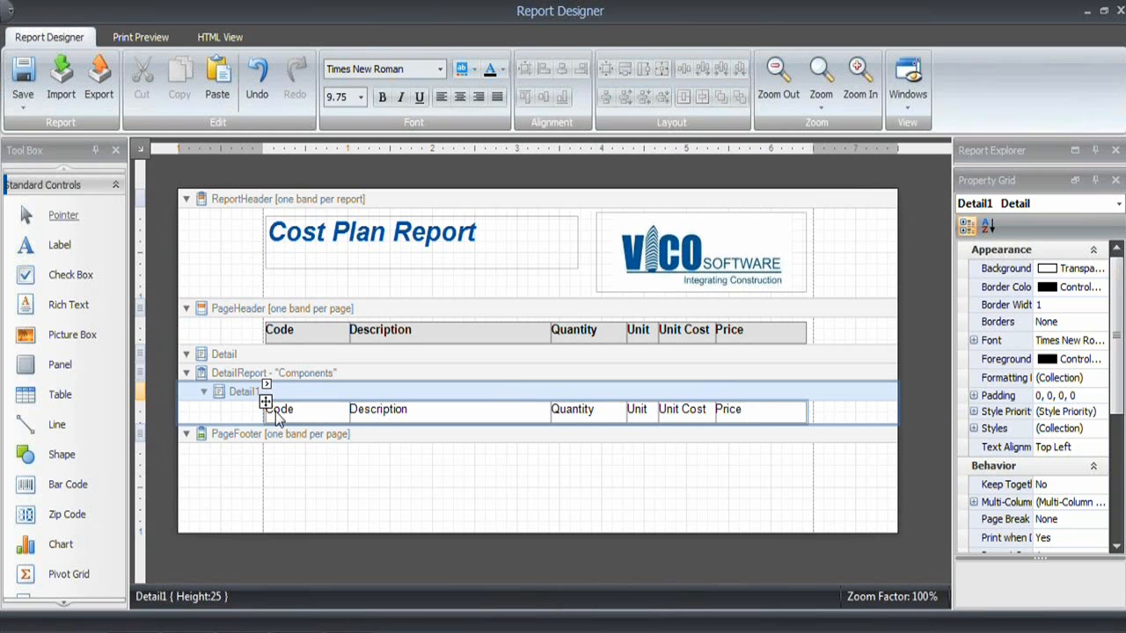
pyautogui.moveTo(356, 431)
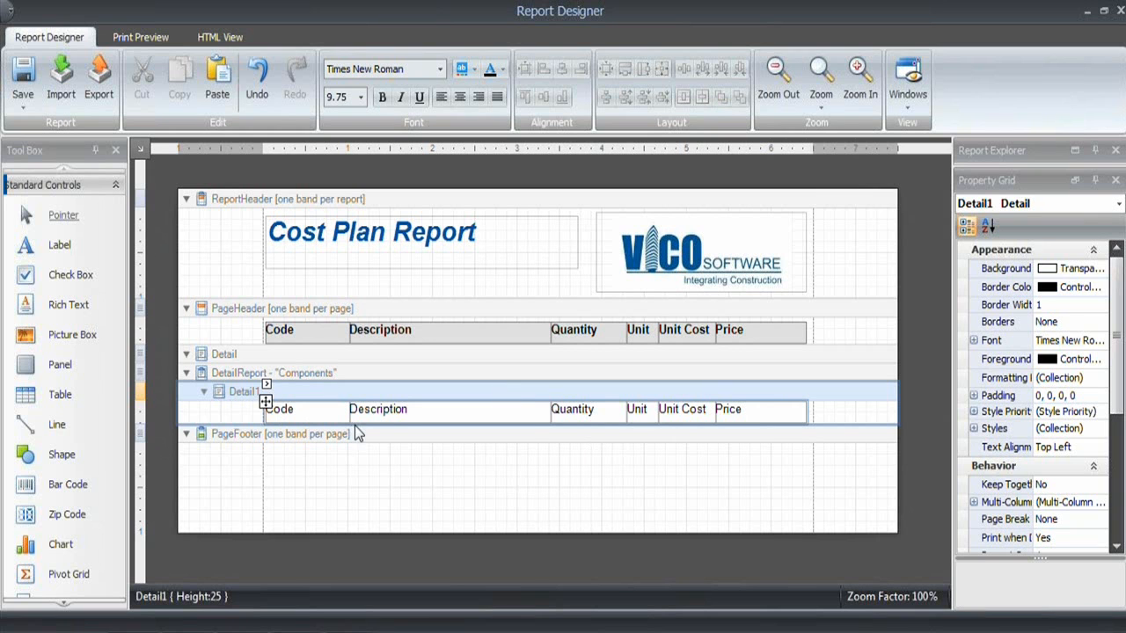
pyautogui.click(1075, 150)
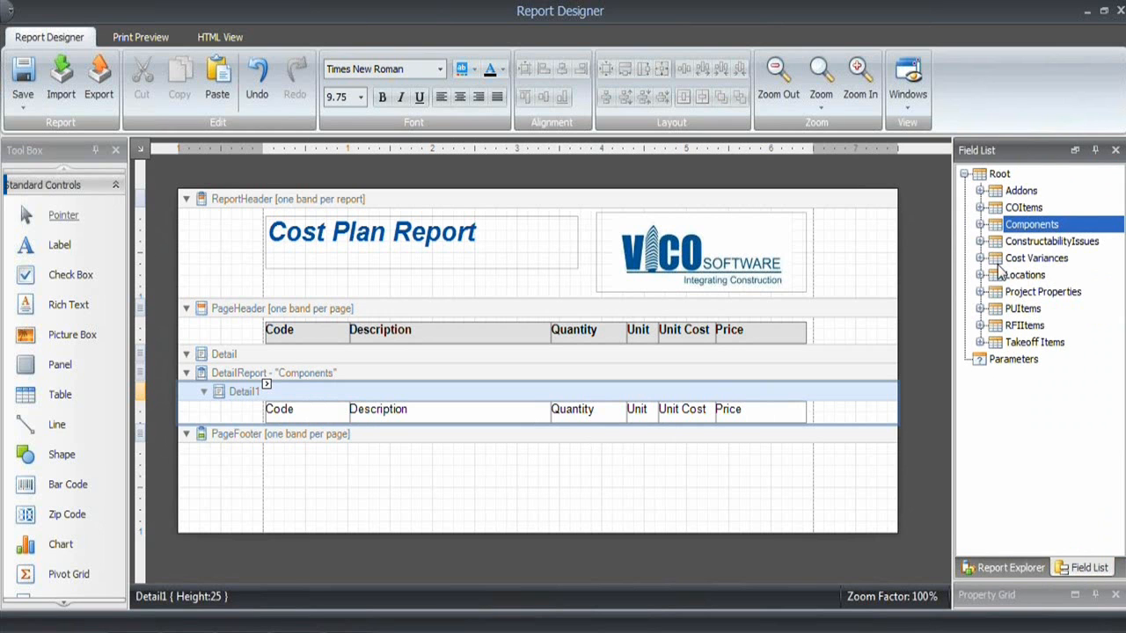
pyautogui.click(979, 224)
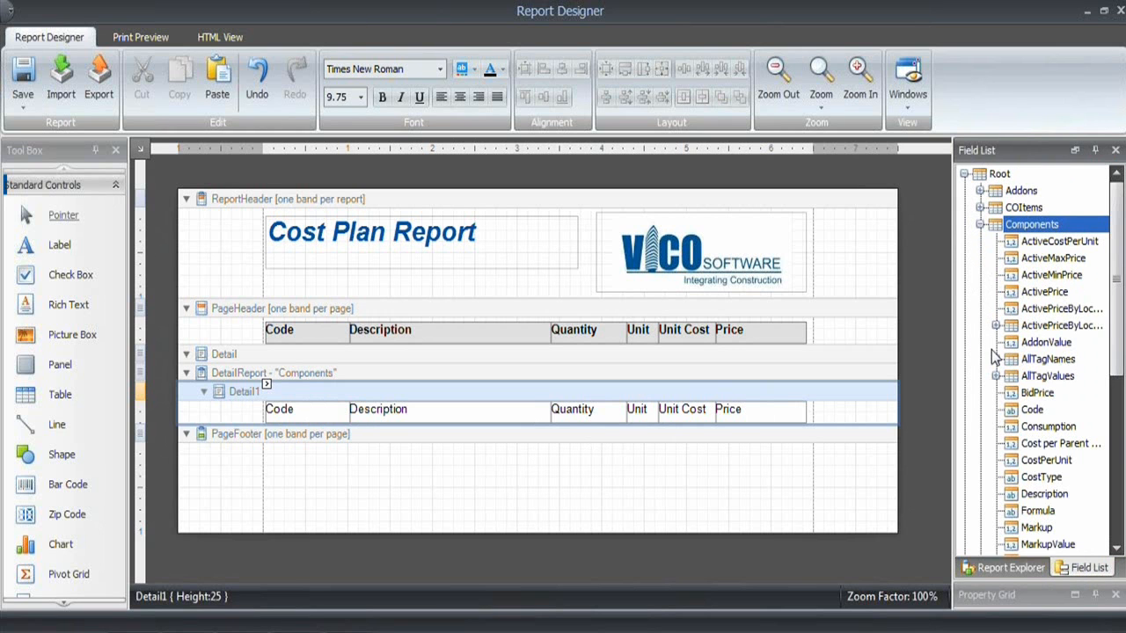
pyautogui.moveTo(1088, 351)
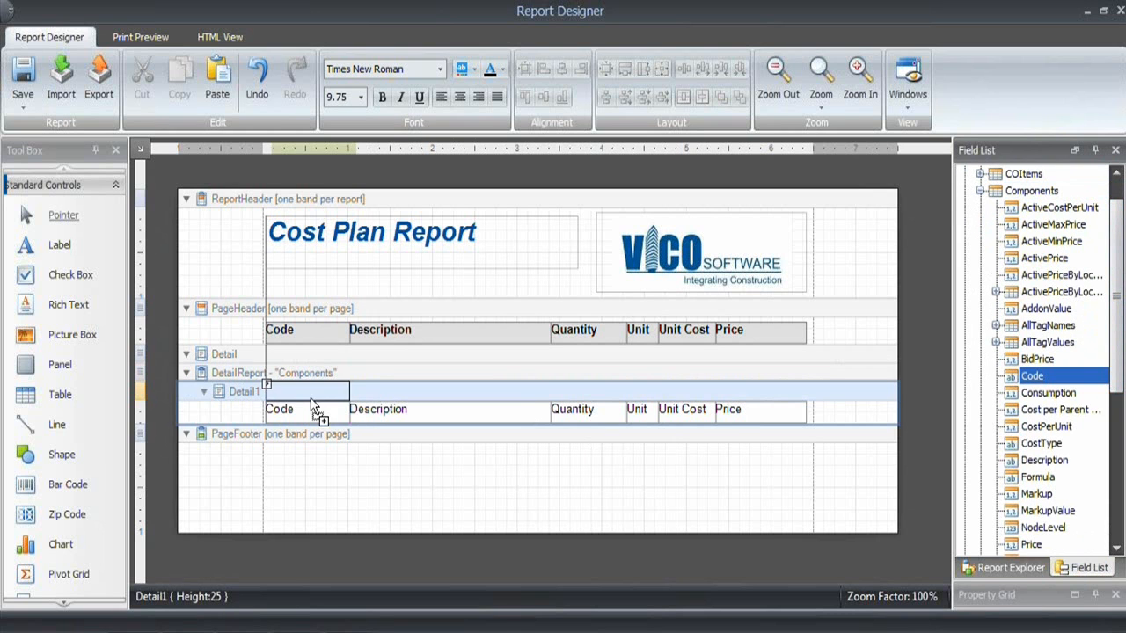
pyautogui.click(280, 409)
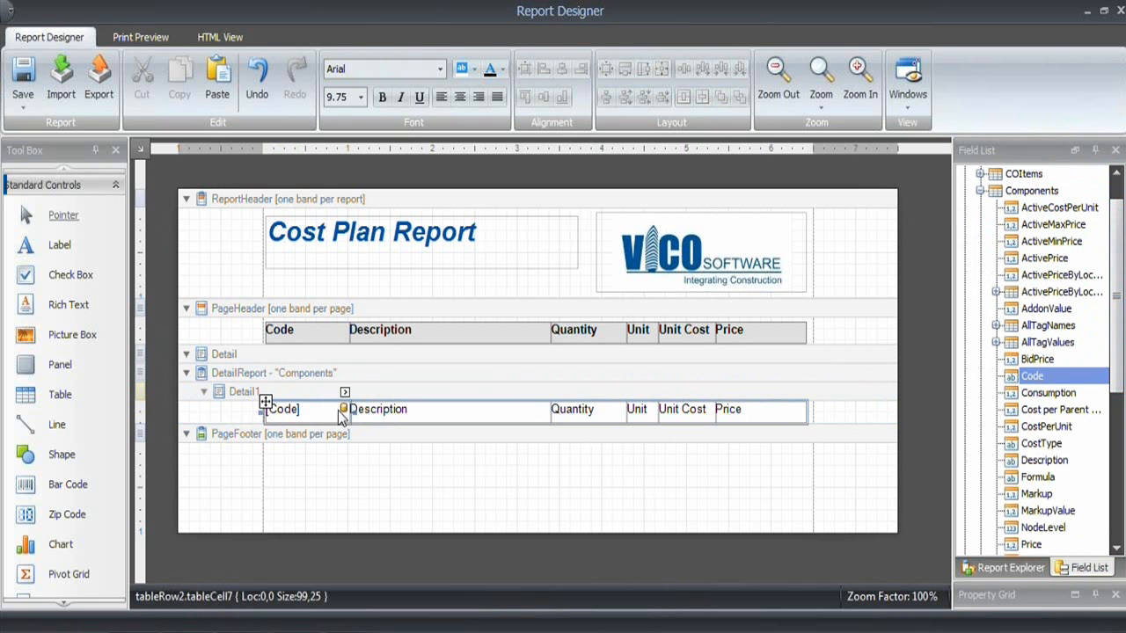
pyautogui.scroll(-3)
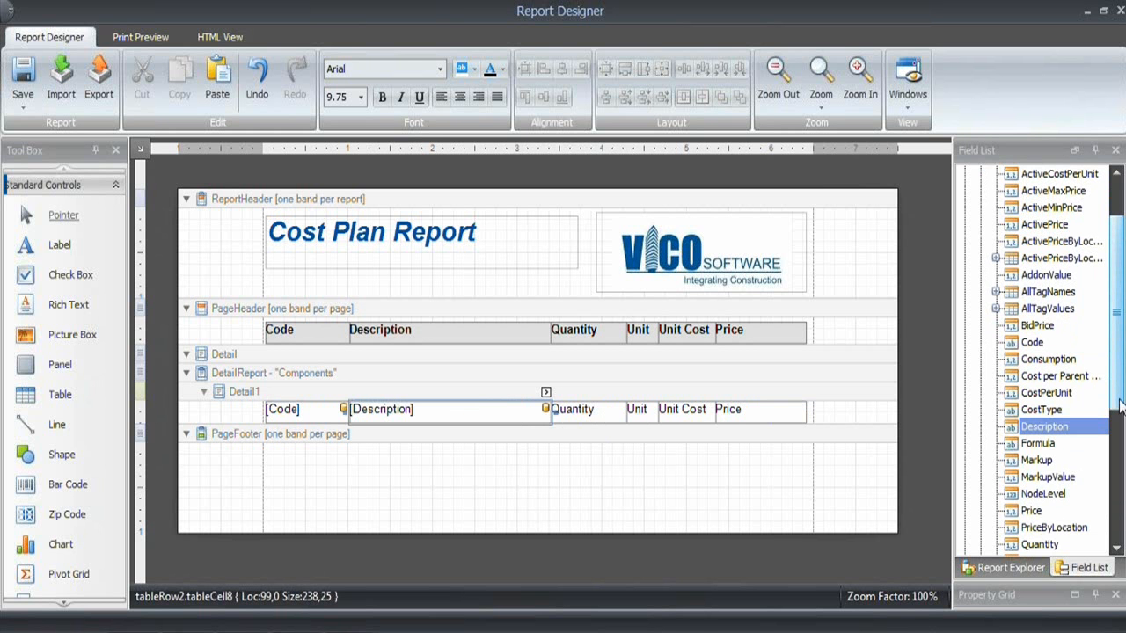
pyautogui.scroll(-3)
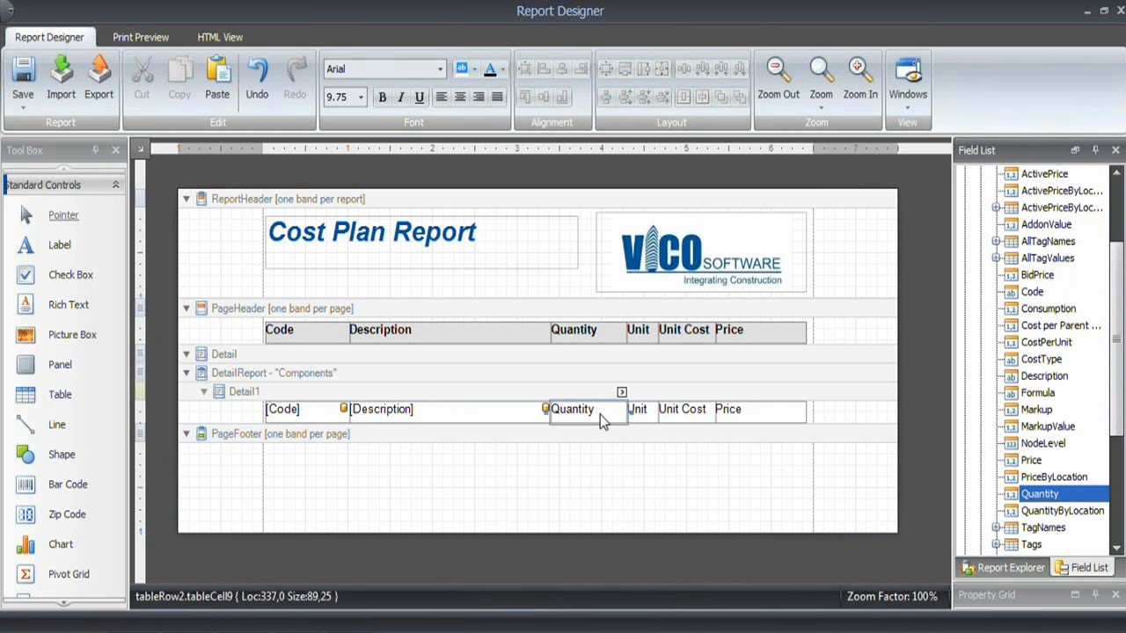
pyautogui.scroll(-3)
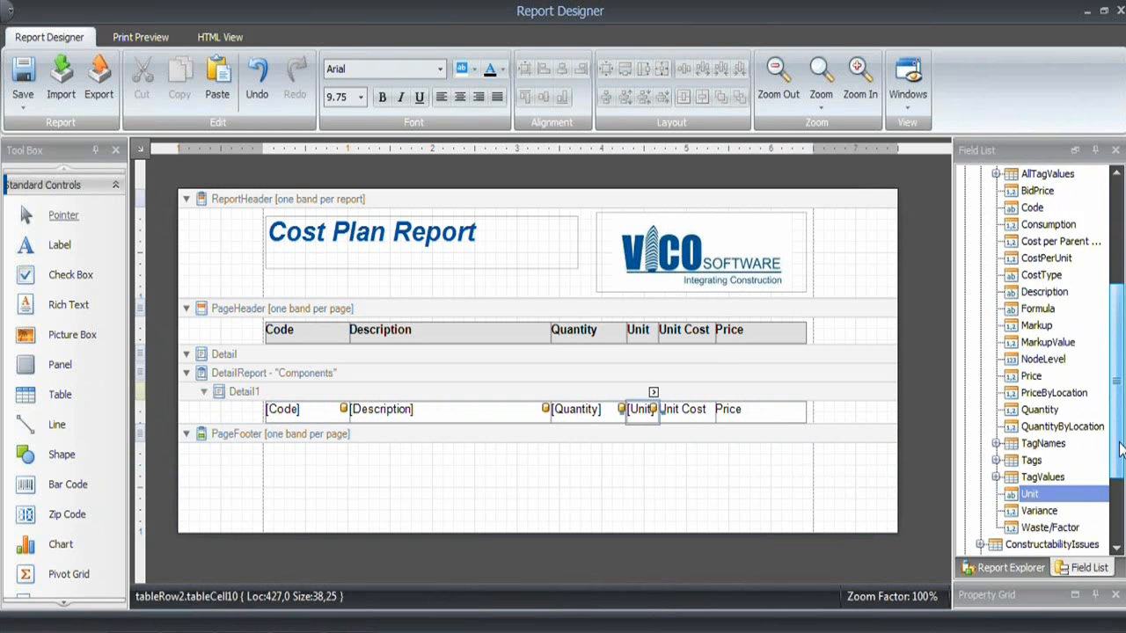
pyautogui.scroll(3)
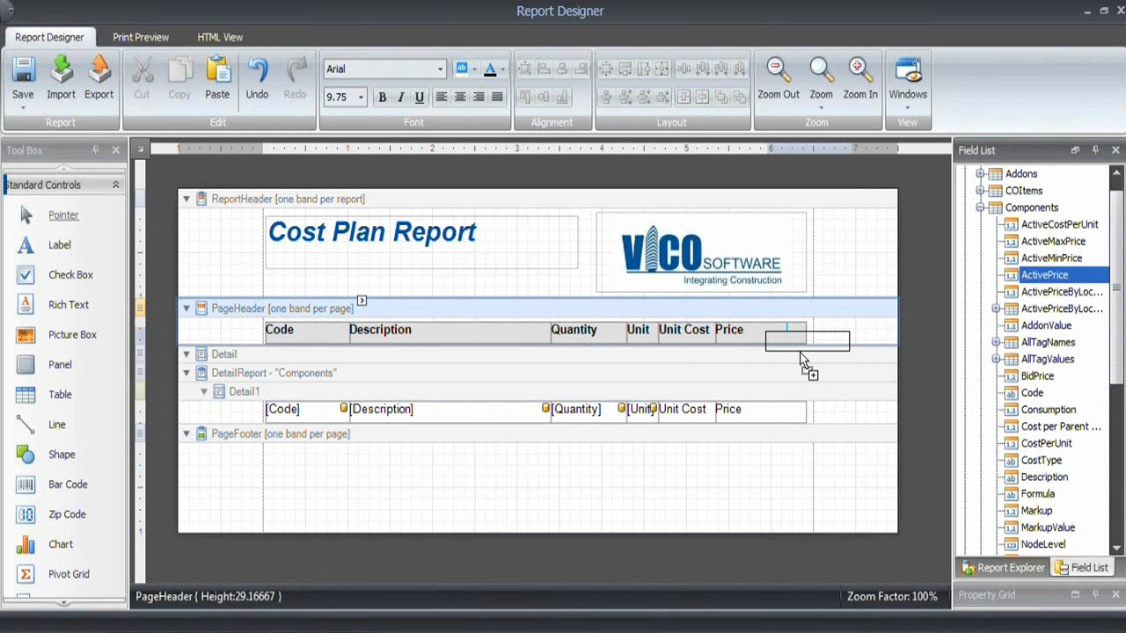
pyautogui.moveTo(1044, 275); pyautogui.dragTo(761, 409)
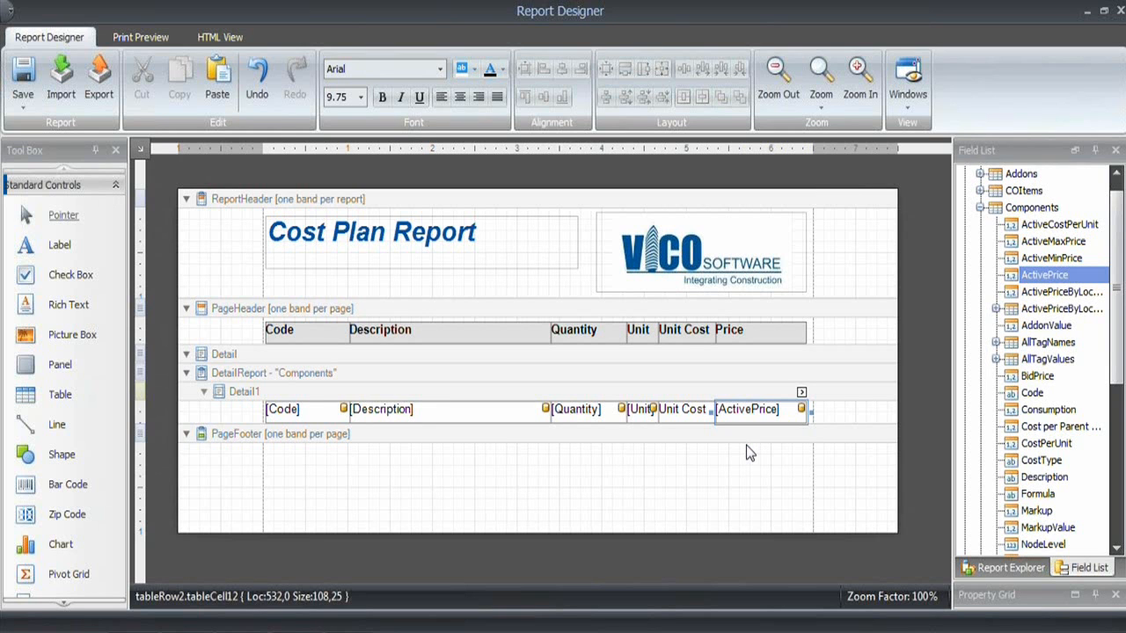
pyautogui.moveTo(696, 421)
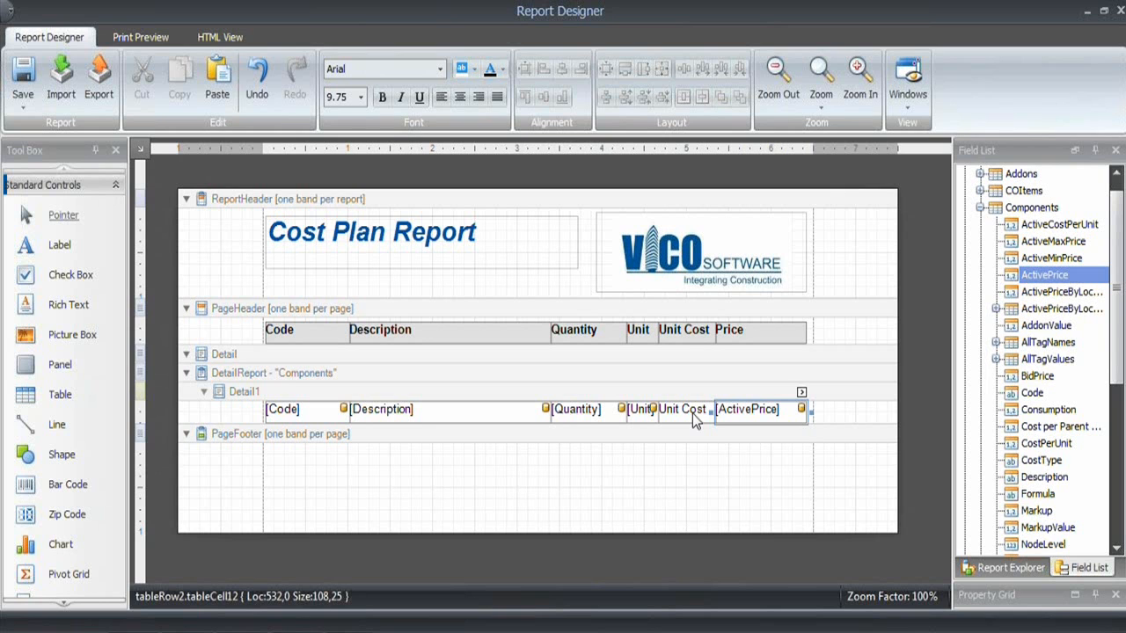
# - Add a new calculated field to the Components data for the Unit Cost cell
pyautogui.click(682, 409)
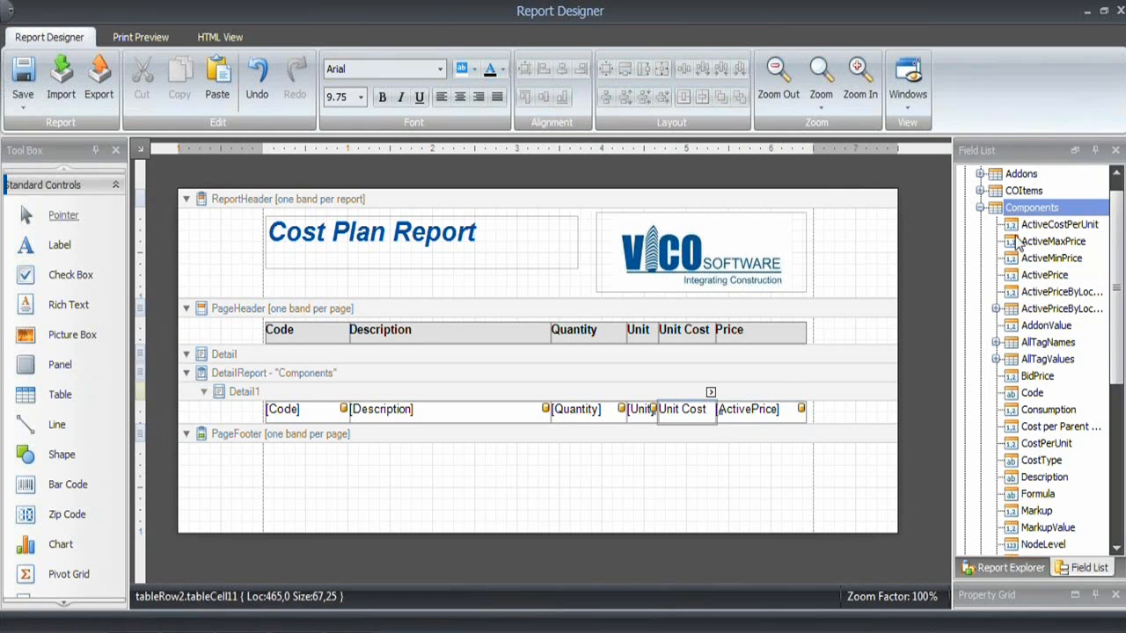
pyautogui.rightClick(1032, 206)
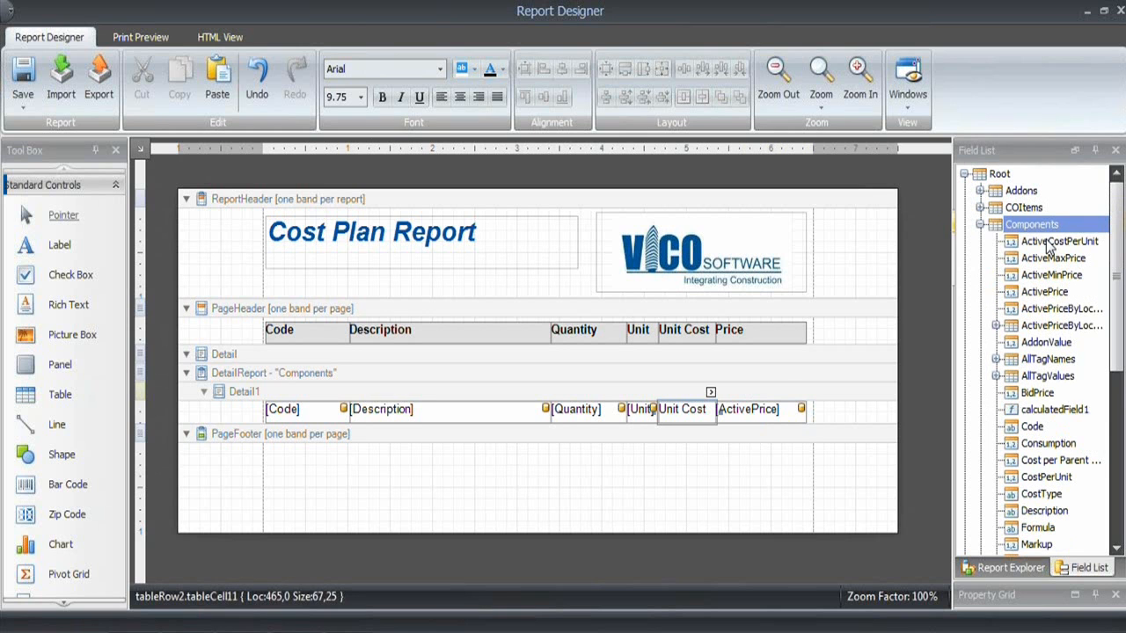
pyautogui.click(1054, 409)
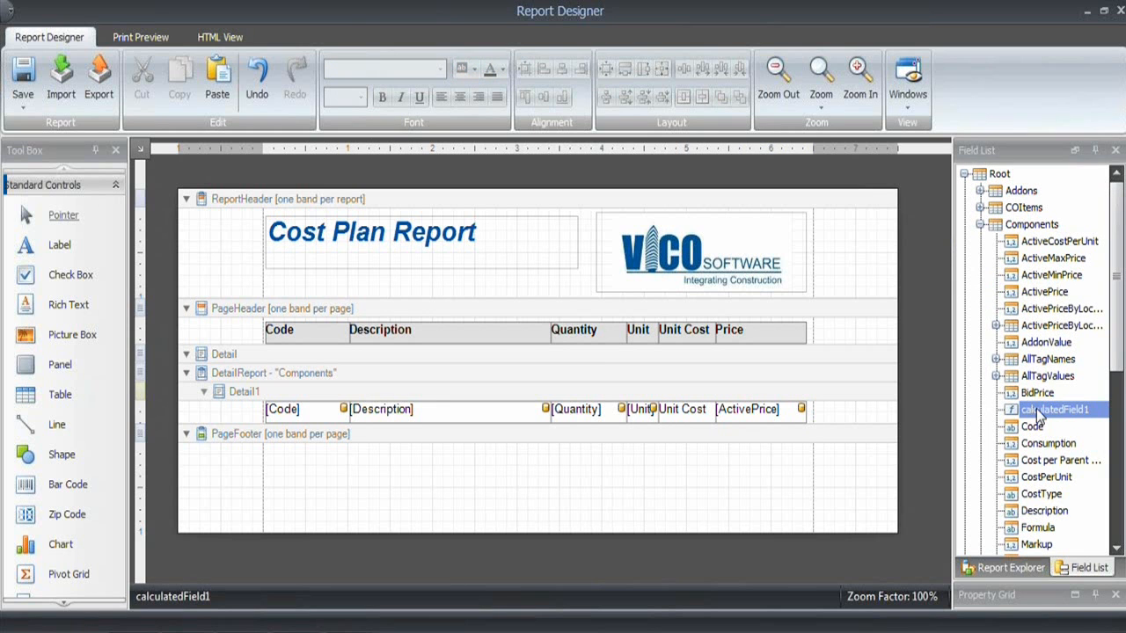
pyautogui.rightClick(1056, 409)
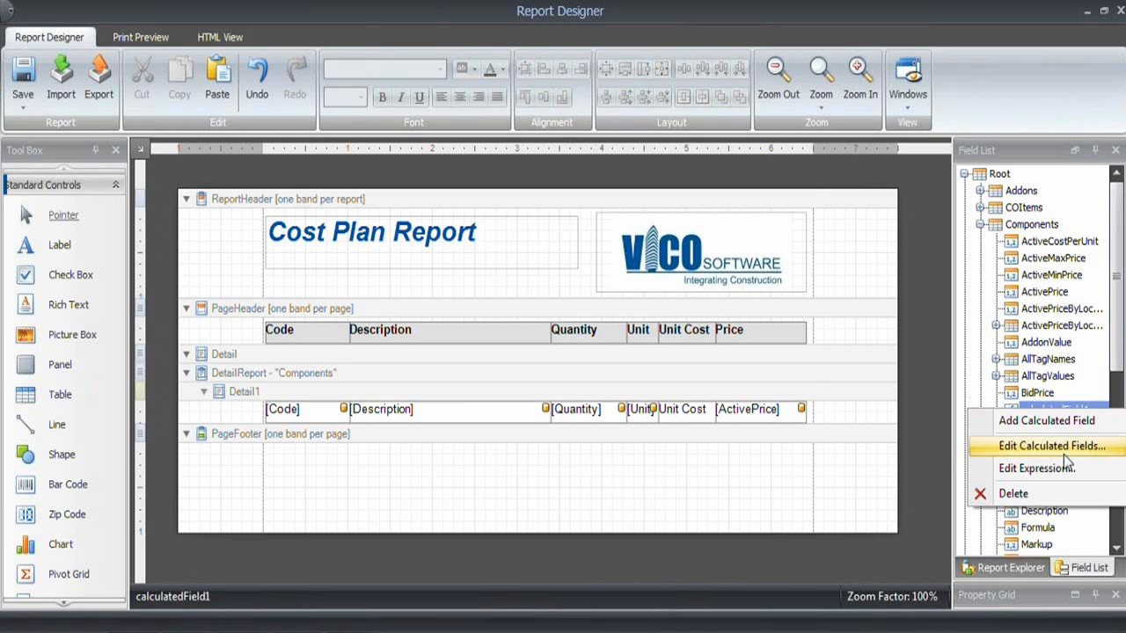
# - Set the calculated field's expression to [ActivePrice] / [Quantity]
pyautogui.click(1036, 467)
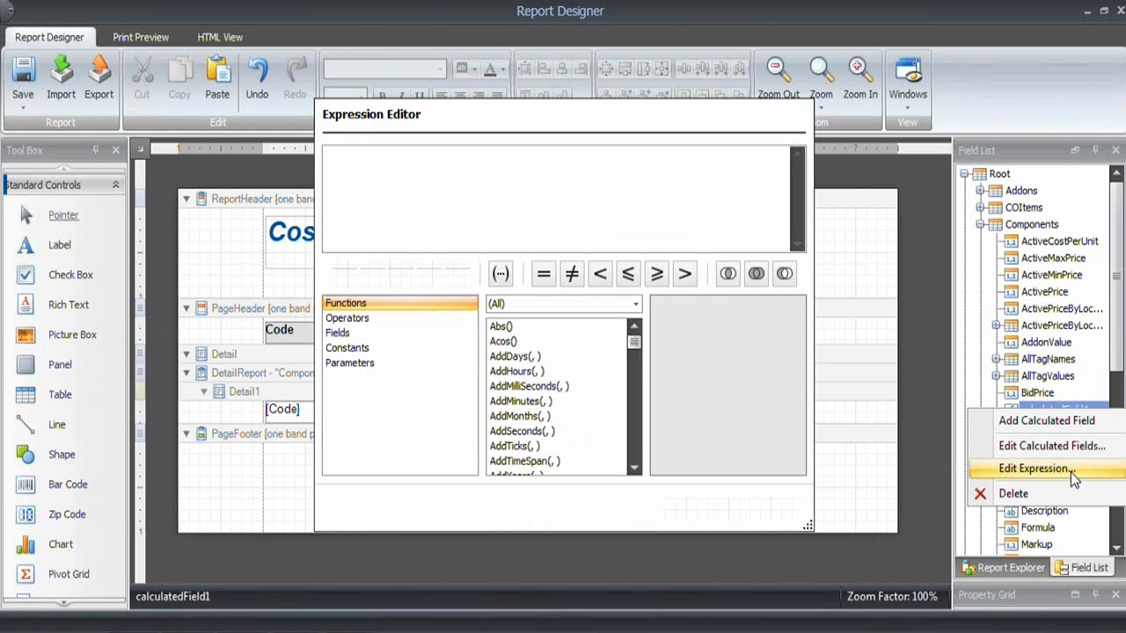
pyautogui.click(1034, 468)
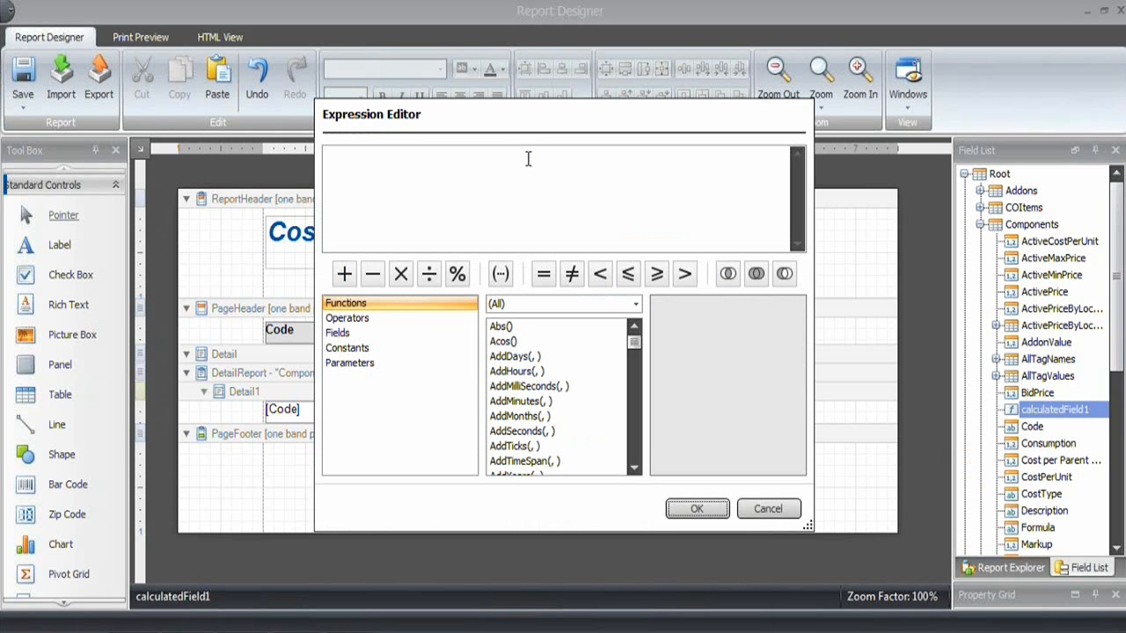
pyautogui.click(337, 332)
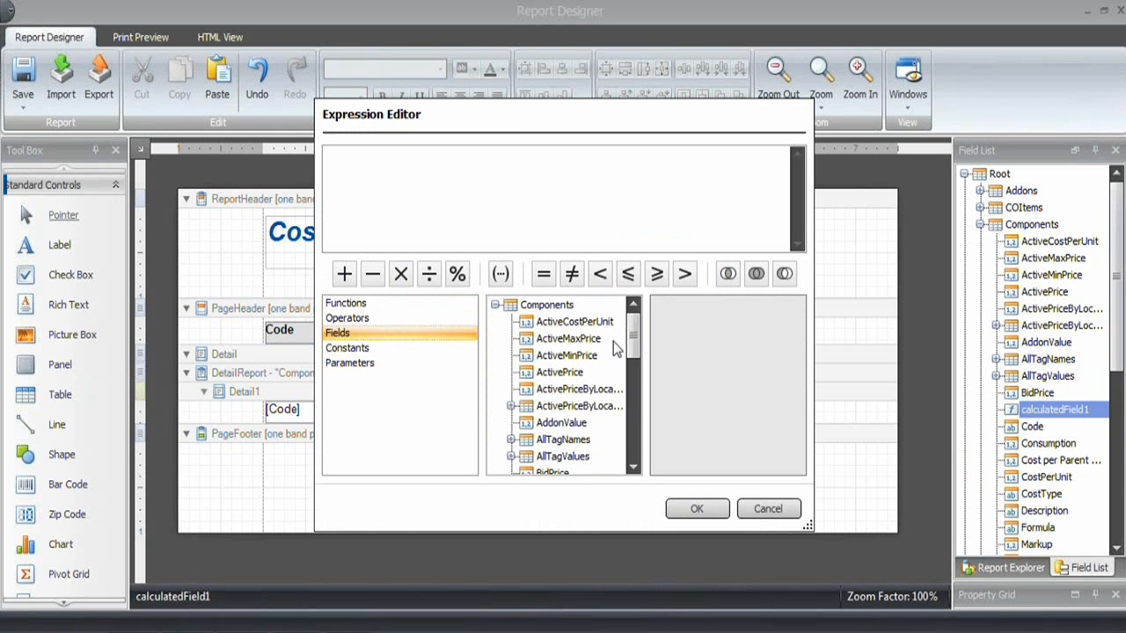
pyautogui.scroll(-3)
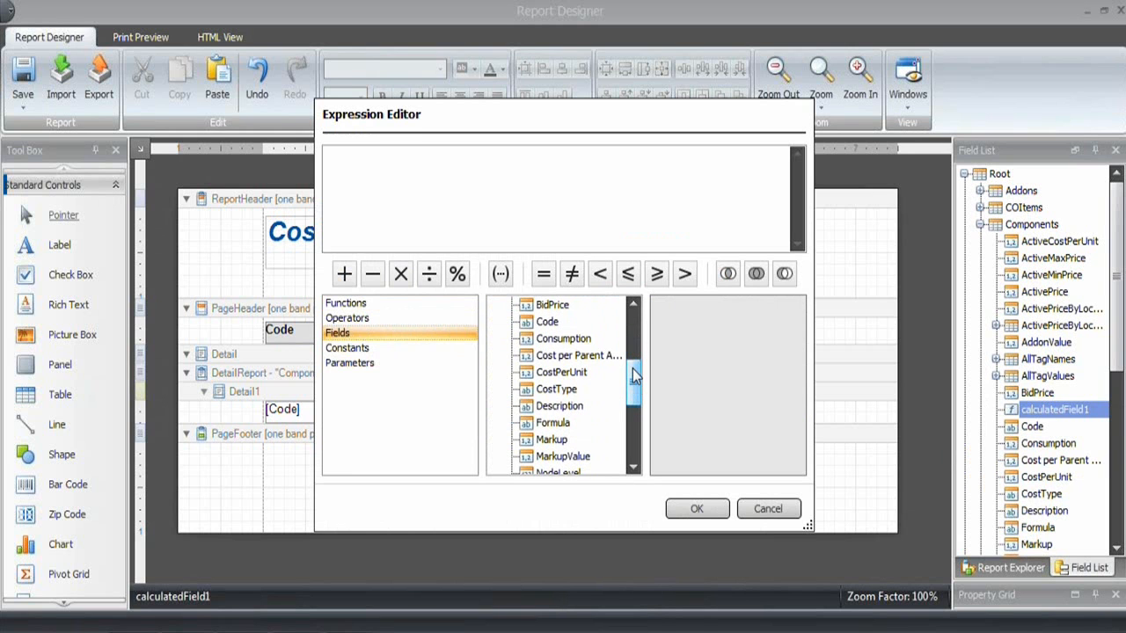
pyautogui.scroll(3)
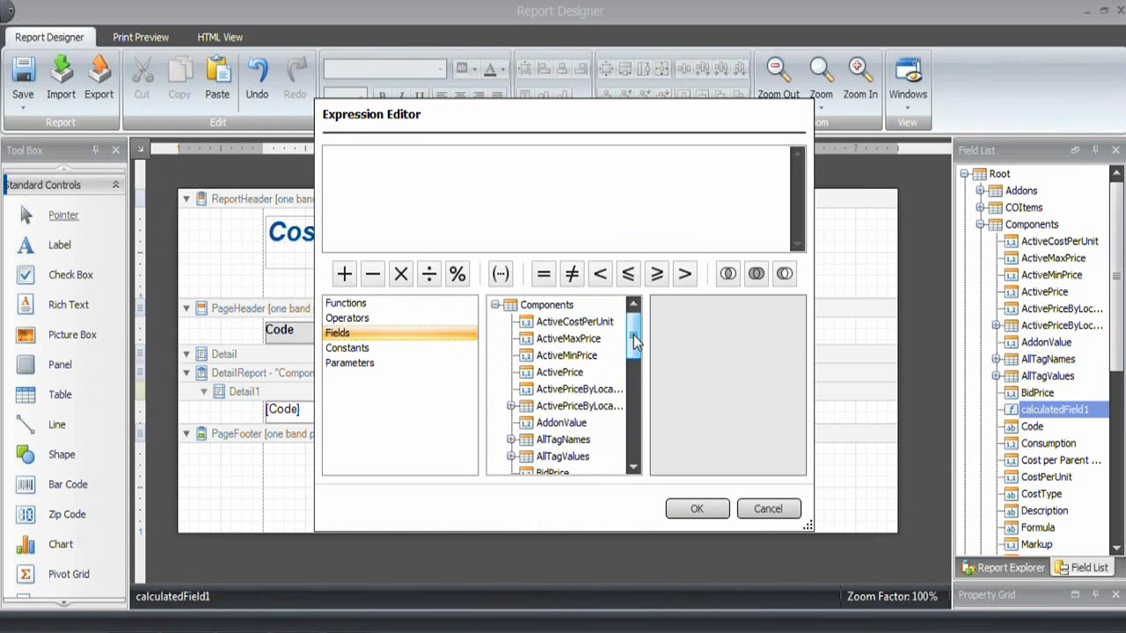
pyautogui.doubleClick(559, 372)
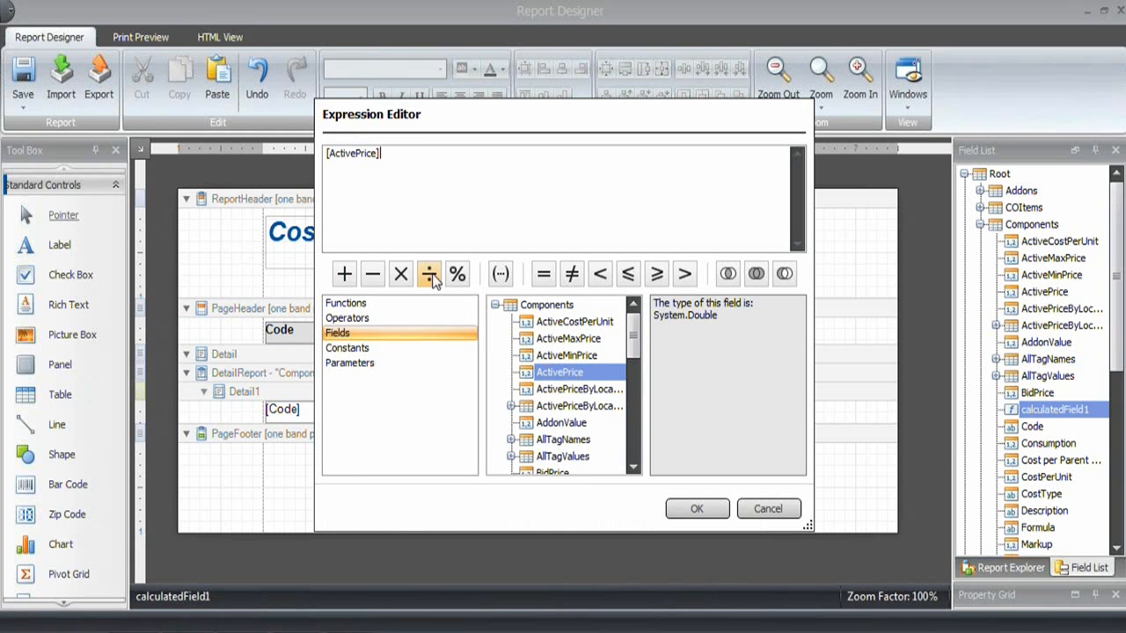
pyautogui.click(428, 273)
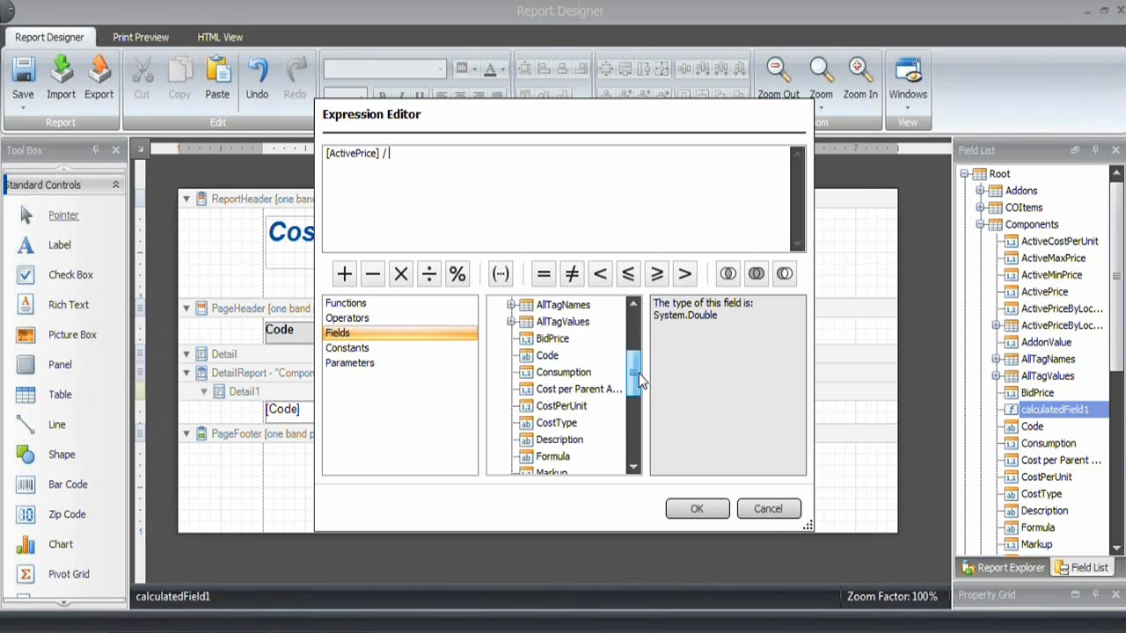
pyautogui.scroll(-3)
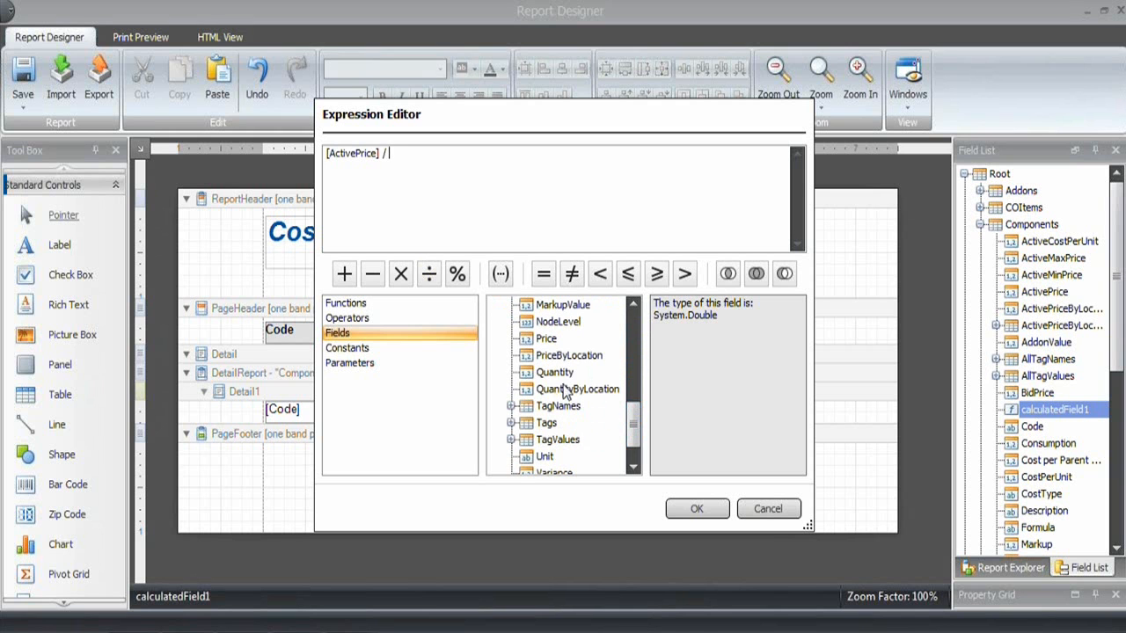
pyautogui.doubleClick(554, 372)
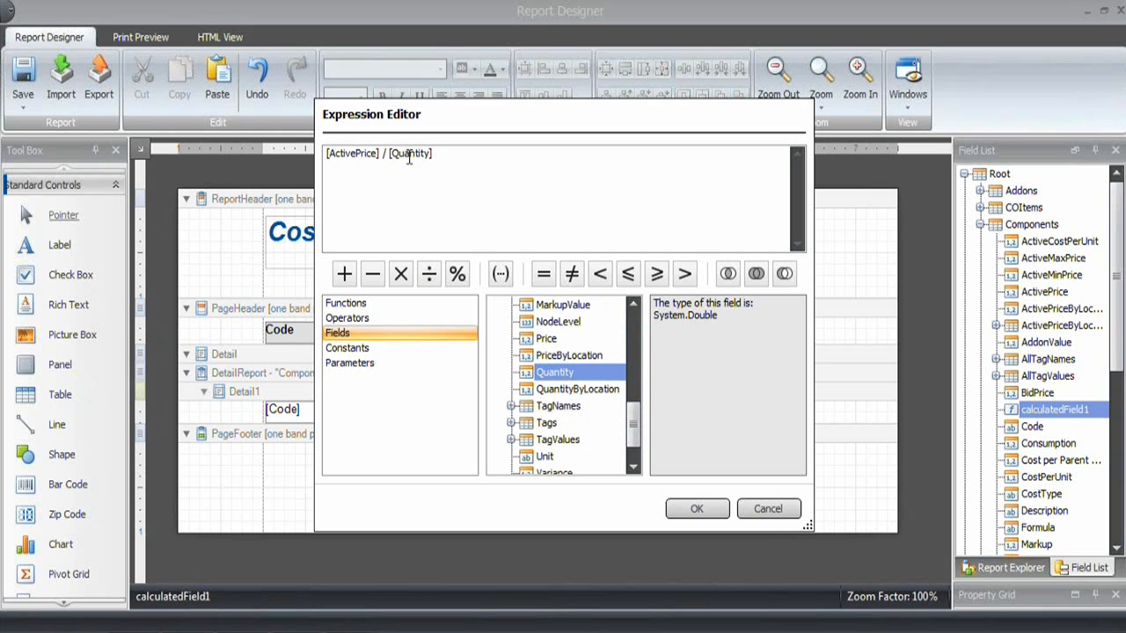
pyautogui.click(696, 509)
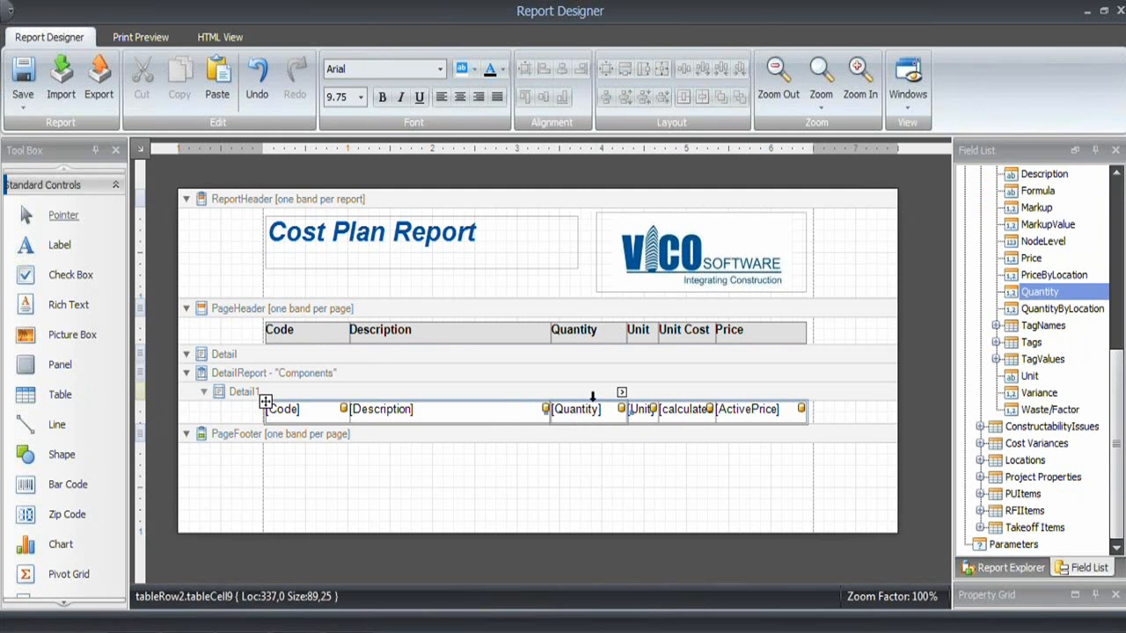
# - Give the Quantity cell a two-decimal number format
pyautogui.click(622, 392)
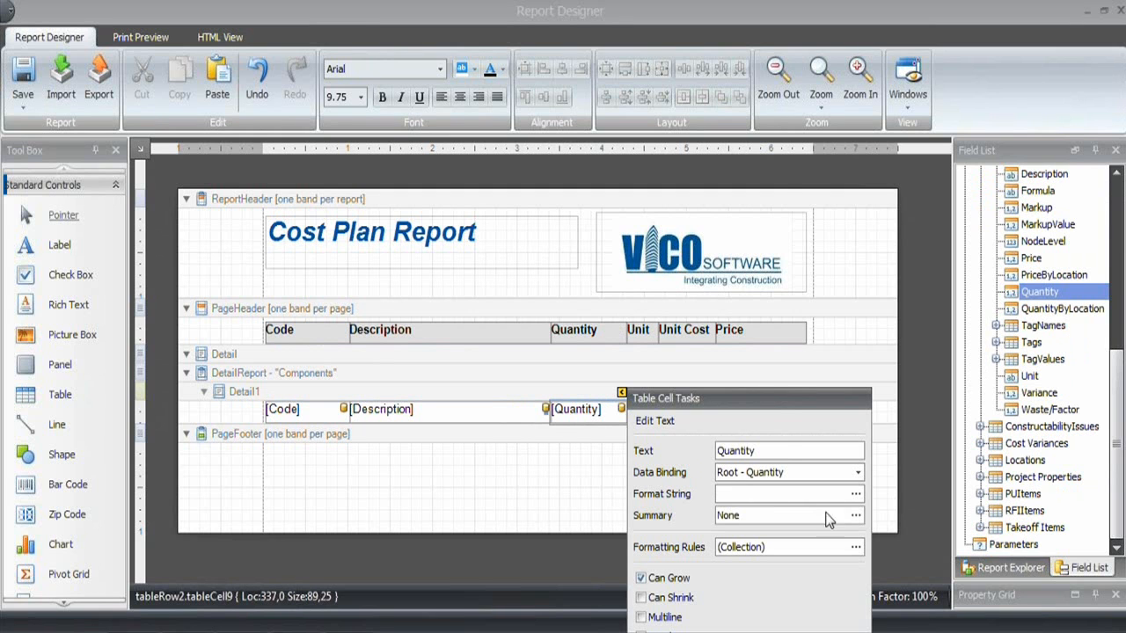
pyautogui.click(855, 493)
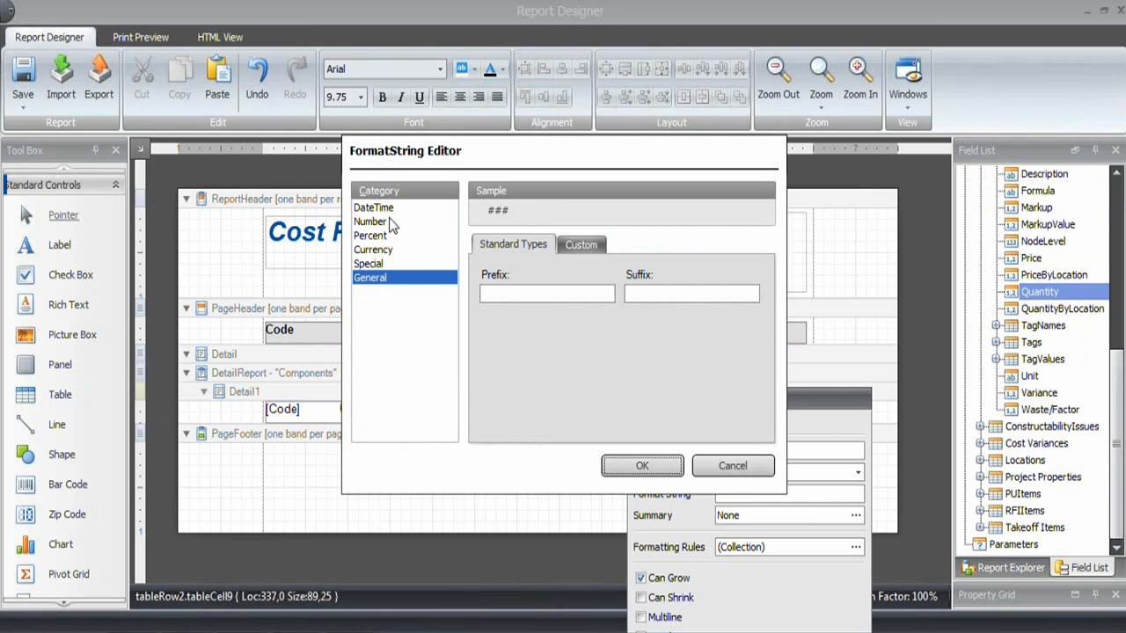
pyautogui.click(370, 220)
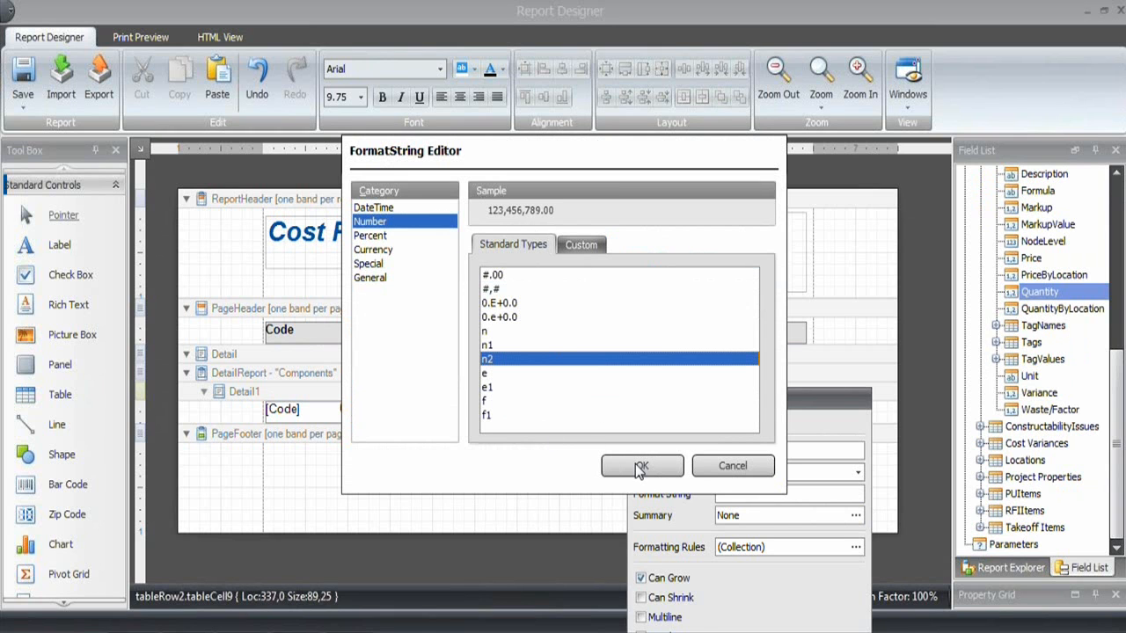
pyautogui.click(641, 466)
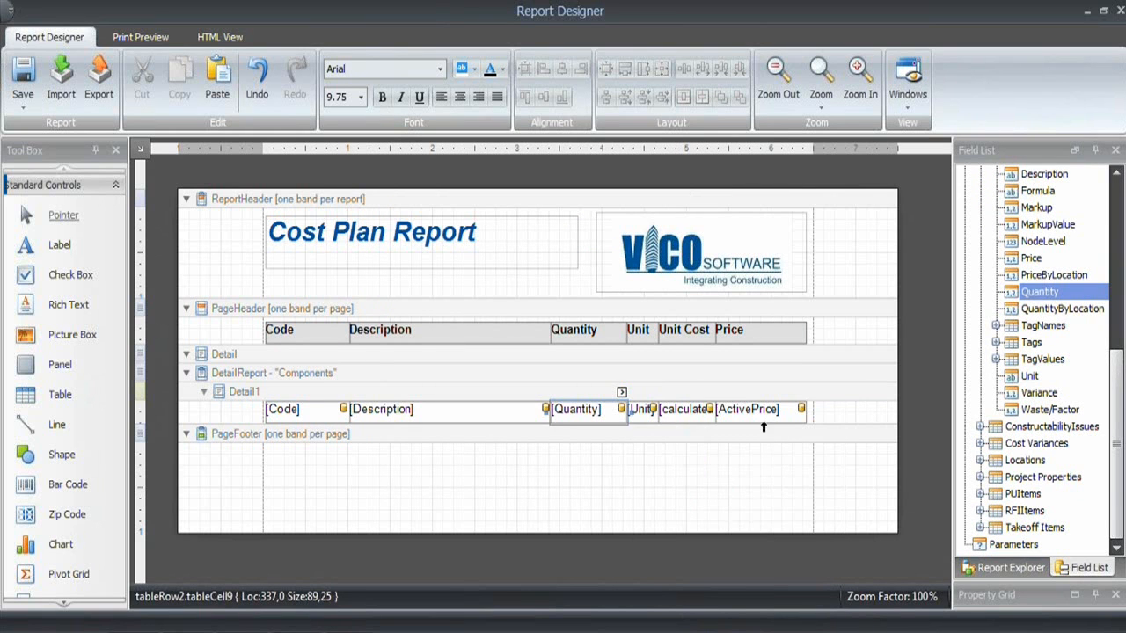
# - Give the Price cell the #,# thousands-separator number format
pyautogui.click(801, 392)
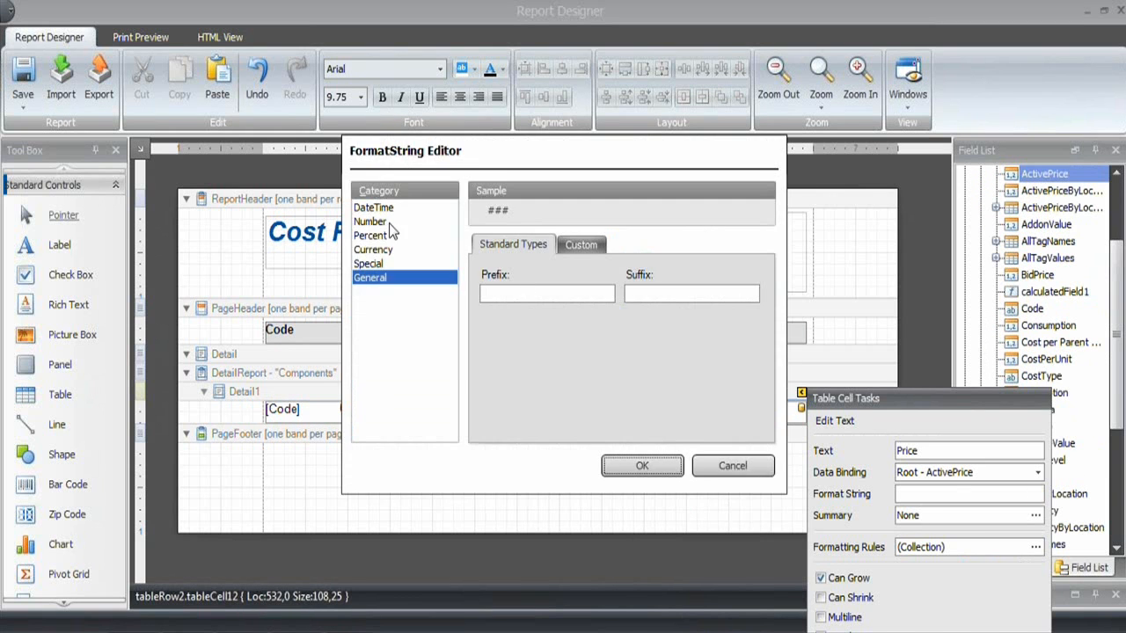
pyautogui.click(369, 220)
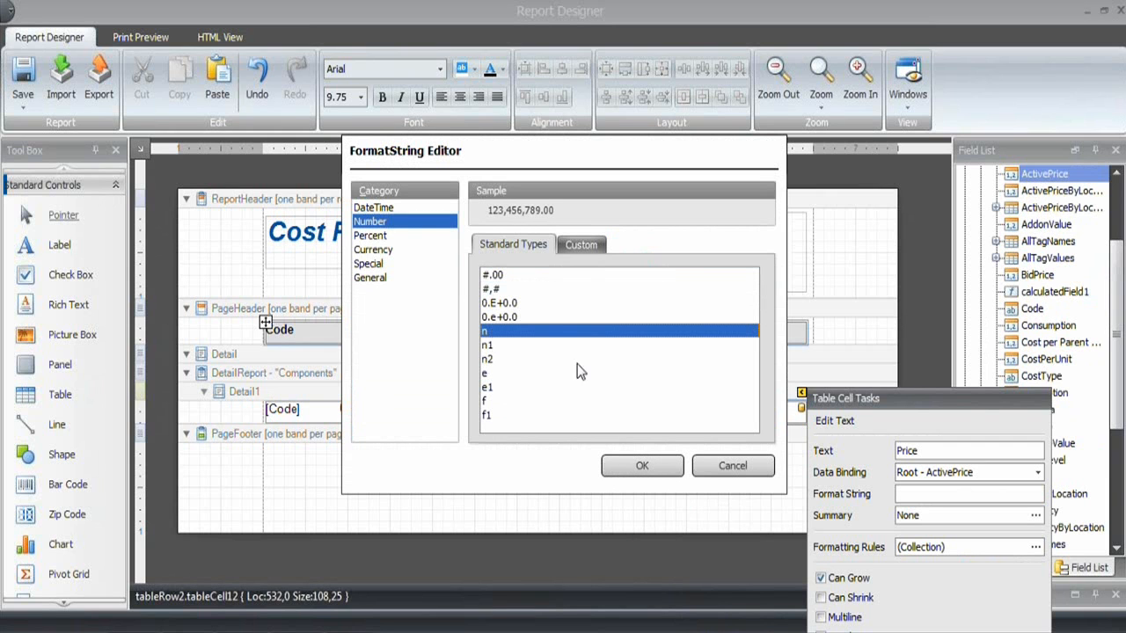
pyautogui.click(488, 345)
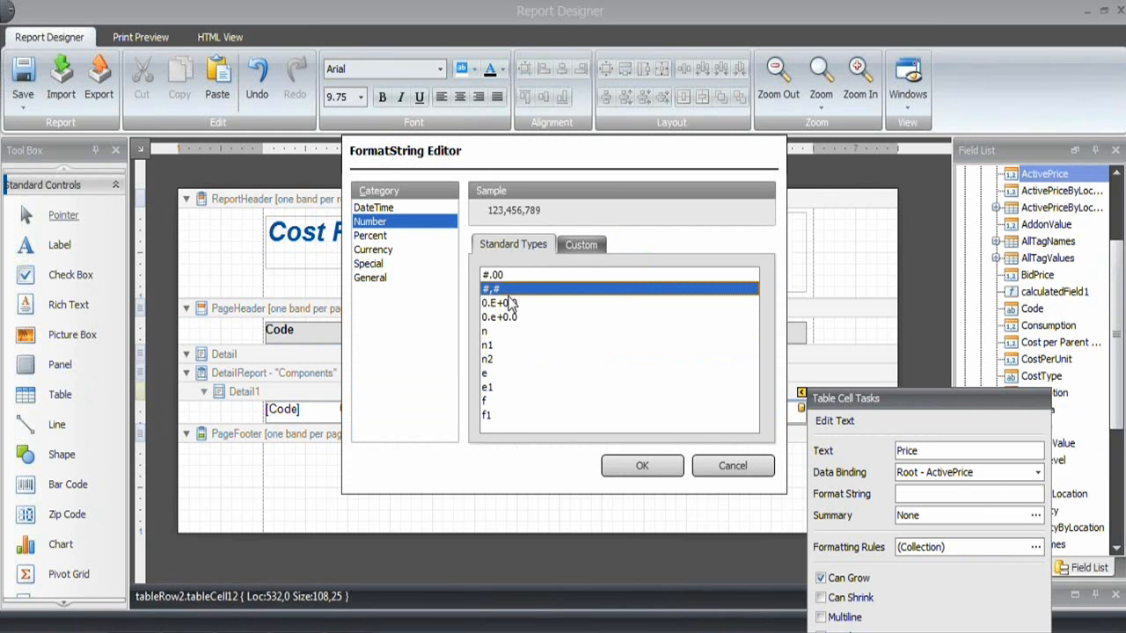
pyautogui.click(641, 466)
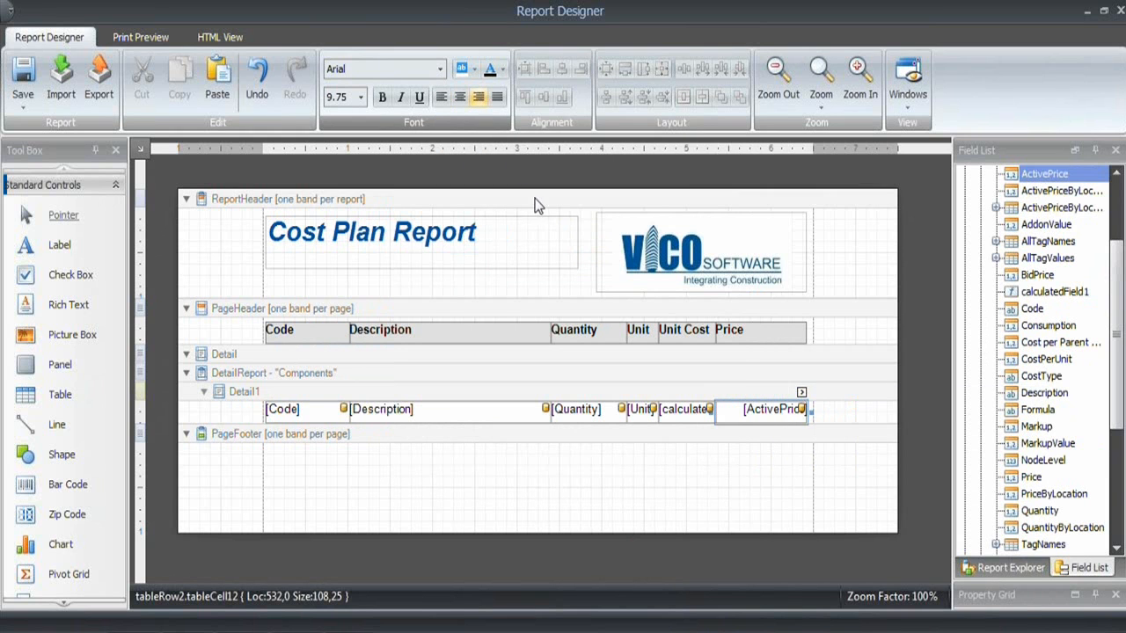
pyautogui.click(282, 408)
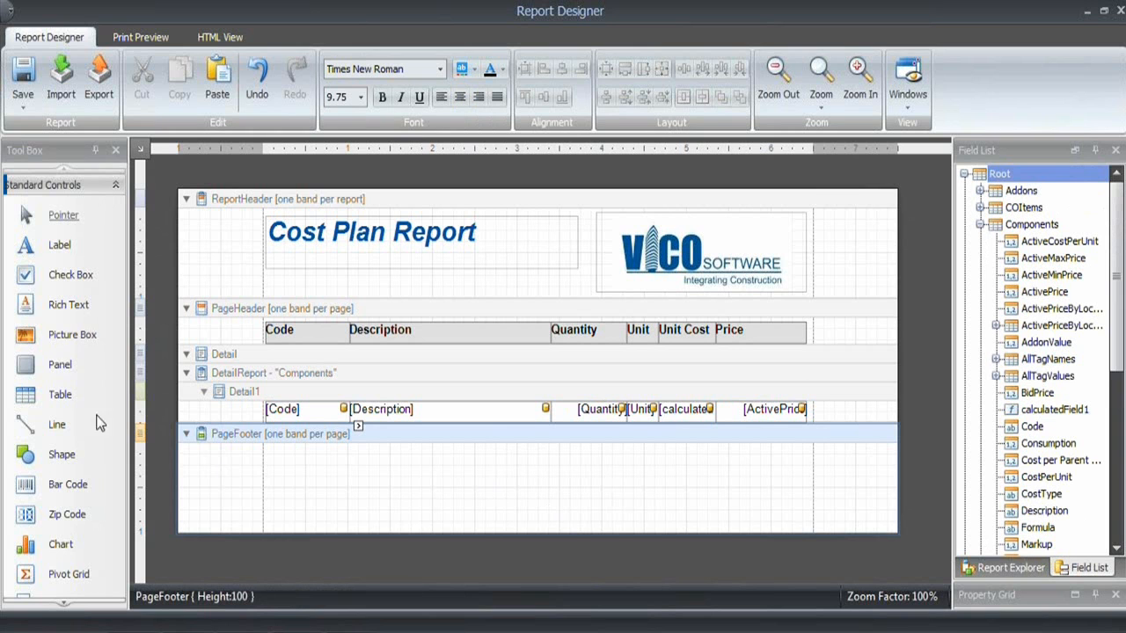
# - Place a Page Info page-number field in the PageFooter band
pyautogui.scroll(-3)
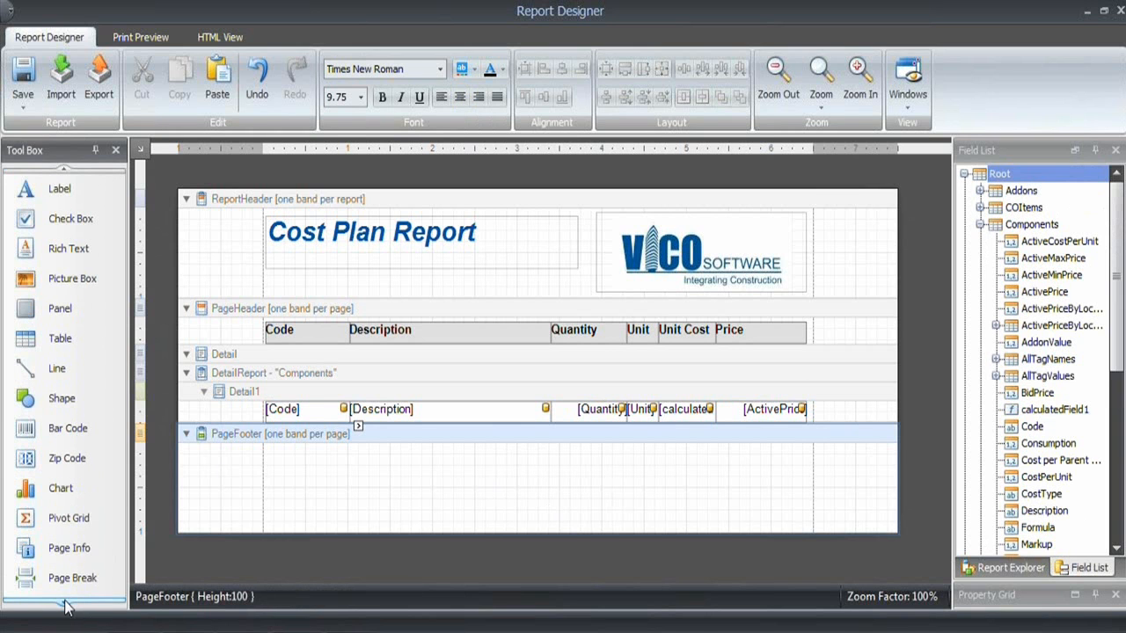
pyautogui.scroll(-3)
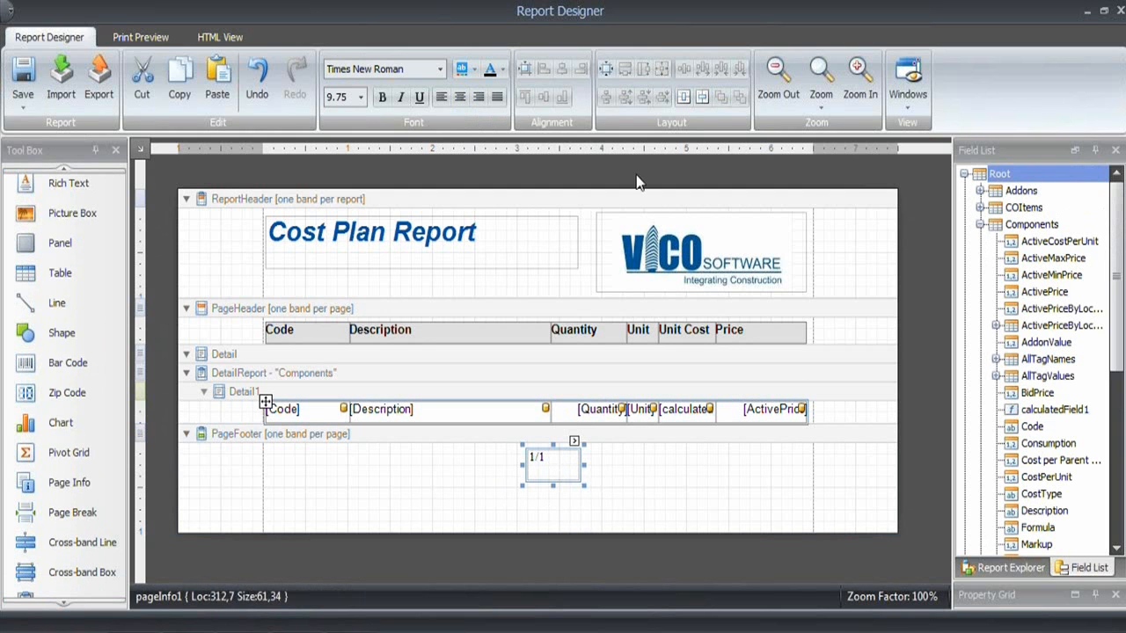
pyautogui.click(460, 97)
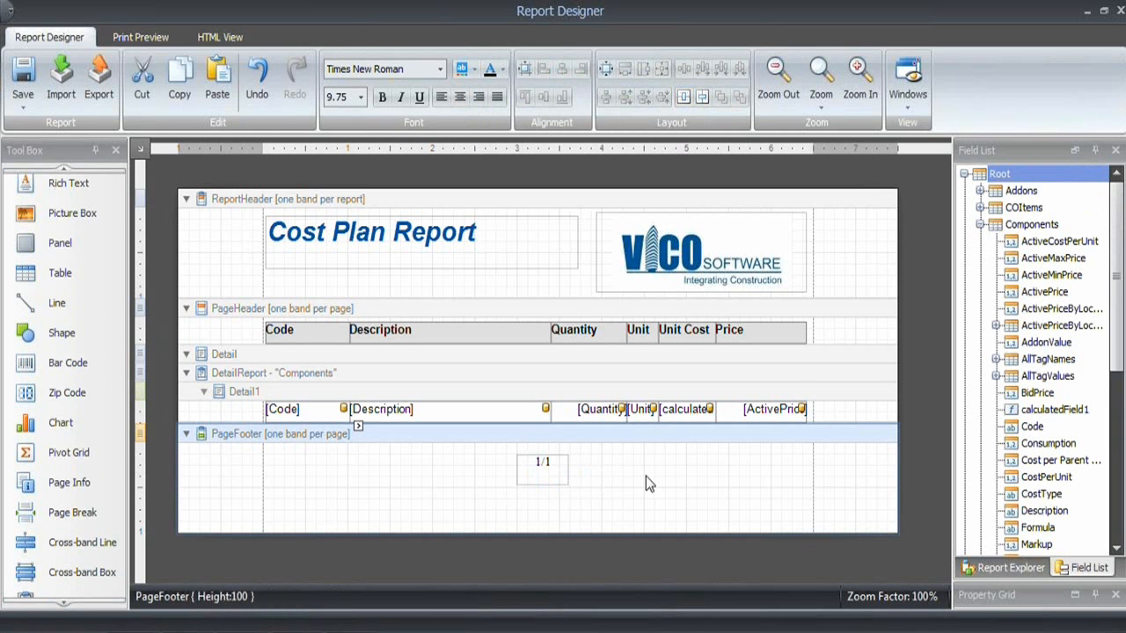
pyautogui.moveTo(128, 79)
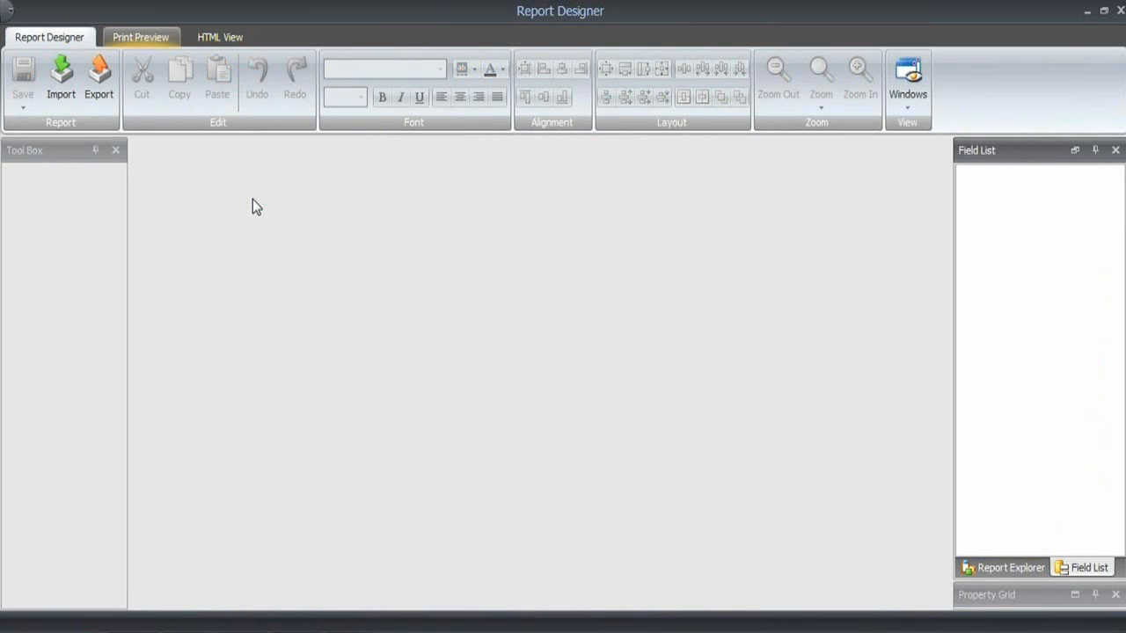
# - Preview the 7-page report and scroll through page 1 showing 1/7
pyautogui.click(141, 37)
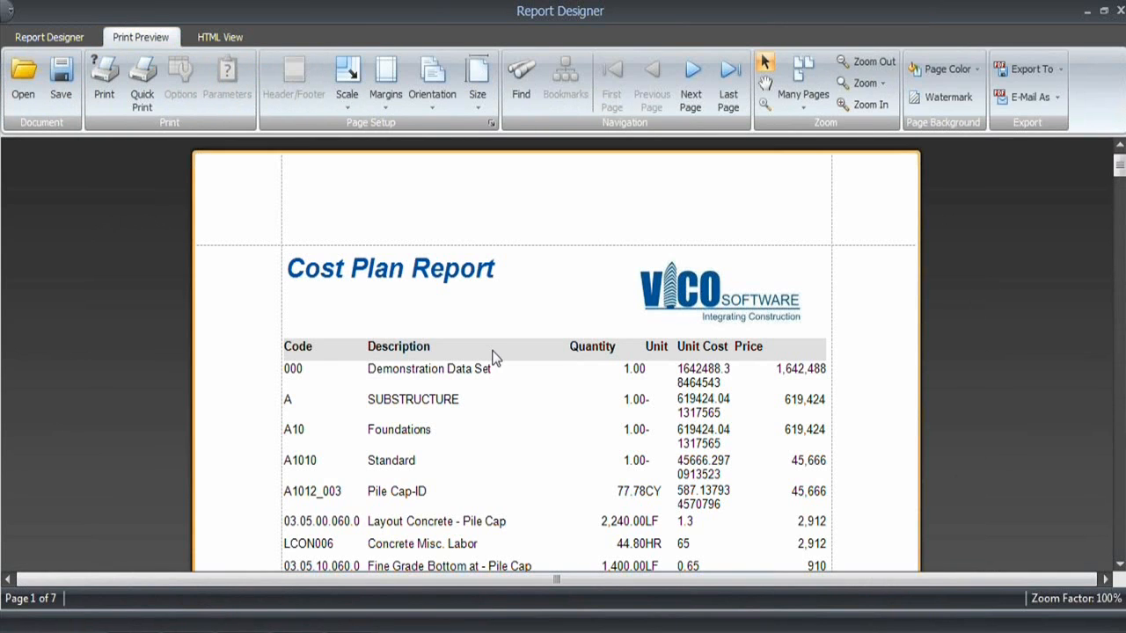
pyautogui.moveTo(708, 461)
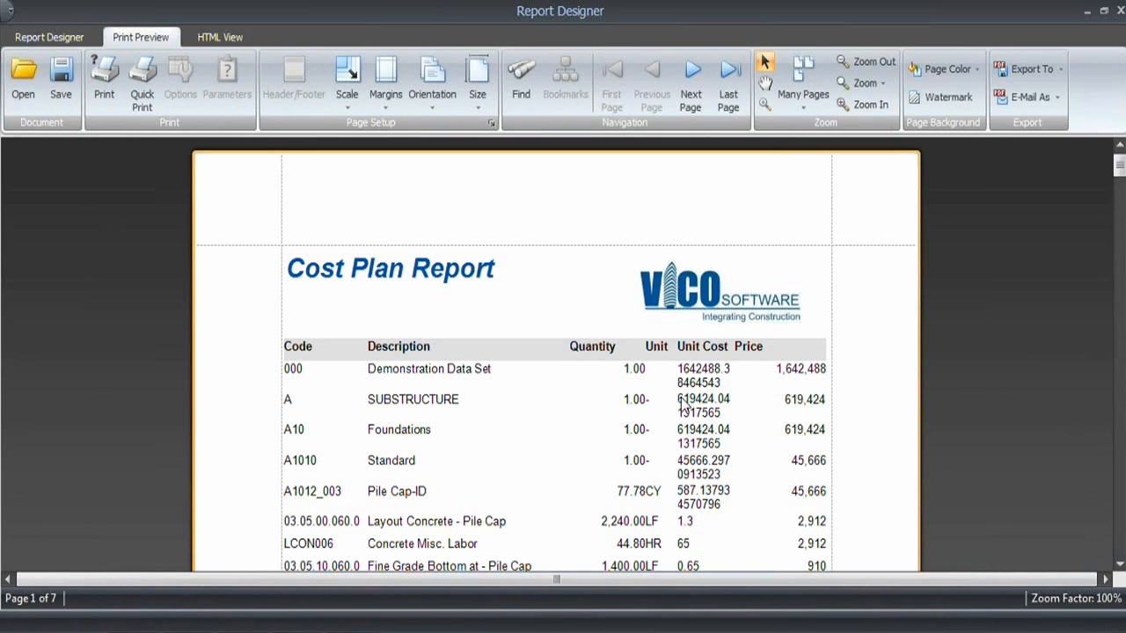
pyautogui.scroll(-3)
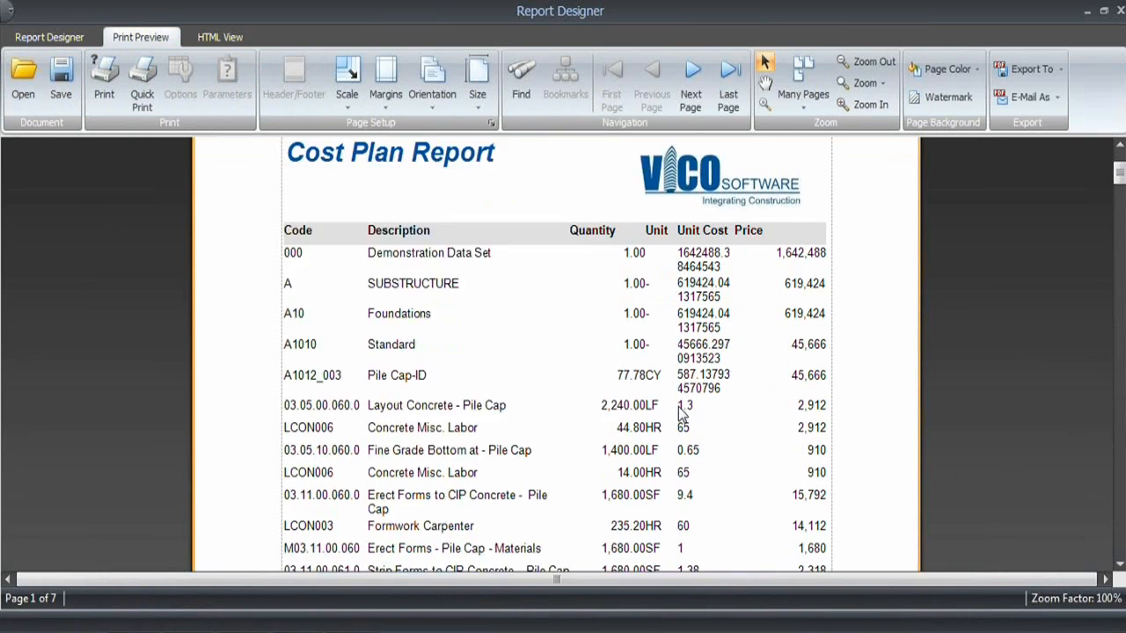
pyautogui.scroll(-3)
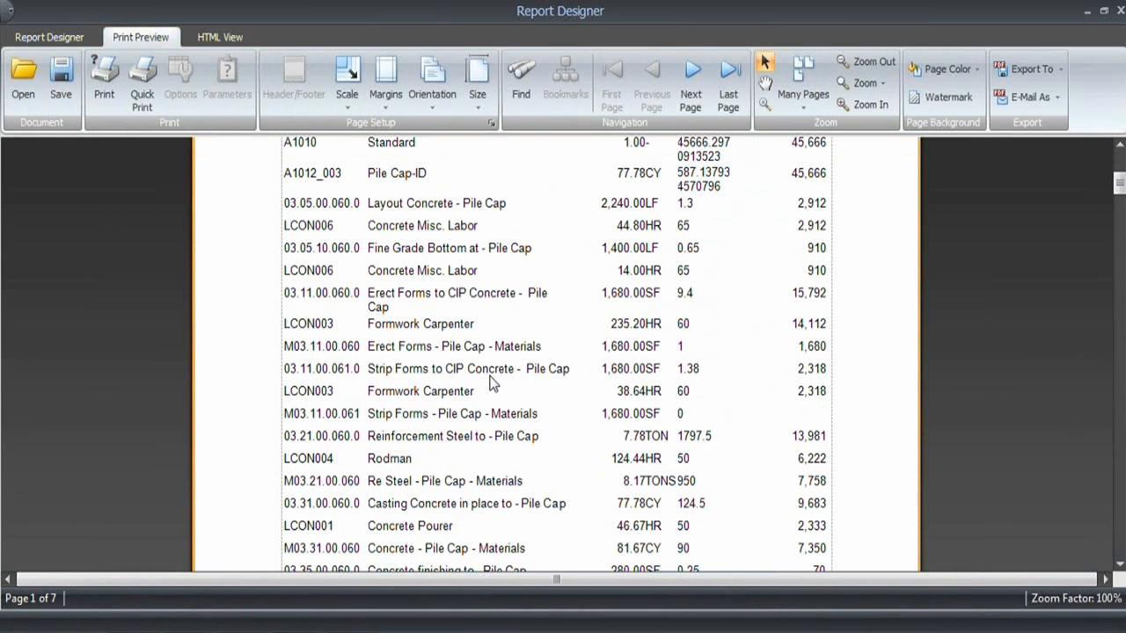
pyautogui.scroll(-3)
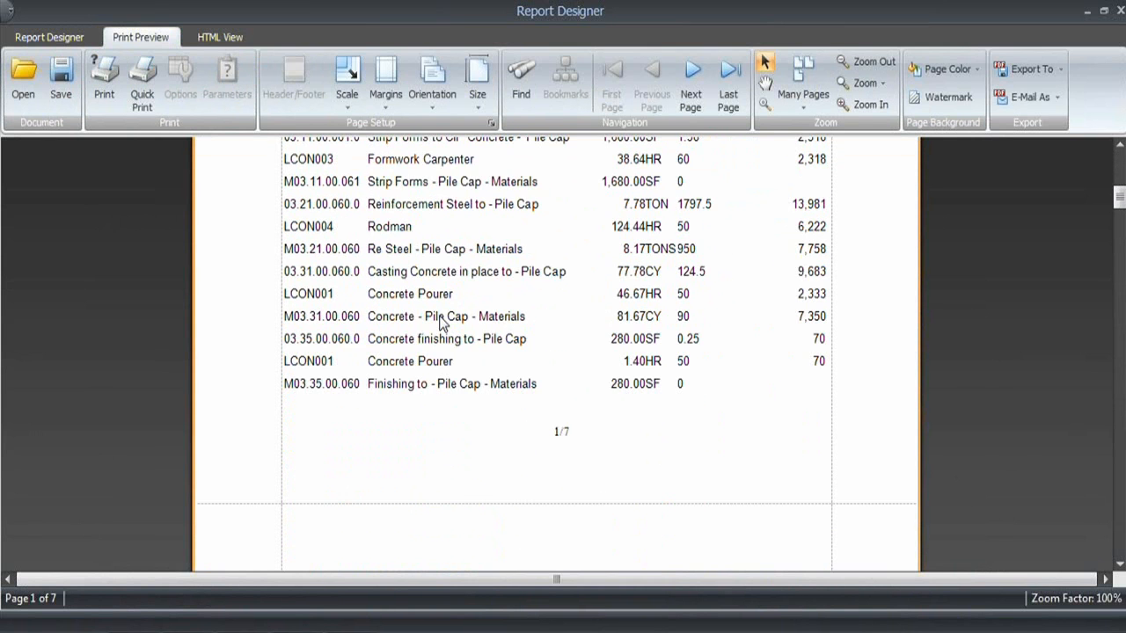
pyautogui.scroll(3)
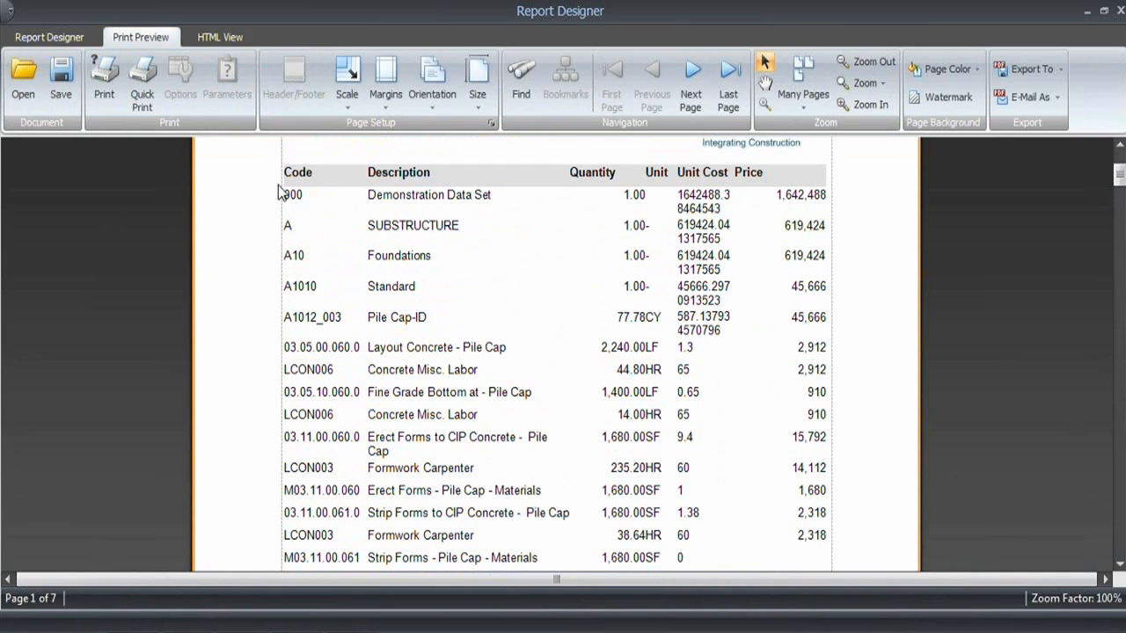
pyautogui.moveTo(327, 210)
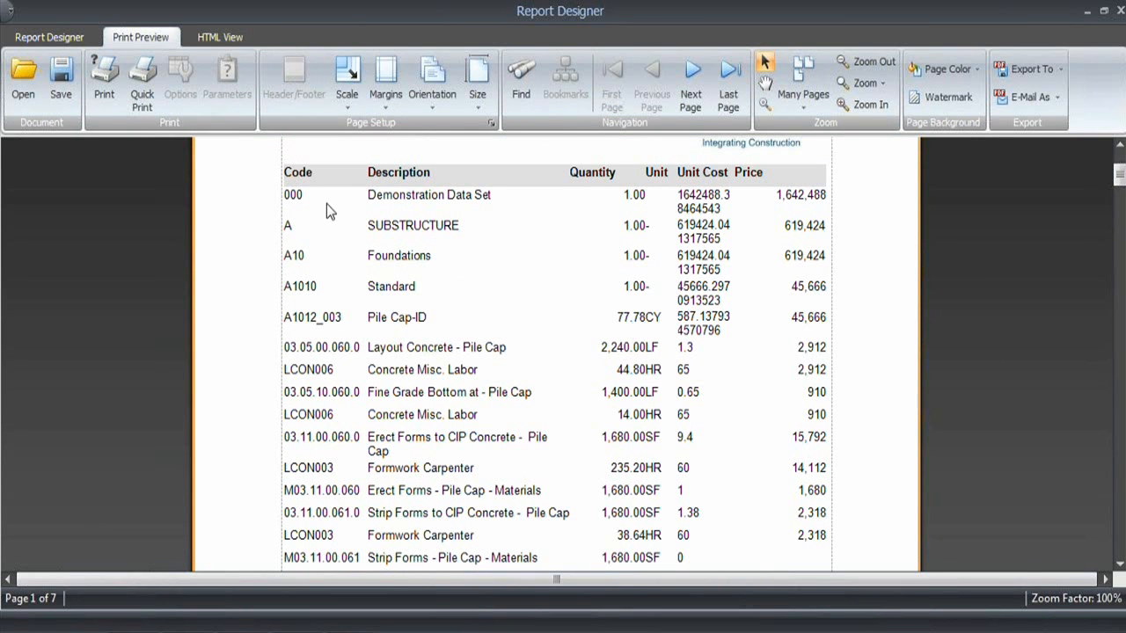
pyautogui.moveTo(363, 239)
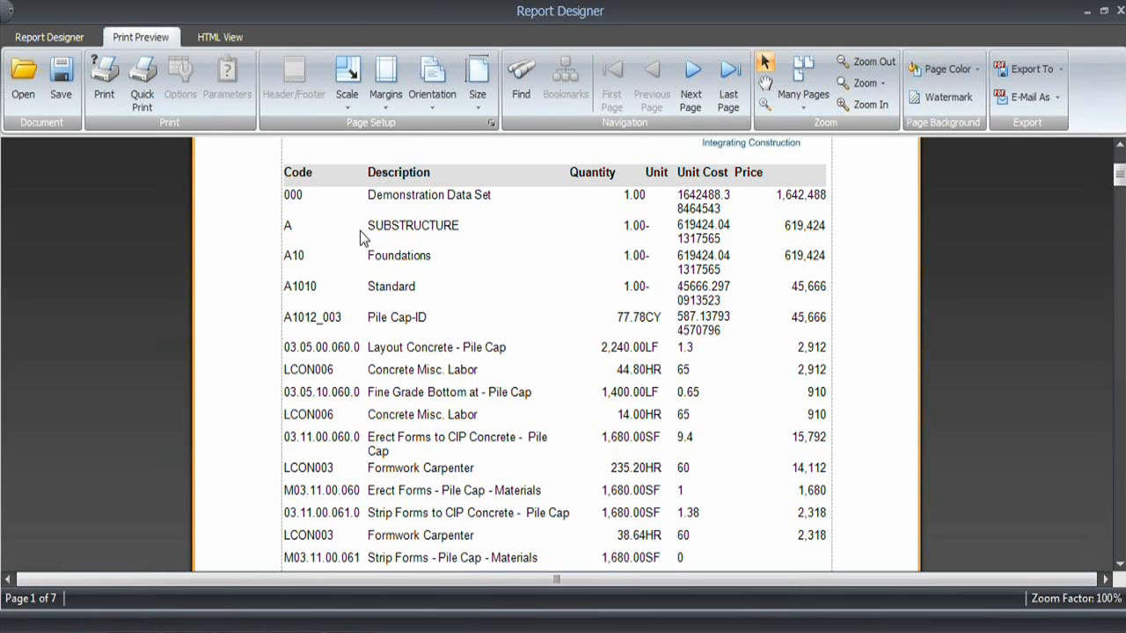
pyautogui.moveTo(704, 192)
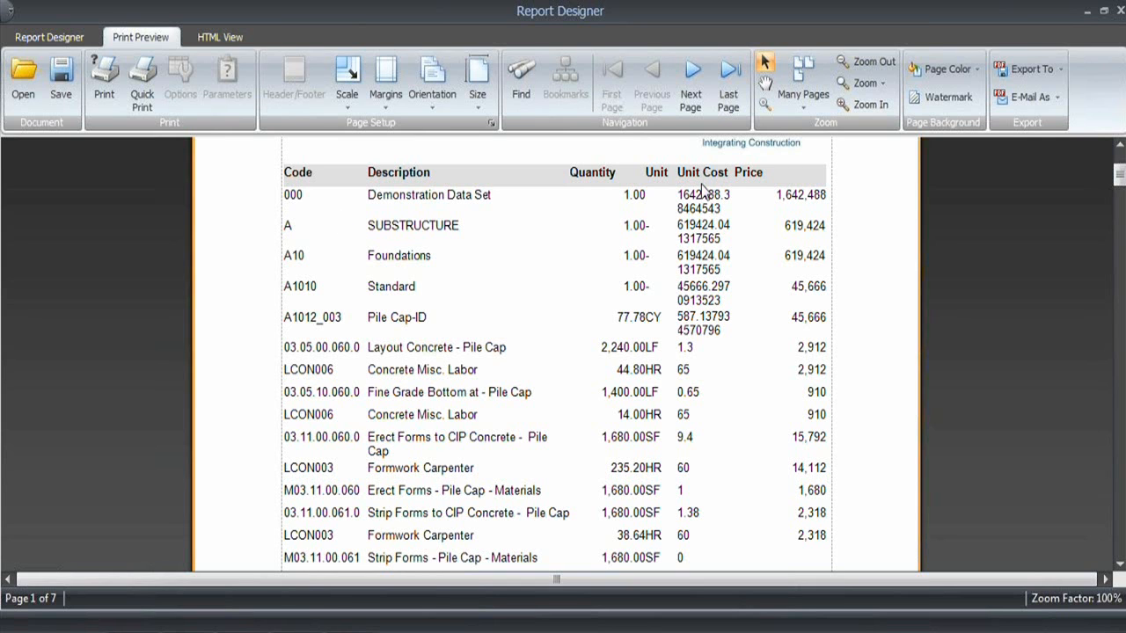
pyautogui.moveTo(698, 235)
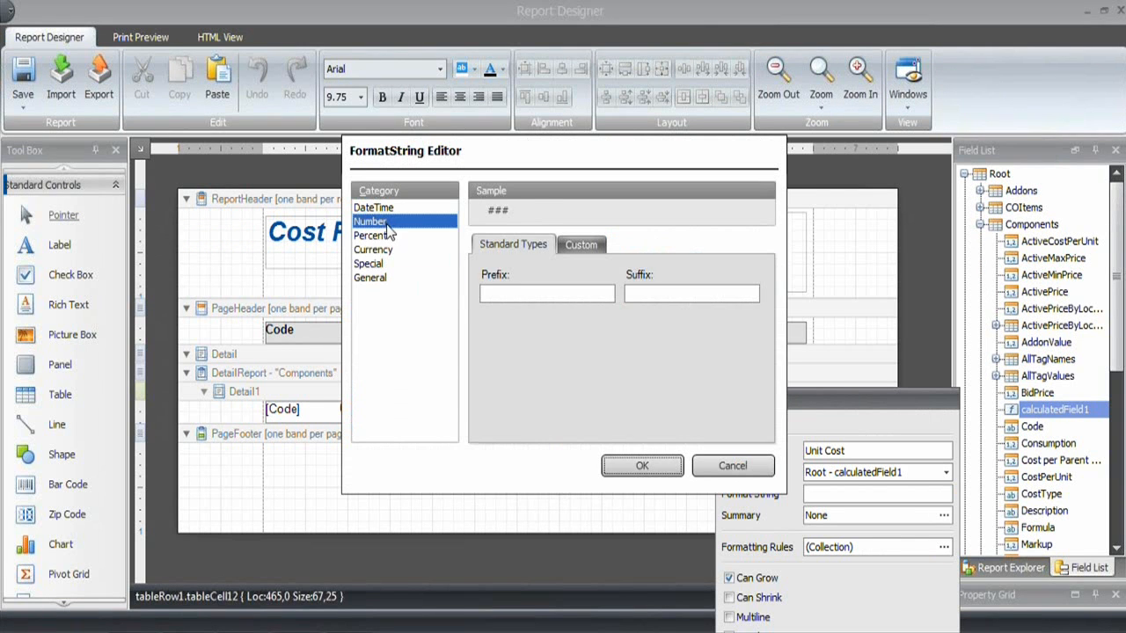
# - Apply the n2 two-decimal number format to the Unit Cost cell
pyautogui.click(369, 220)
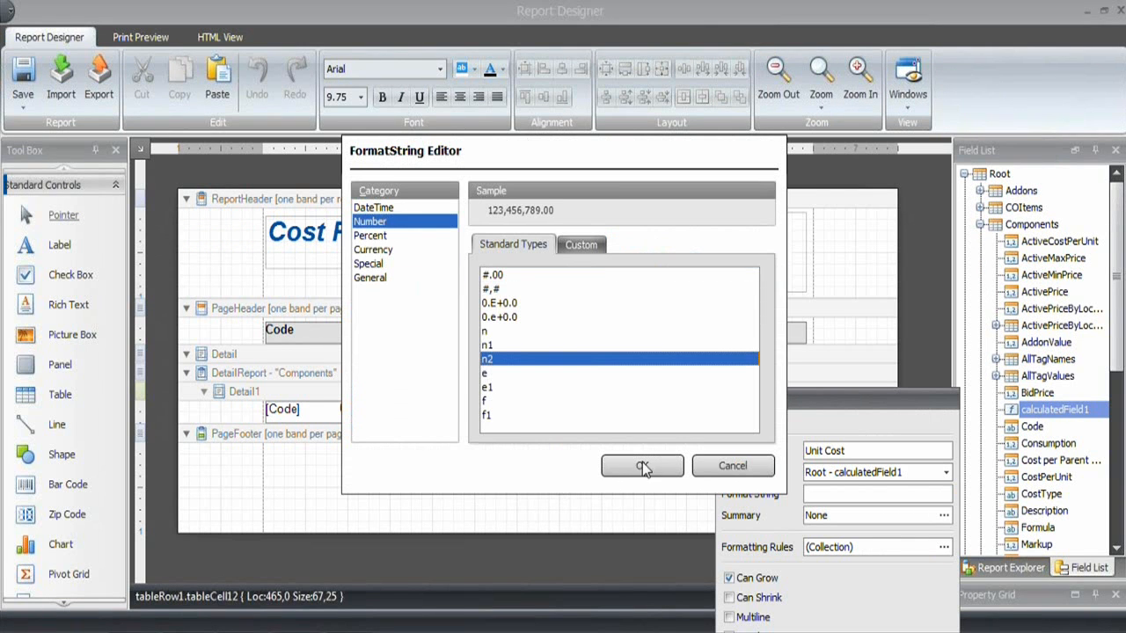
pyautogui.click(642, 465)
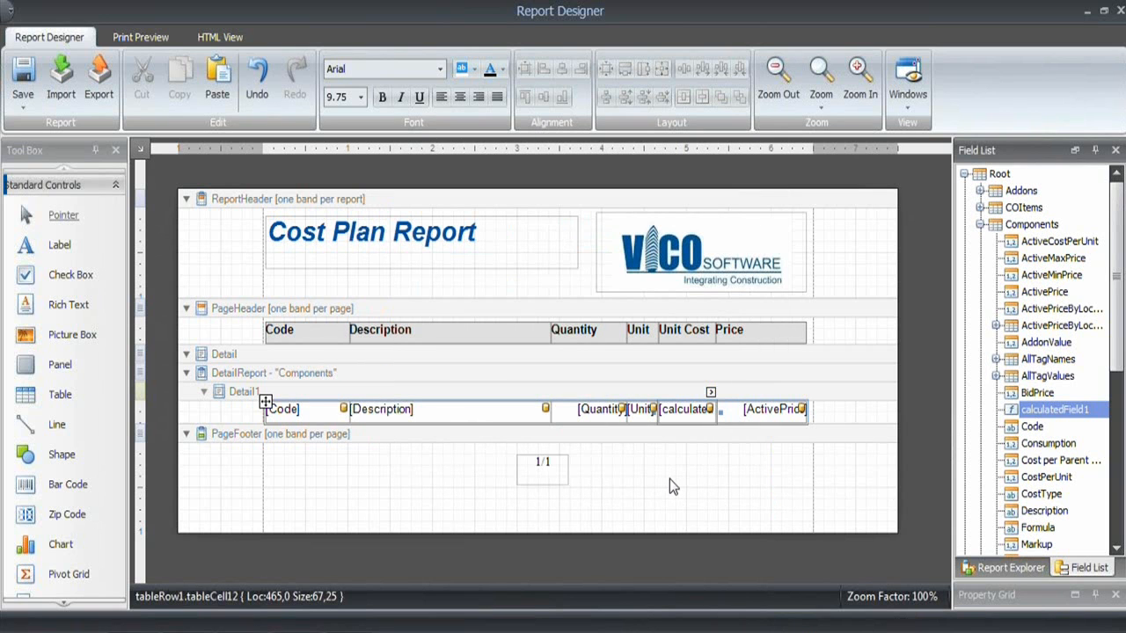
pyautogui.moveTo(373, 127)
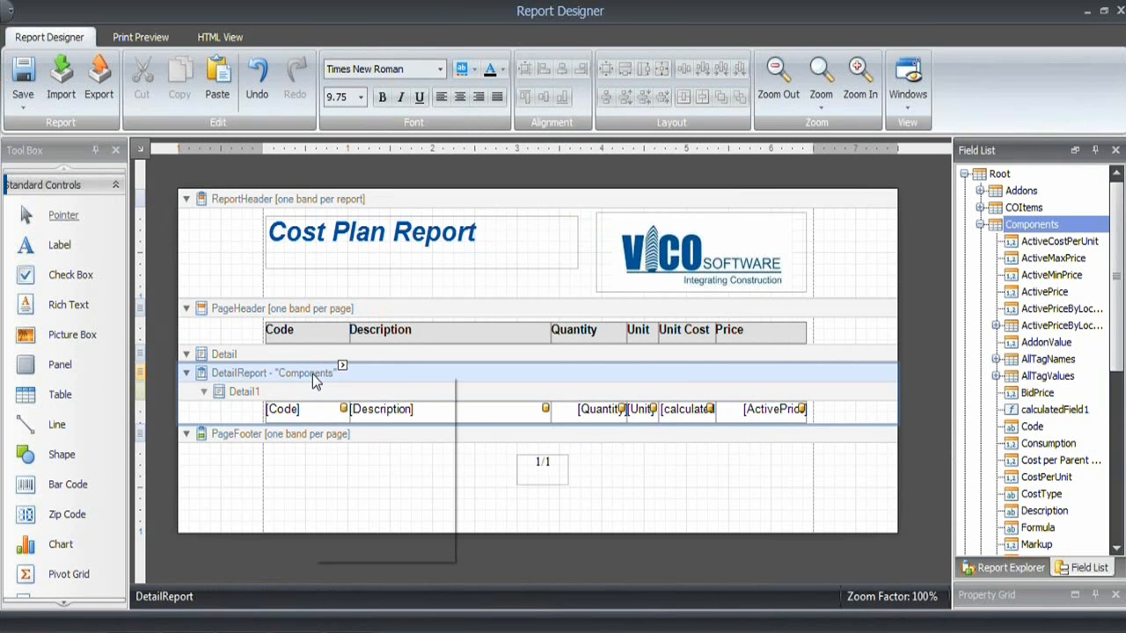
# - Open the Formatting Rule Sheet Editor from the detail report's Formatting Rules property
pyautogui.rightClick(342, 370)
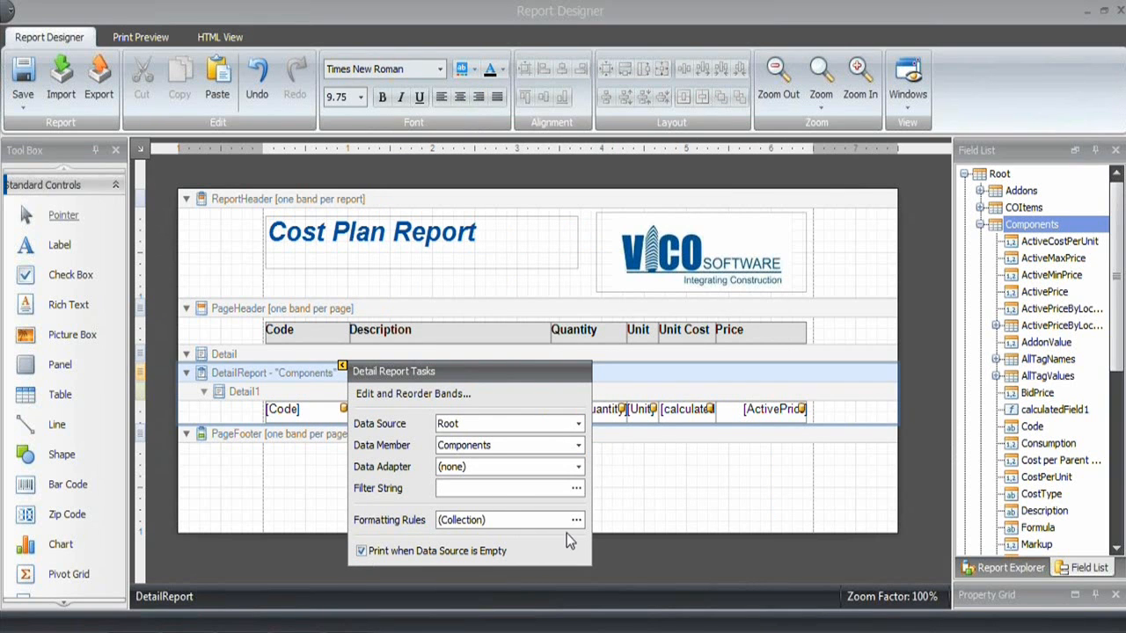
pyautogui.click(576, 520)
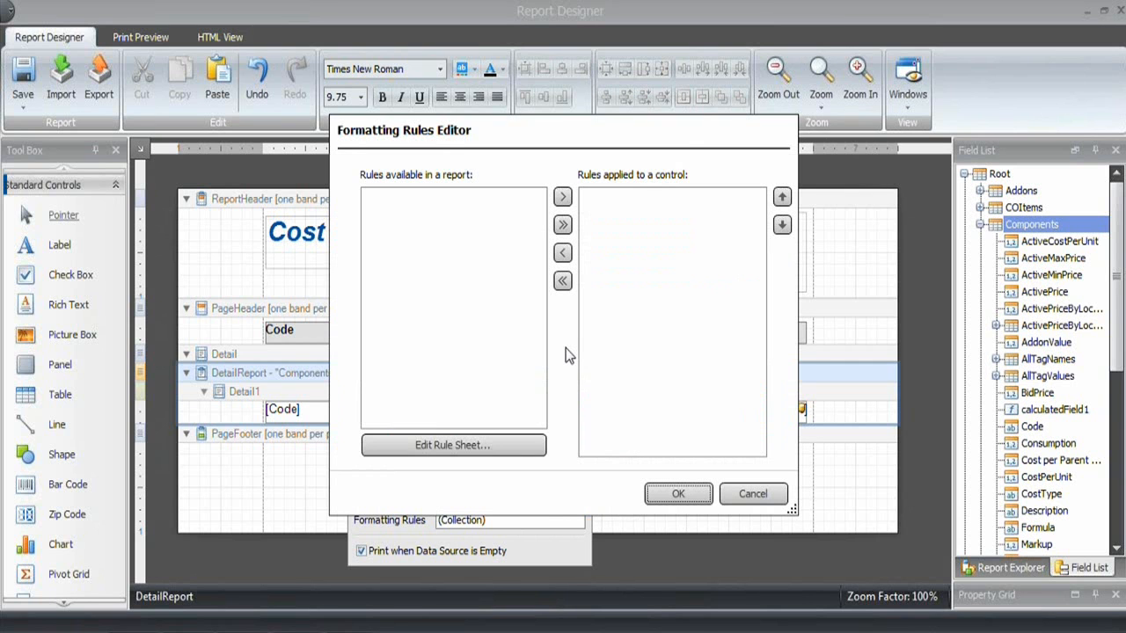
pyautogui.click(452, 444)
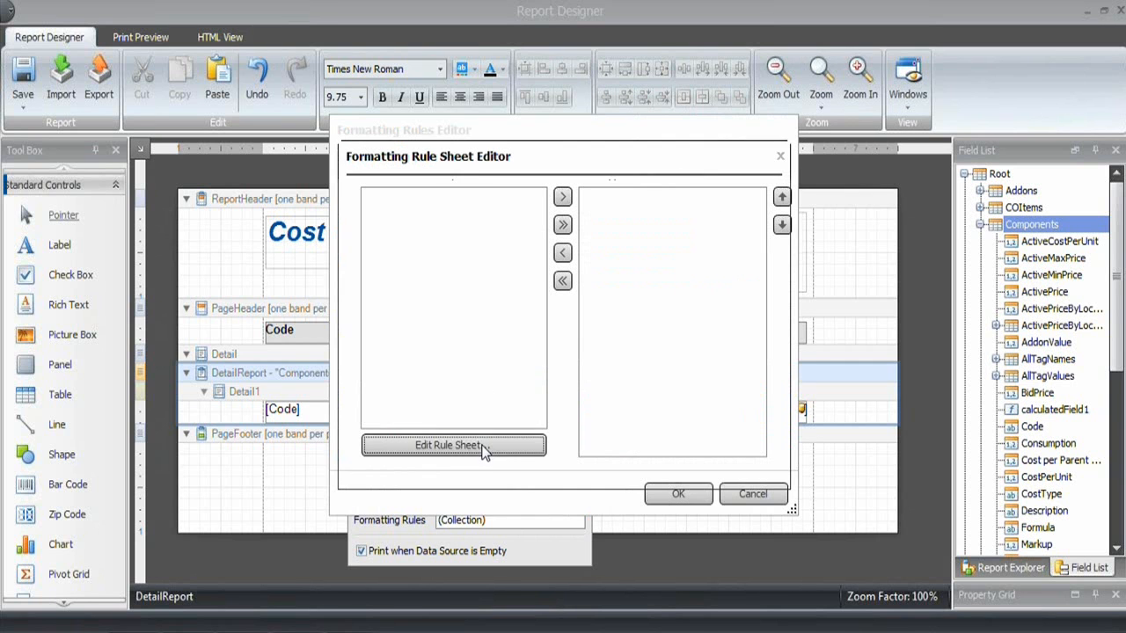
pyautogui.click(453, 445)
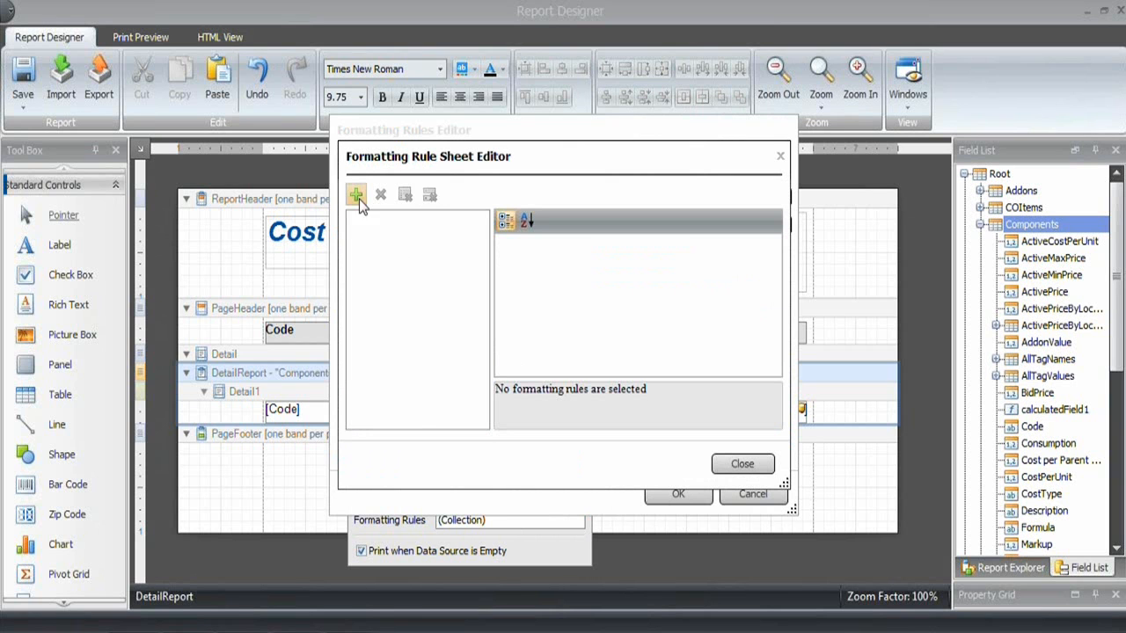
# - Add a formatting rule on Components with condition [NodeLevel] == 1
pyautogui.click(357, 195)
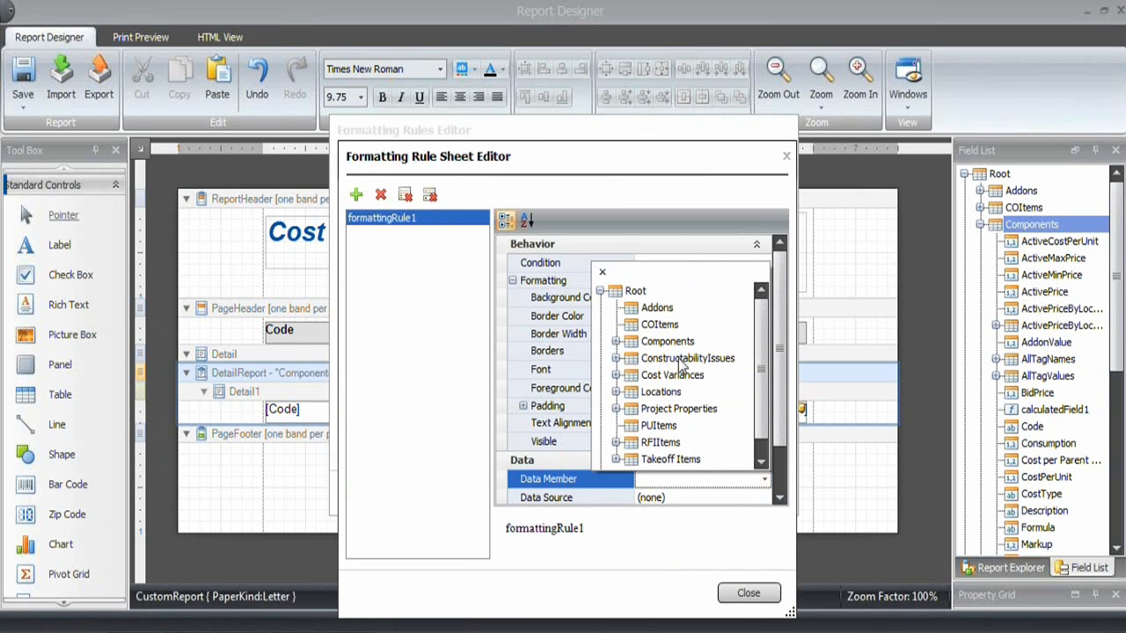
pyautogui.click(668, 341)
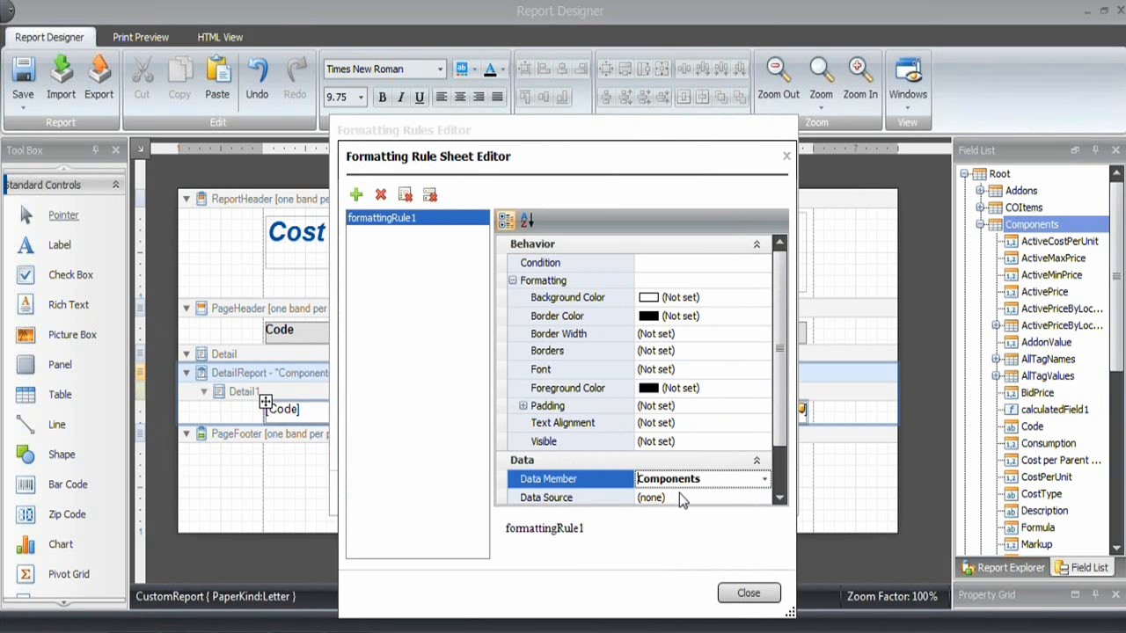
pyautogui.moveTo(658, 272)
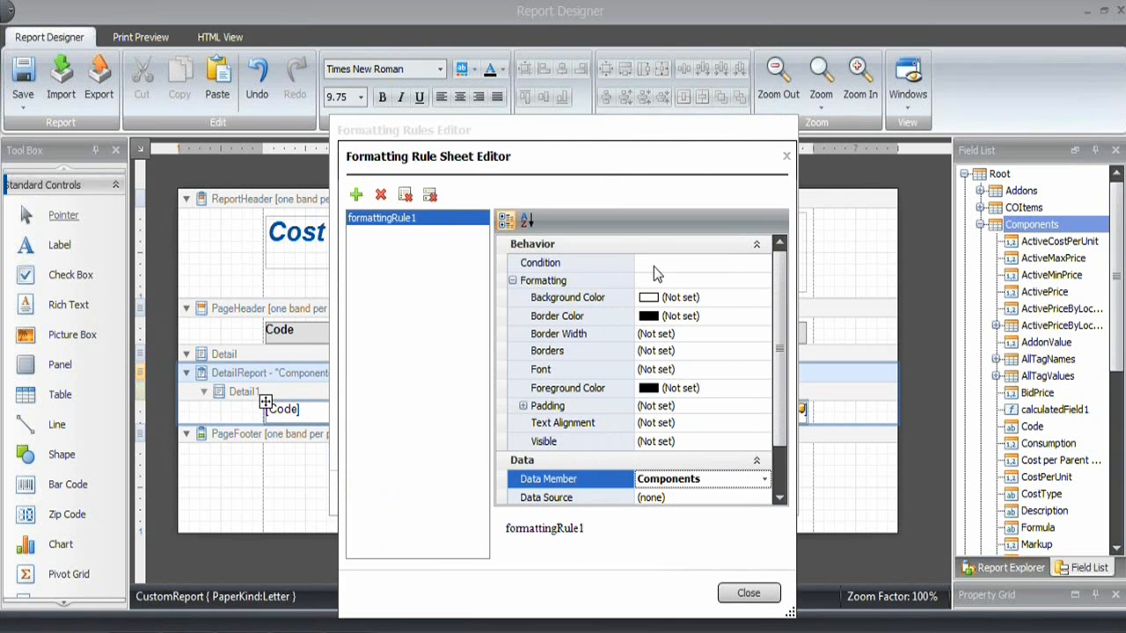
pyautogui.click(568, 262)
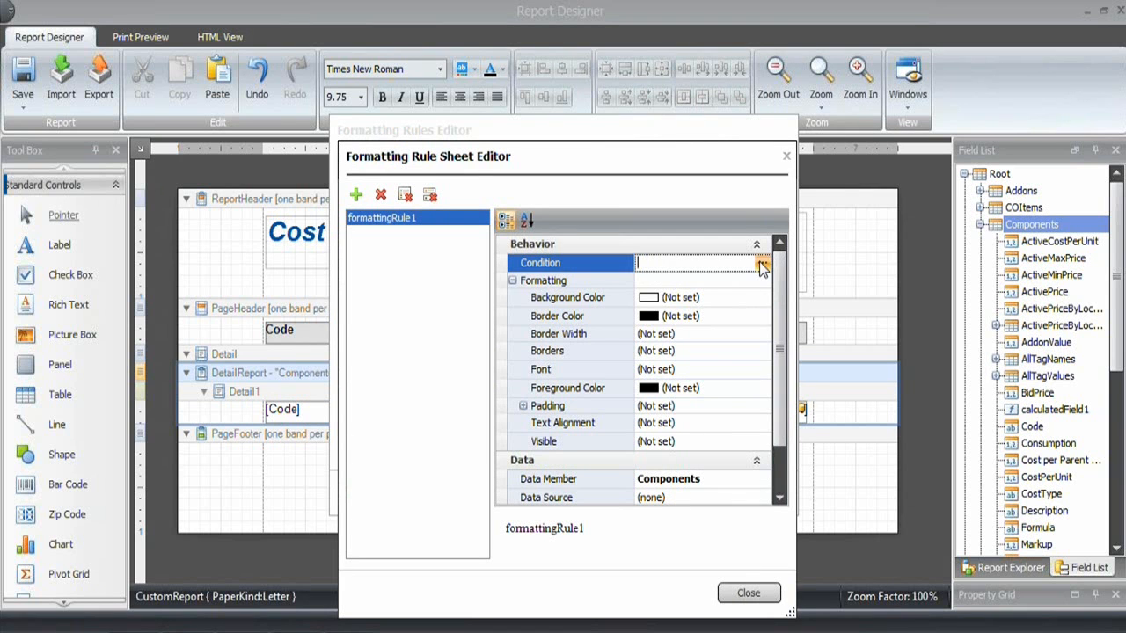
pyautogui.click(761, 262)
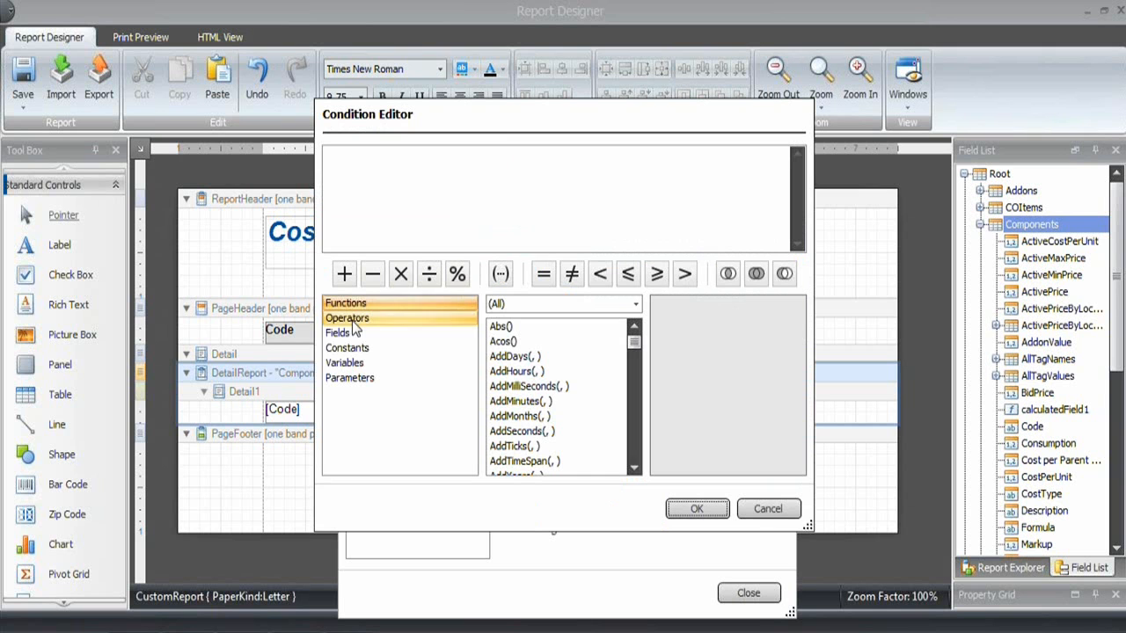
pyautogui.click(336, 333)
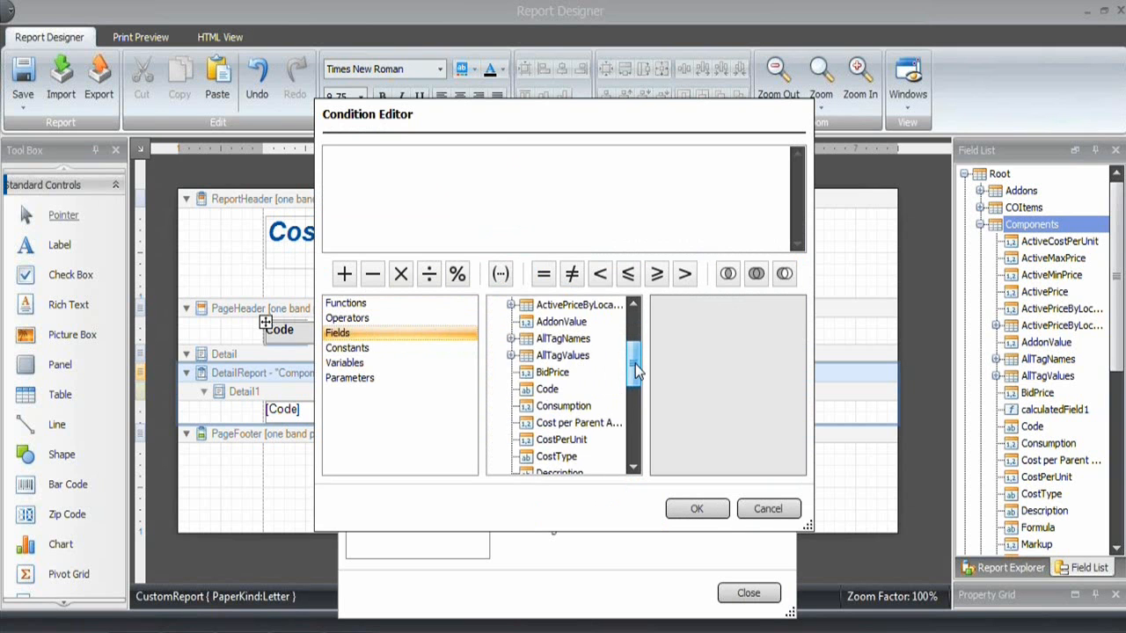
pyautogui.doubleClick(558, 422)
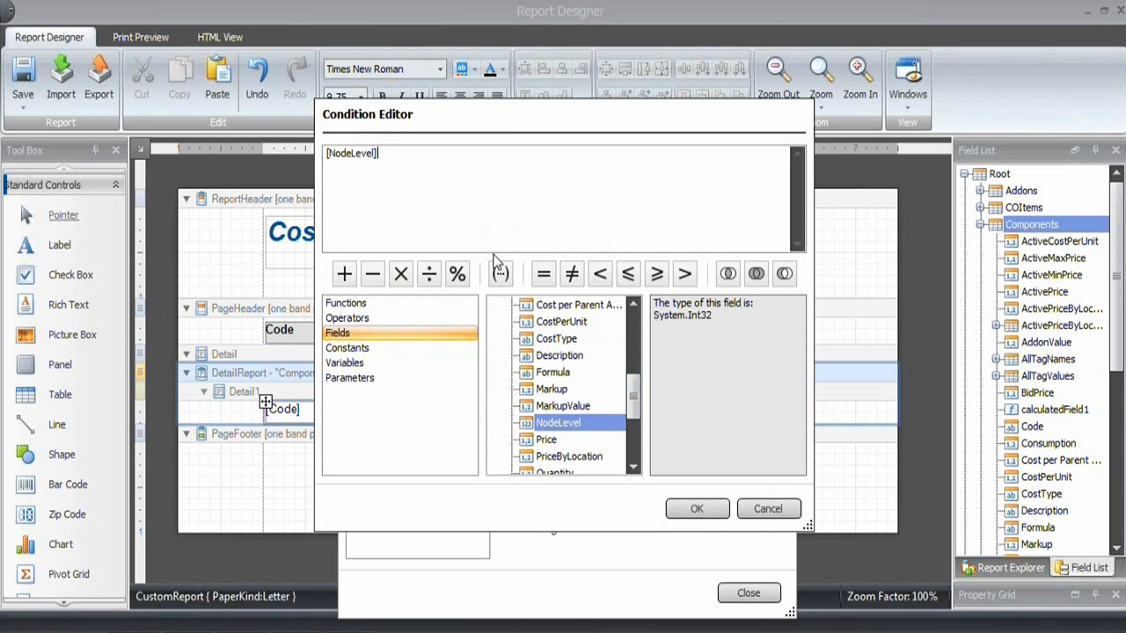
pyautogui.click(544, 274)
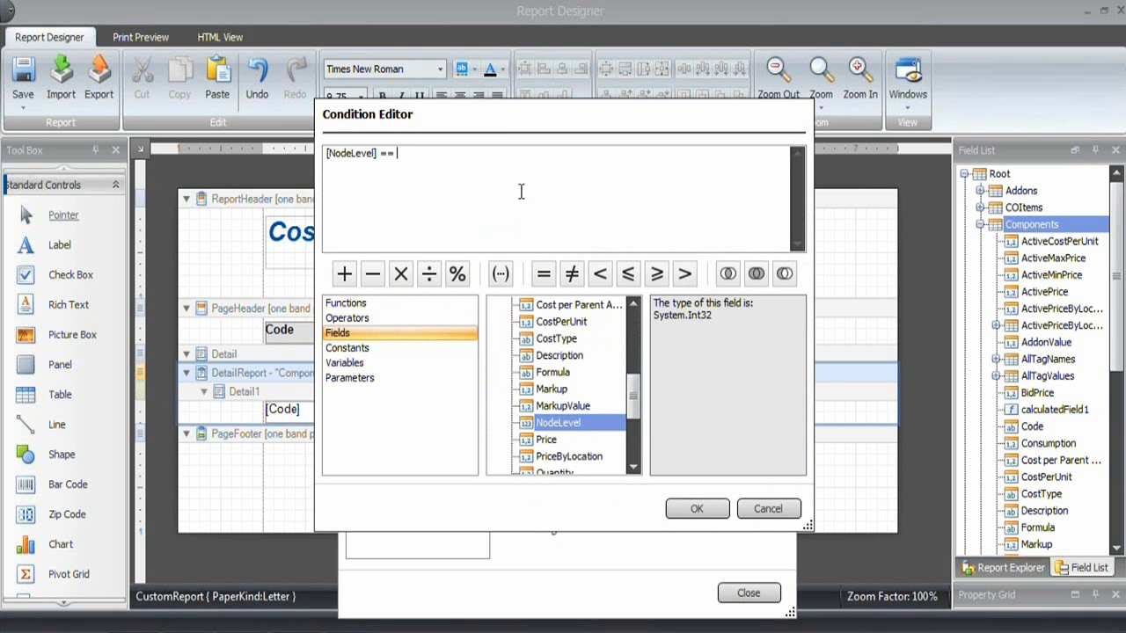
pyautogui.write('1')
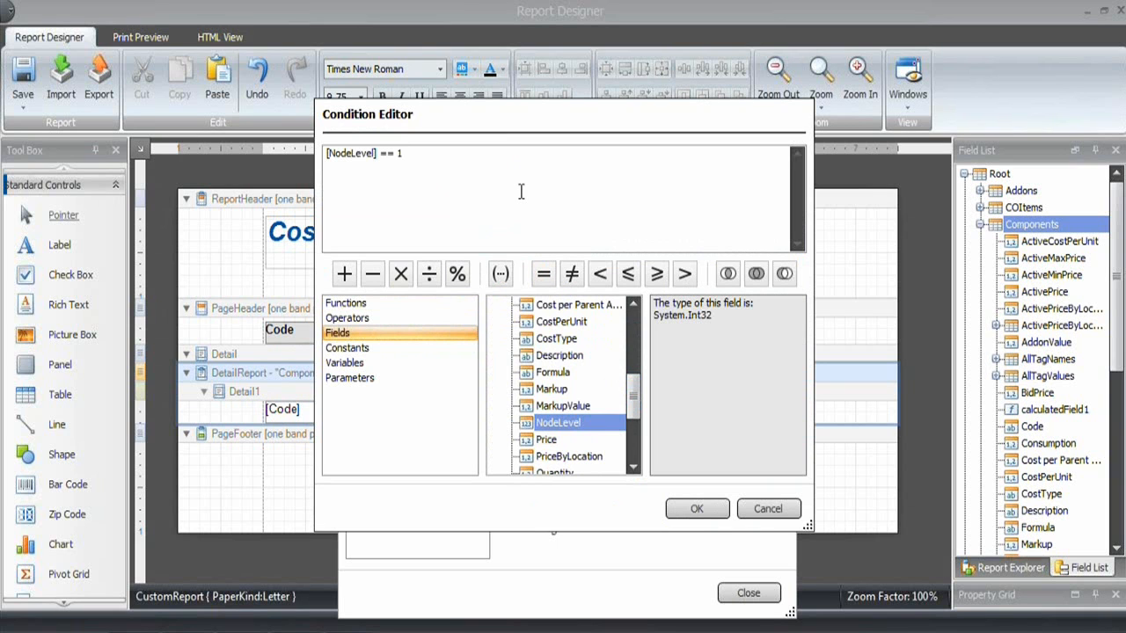
pyautogui.click(696, 508)
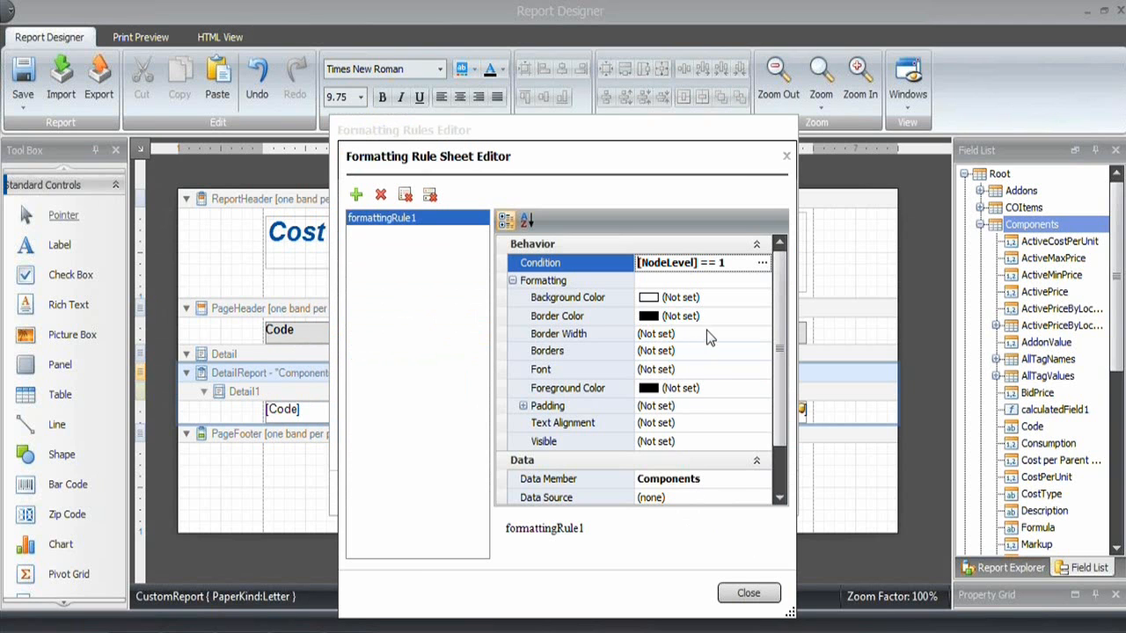
# - Give the level 1 rule a bold 14-point Times New Roman font
pyautogui.click(540, 369)
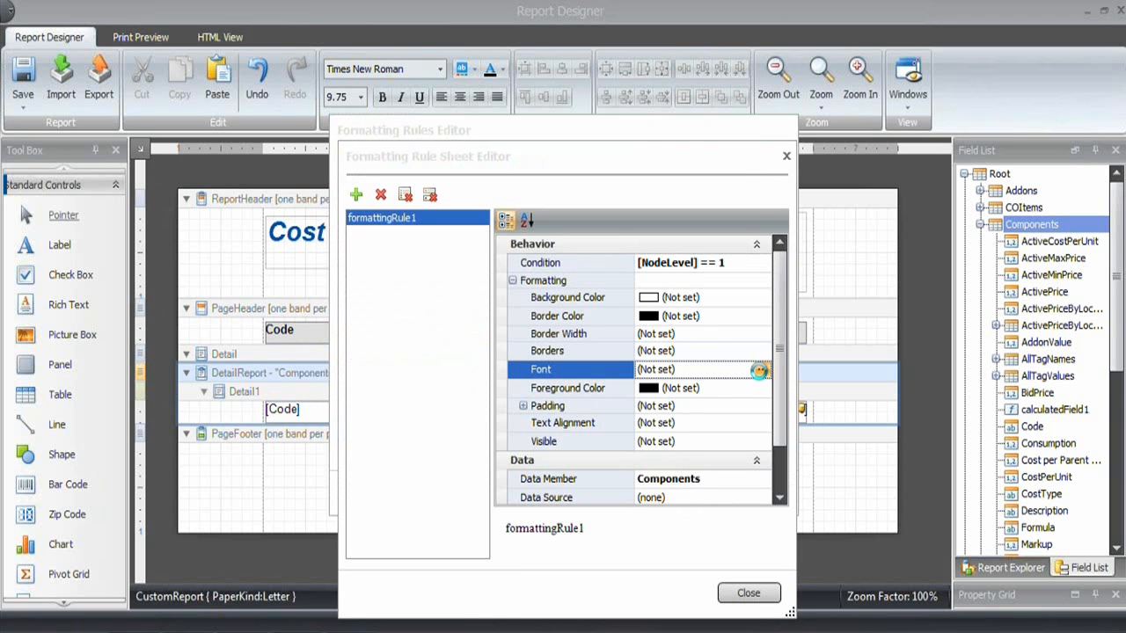
pyautogui.click(758, 369)
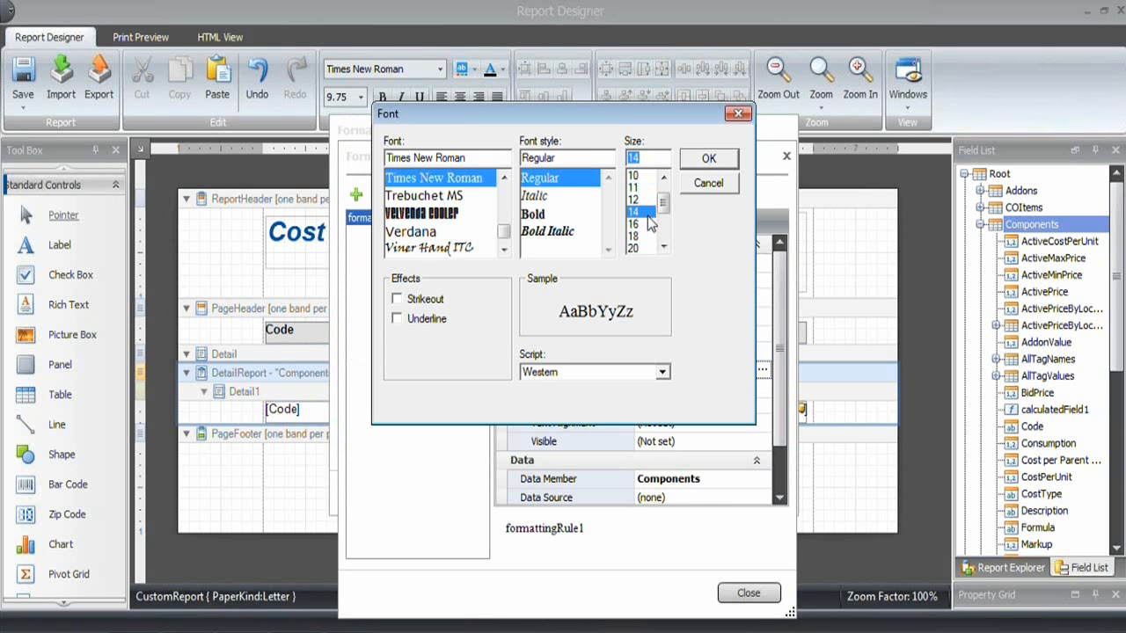
pyautogui.click(533, 214)
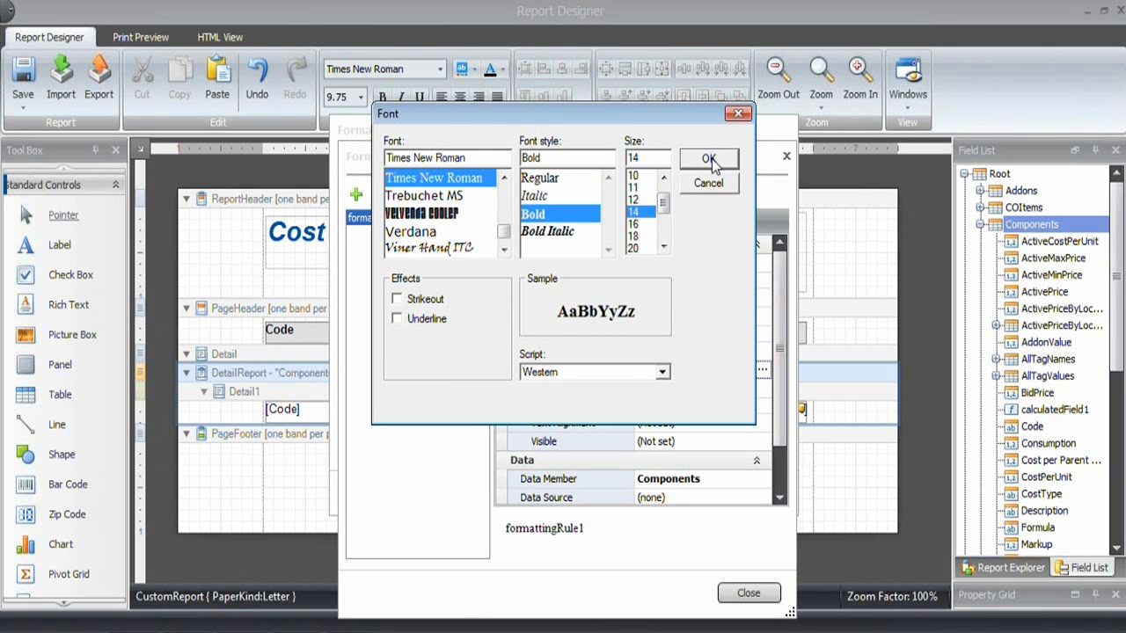
pyautogui.click(708, 159)
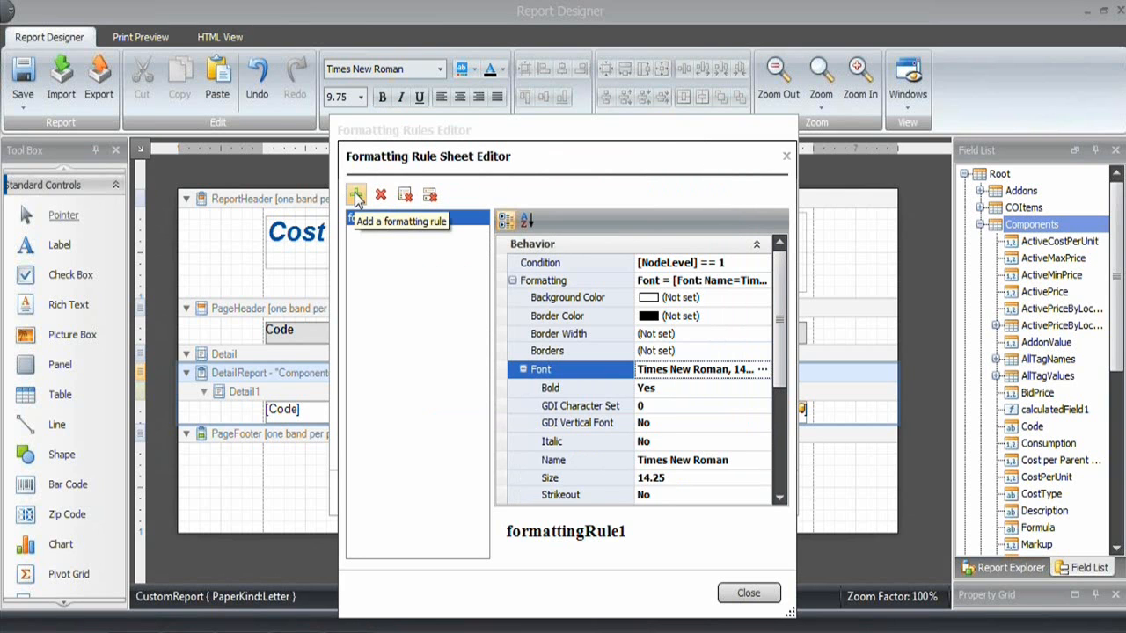
# - Add formattingRule2 on Components with condition [NodeLevel]==2 and a 12-point font
pyautogui.click(355, 194)
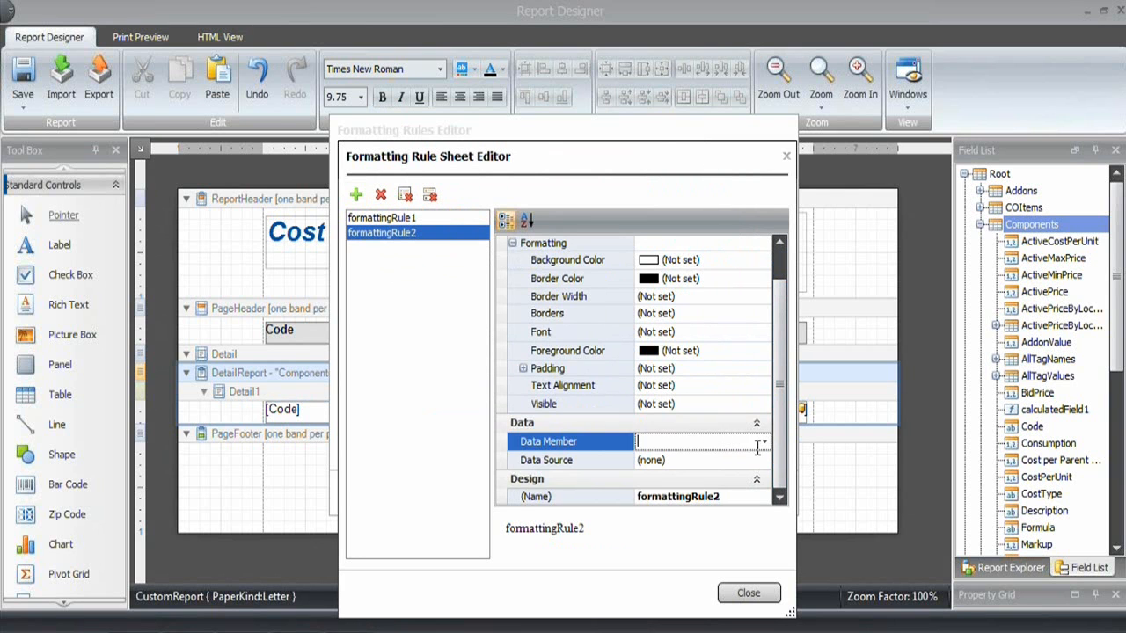
pyautogui.click(762, 442)
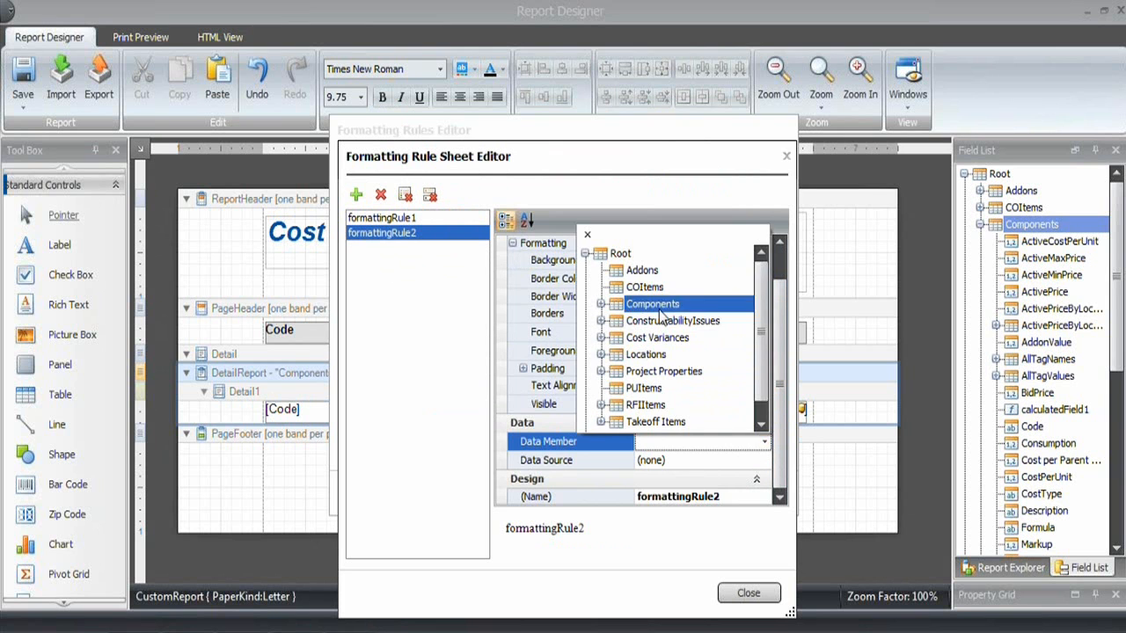
pyautogui.click(652, 303)
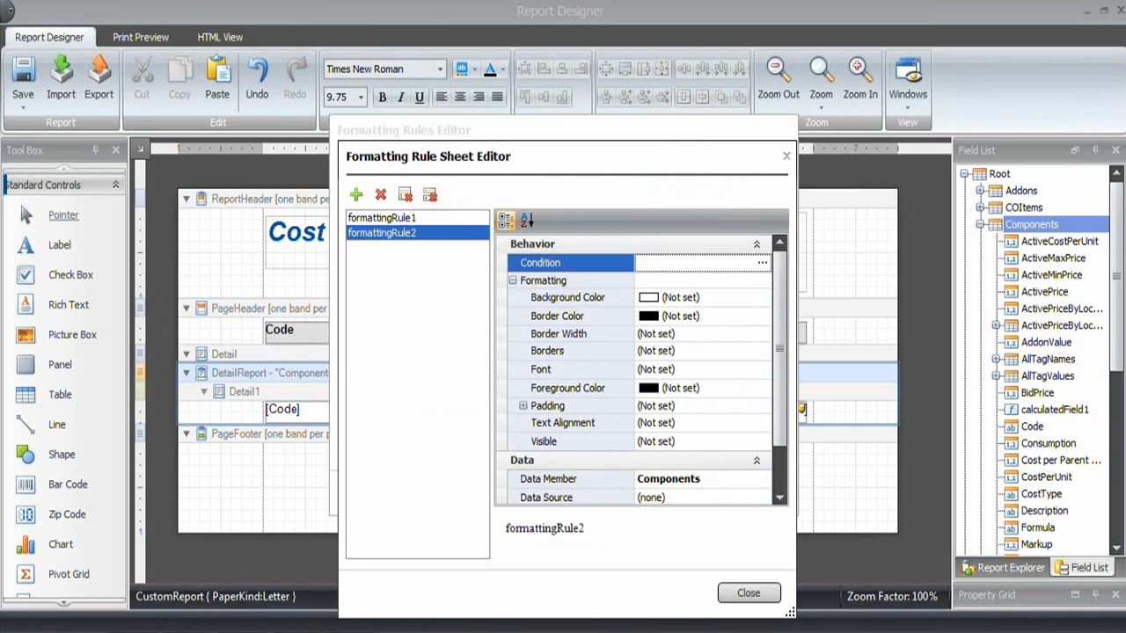
pyautogui.write('[NodeLevel]')
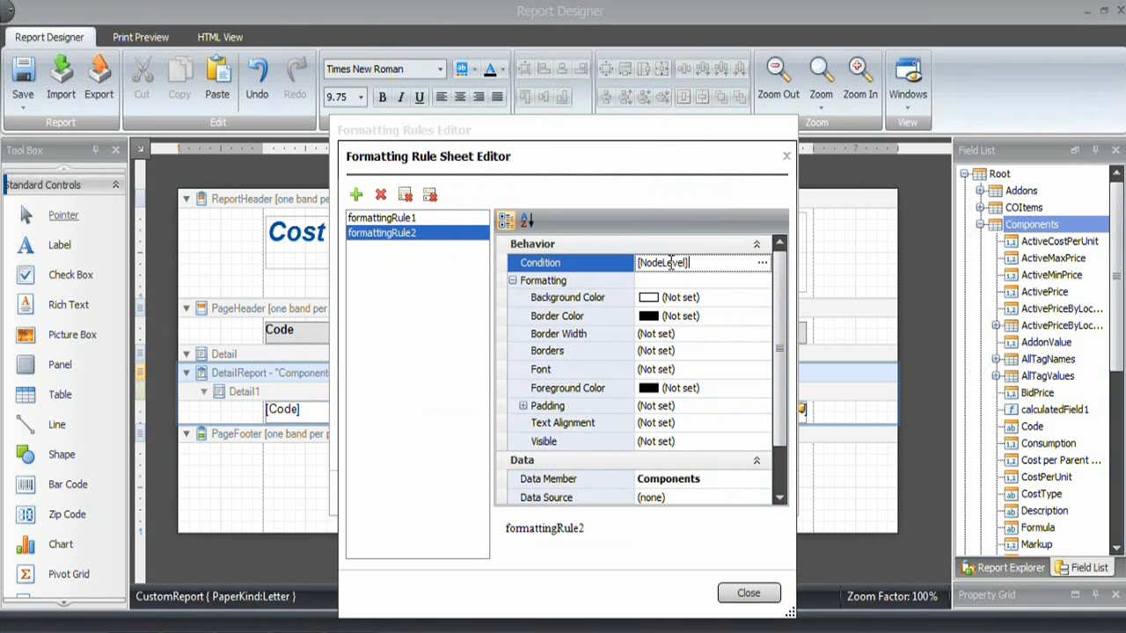
pyautogui.write('==')
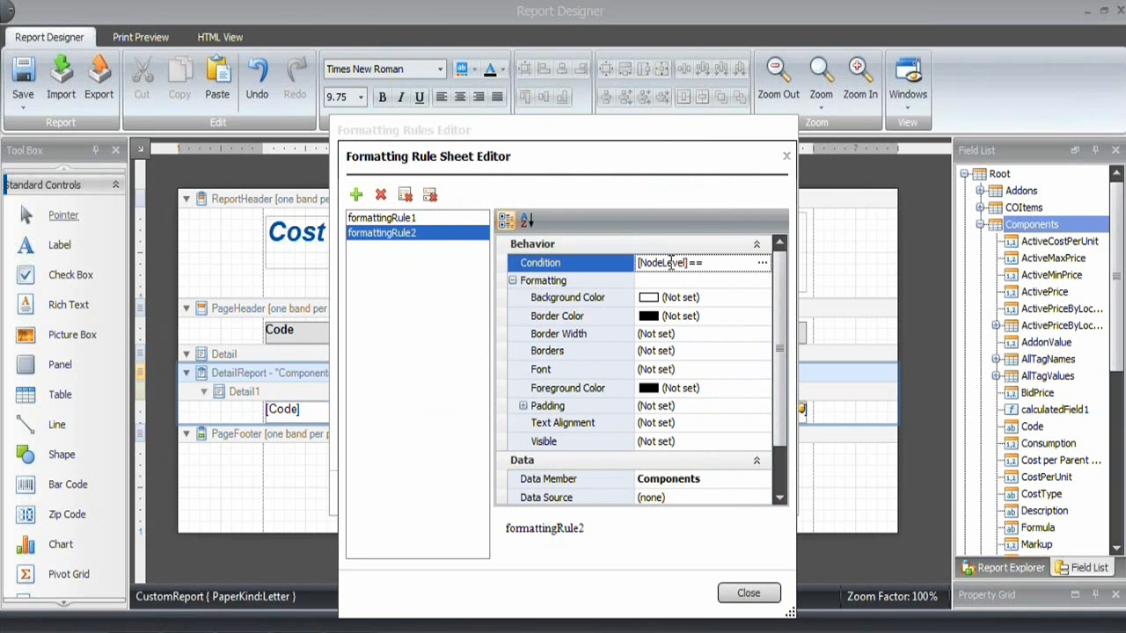
pyautogui.write('2')
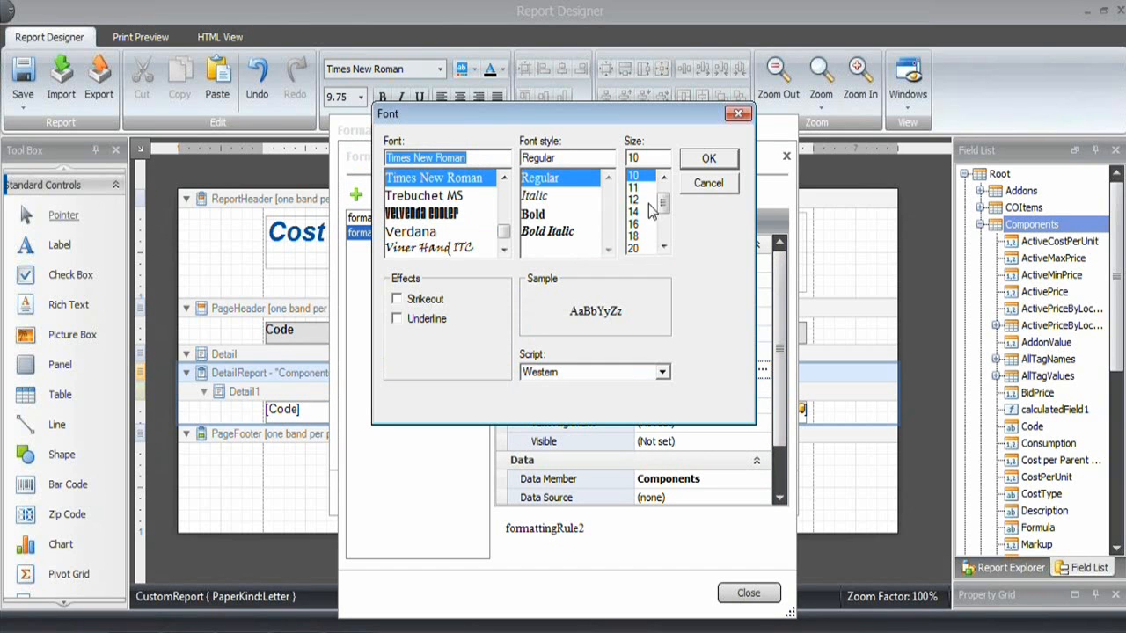
pyautogui.click(632, 199)
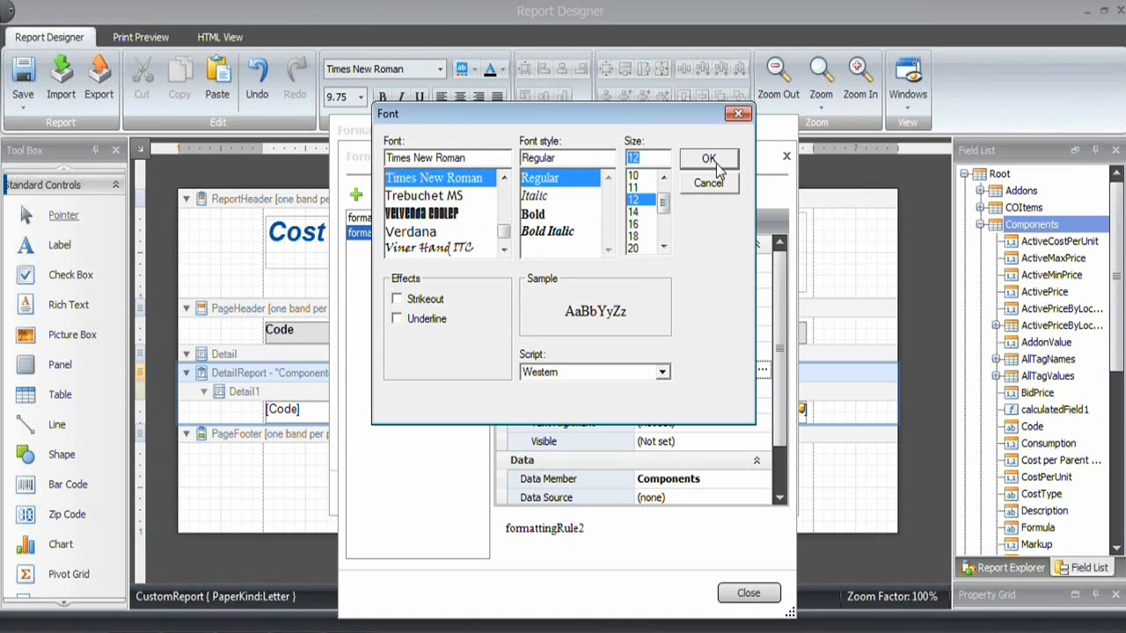
pyautogui.click(709, 158)
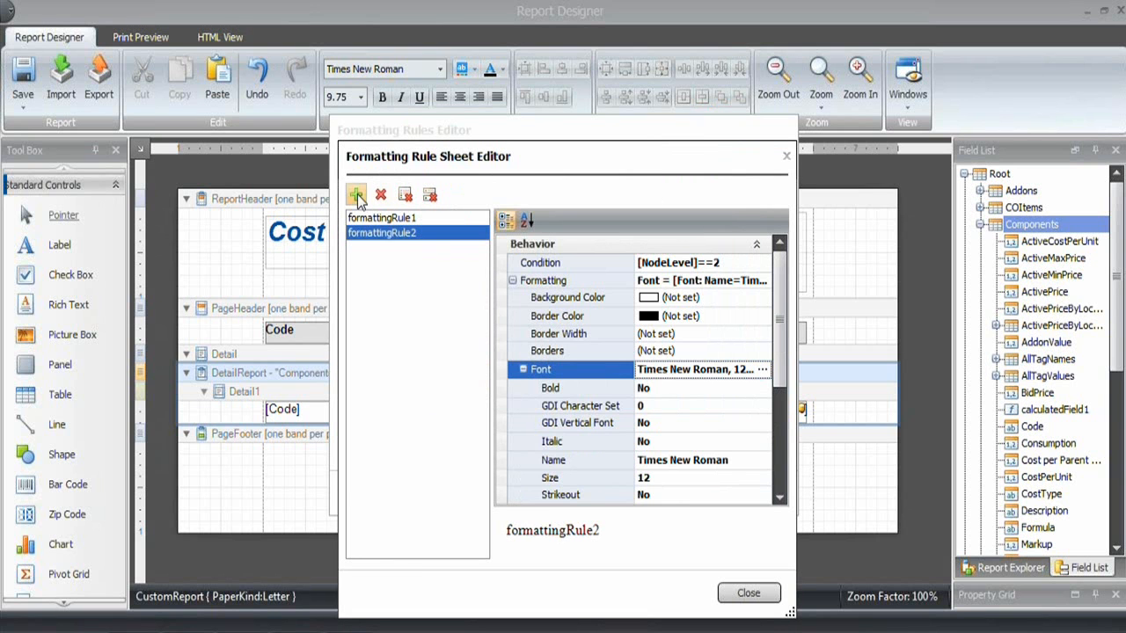
# - Add formattingRule3 on Components with condition [NodeLevel]==3 and an italic 11.25pt font
pyautogui.click(357, 195)
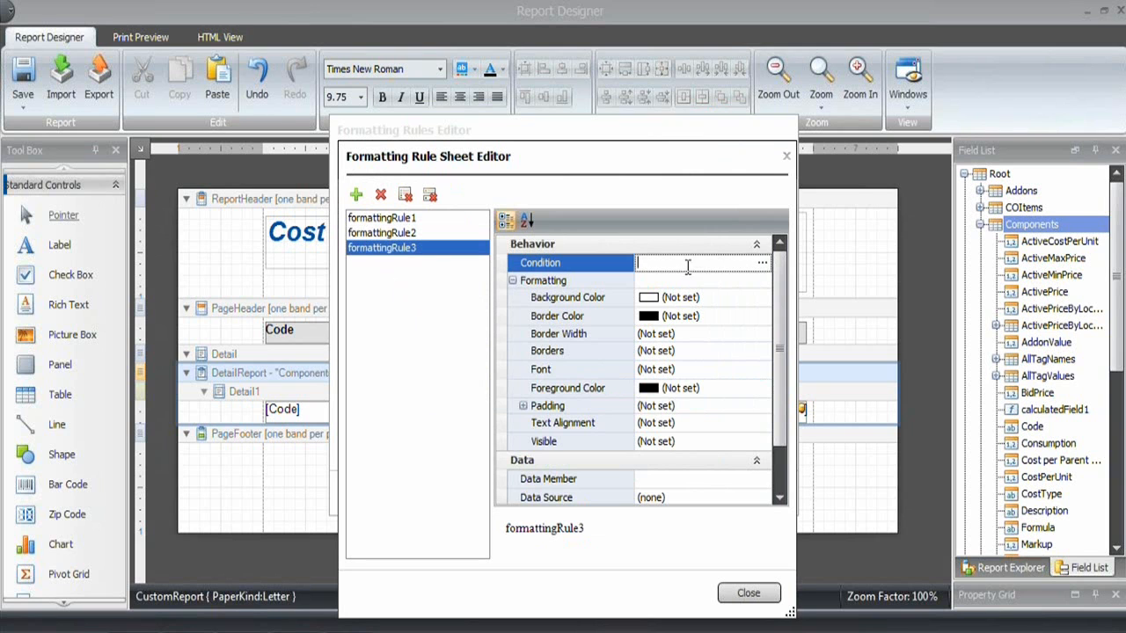
pyautogui.write('[NodeLevel')
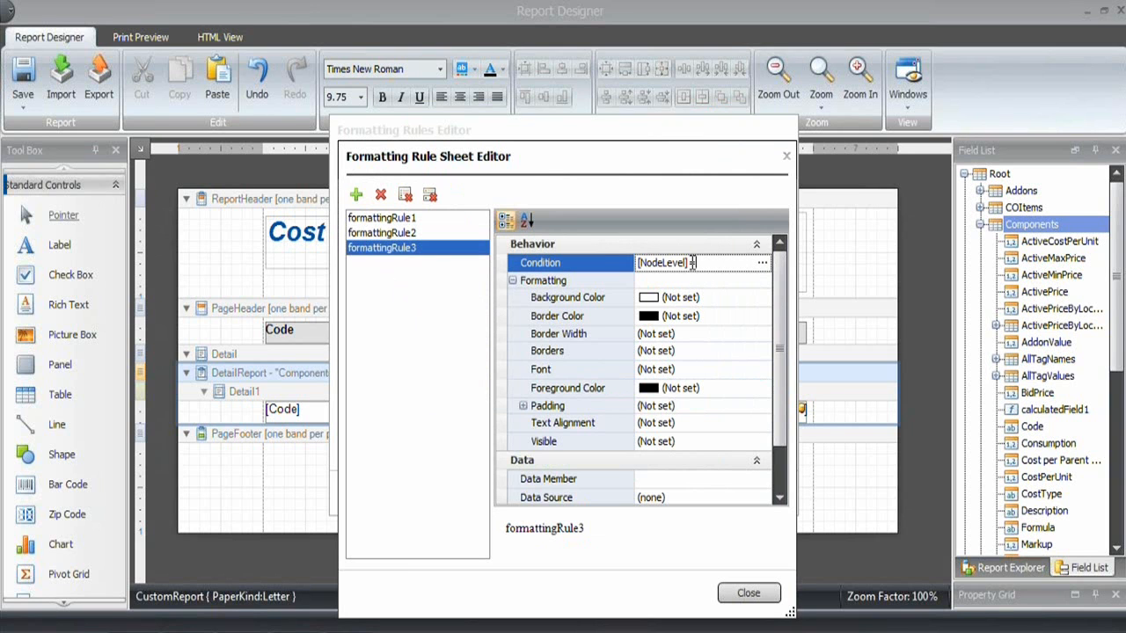
pyautogui.write('==3')
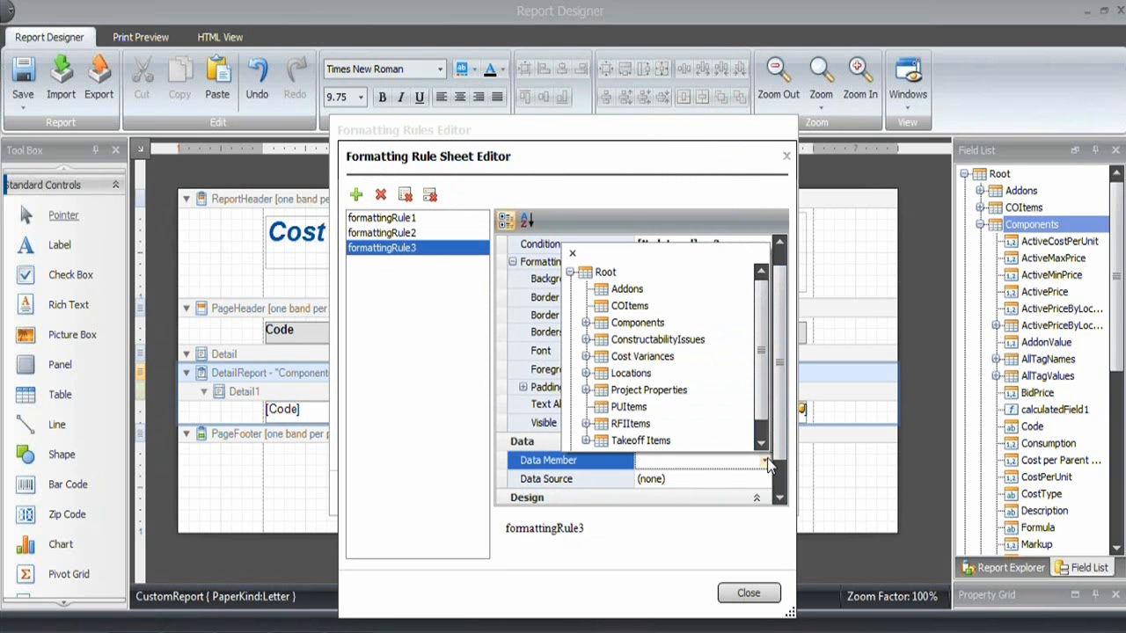
pyautogui.click(637, 322)
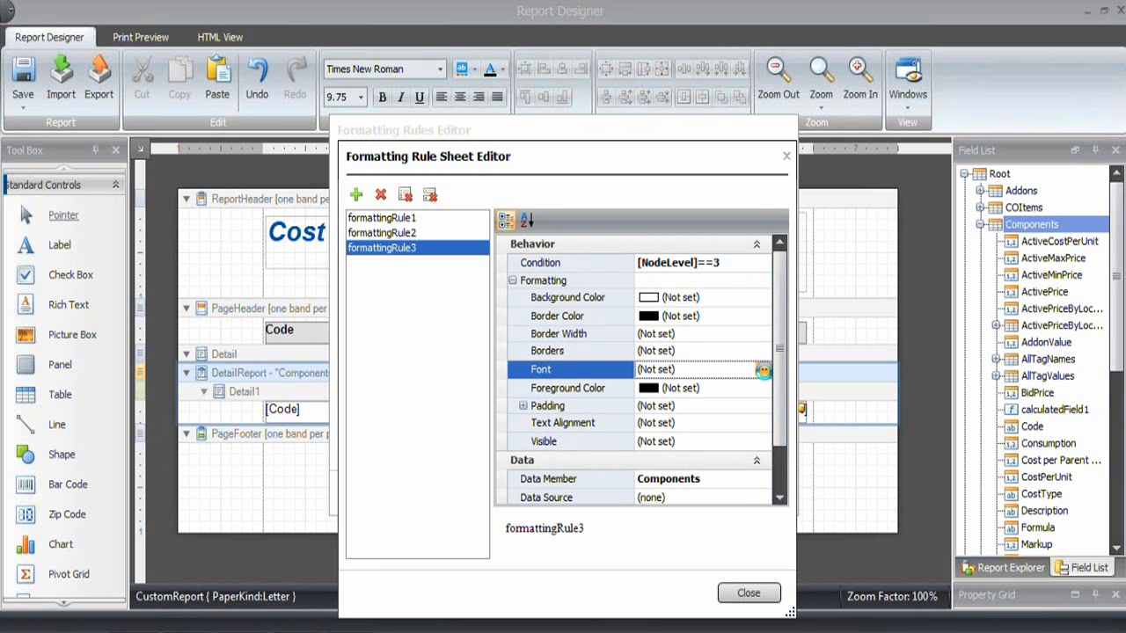
pyautogui.click(763, 369)
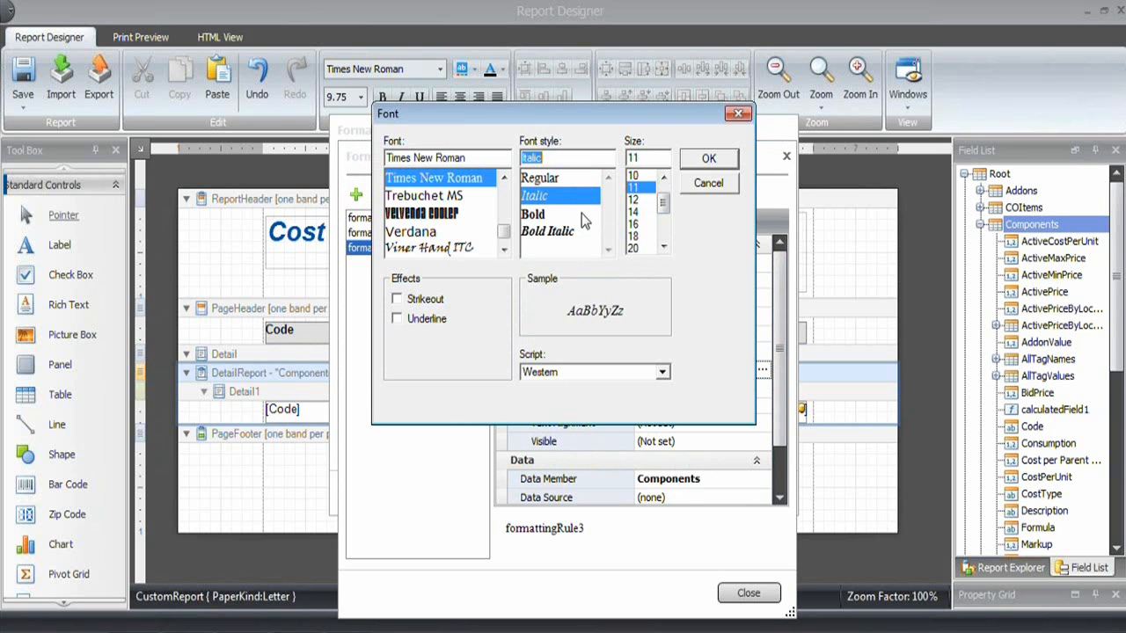
pyautogui.moveTo(719, 149)
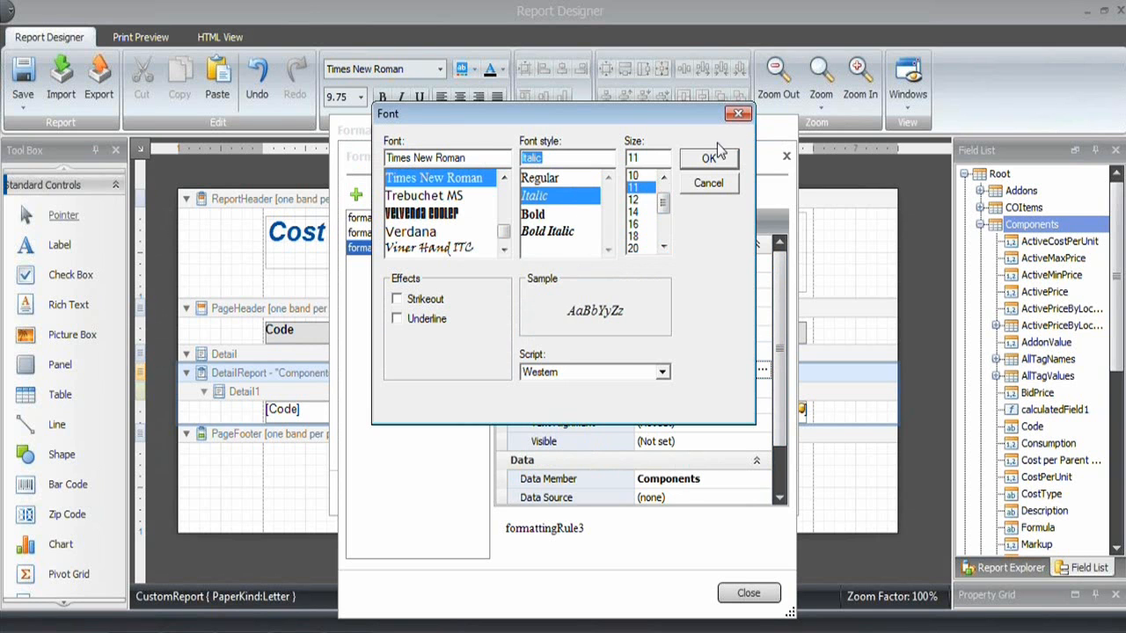
pyautogui.click(710, 159)
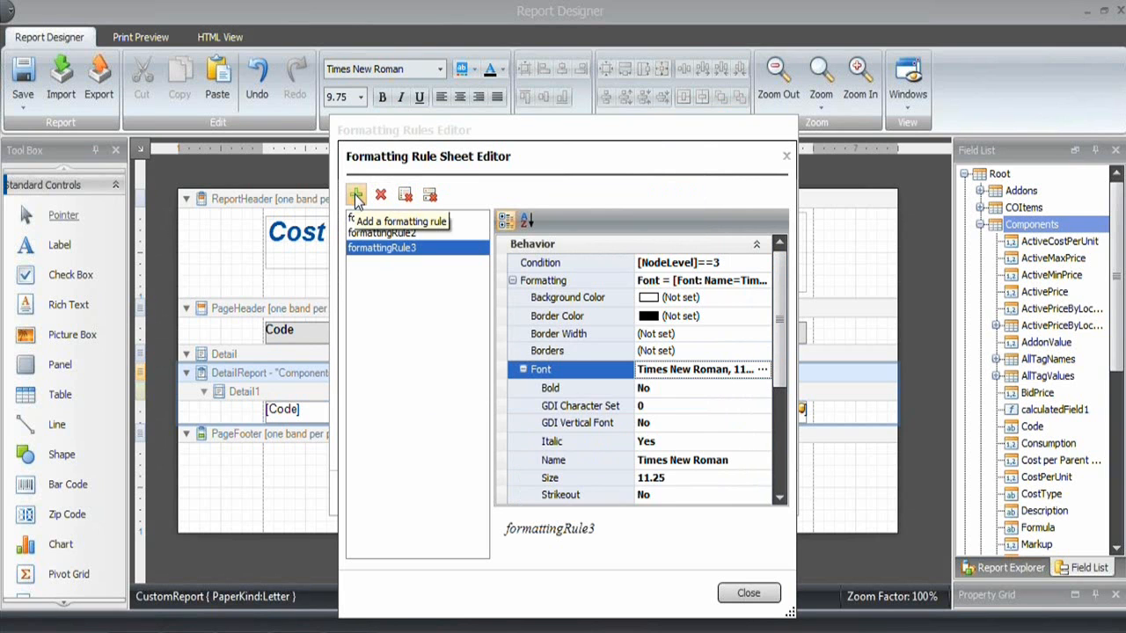
# - Add formattingRule4 with condition [NodeLevel]==4 and a bold 9.75pt Times New Roman font
pyautogui.click(357, 195)
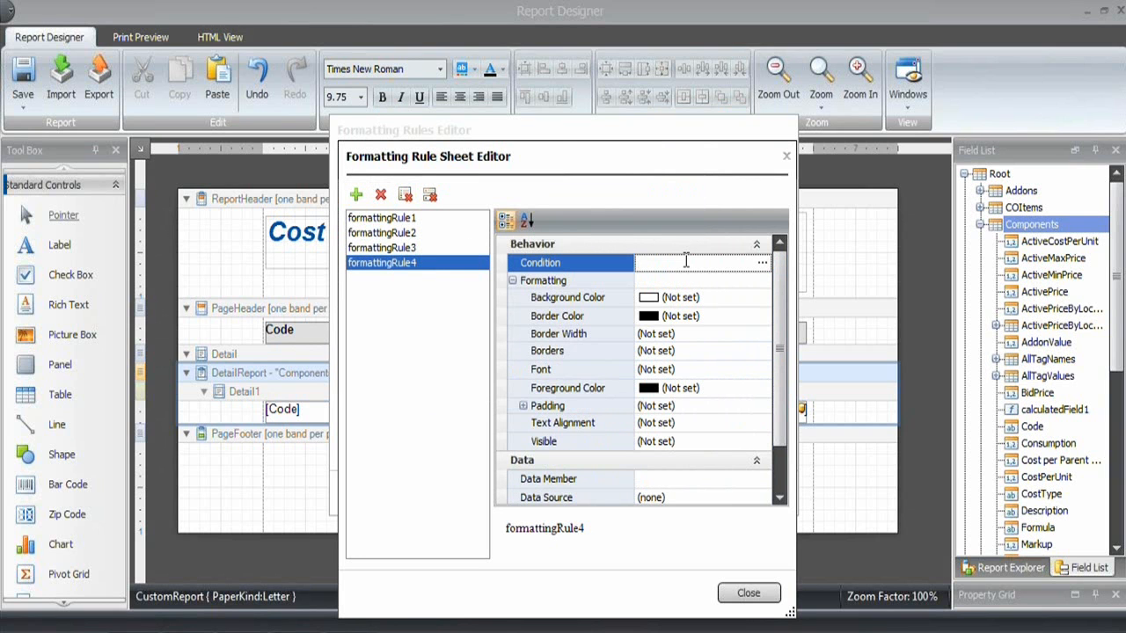
pyautogui.write('[Node')
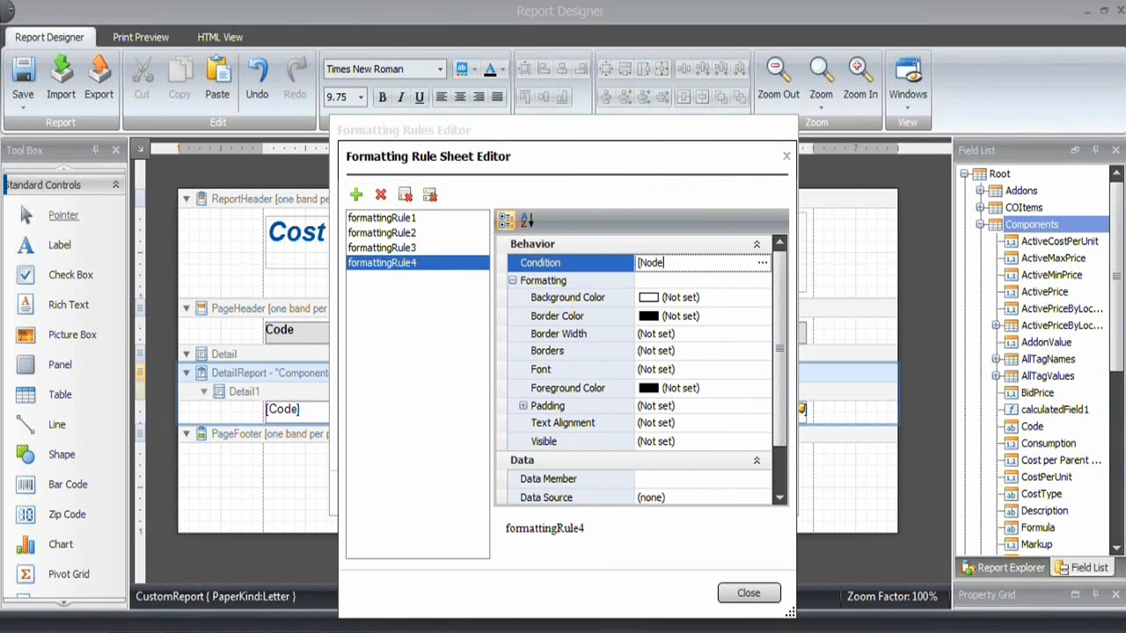
pyautogui.write('Level')
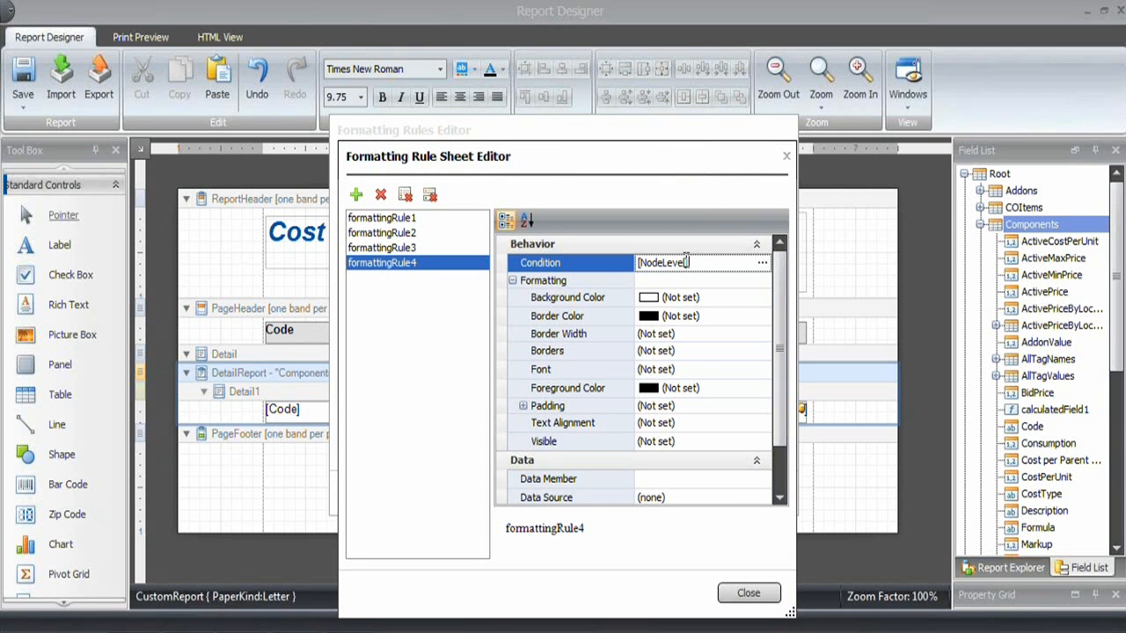
pyautogui.write('==4')
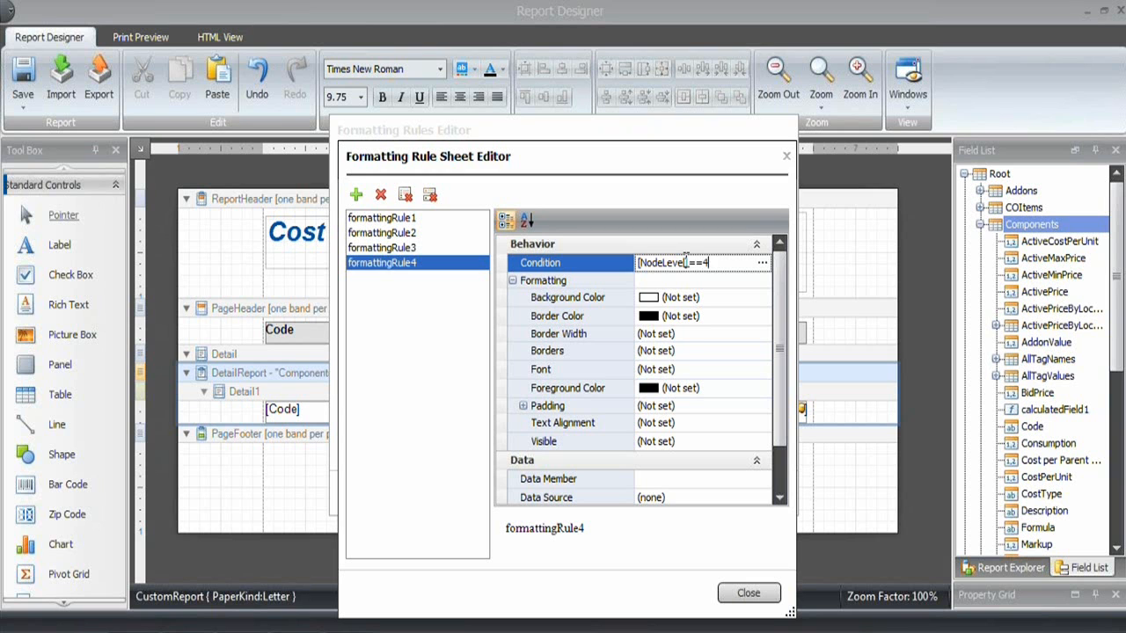
pyautogui.click(567, 368)
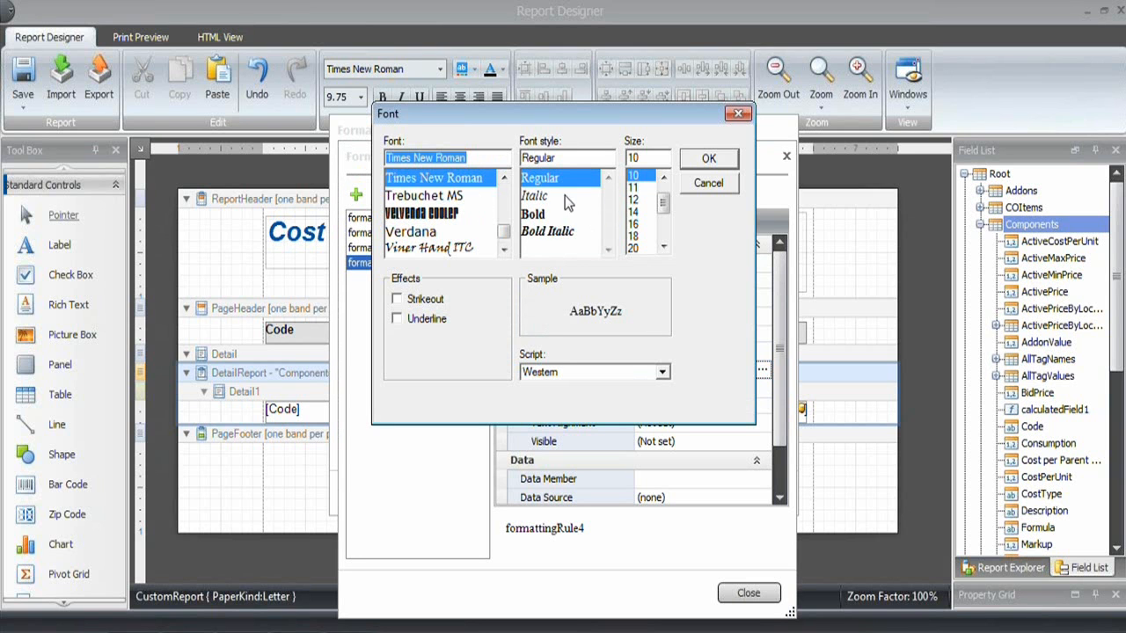
pyautogui.moveTo(589, 191)
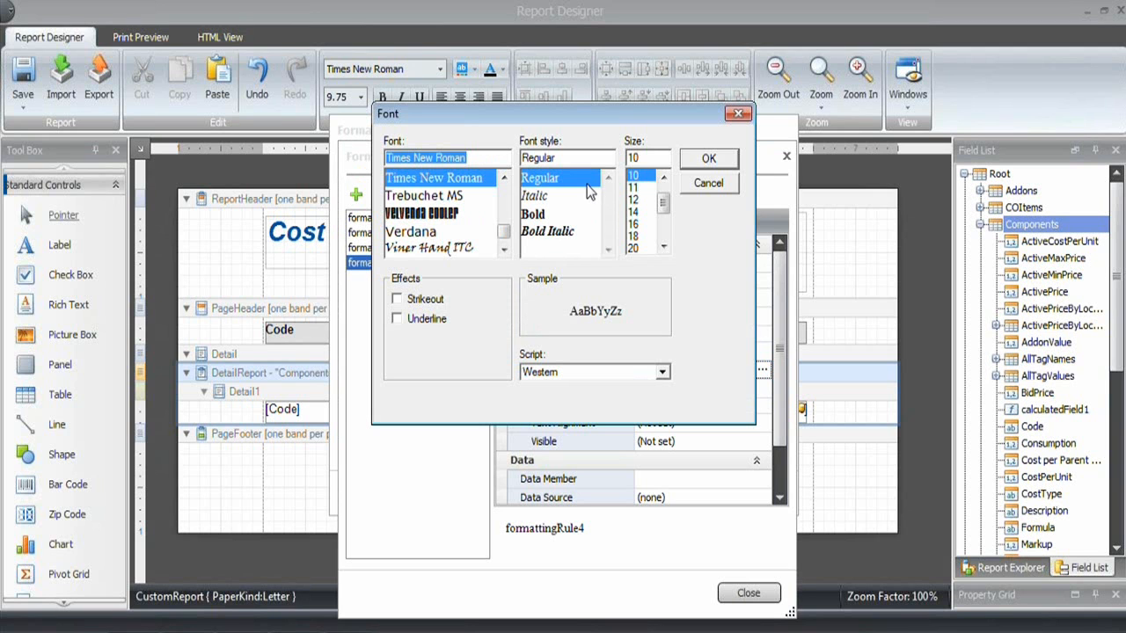
pyautogui.moveTo(645, 187)
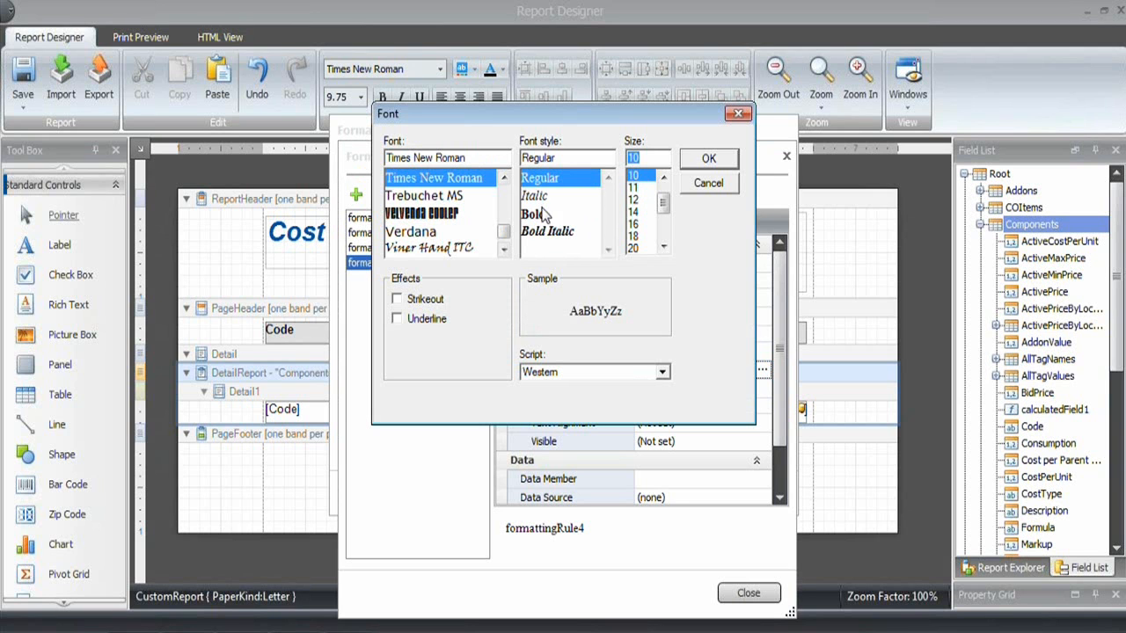
pyautogui.click(708, 158)
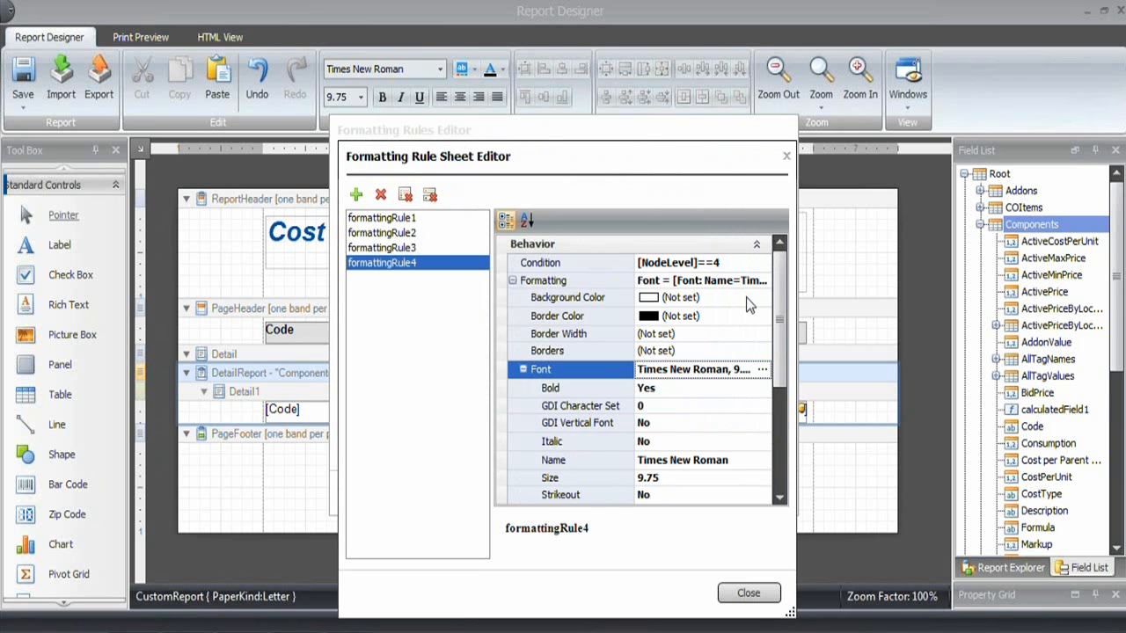
# - Add formattingRule5 on Components with the condition [NodeLevel]==5
pyautogui.click(357, 194)
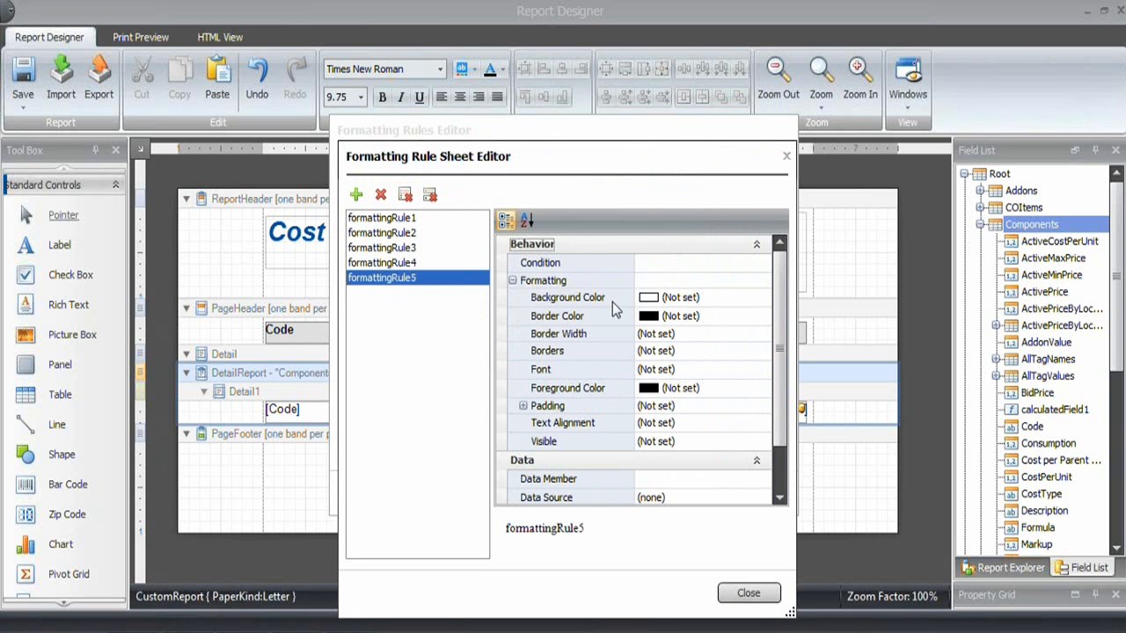
pyautogui.moveTo(673, 258)
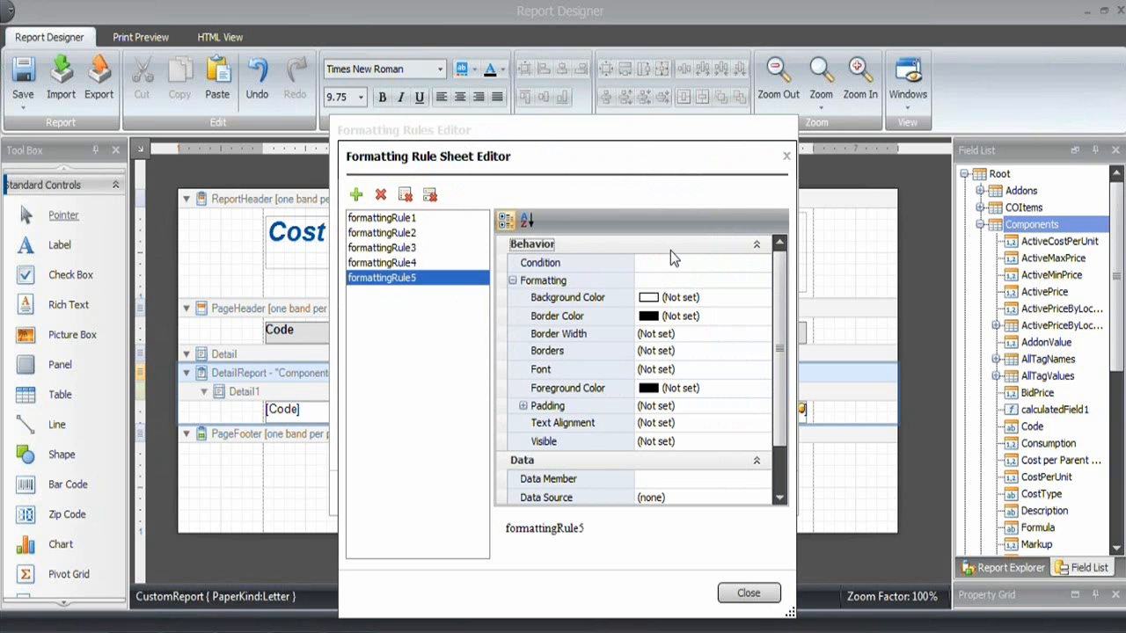
pyautogui.moveTo(471, 250)
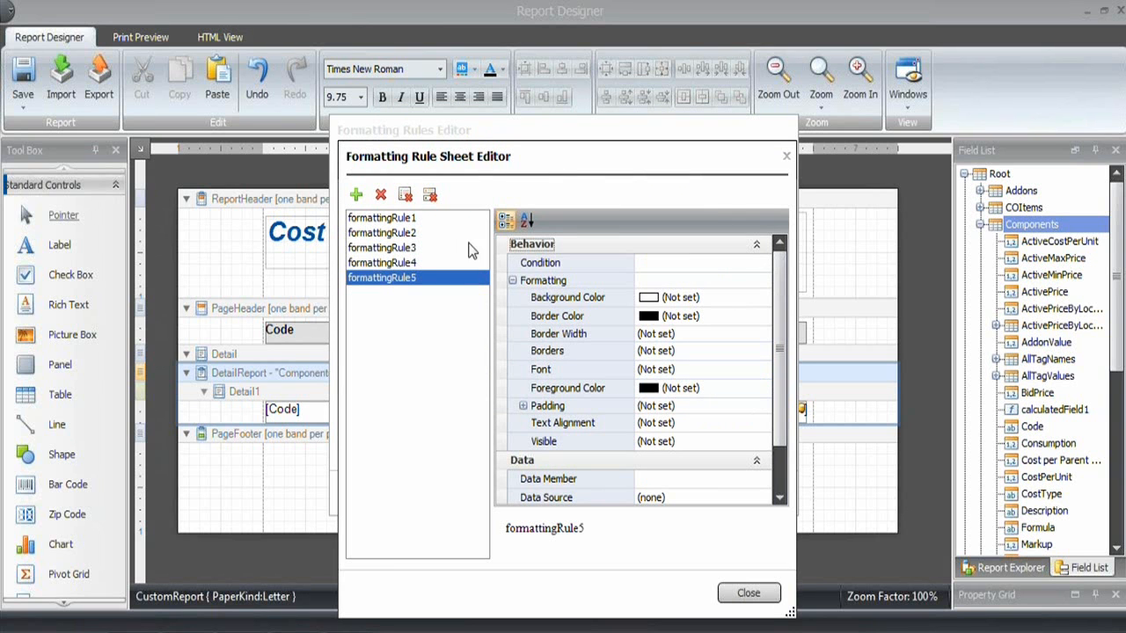
pyautogui.scroll(-3)
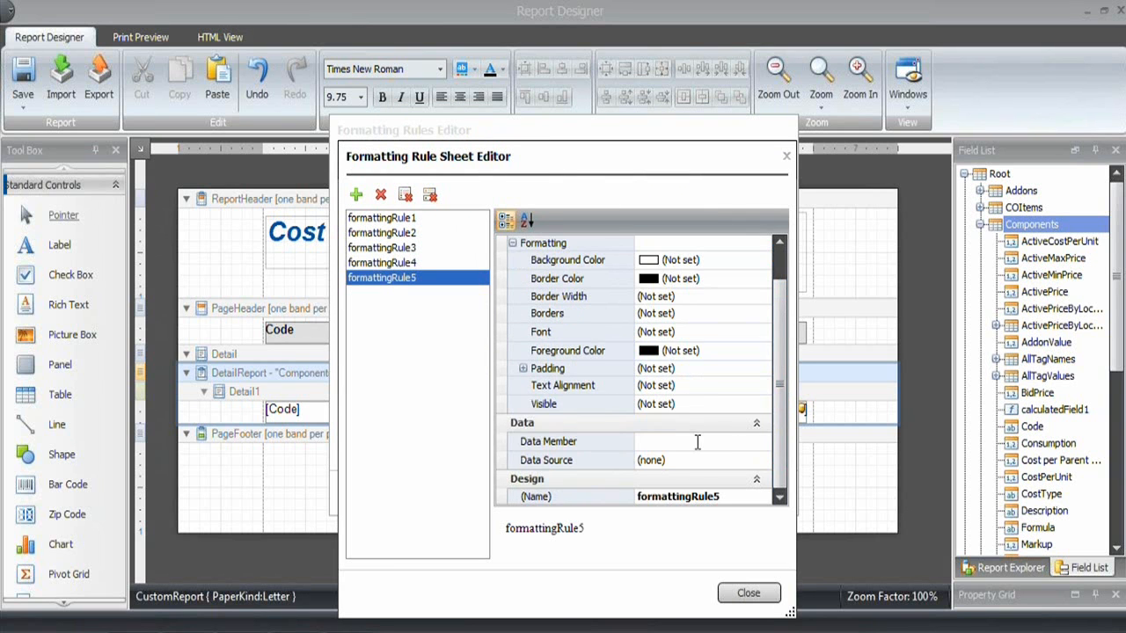
pyautogui.click(764, 442)
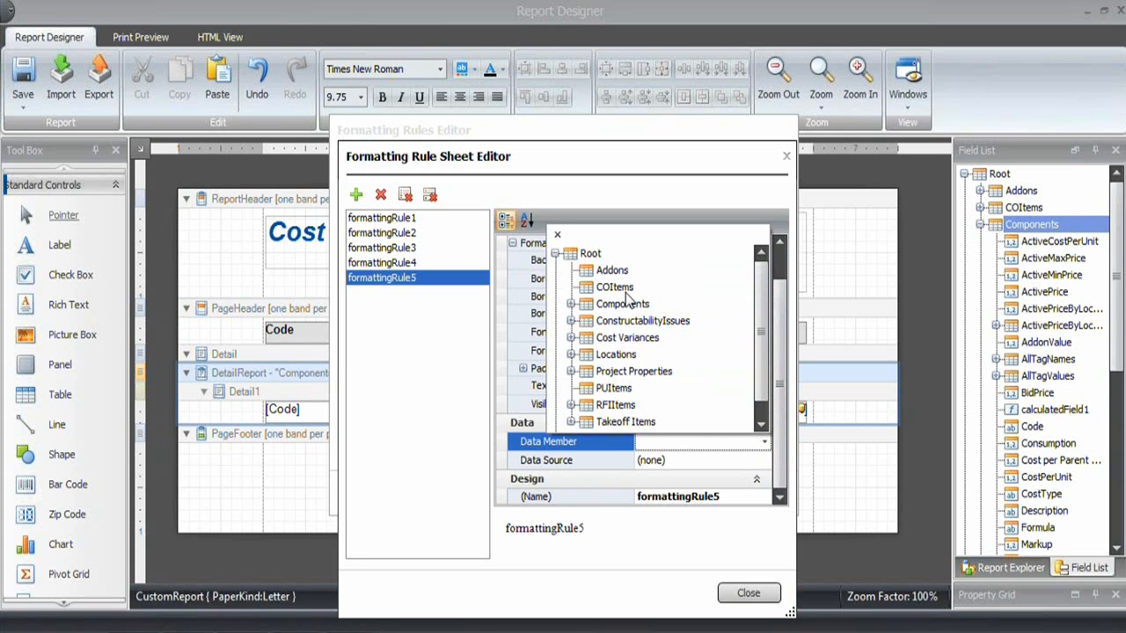
pyautogui.click(623, 303)
pyautogui.write('[')
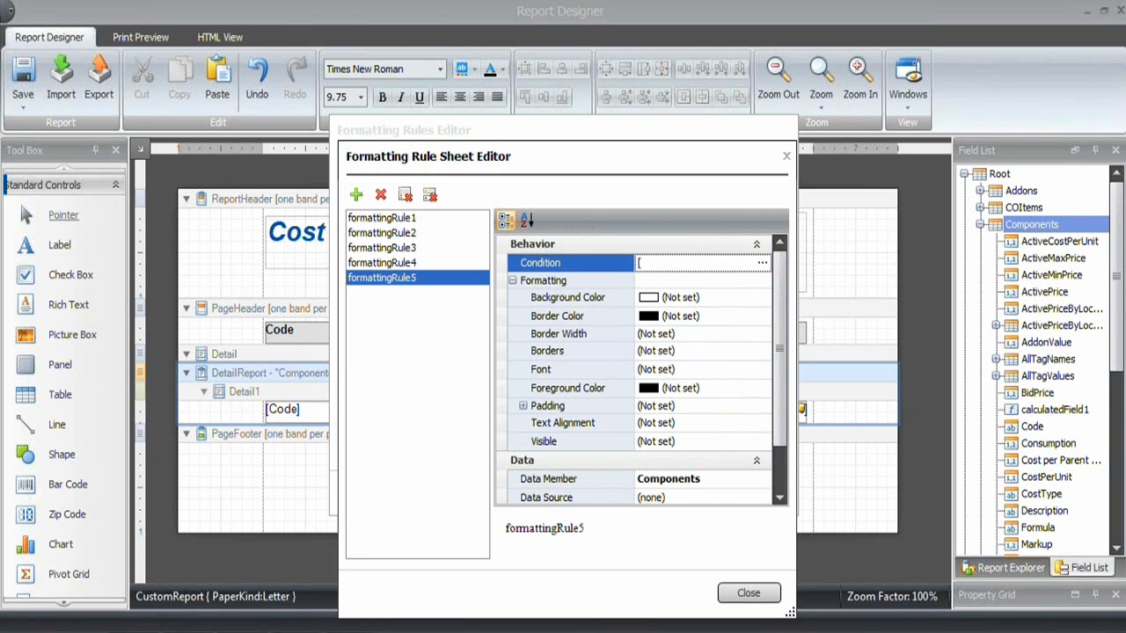
pyautogui.write('NodeLevel')
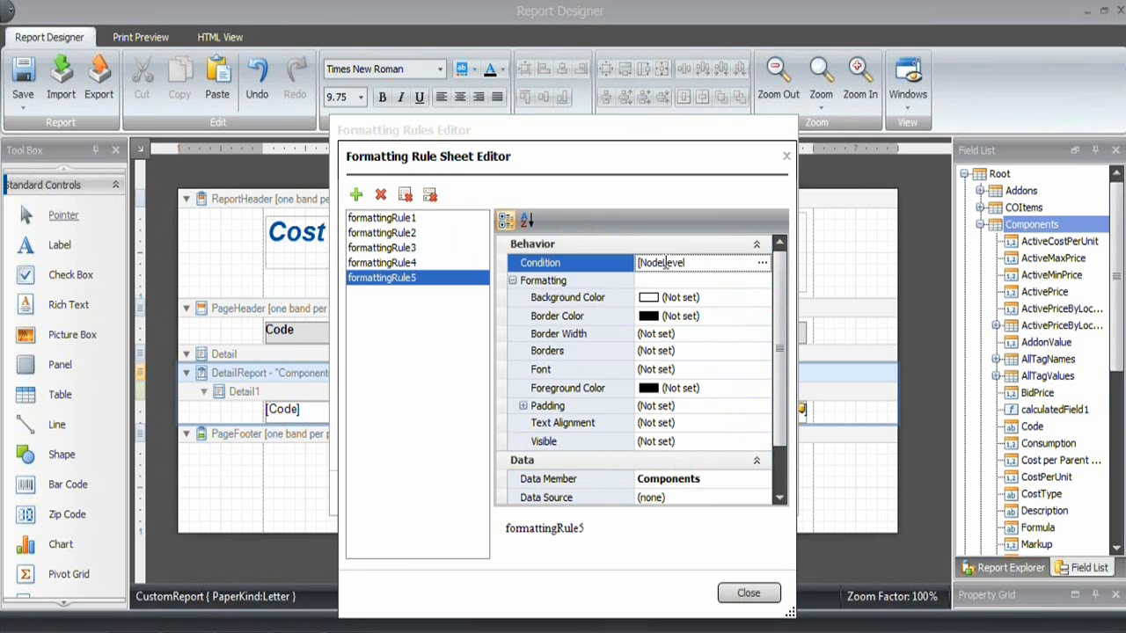
pyautogui.write('==5')
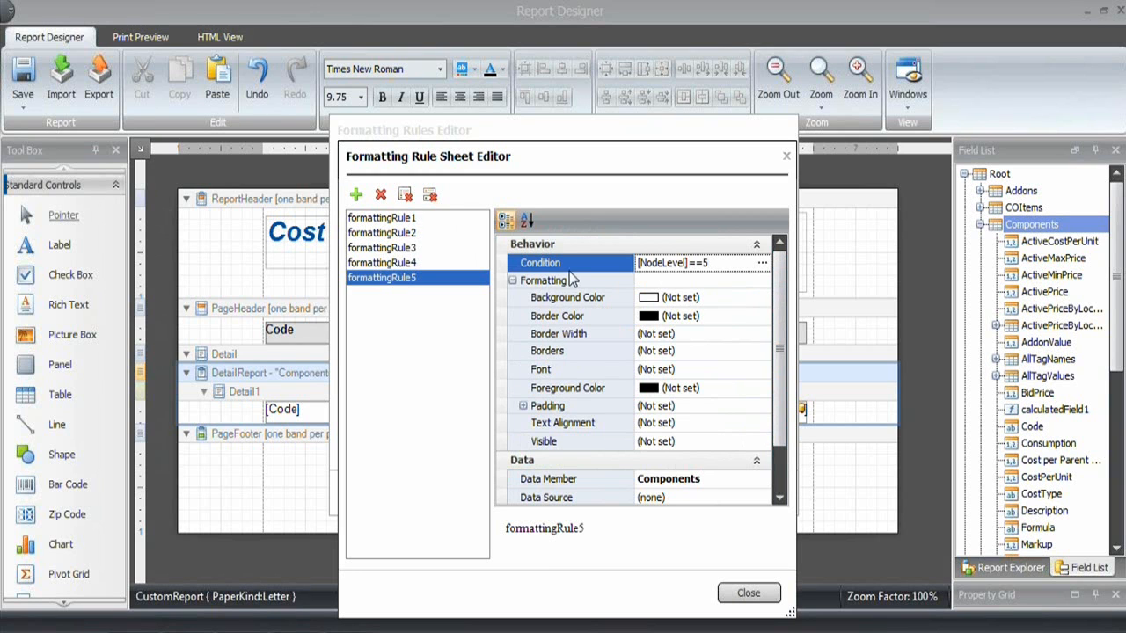
pyautogui.click(357, 194)
pyautogui.write('[')
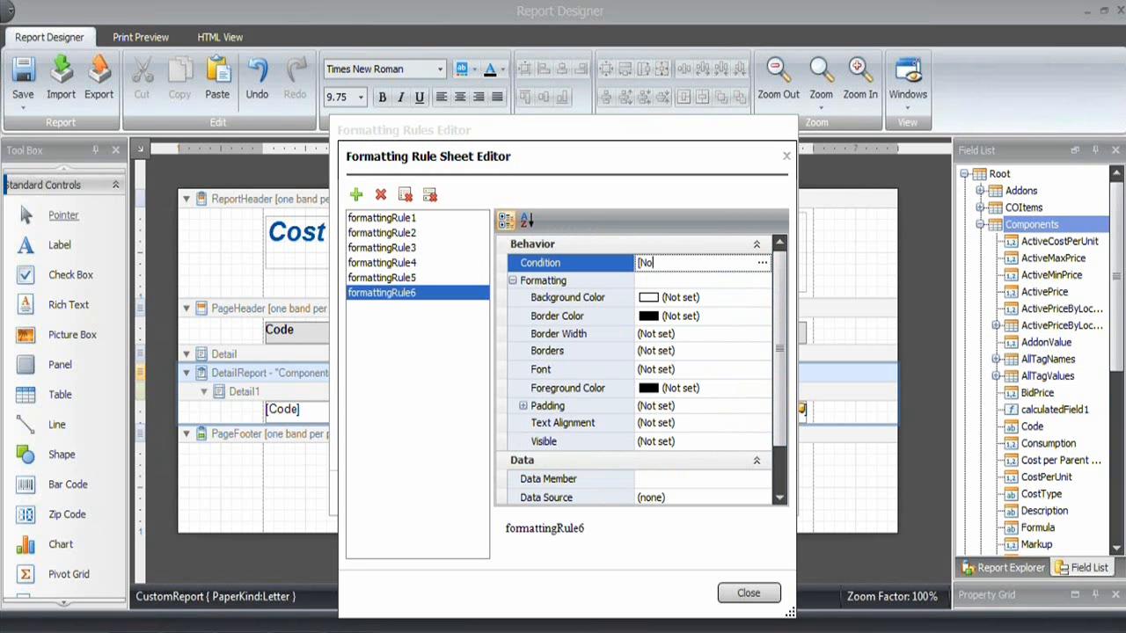
# - Give formattingRule6 the condition [NodeLevel]==6 and an 8.25pt Arial font
pyautogui.write('NodeLevel]==6')
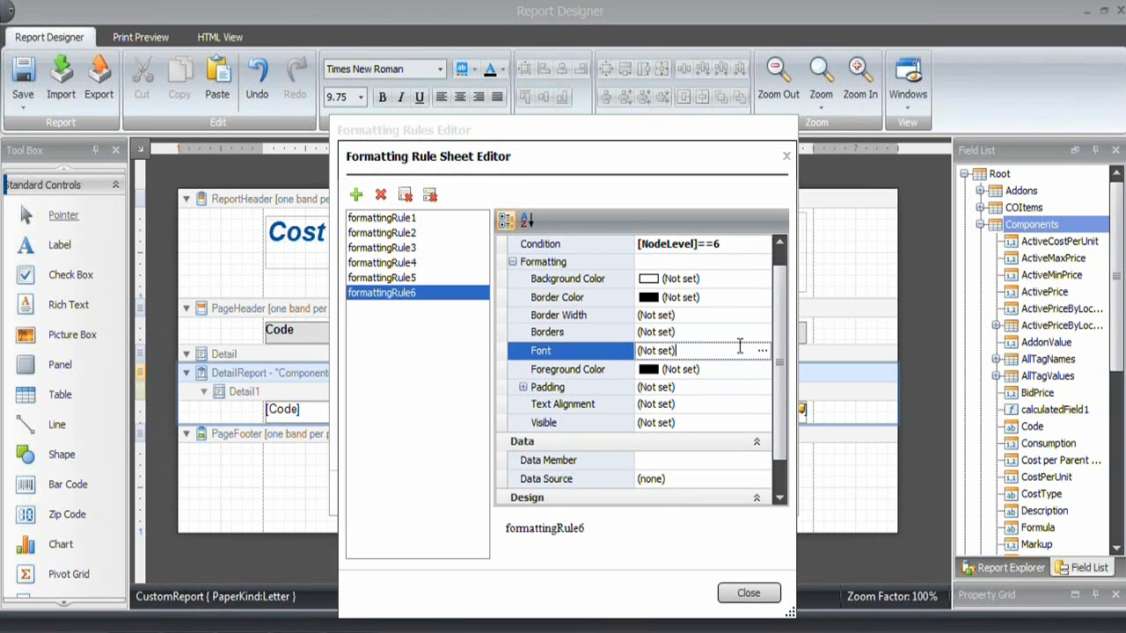
pyautogui.click(762, 350)
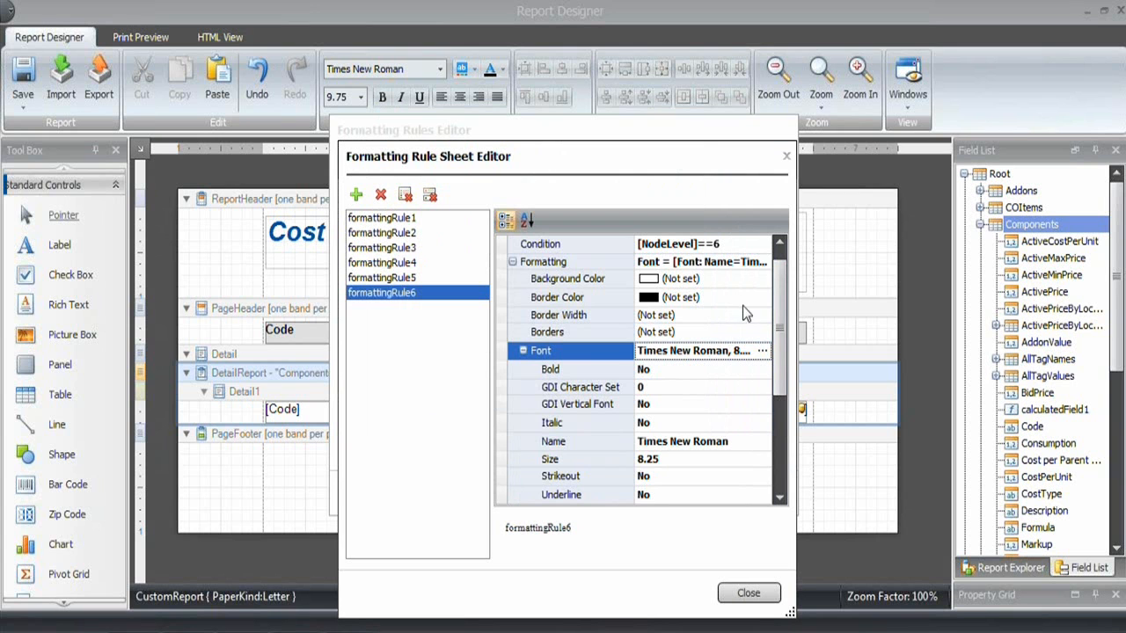
pyautogui.scroll(-3)
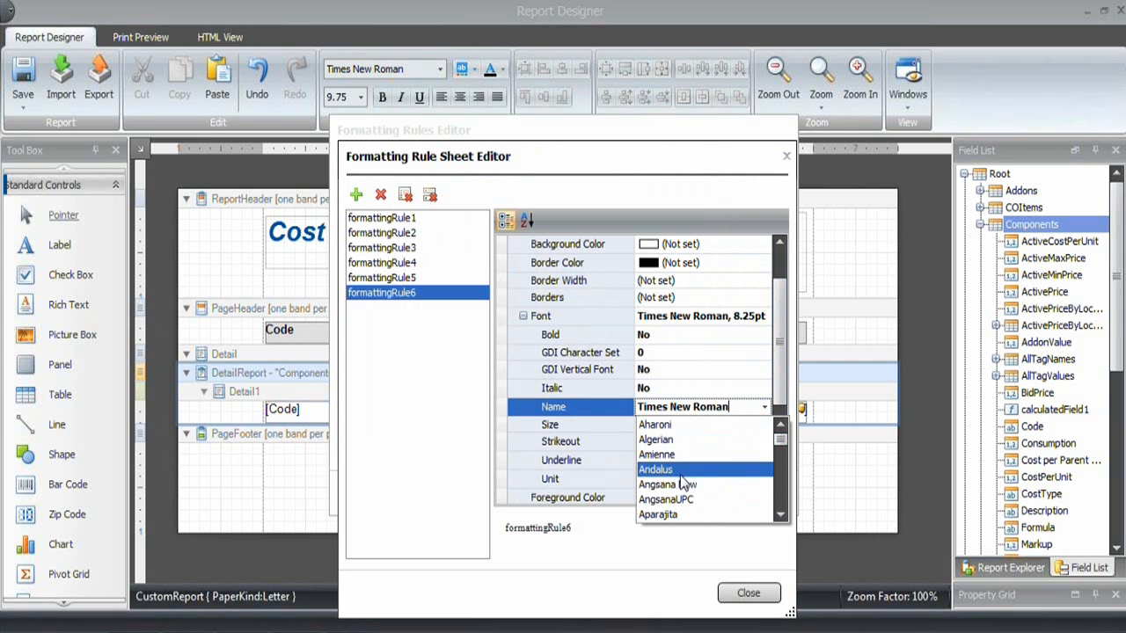
pyautogui.scroll(-3)
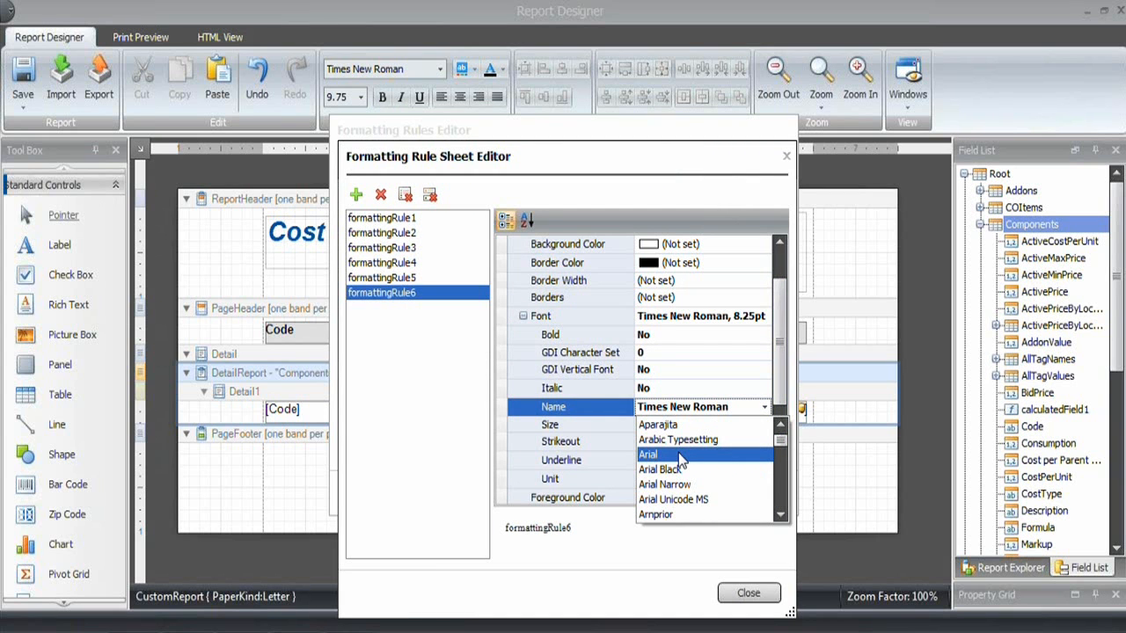
pyautogui.click(382, 278)
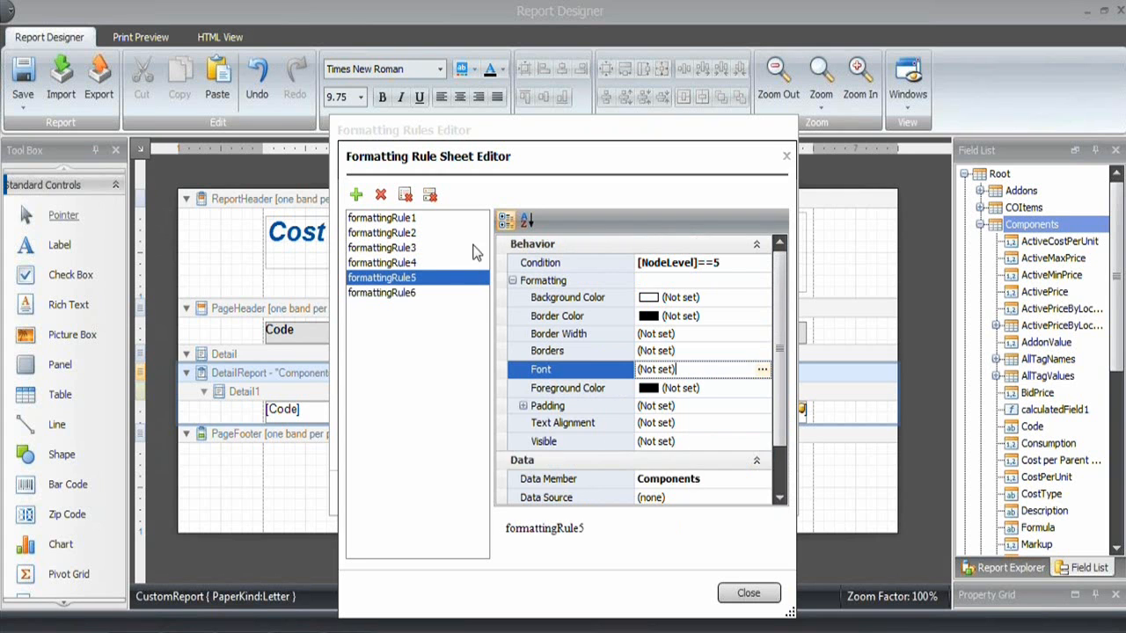
# - Select formattingRule4, then set formattingRule3's font name to Arial
pyautogui.click(381, 262)
pyautogui.write('Ari')
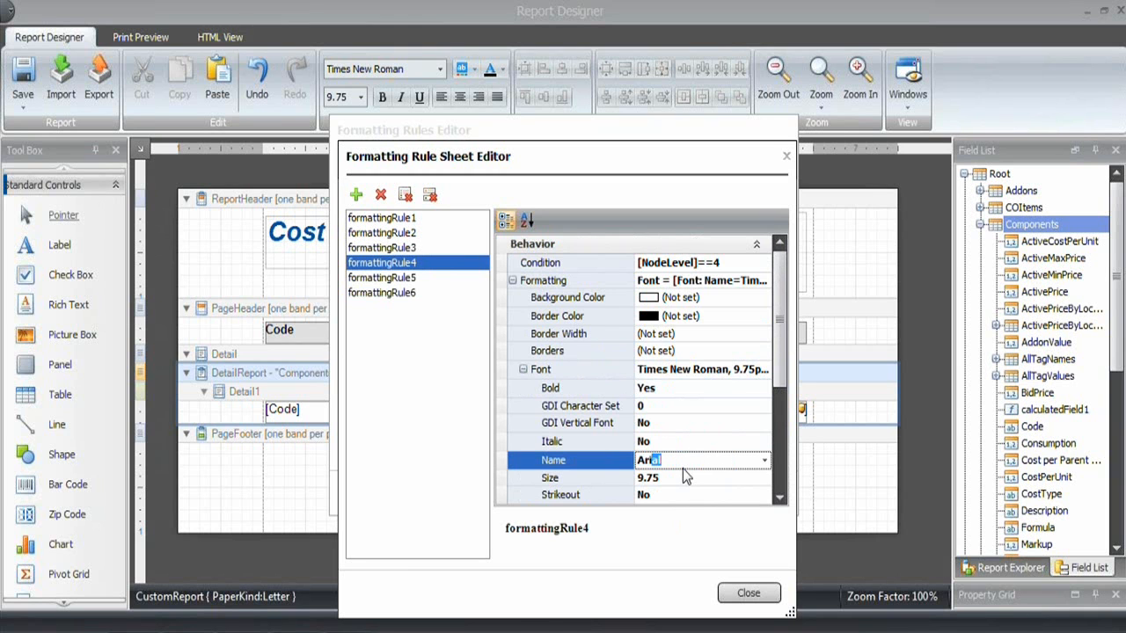
pyautogui.click(382, 247)
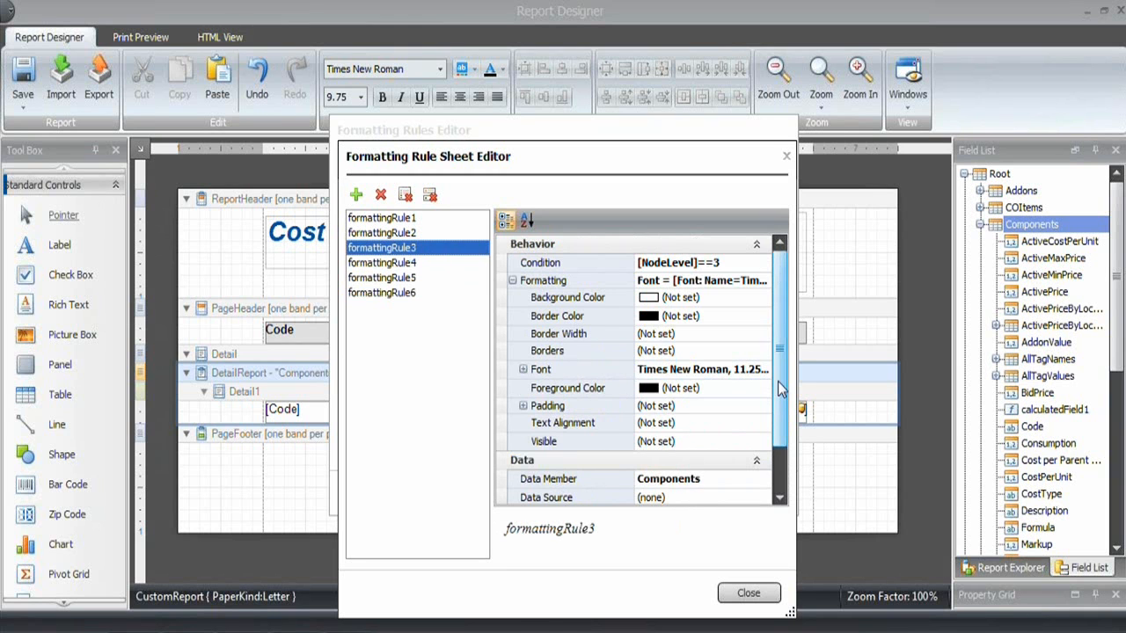
pyautogui.click(513, 332)
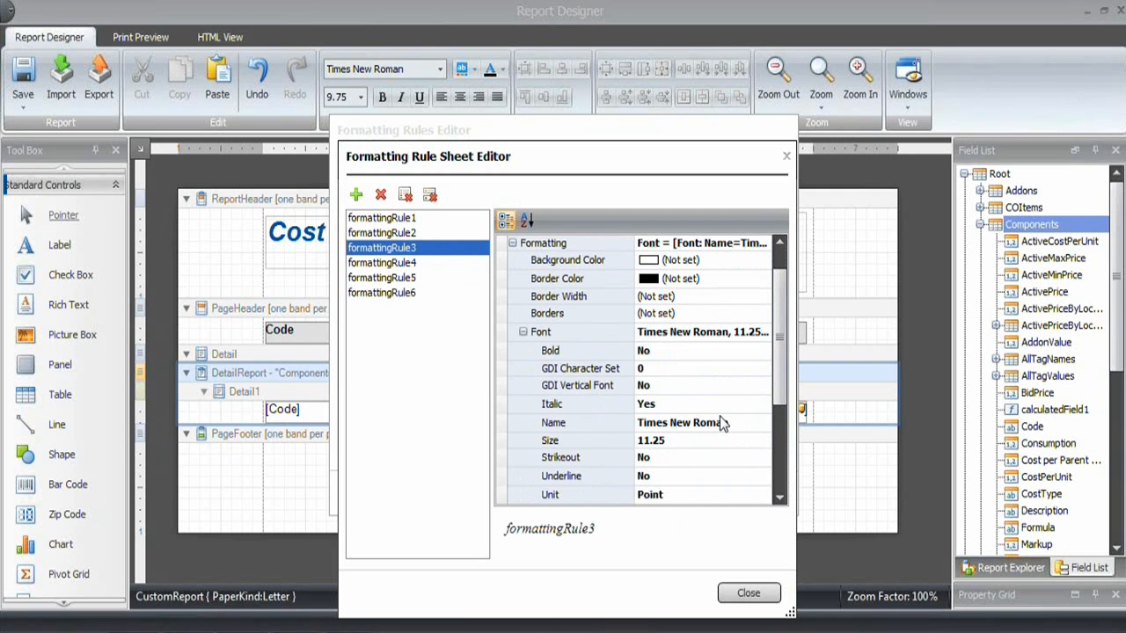
pyautogui.click(695, 422)
pyautogui.write('Arial')
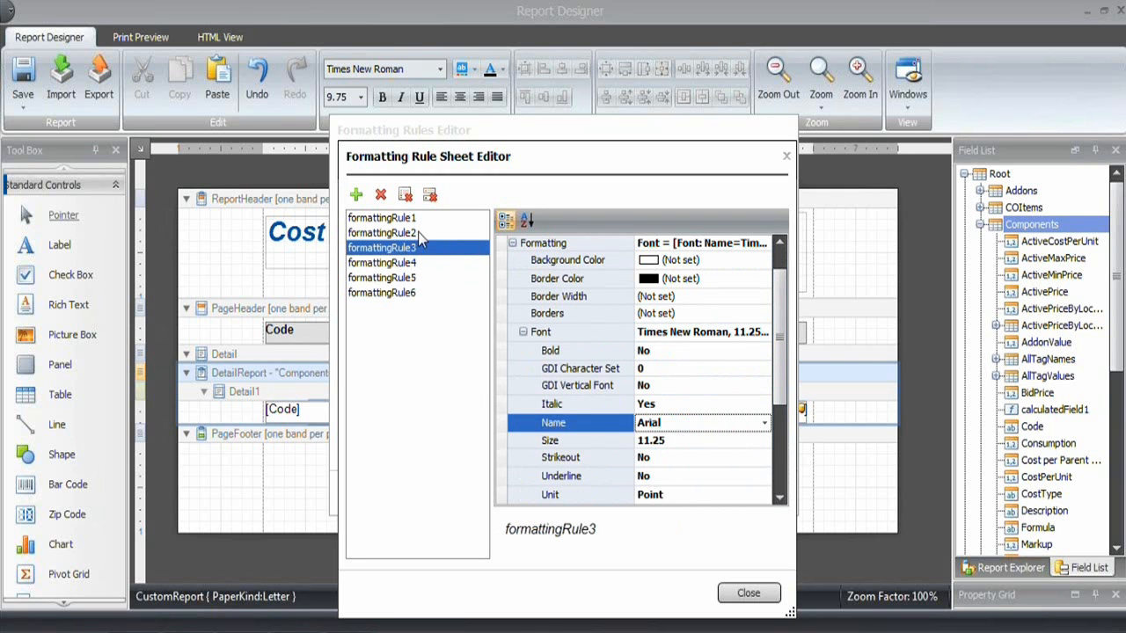
# - Set formattingRule1's font to Arial, then review the fonts of rules 3 and 6
pyautogui.click(382, 232)
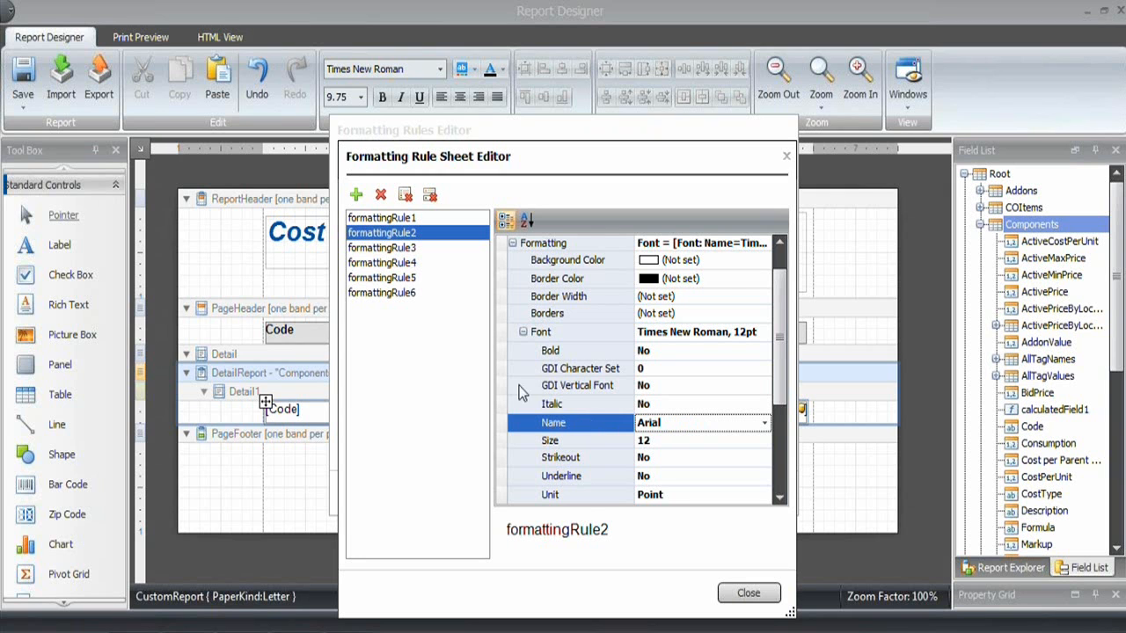
pyautogui.click(381, 218)
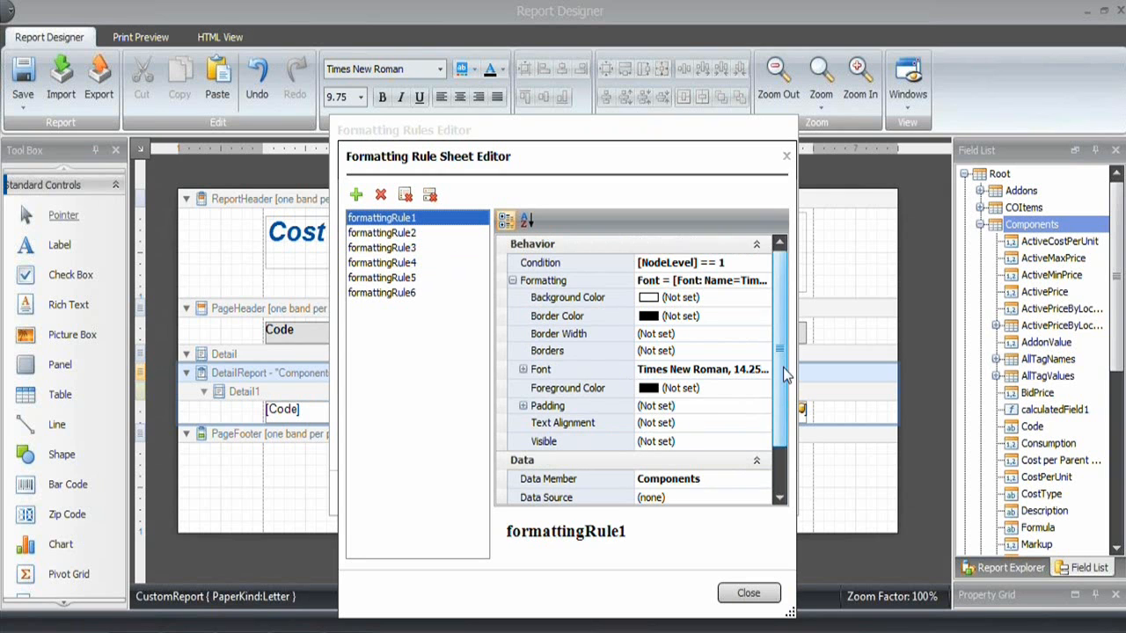
pyautogui.scroll(-3)
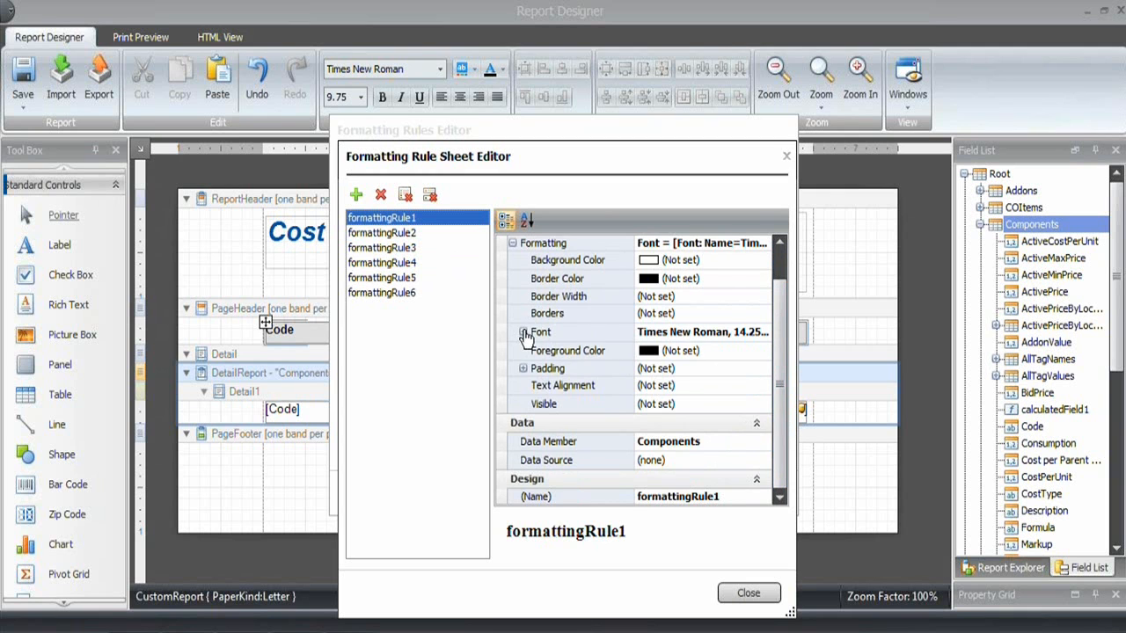
pyautogui.click(524, 334)
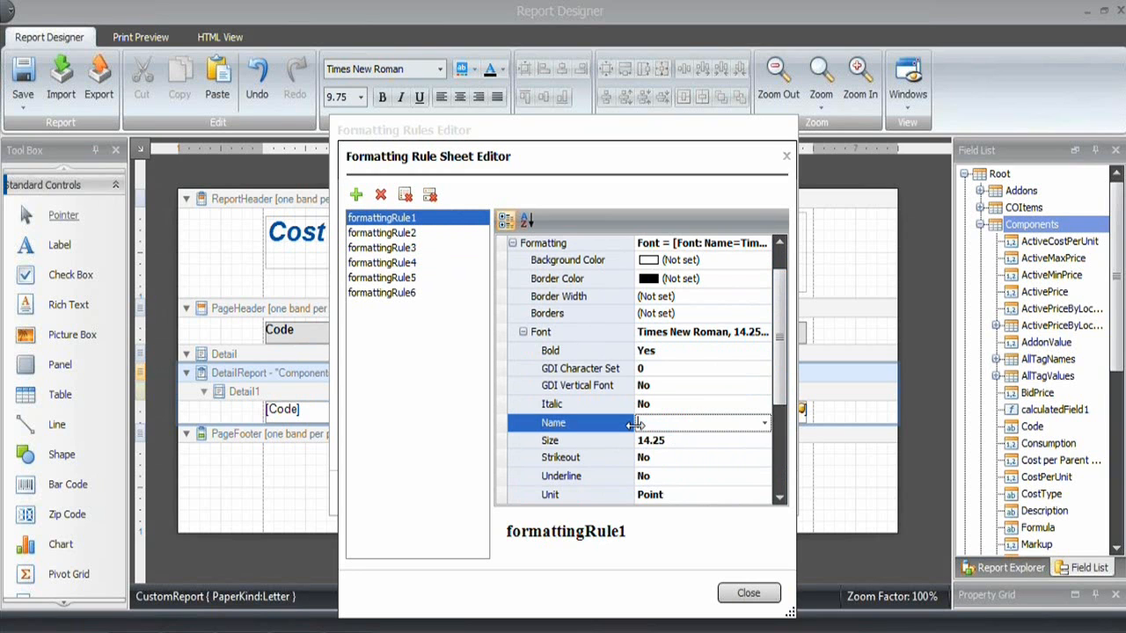
pyautogui.write('Arial')
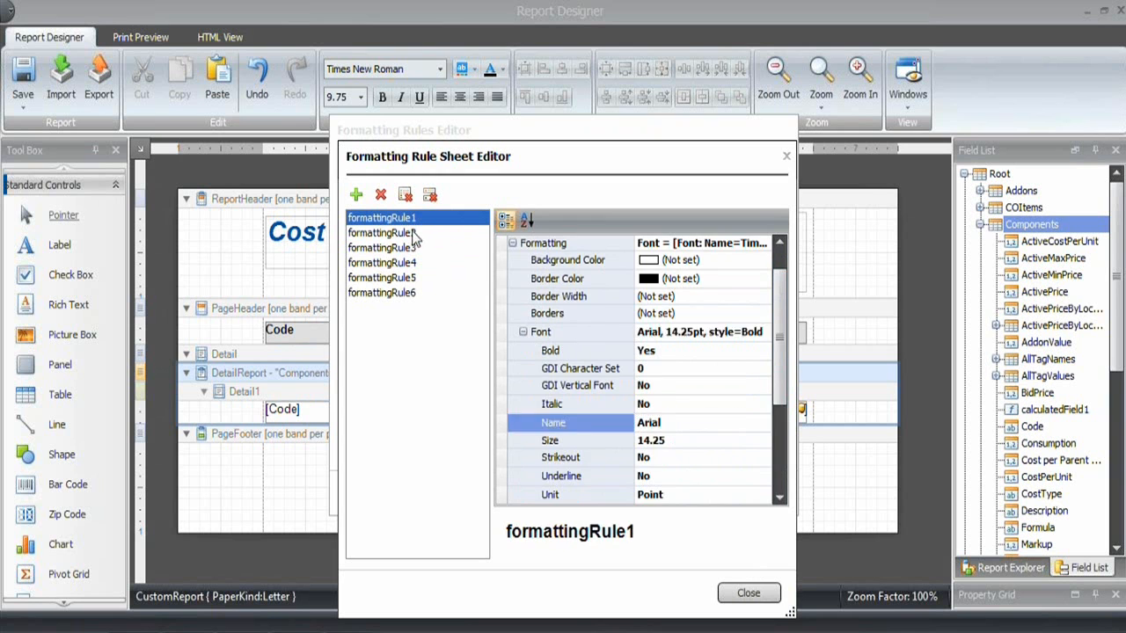
pyautogui.click(382, 247)
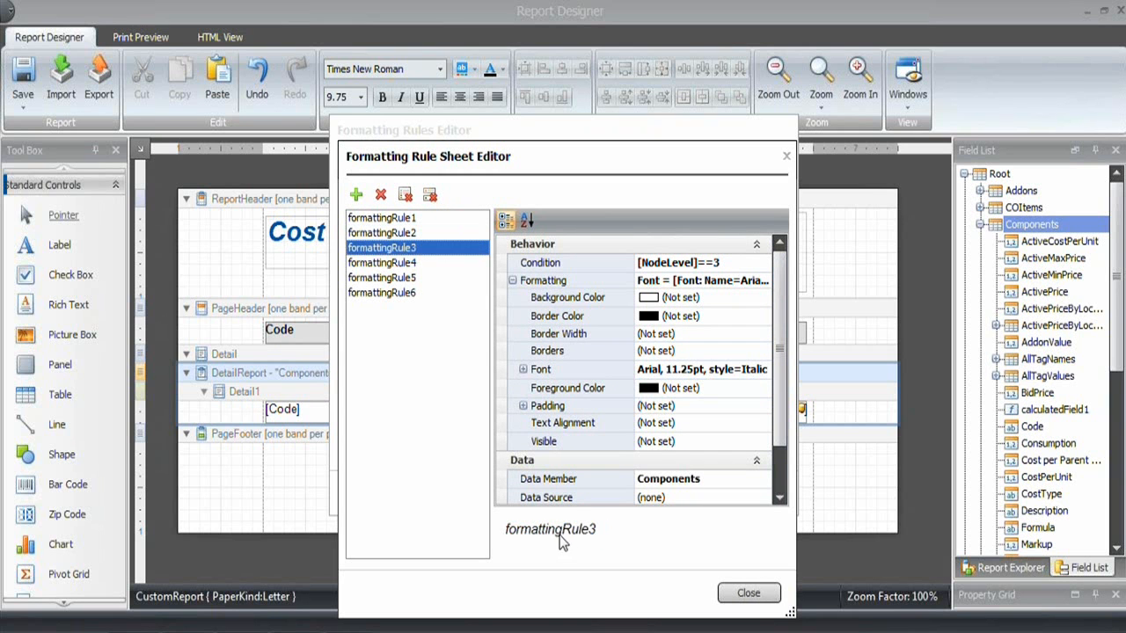
pyautogui.click(382, 292)
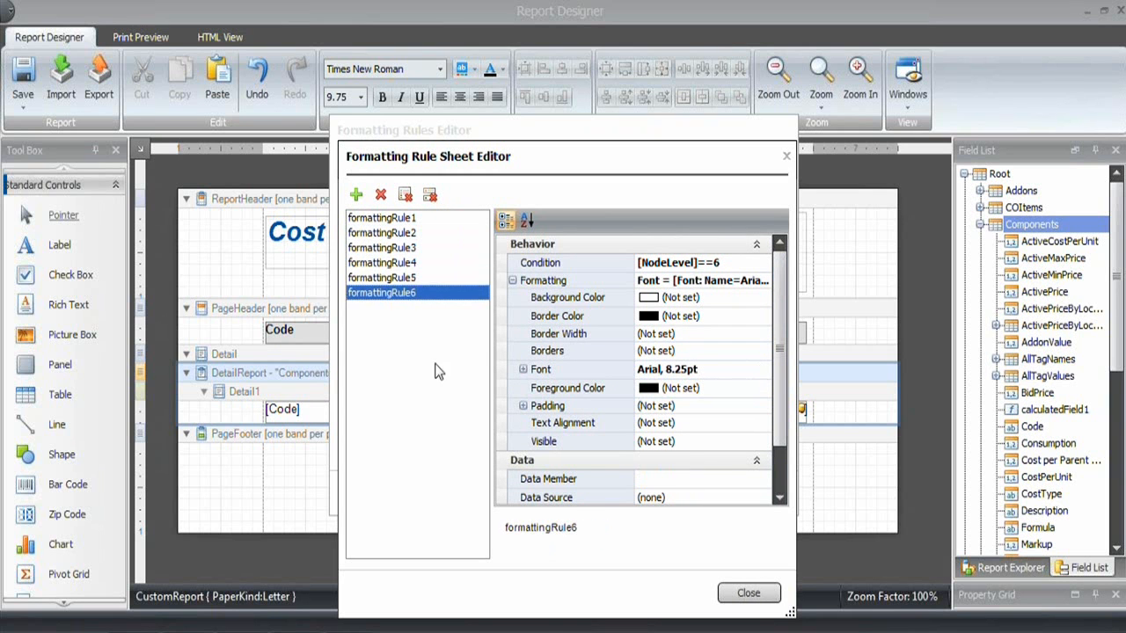
# - Move all six rules into the Components detail band's applied rules and confirm
pyautogui.click(748, 593)
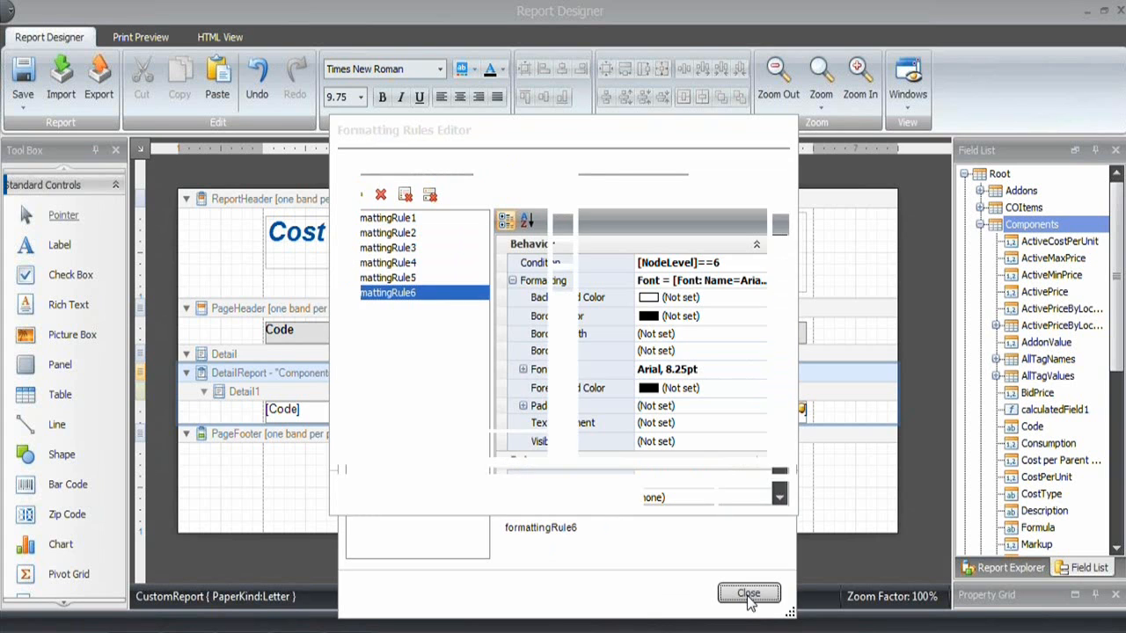
pyautogui.click(748, 593)
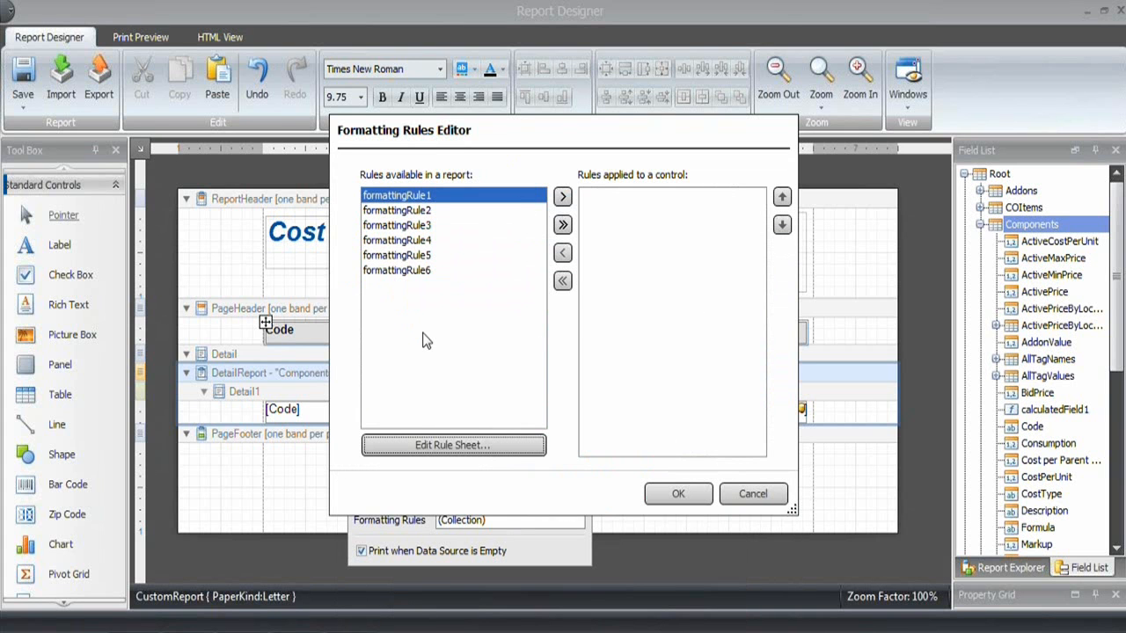
pyautogui.moveTo(277, 390)
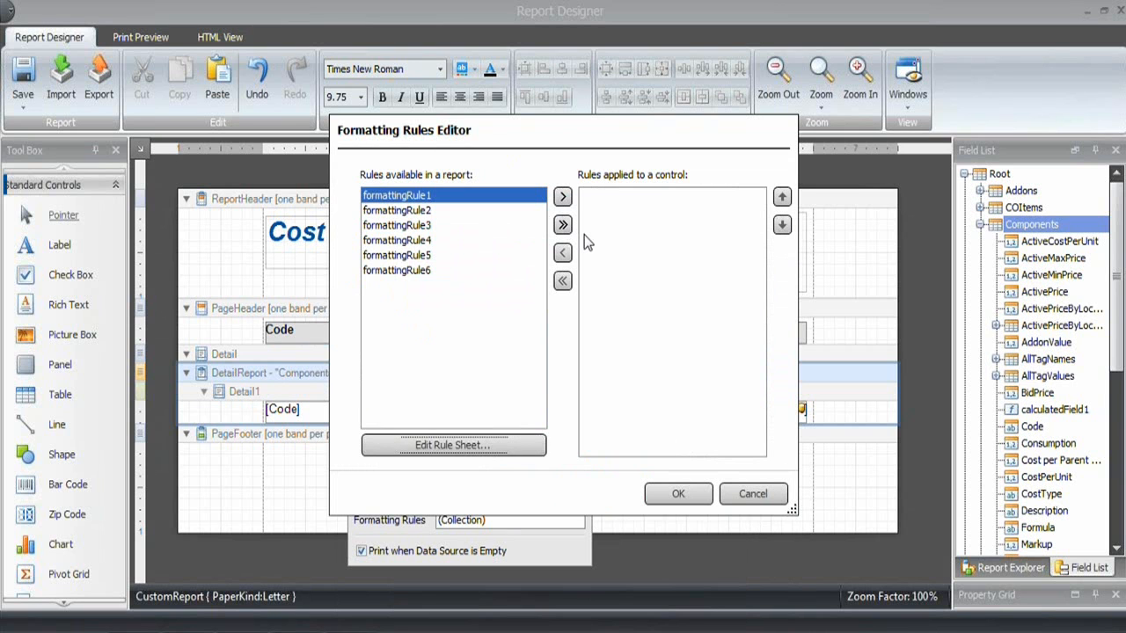
pyautogui.click(562, 225)
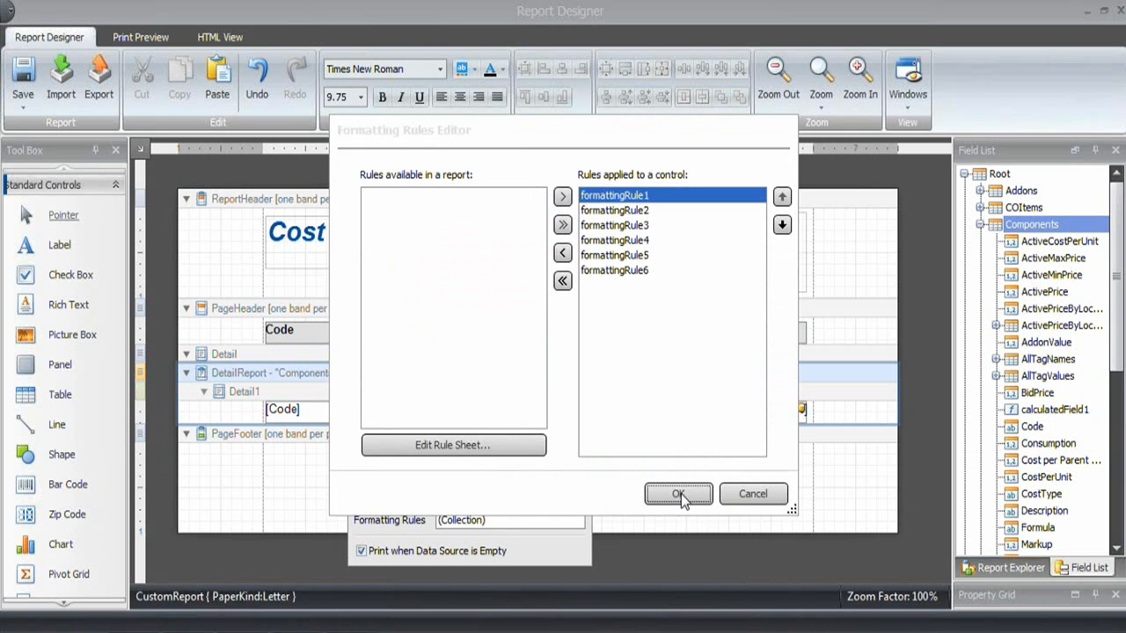
pyautogui.click(677, 493)
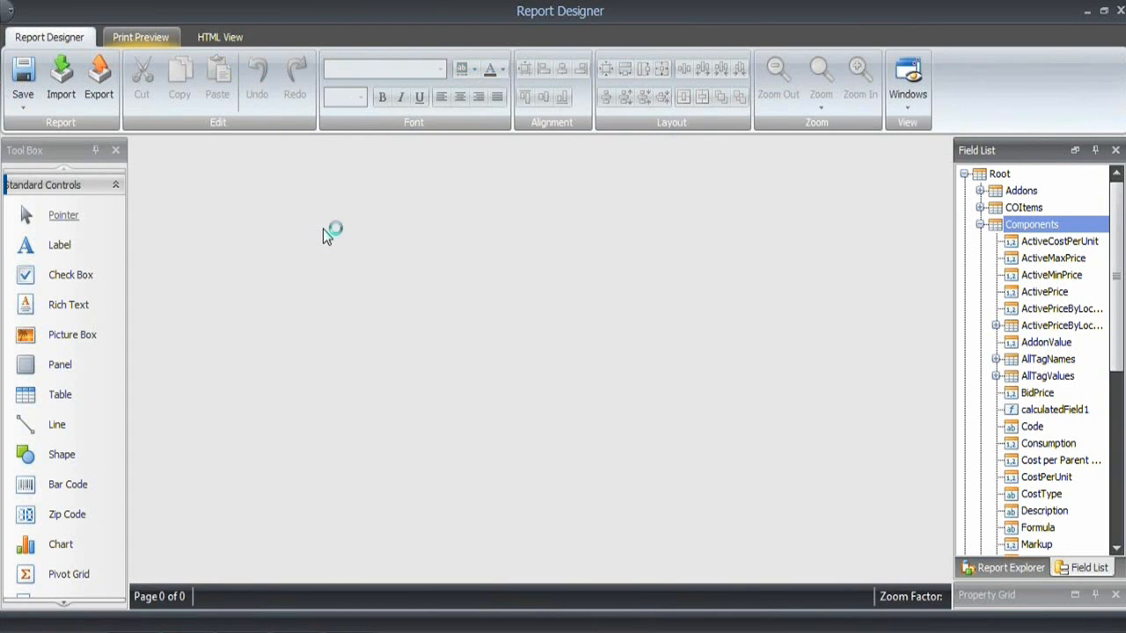
pyautogui.click(141, 37)
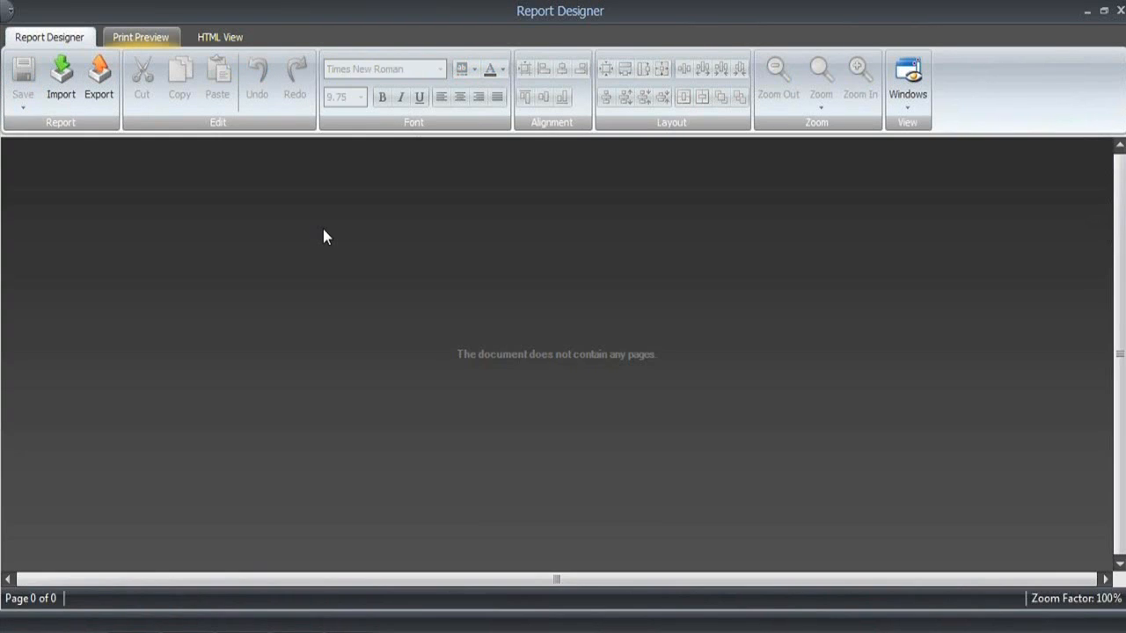
pyautogui.click(140, 37)
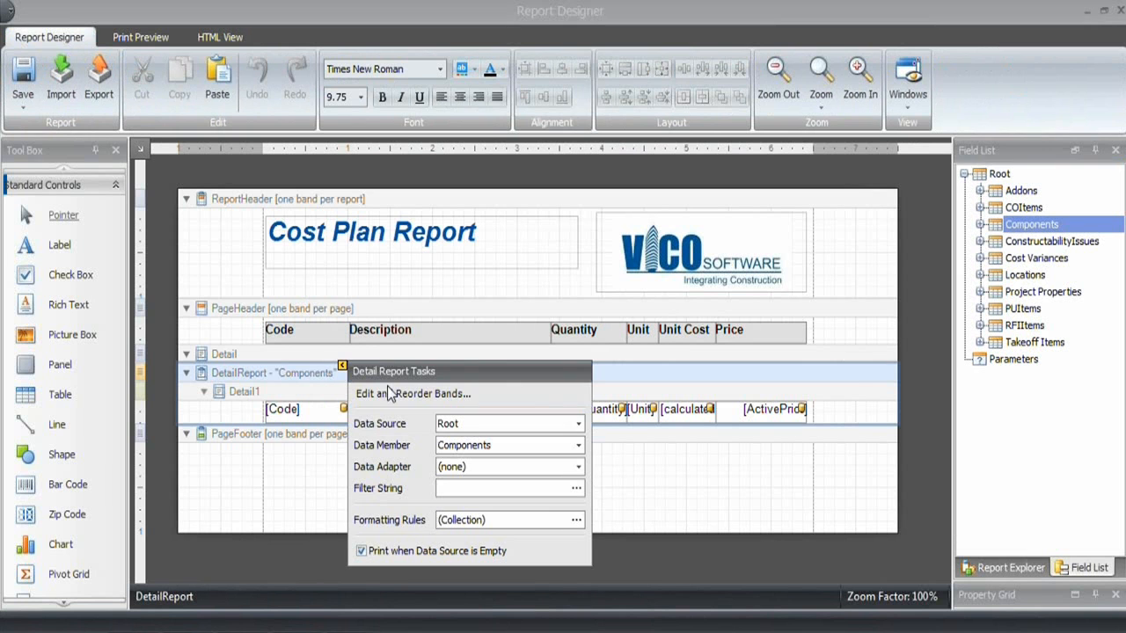
# - Review the NodeLevel rule definitions in the rule sheet and close it
pyautogui.click(576, 519)
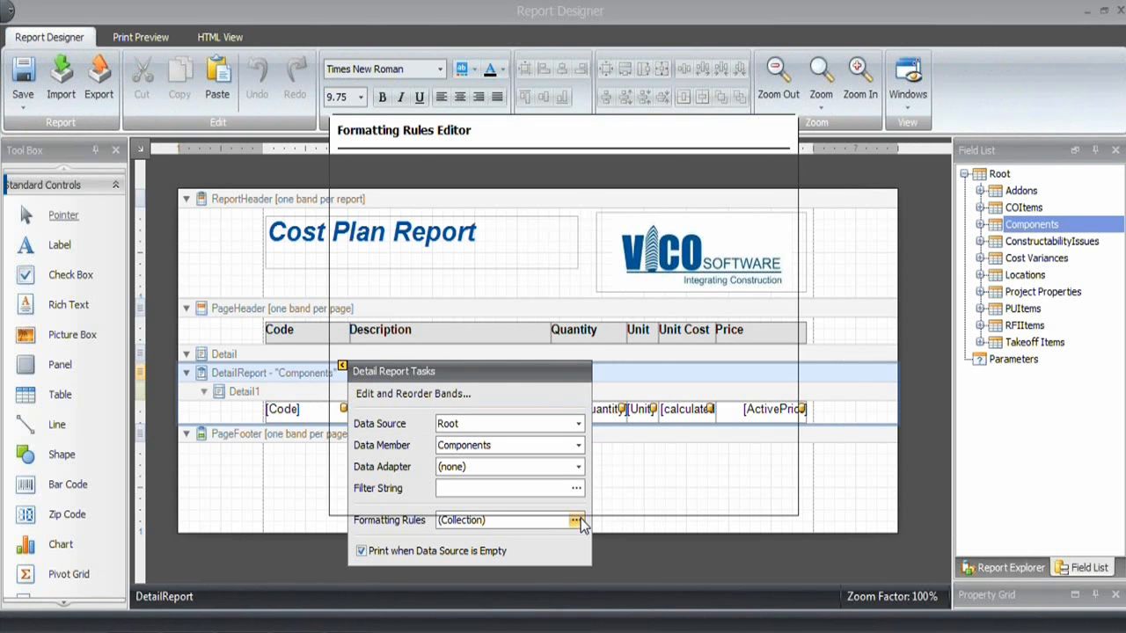
pyautogui.click(576, 520)
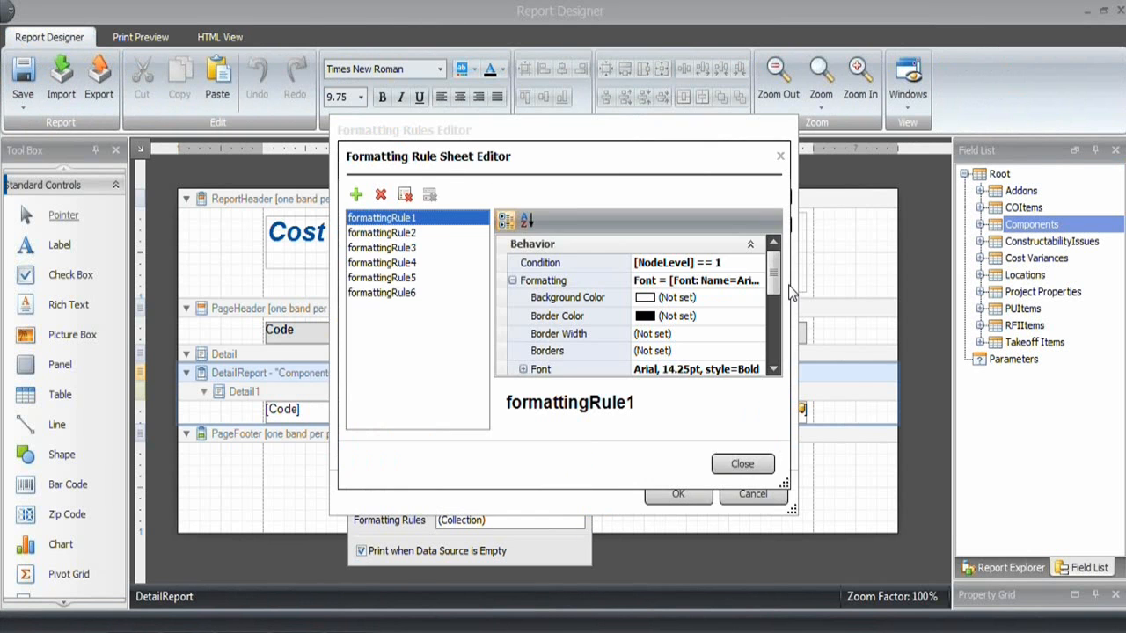
pyautogui.scroll(-3)
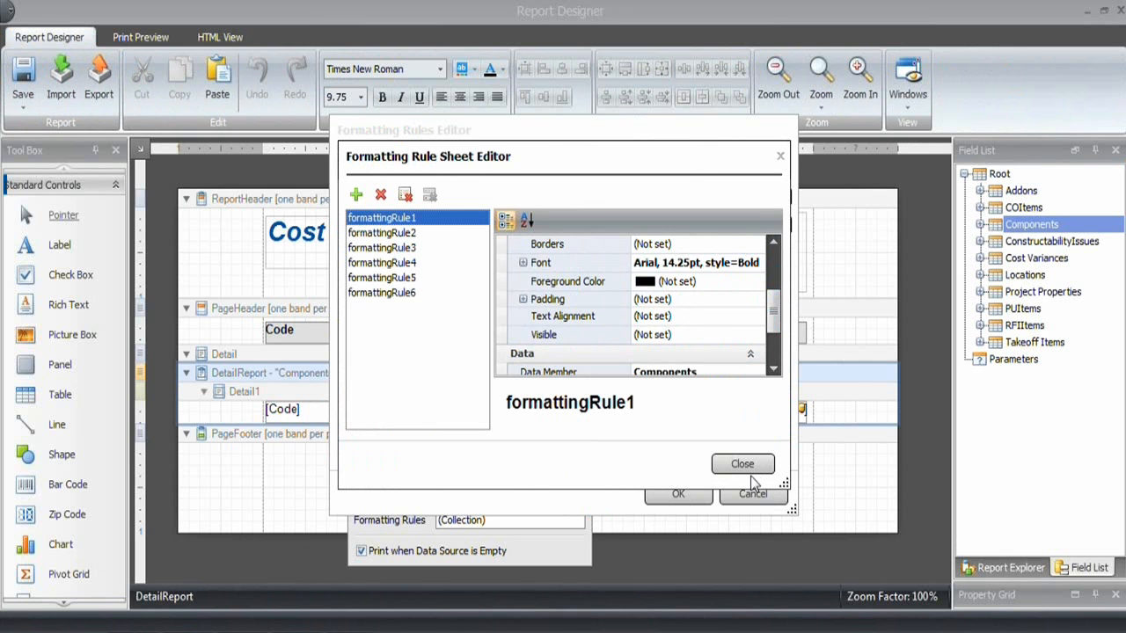
pyautogui.click(742, 463)
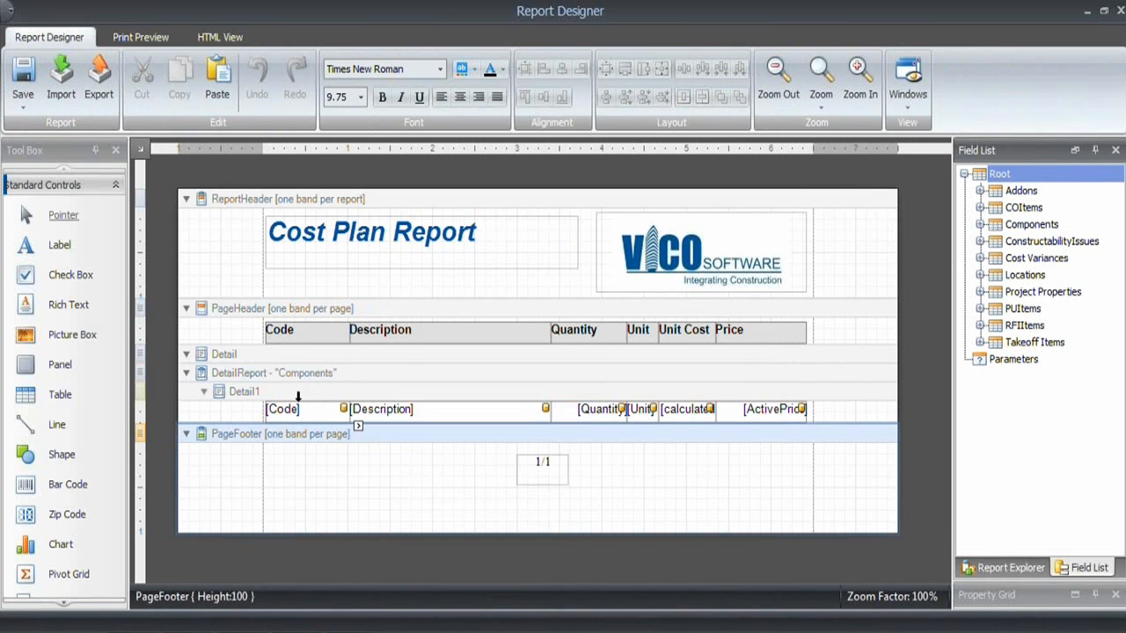
# - Apply all six formatting rules to the detail row's Code cell
pyautogui.click(345, 394)
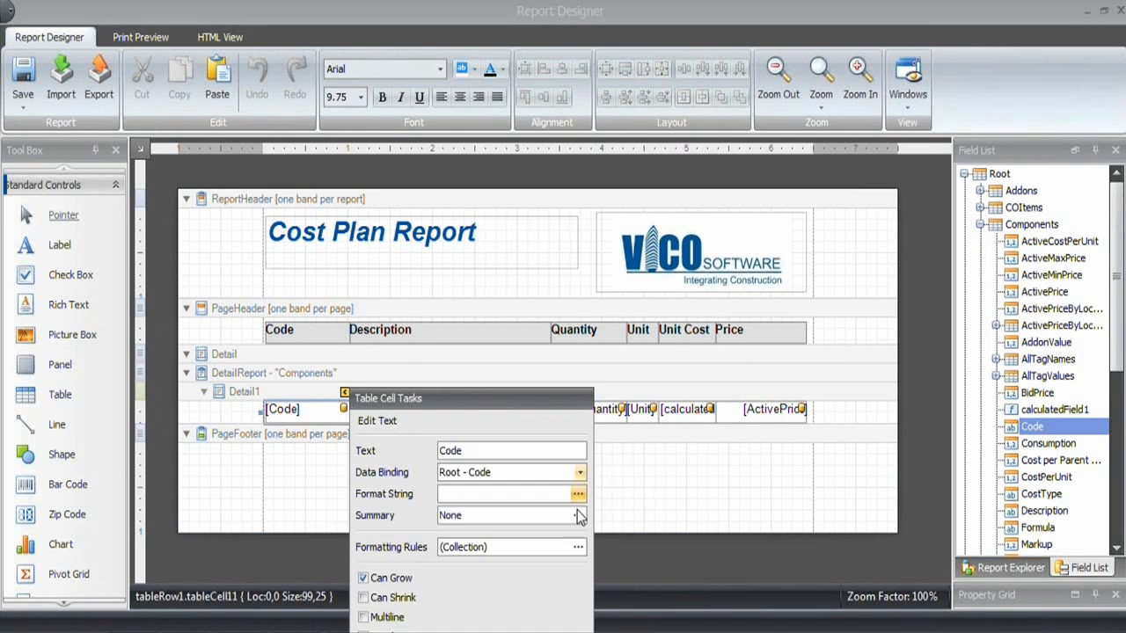
pyautogui.click(578, 547)
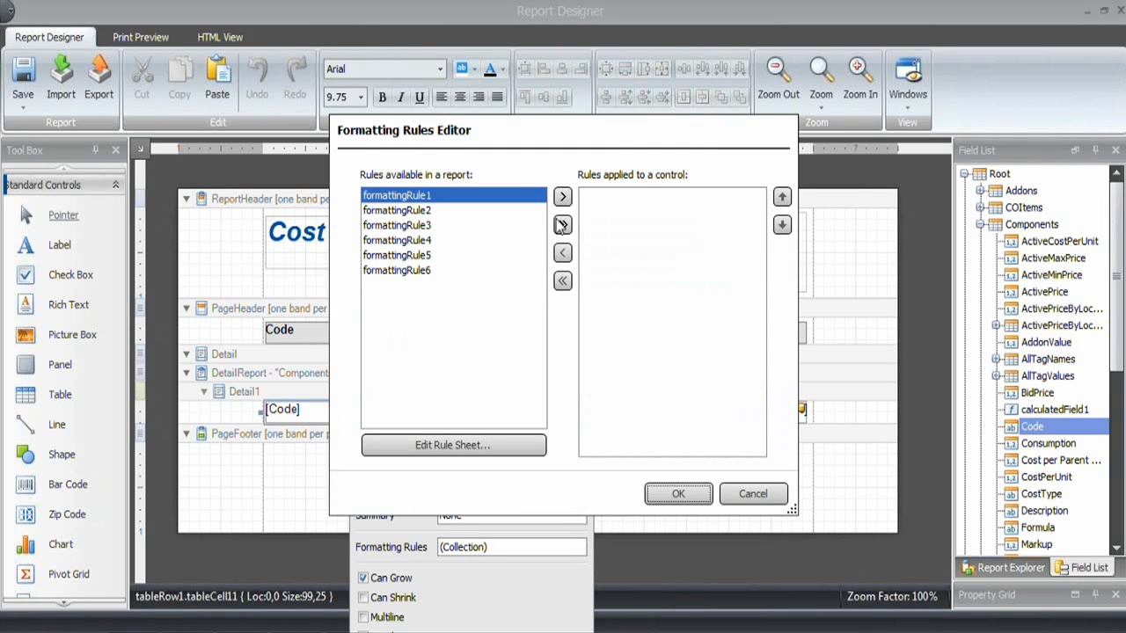
pyautogui.click(562, 224)
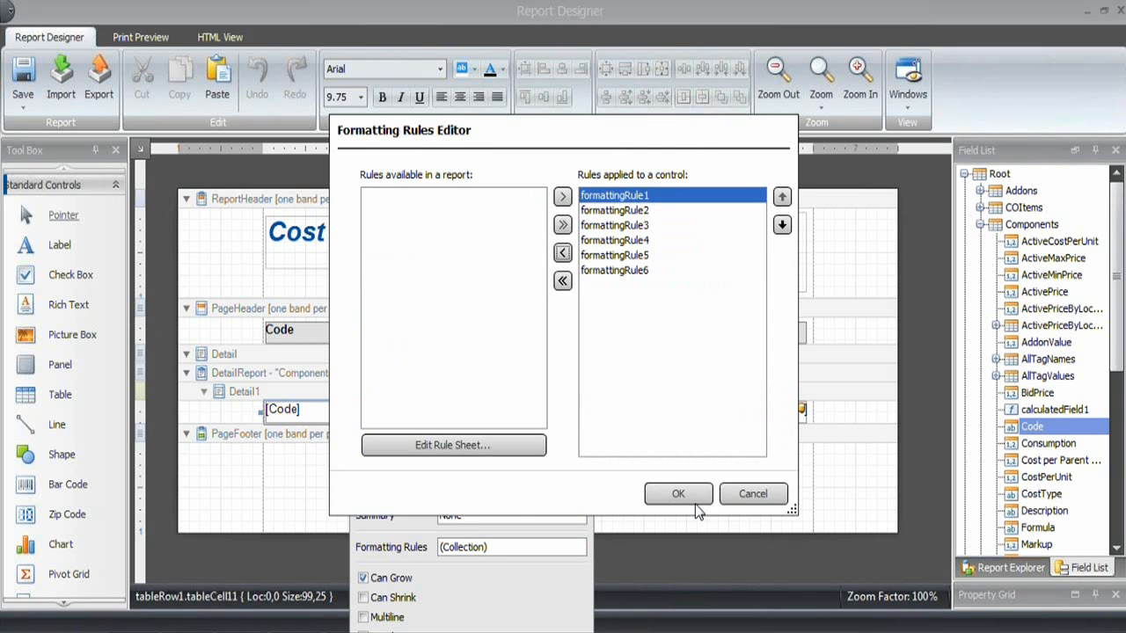
pyautogui.click(678, 494)
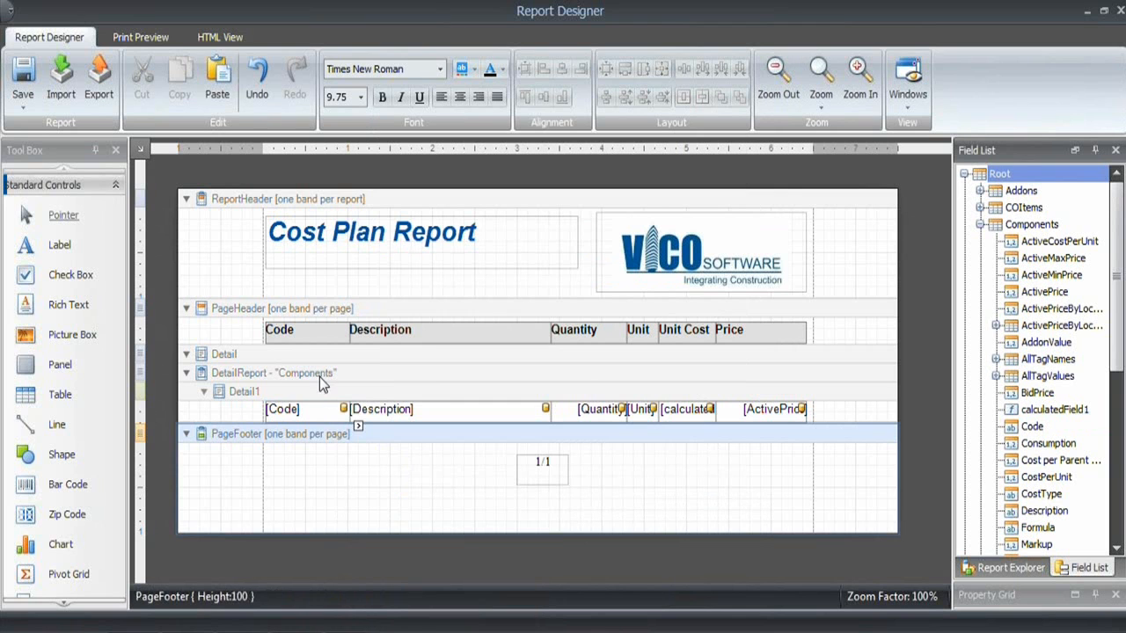
pyautogui.click(264, 392)
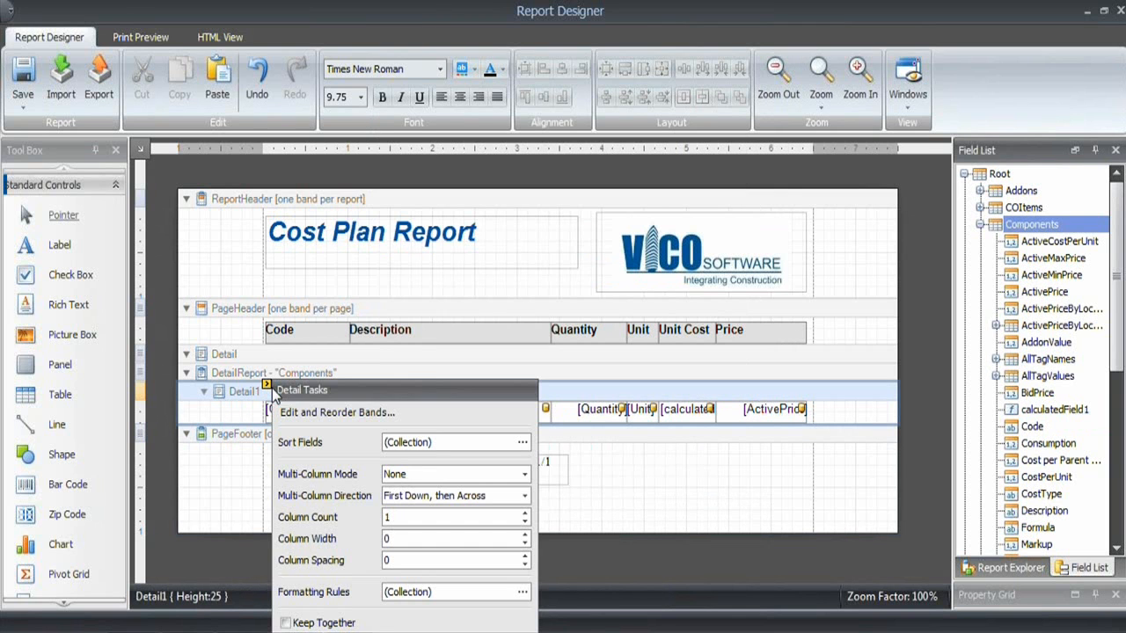
pyautogui.click(523, 591)
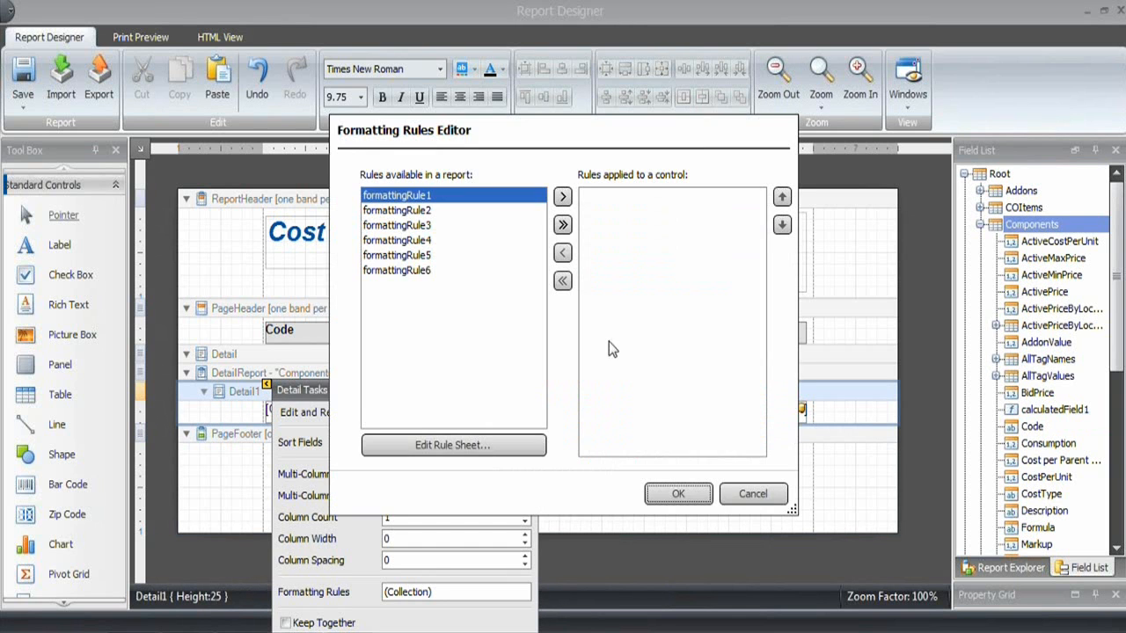
pyautogui.moveTo(569, 220)
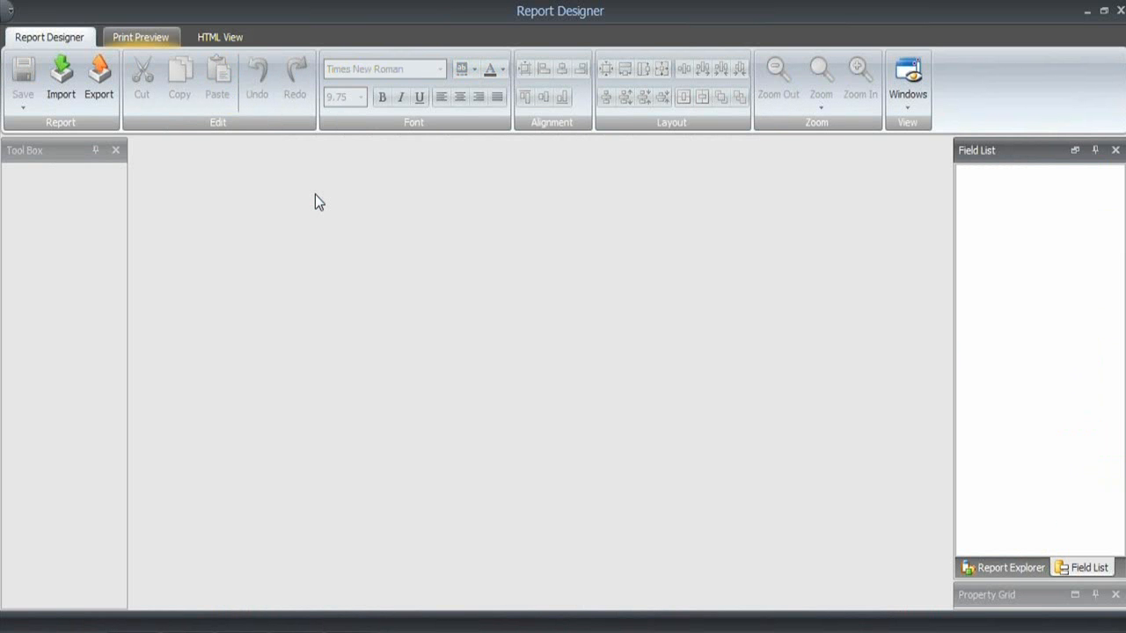
# - Open formatting rules for the Description, Unit Cost and Price cells
pyautogui.click(139, 37)
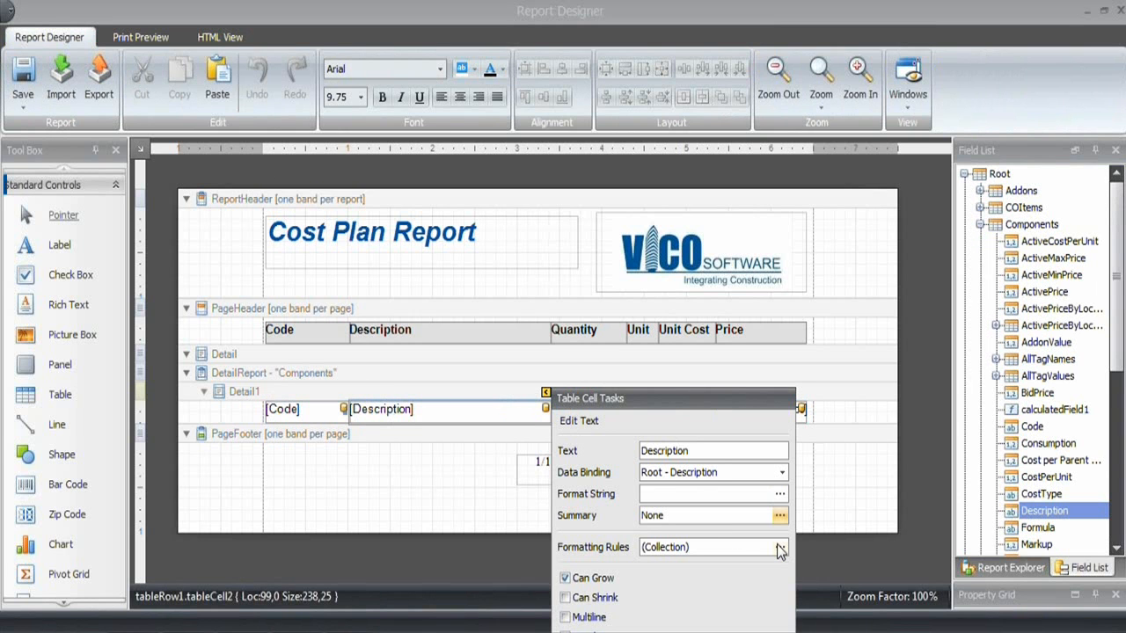
pyautogui.click(780, 547)
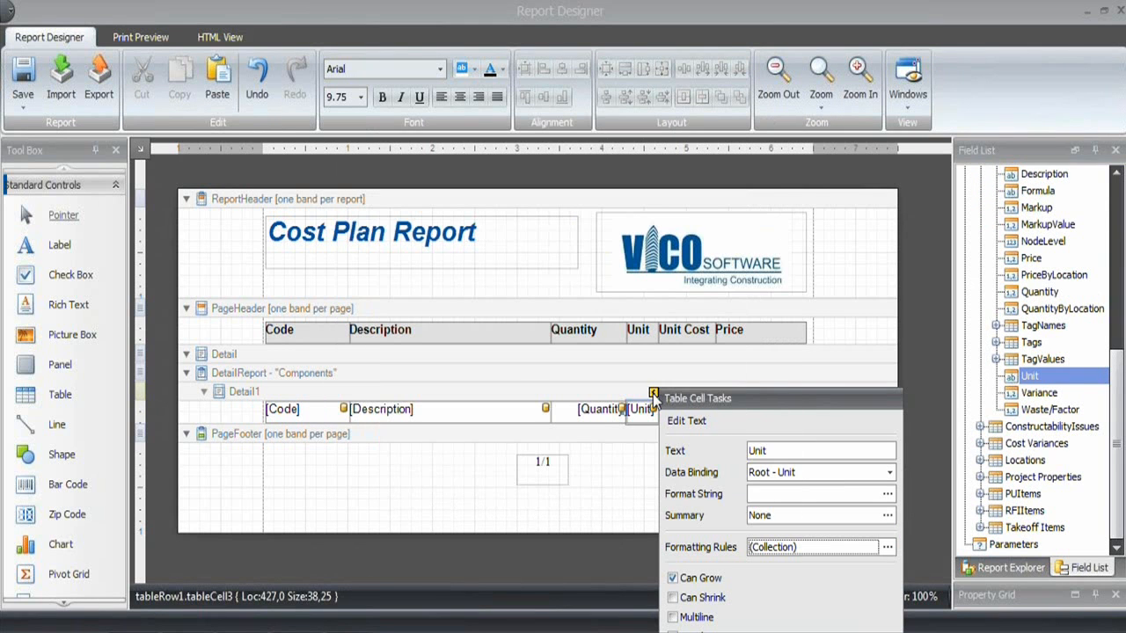
pyautogui.click(684, 409)
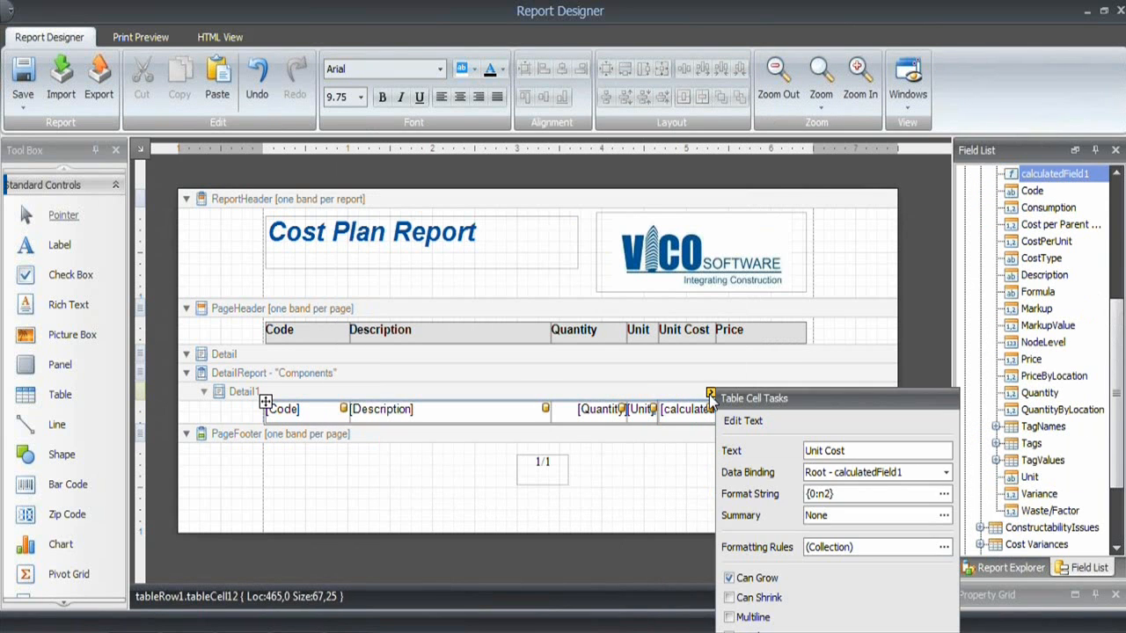
pyautogui.click(943, 546)
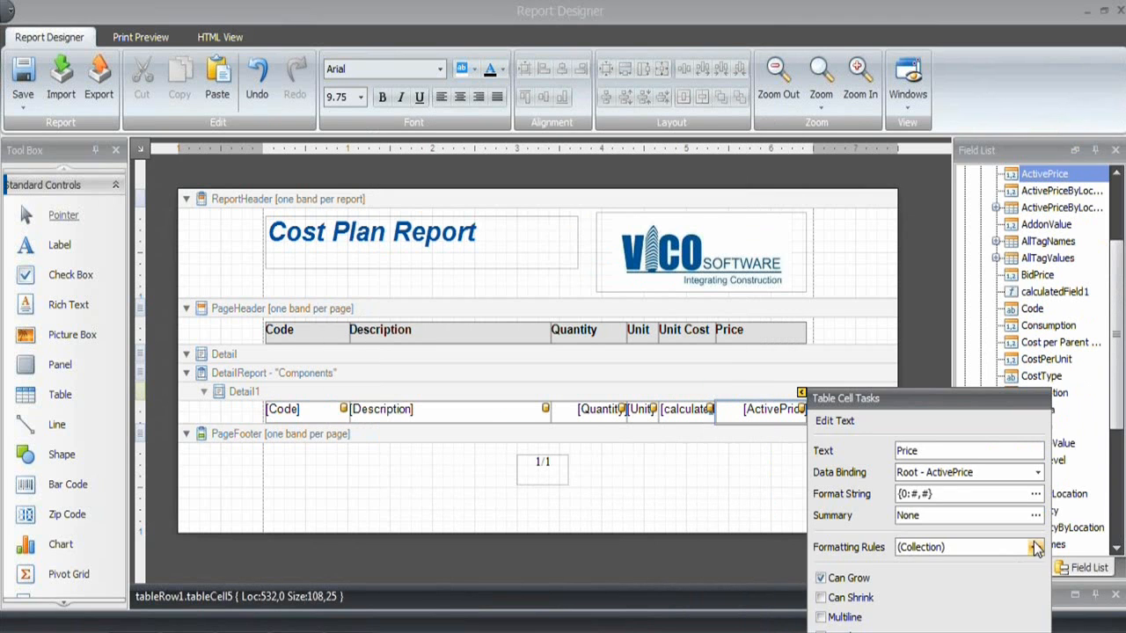
pyautogui.click(1036, 547)
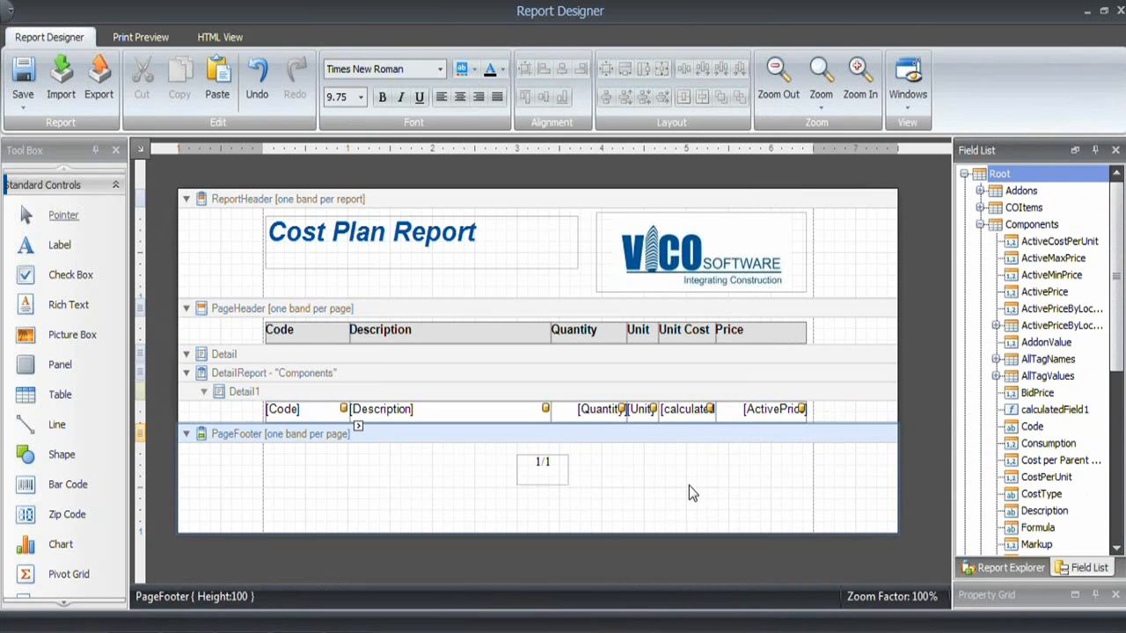
pyautogui.moveTo(245, 109)
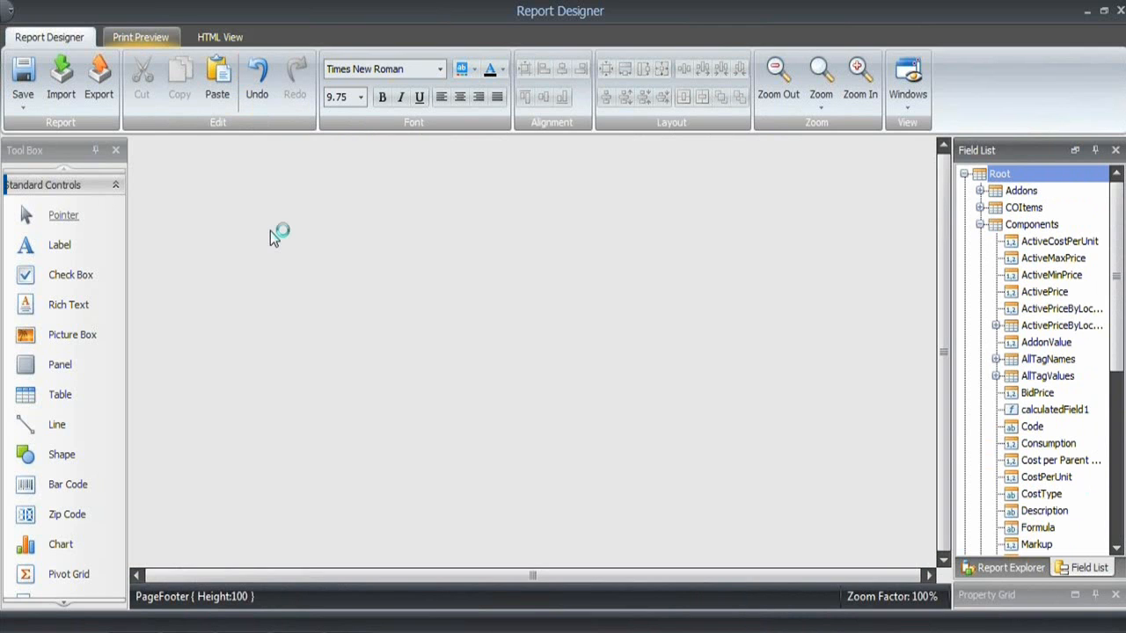
# - Preview the report showing level-based bold, large and italic rows
pyautogui.click(139, 37)
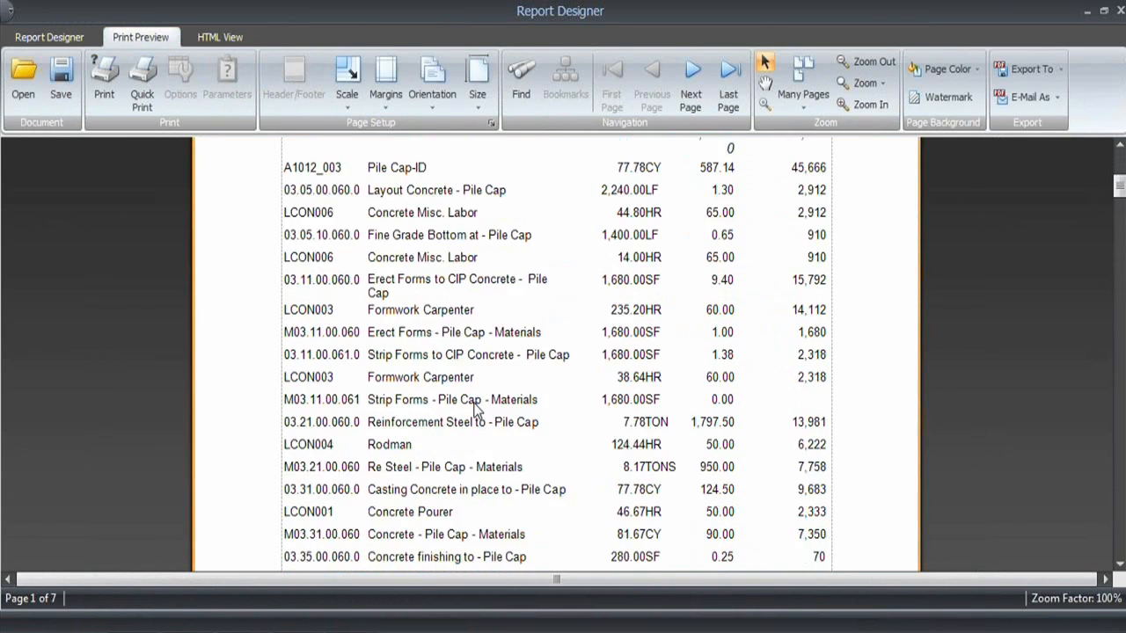
pyautogui.scroll(3)
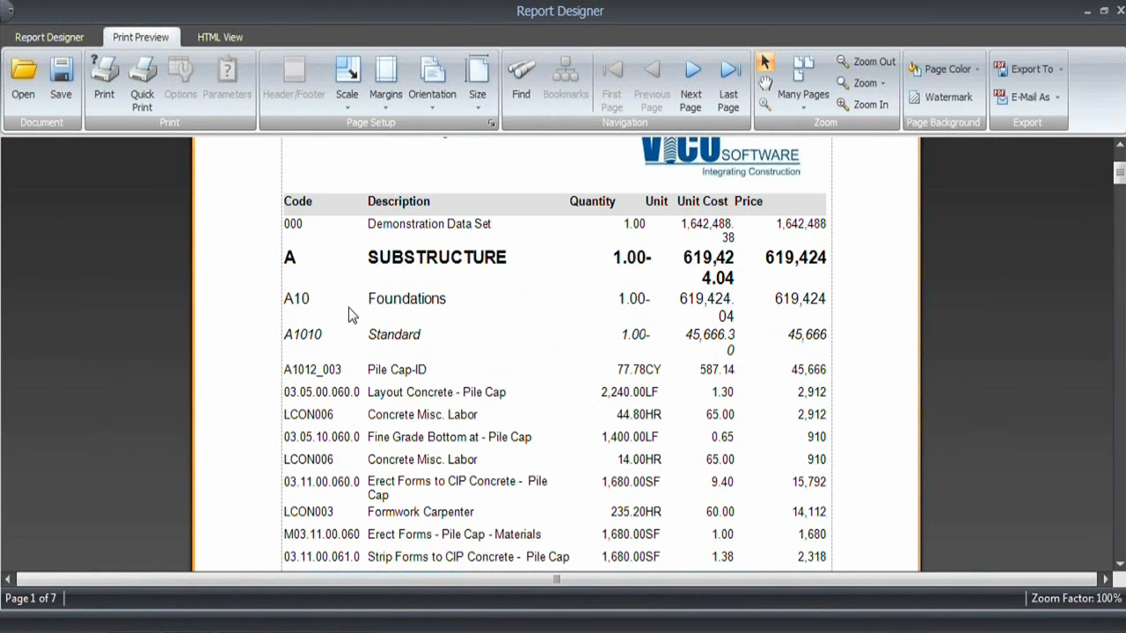
pyautogui.moveTo(735, 358)
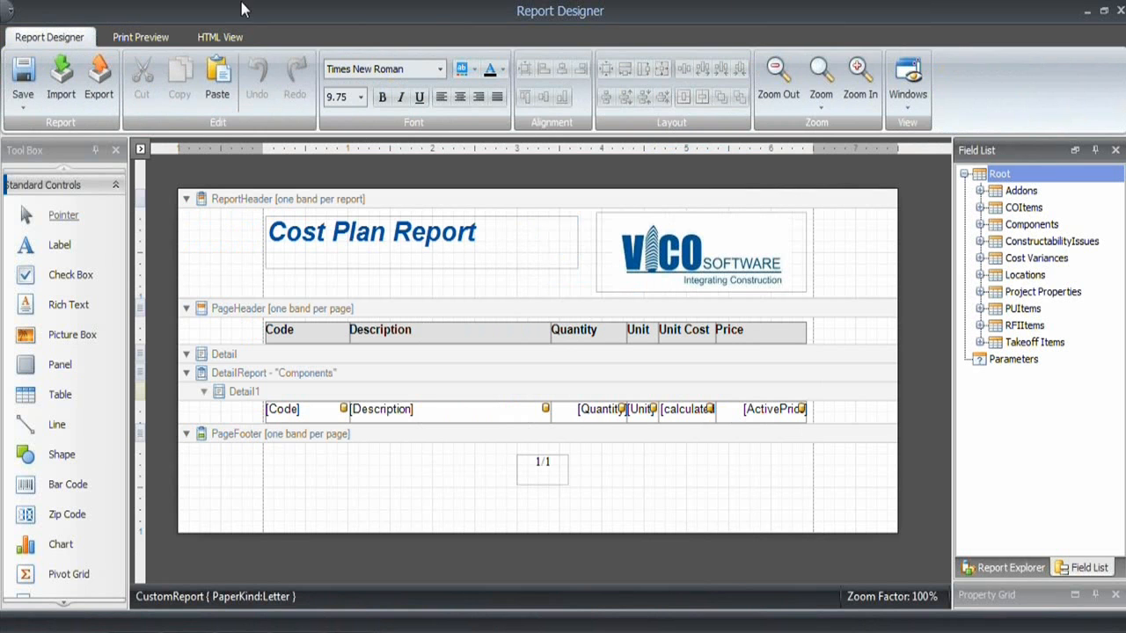
pyautogui.moveTo(1117, 11)
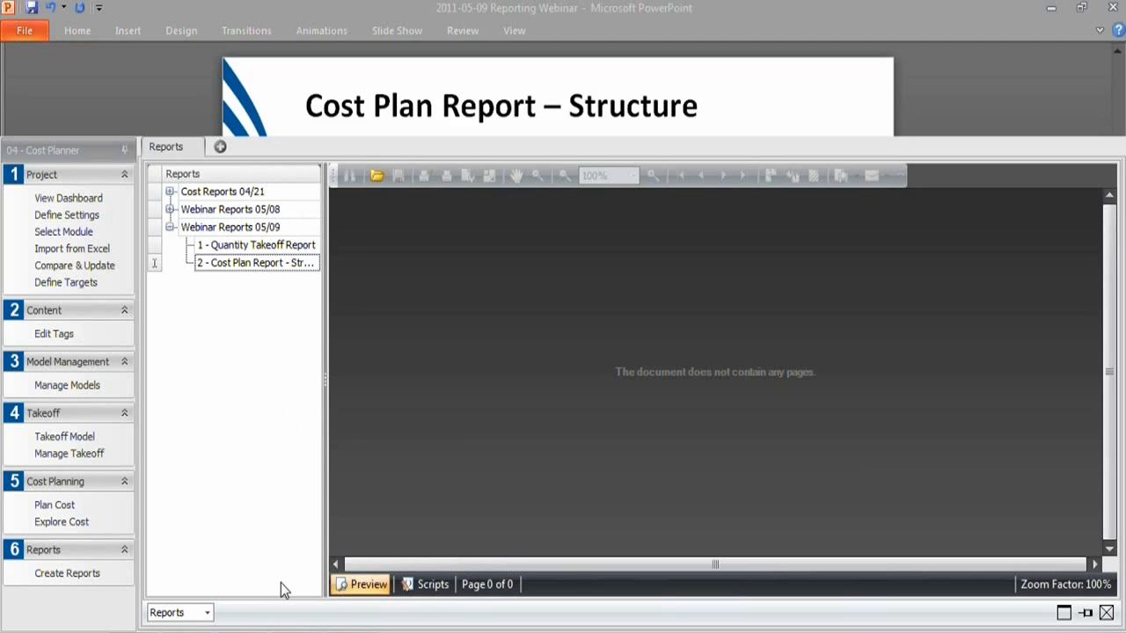
# - Load the preview of '2 - Cost Plan Report' under Webinar Reports 05/09
pyautogui.click(170, 209)
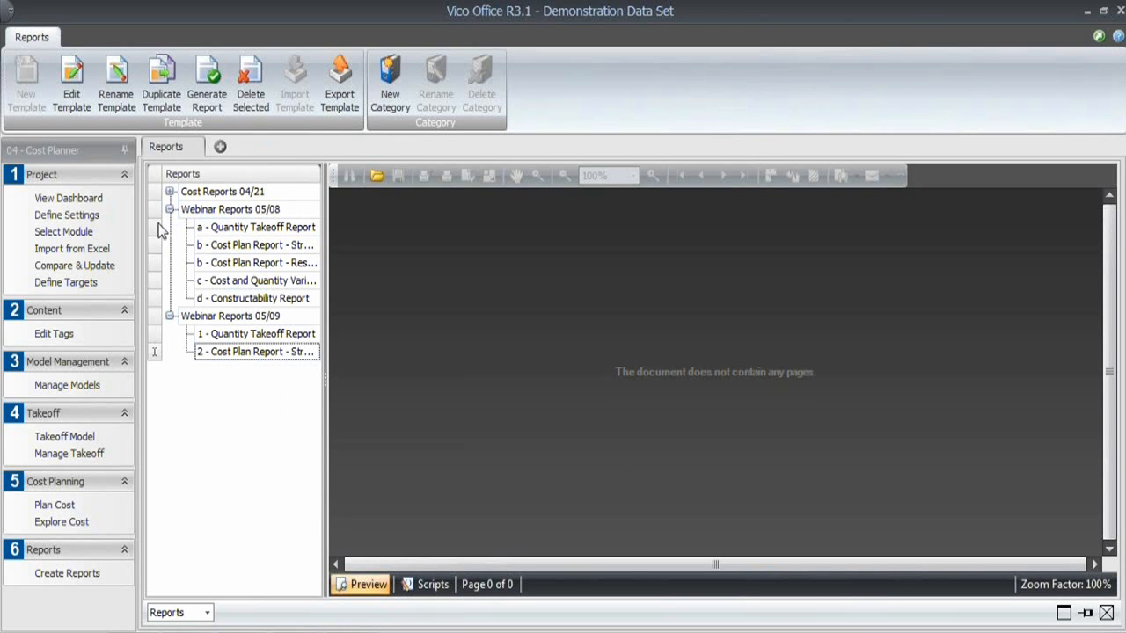
pyautogui.moveTo(255, 244)
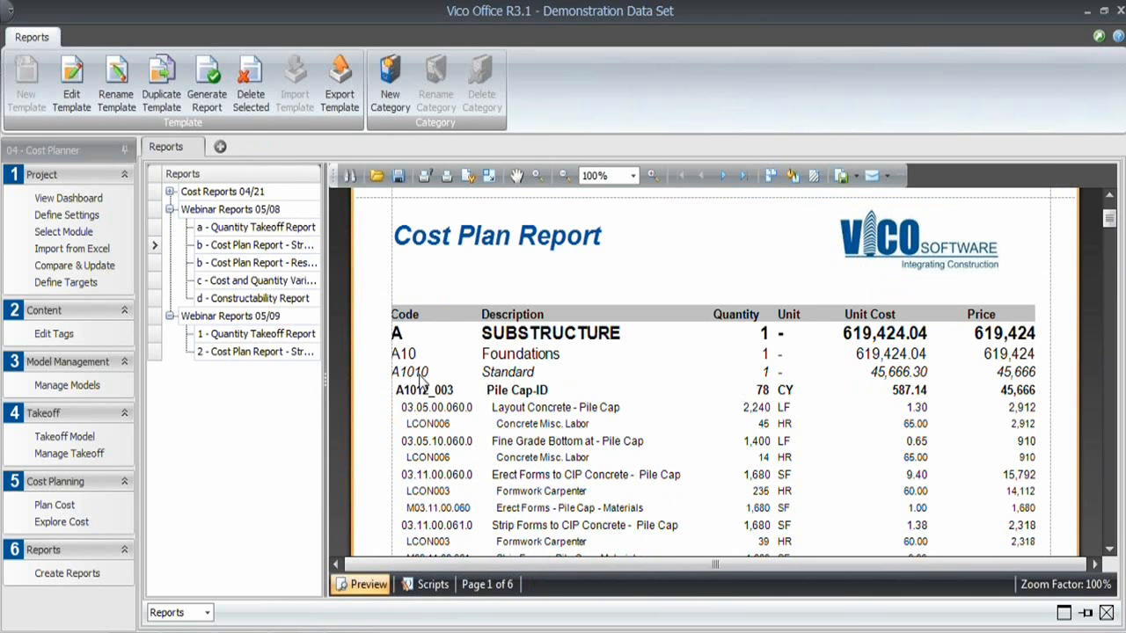
pyautogui.moveTo(428, 418)
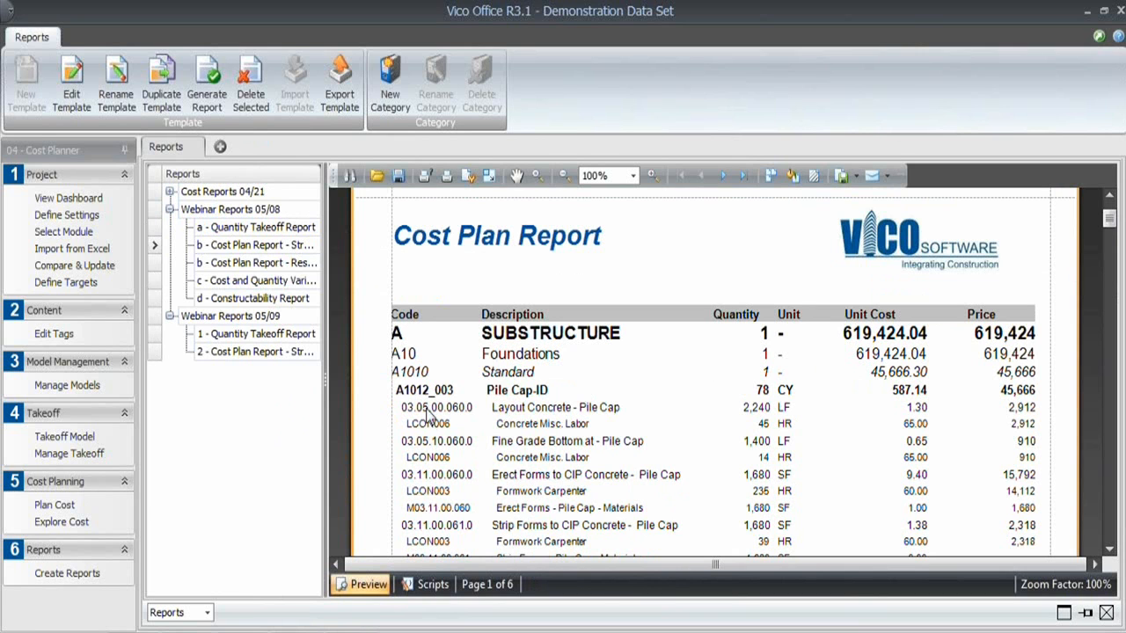
pyautogui.moveTo(420, 394)
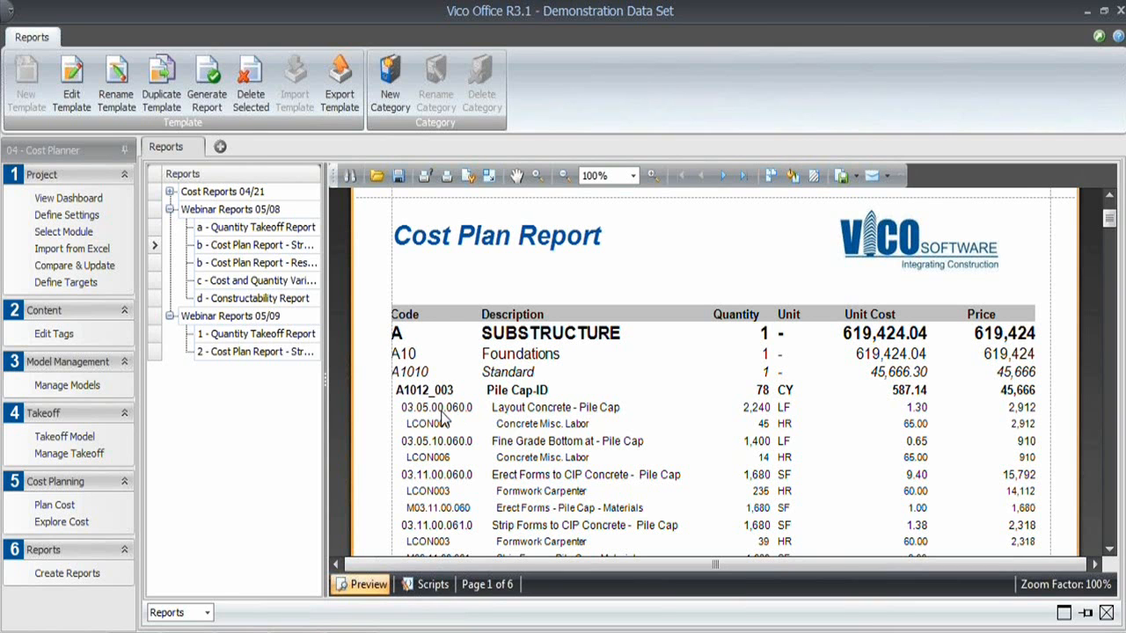
pyautogui.moveTo(483, 416)
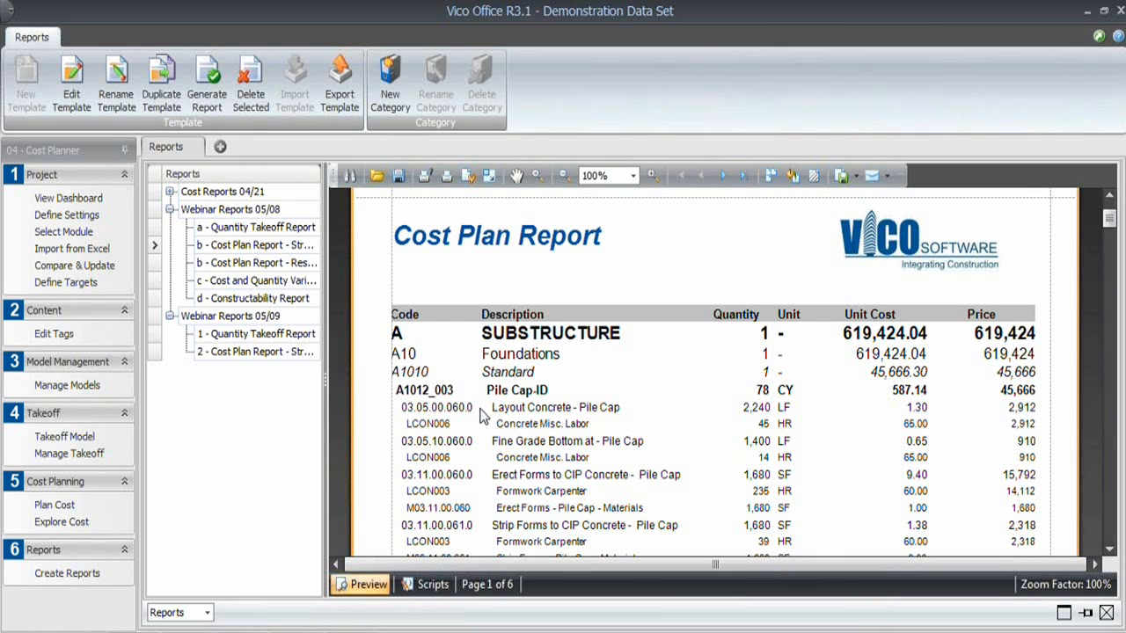
pyautogui.scroll(-3)
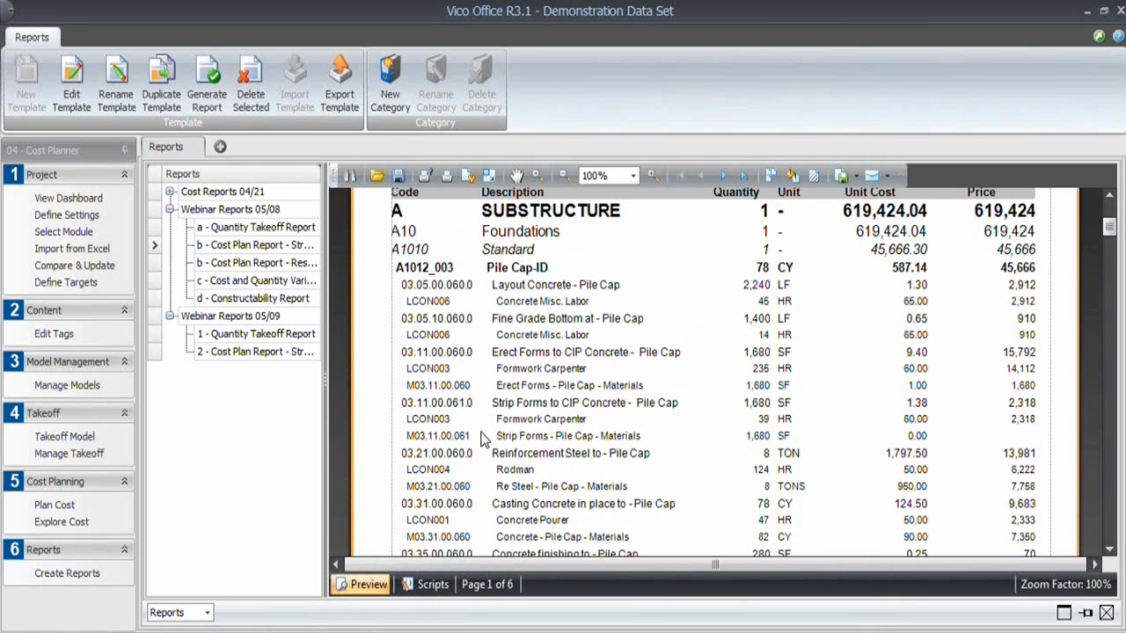
pyautogui.click(256, 351)
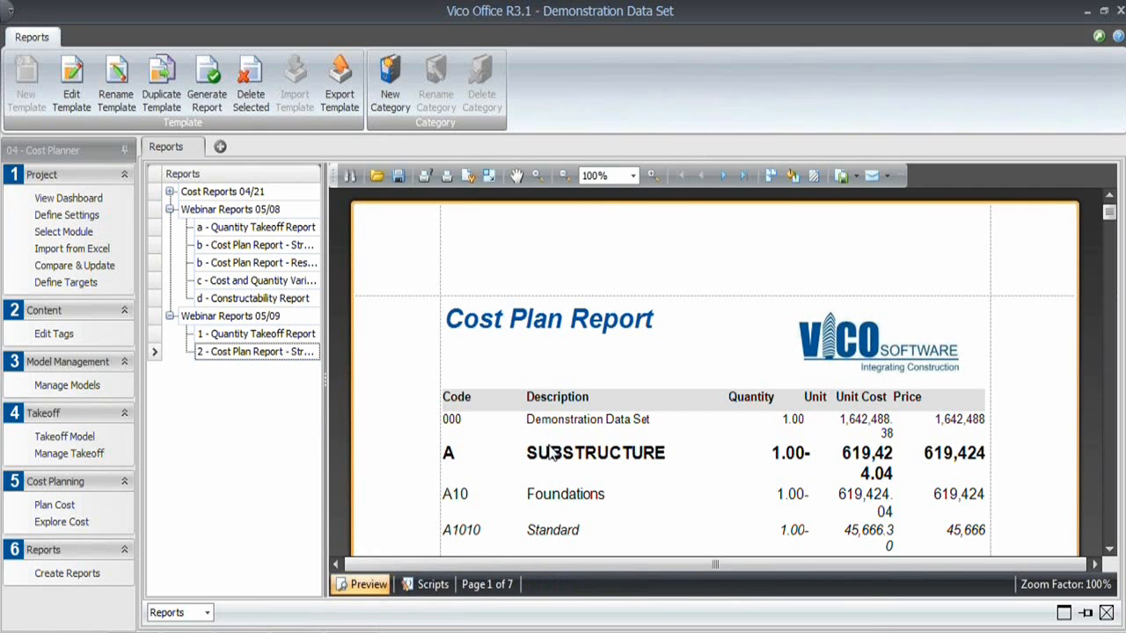
pyautogui.moveTo(866, 280)
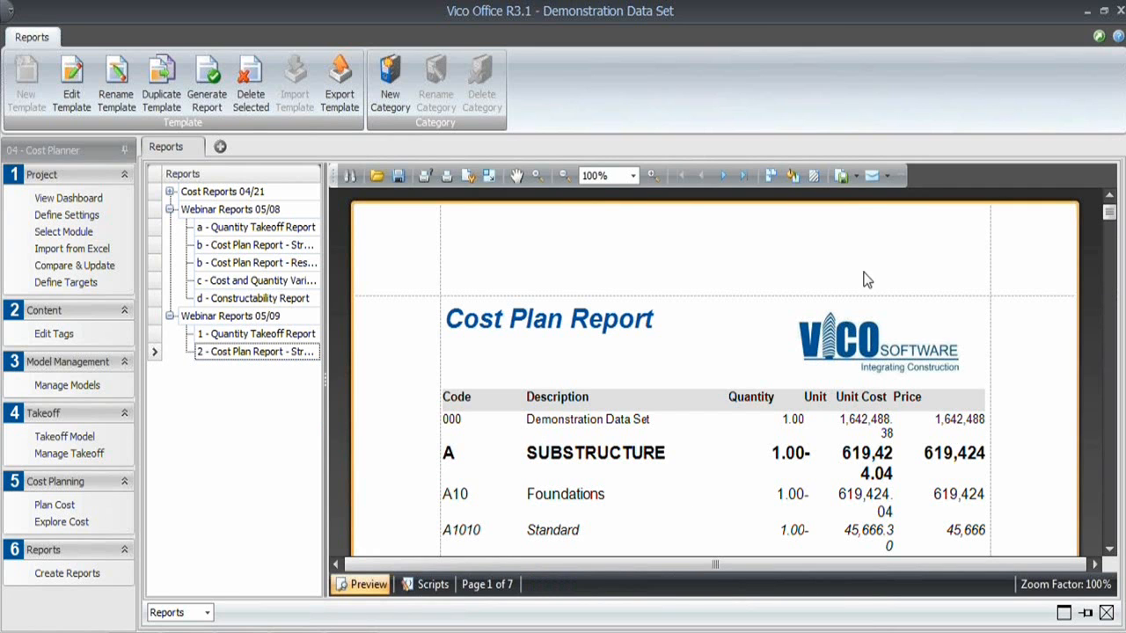
pyautogui.click(842, 175)
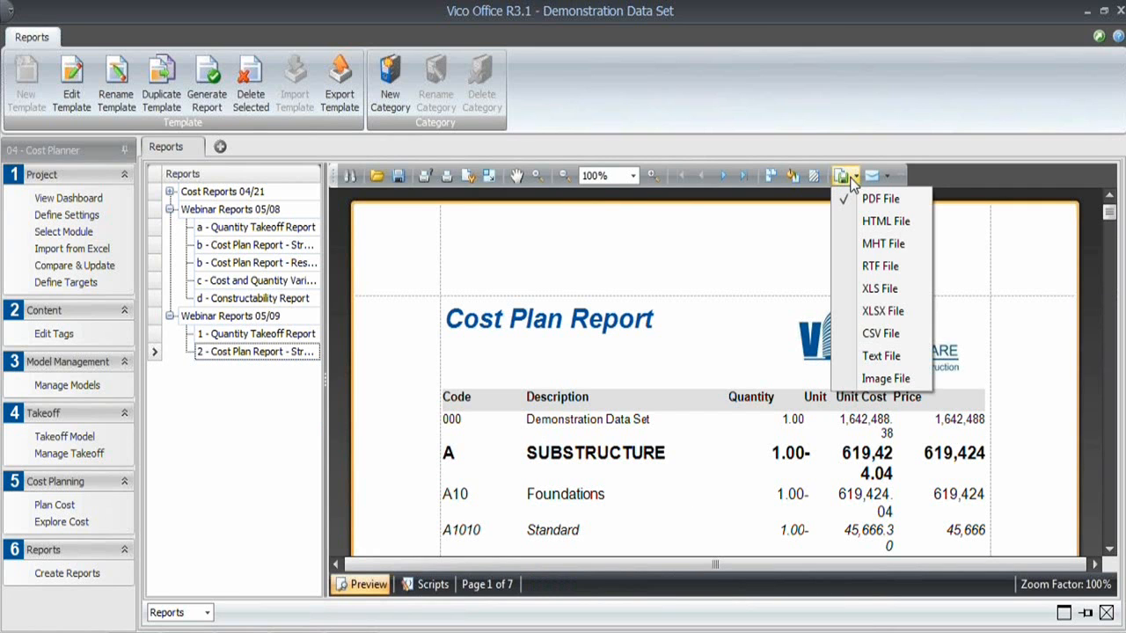
pyautogui.moveTo(882, 243)
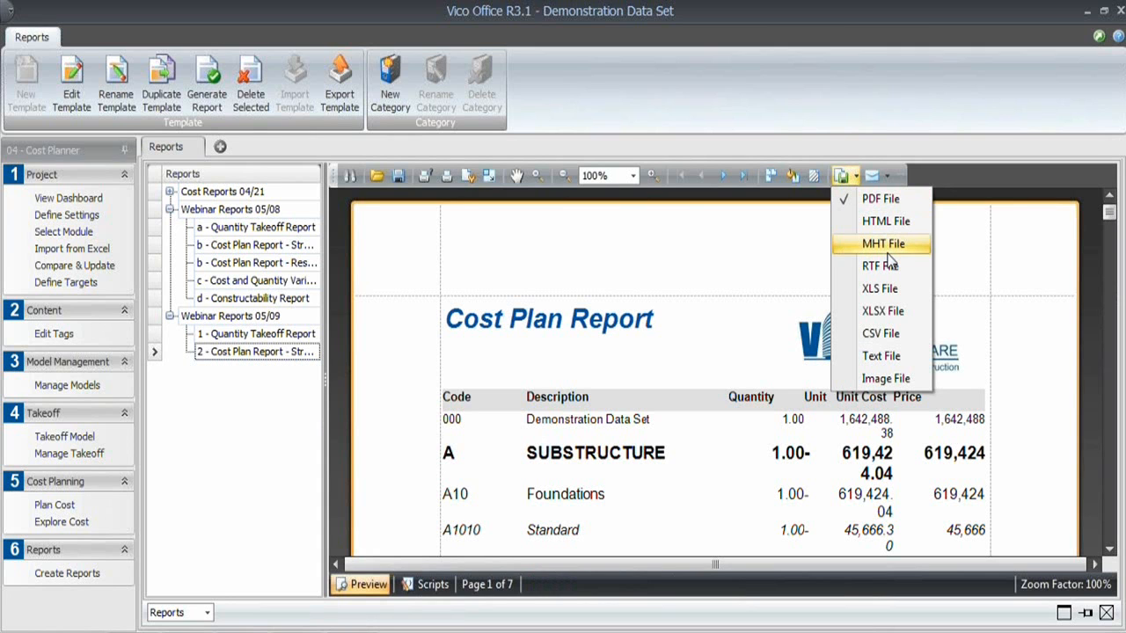
pyautogui.moveTo(880, 199)
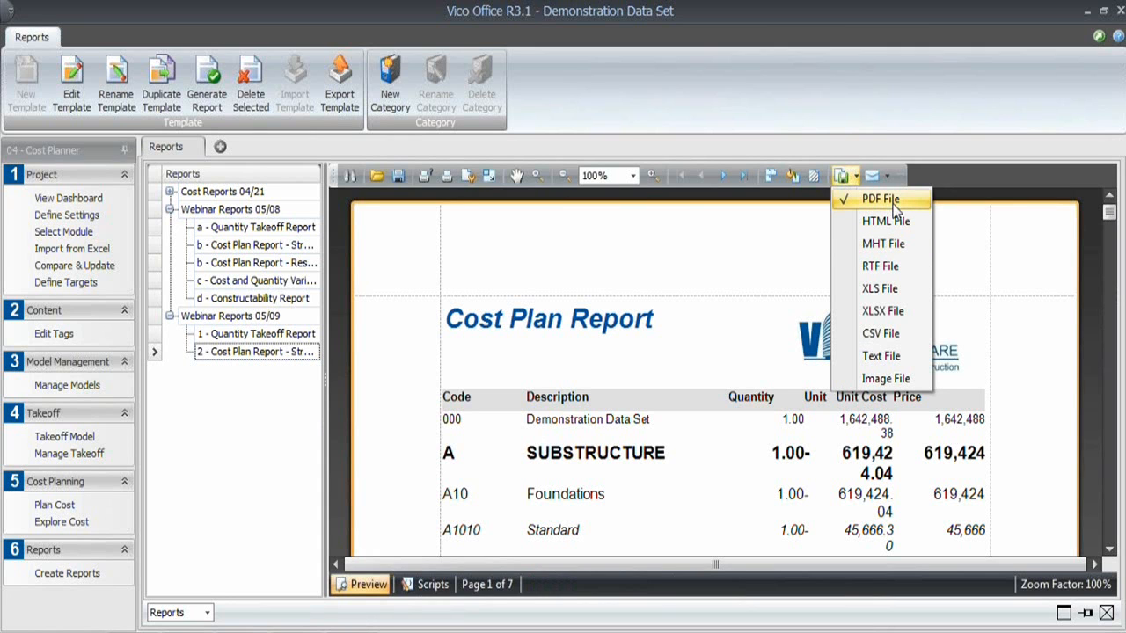
pyautogui.moveTo(882, 311)
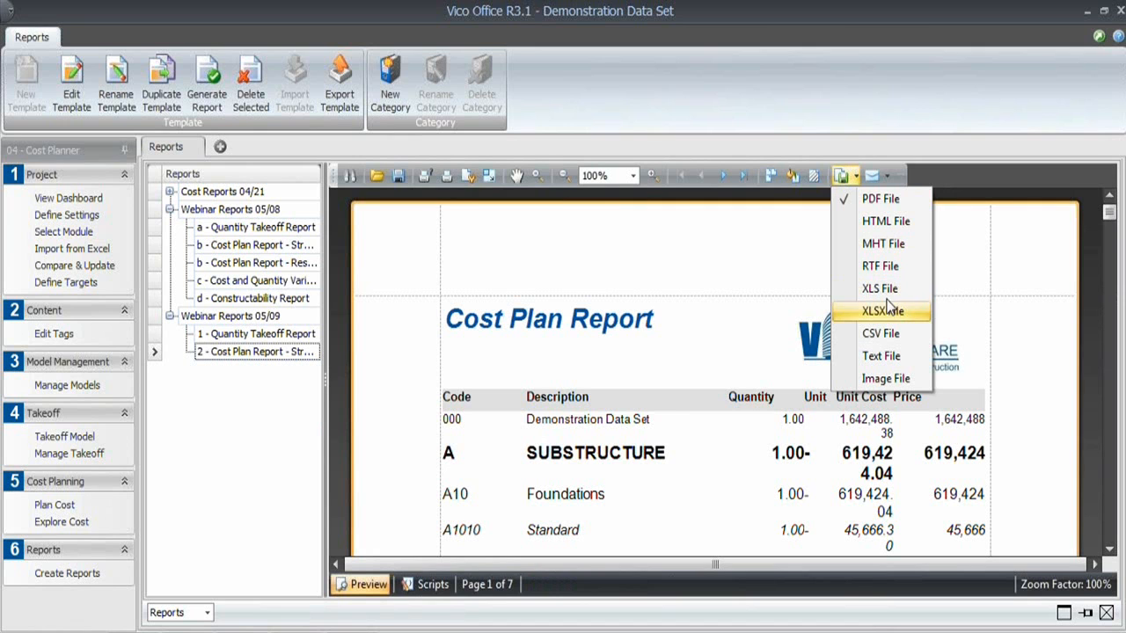
pyautogui.moveTo(541, 286)
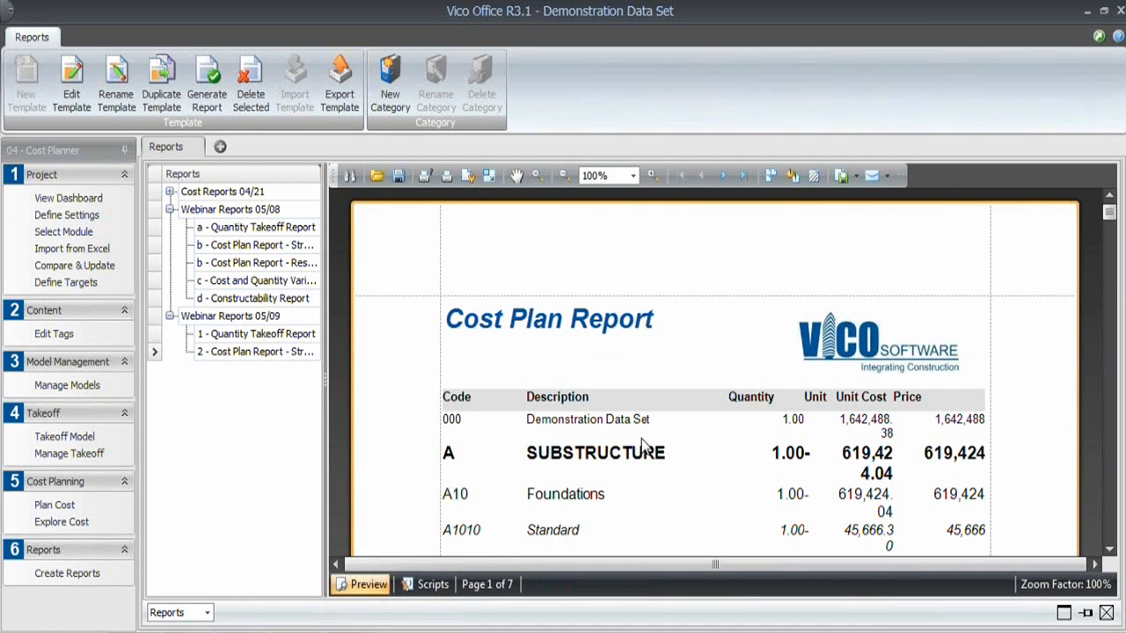
pyautogui.moveTo(901, 422)
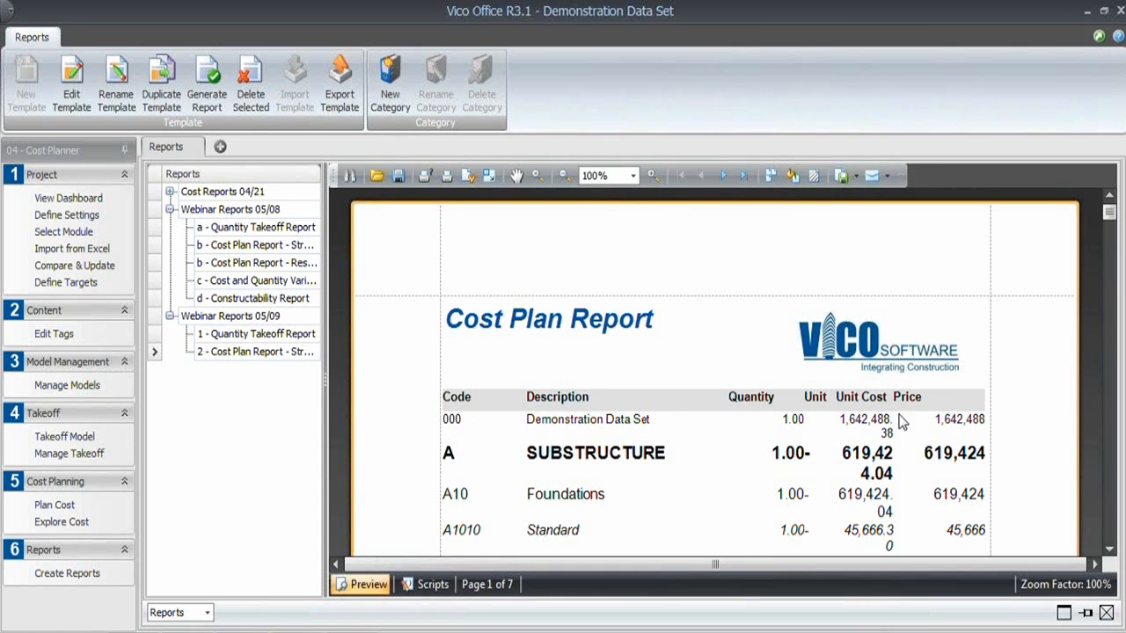
pyautogui.moveTo(928, 440)
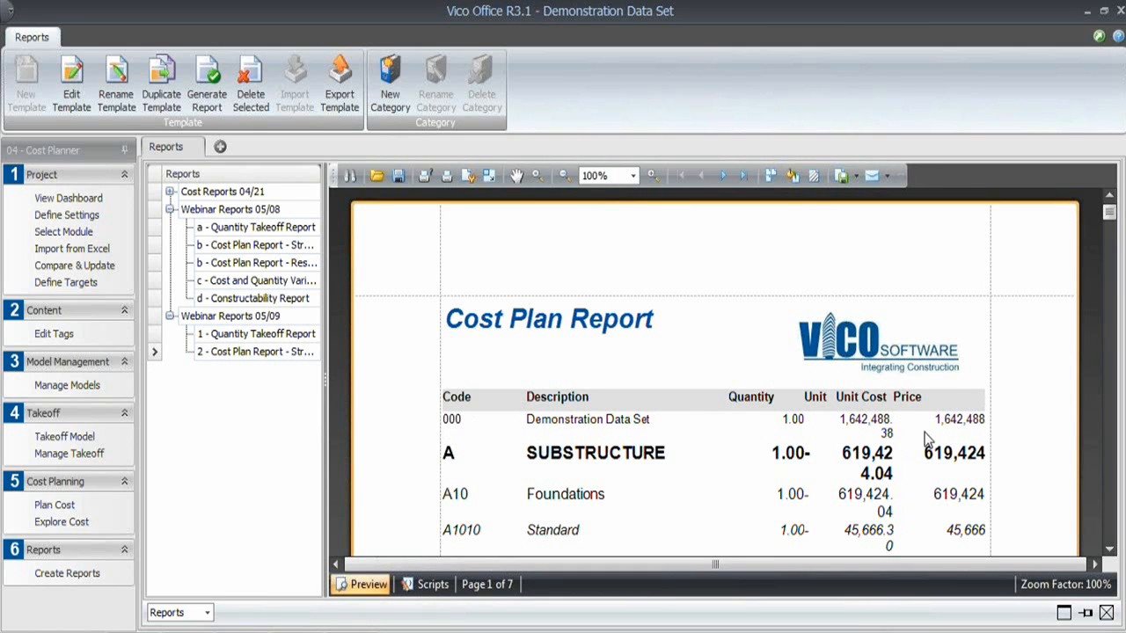
# - Open the cost plan template for editing and start the detail band's Filter String
pyautogui.rightClick(255, 351)
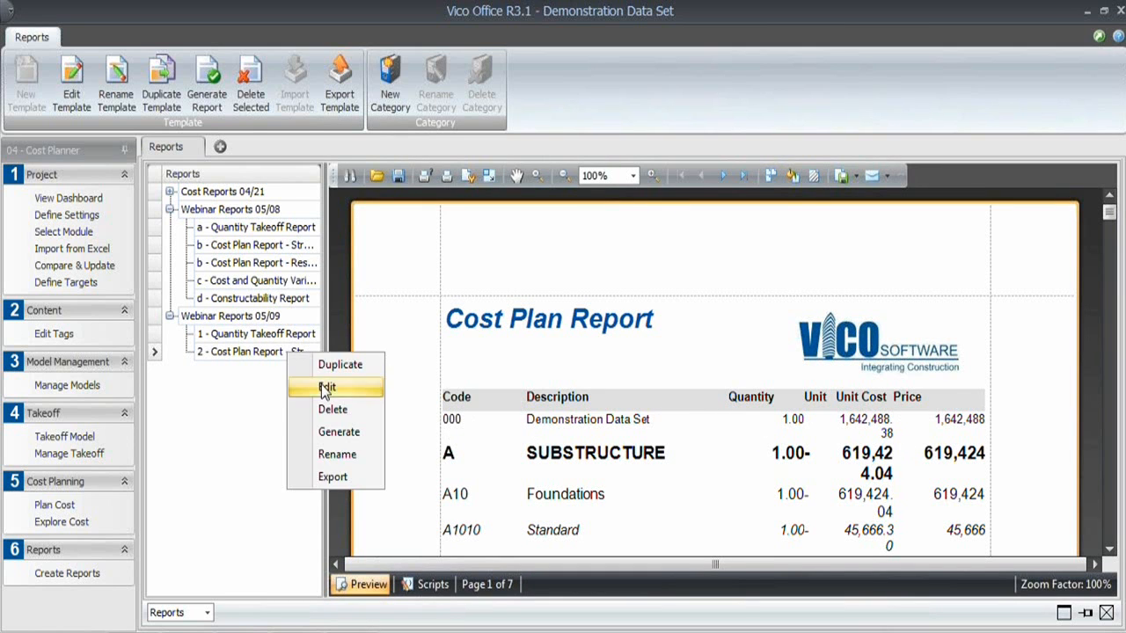
pyautogui.click(326, 387)
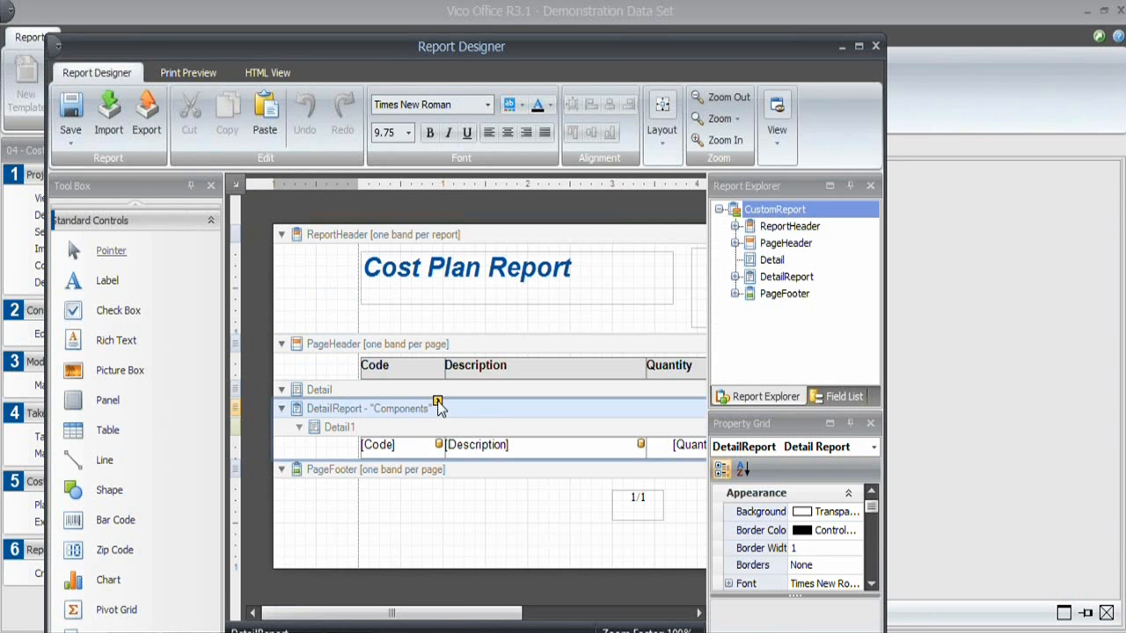
pyautogui.click(437, 402)
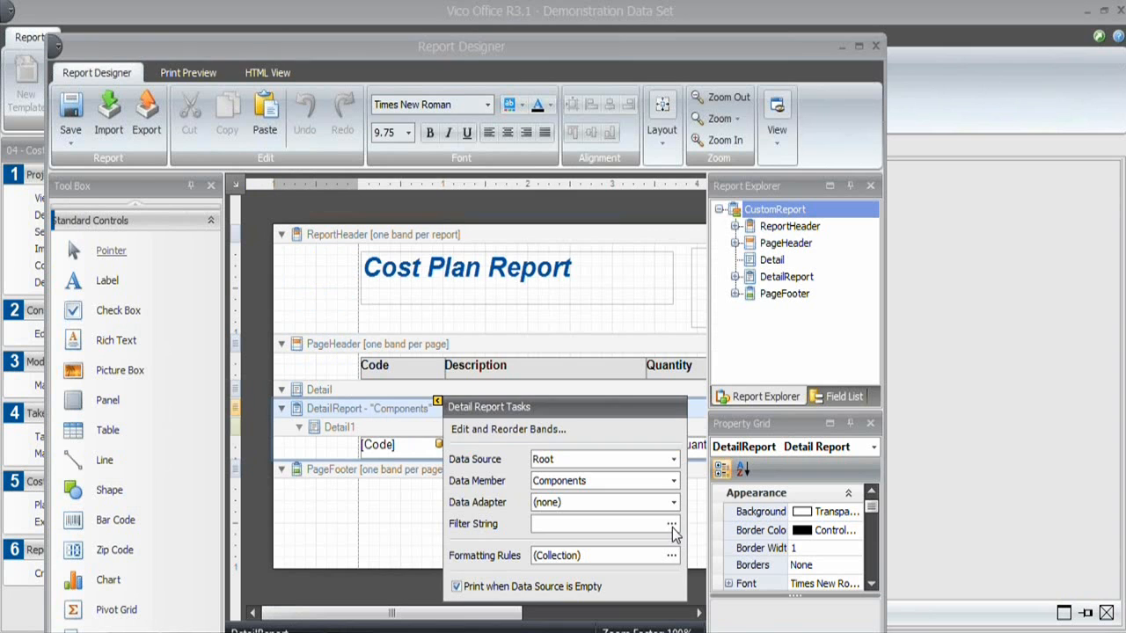
pyautogui.click(671, 523)
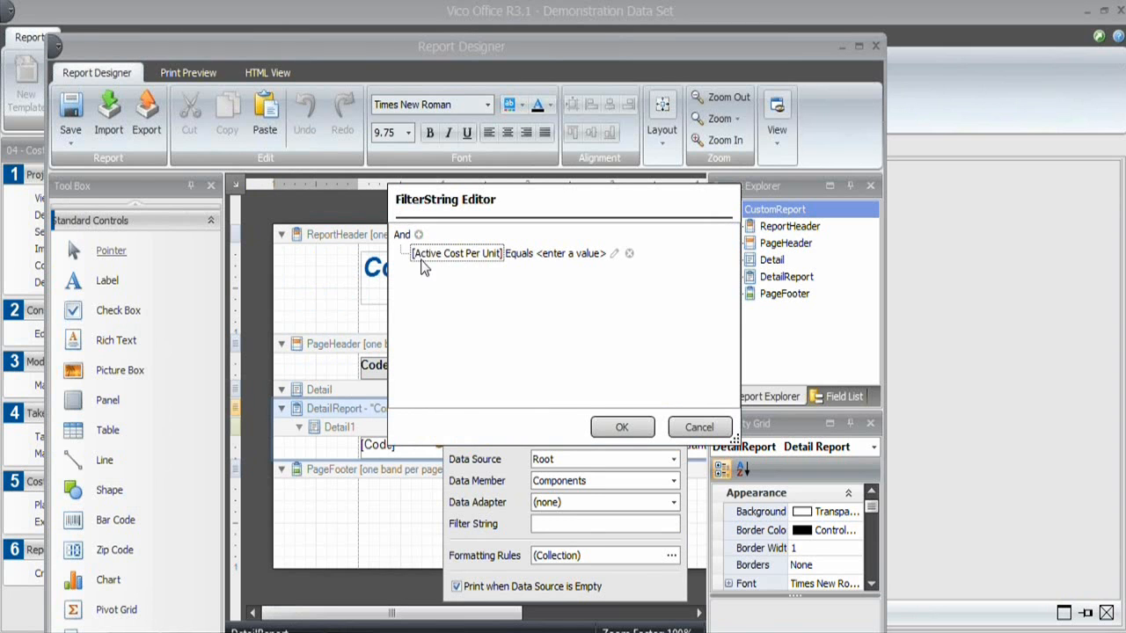
# - Set the filter to [Node Level] greater than 0 and preview the report
pyautogui.click(456, 253)
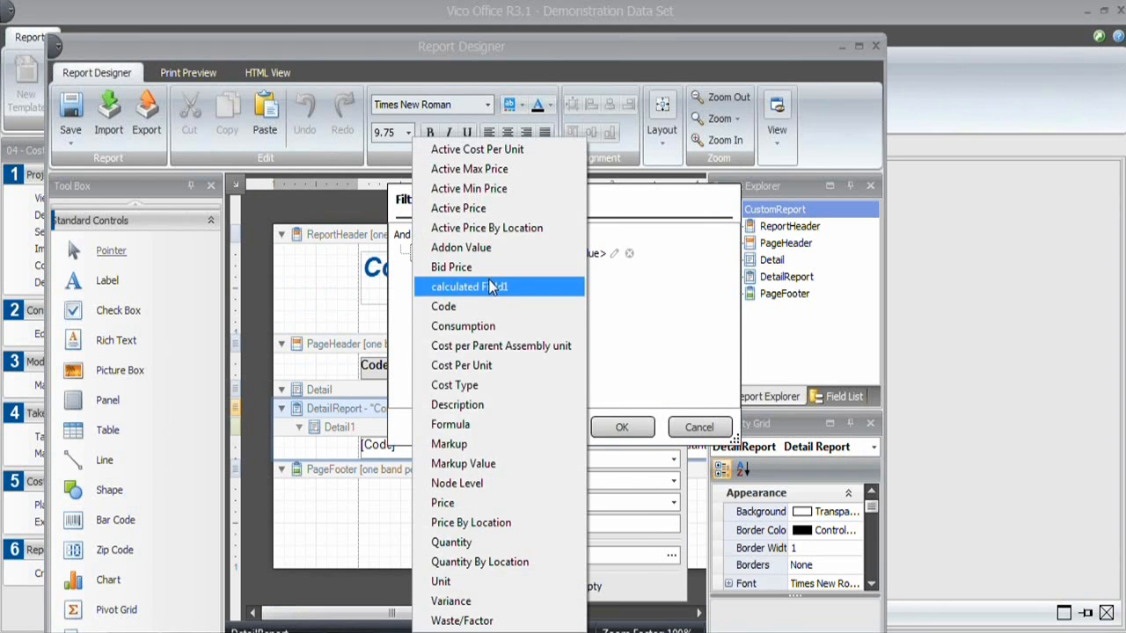
pyautogui.click(457, 482)
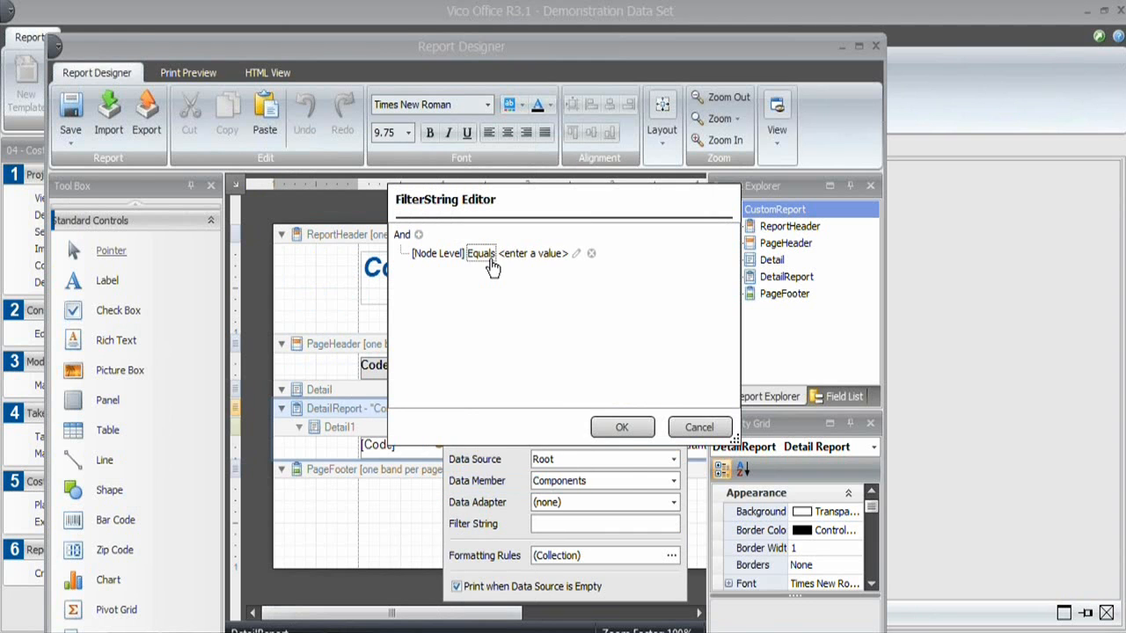
pyautogui.click(480, 253)
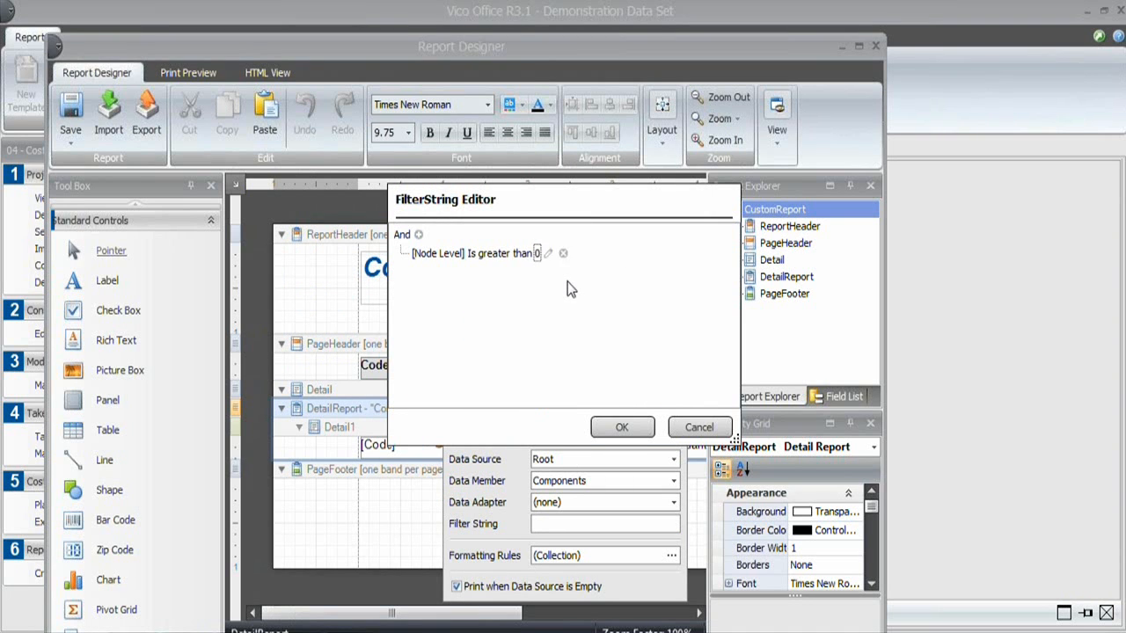
pyautogui.moveTo(626, 427)
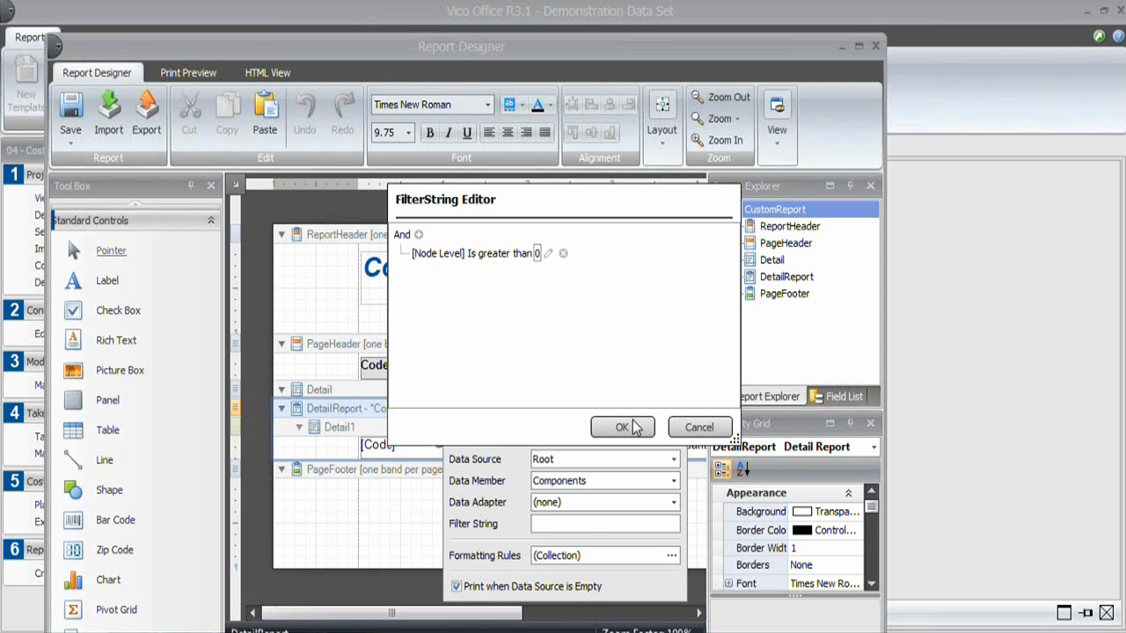
pyautogui.click(622, 426)
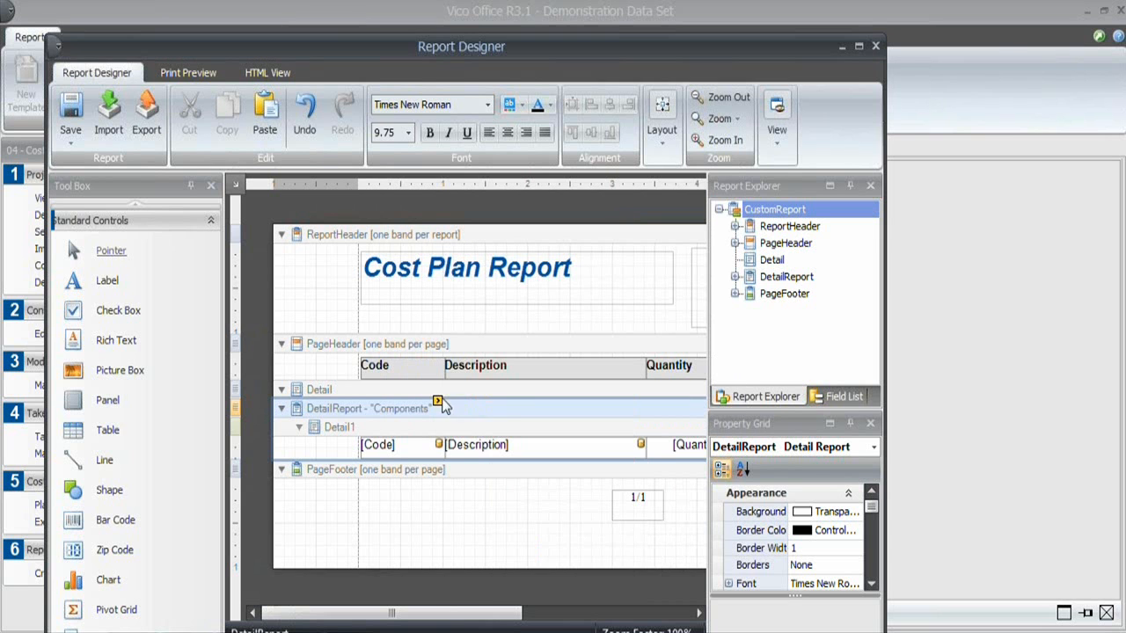
pyautogui.click(187, 72)
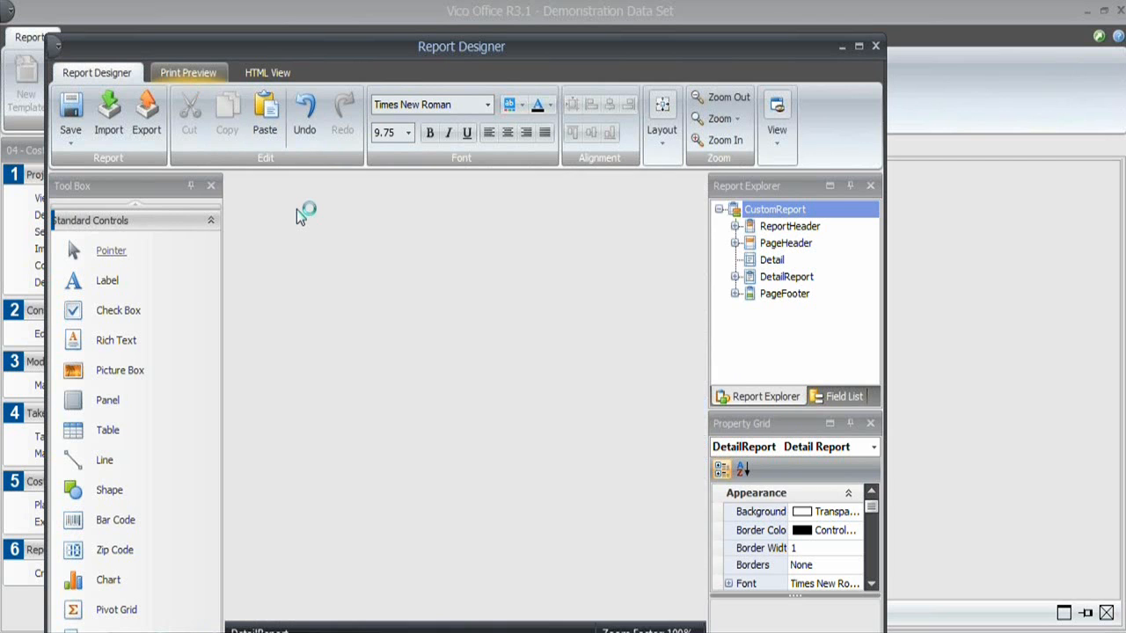